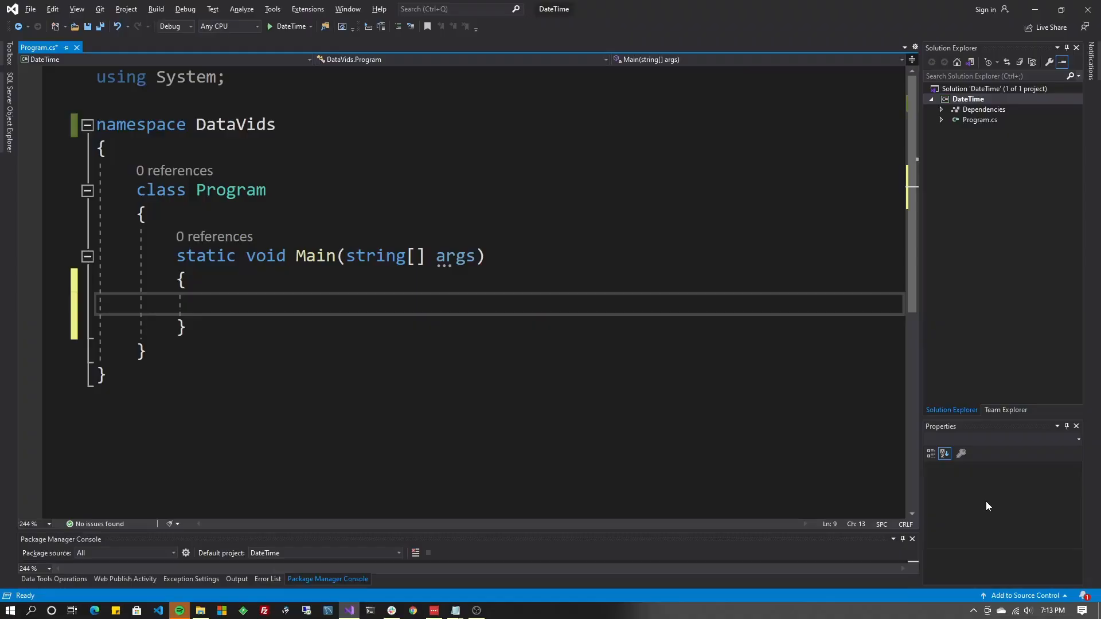
In Main, start declaring DateTime dateTime = new DateTime(
{"action": "type", "text": "DateTime"}
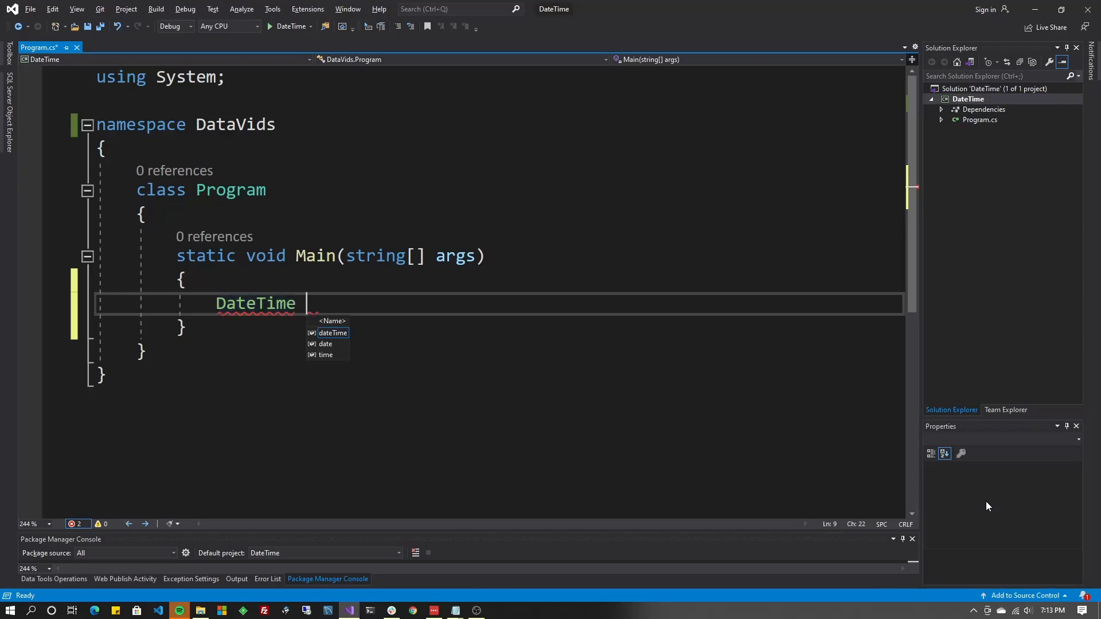
{"action": "type", "text": "dateTime ="}
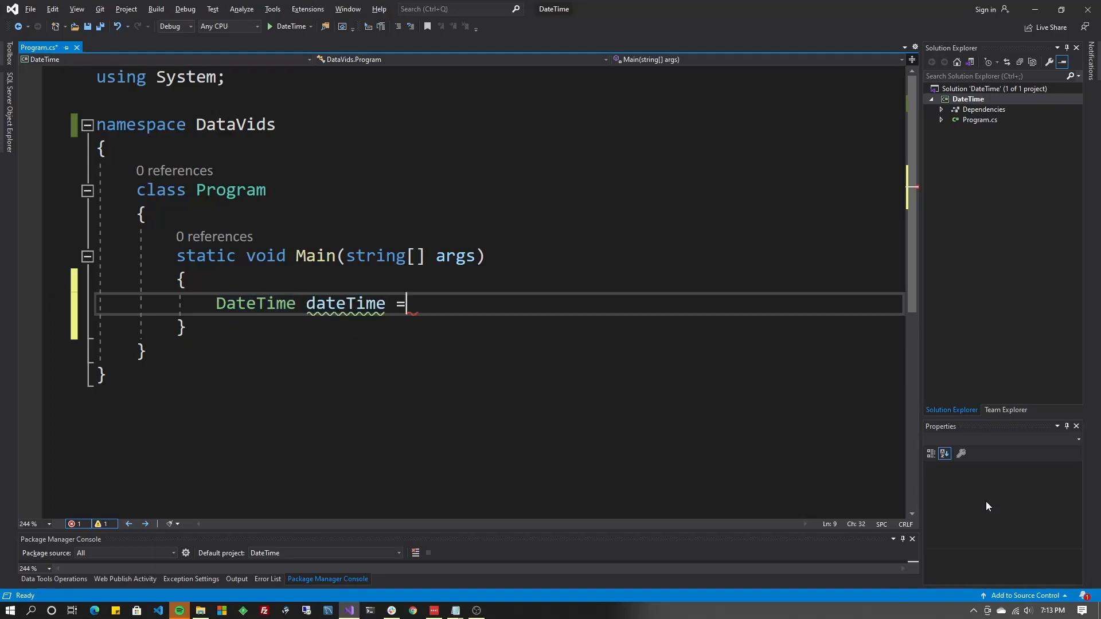
{"action": "type", "text": "new"}
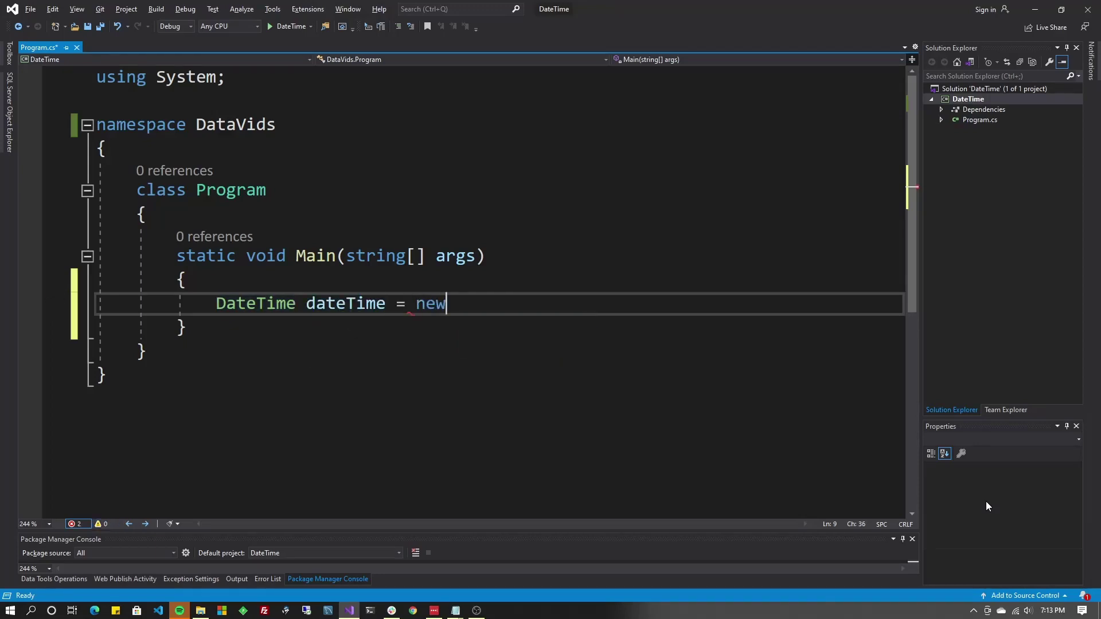
{"action": "type", "text": "DateTime("}
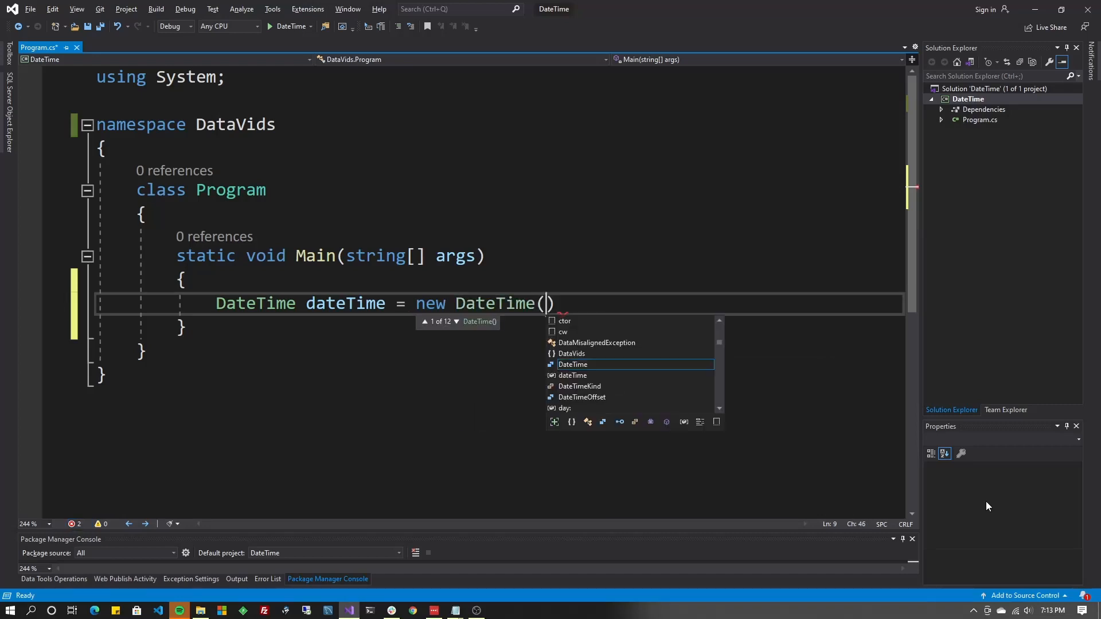
{"action": "mouse_move", "coordinate": [572, 365]}
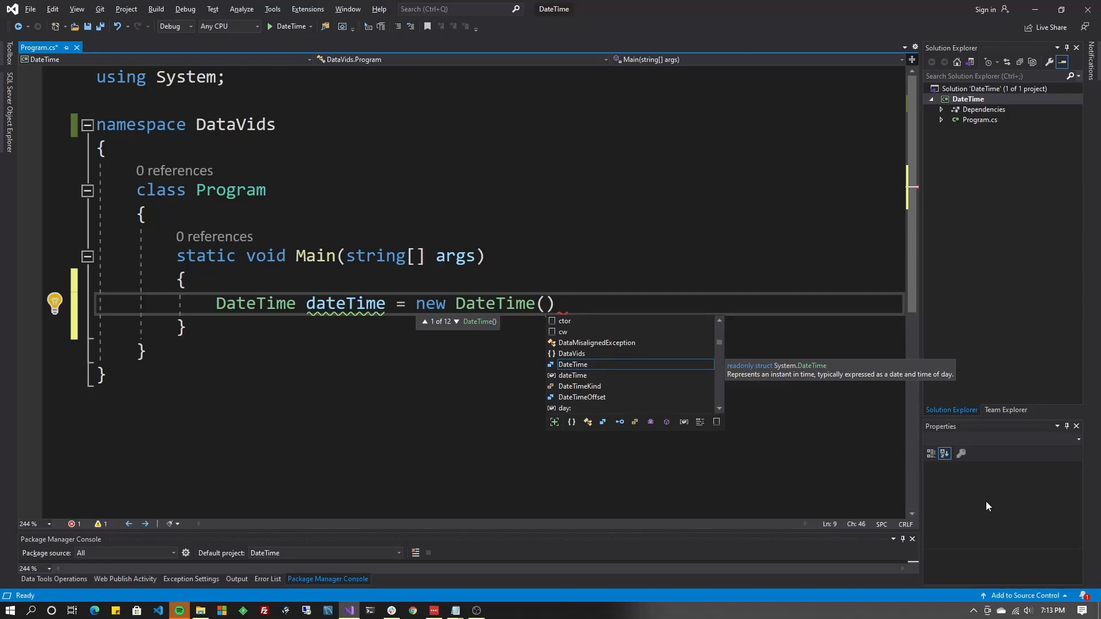
Browse the DateTime constructor overloads: ticks, year/month/day, time components, DateTimeKind
{"action": "left_click", "coordinate": [455, 321]}
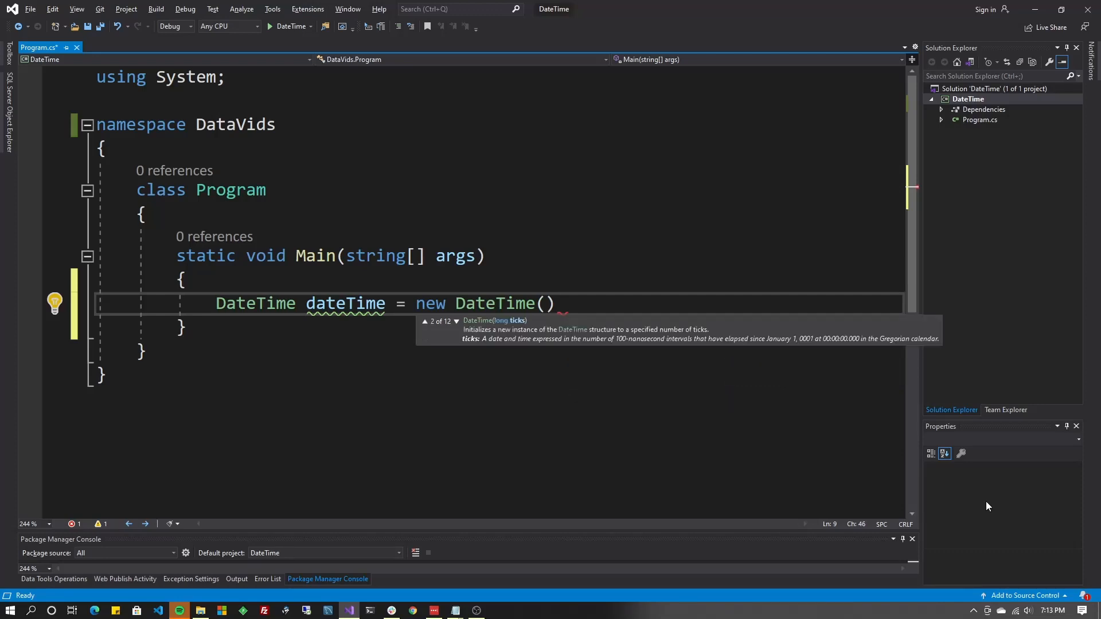
{"action": "left_click", "coordinate": [455, 321]}
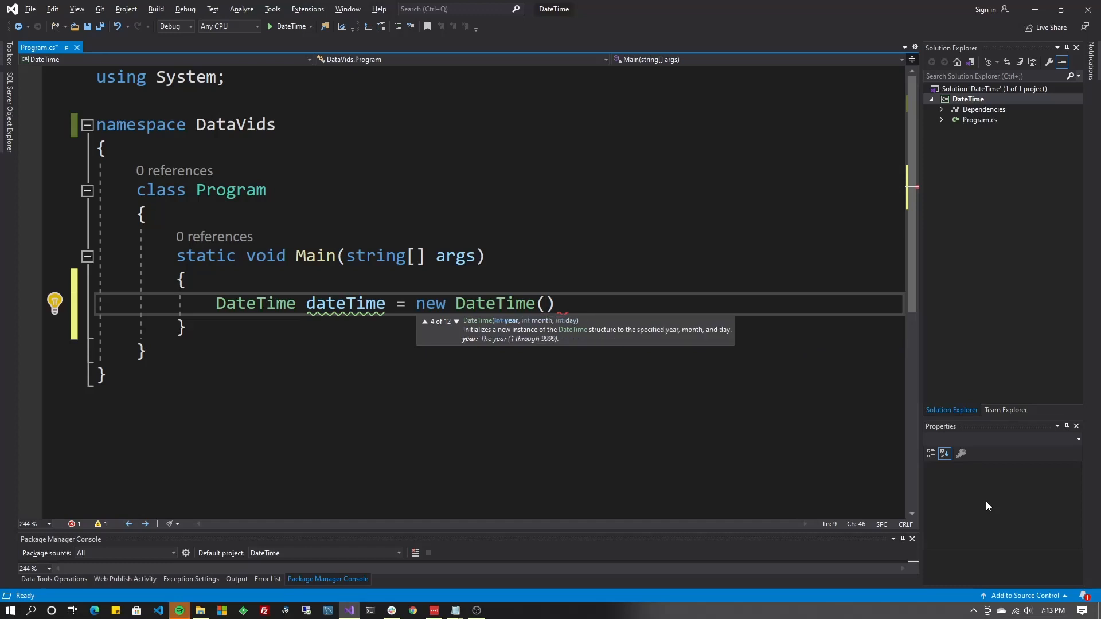
{"action": "left_click", "coordinate": [455, 321]}
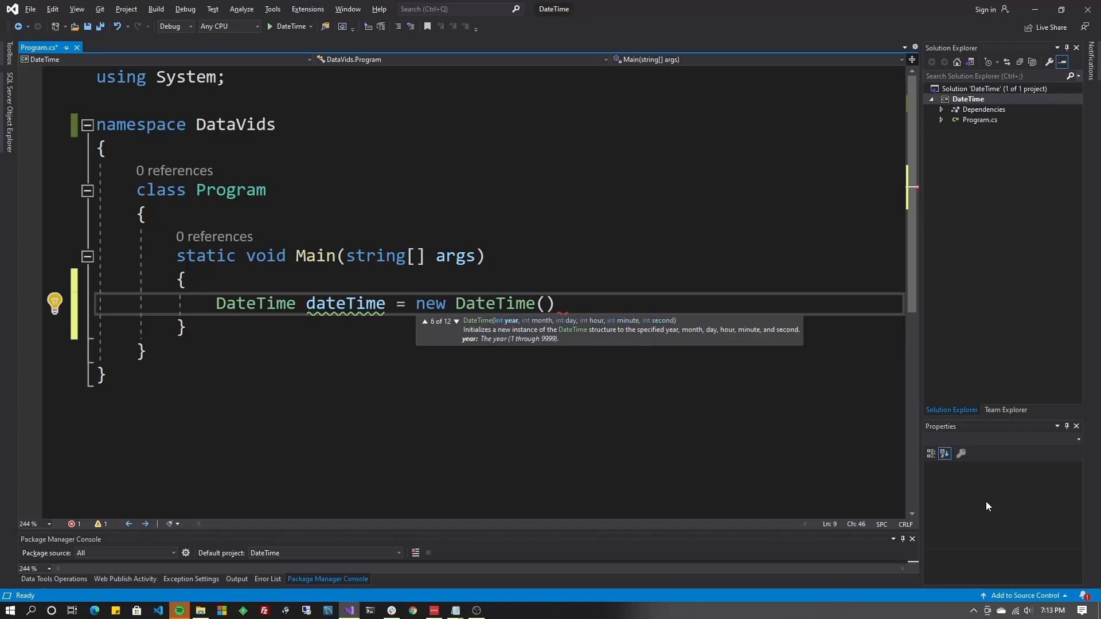
{"action": "left_click", "coordinate": [456, 321]}
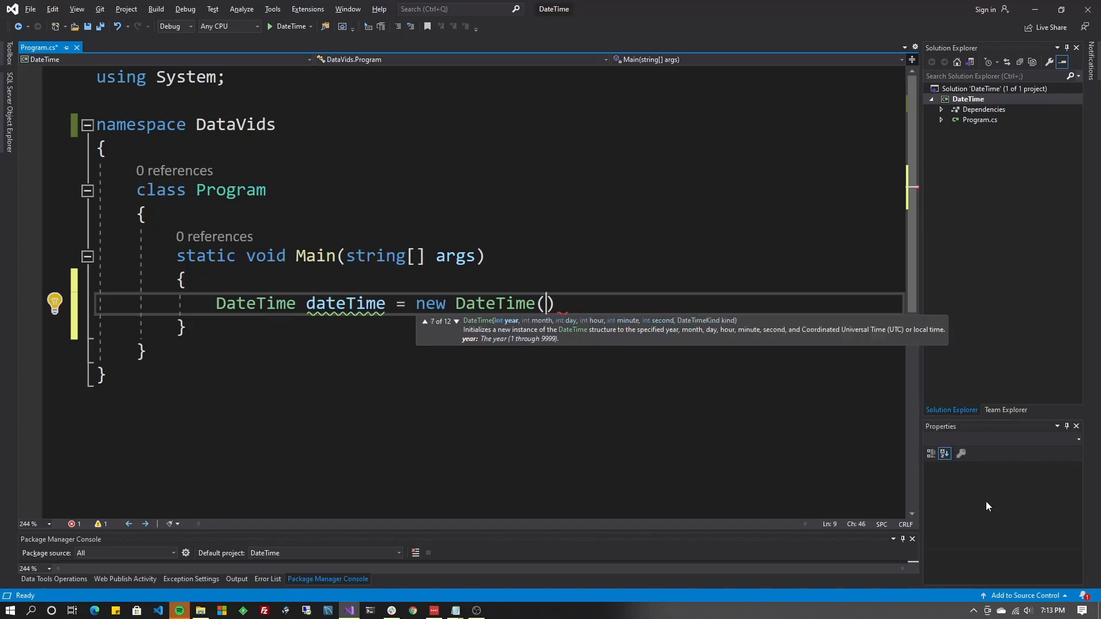
{"action": "left_click", "coordinate": [423, 321]}
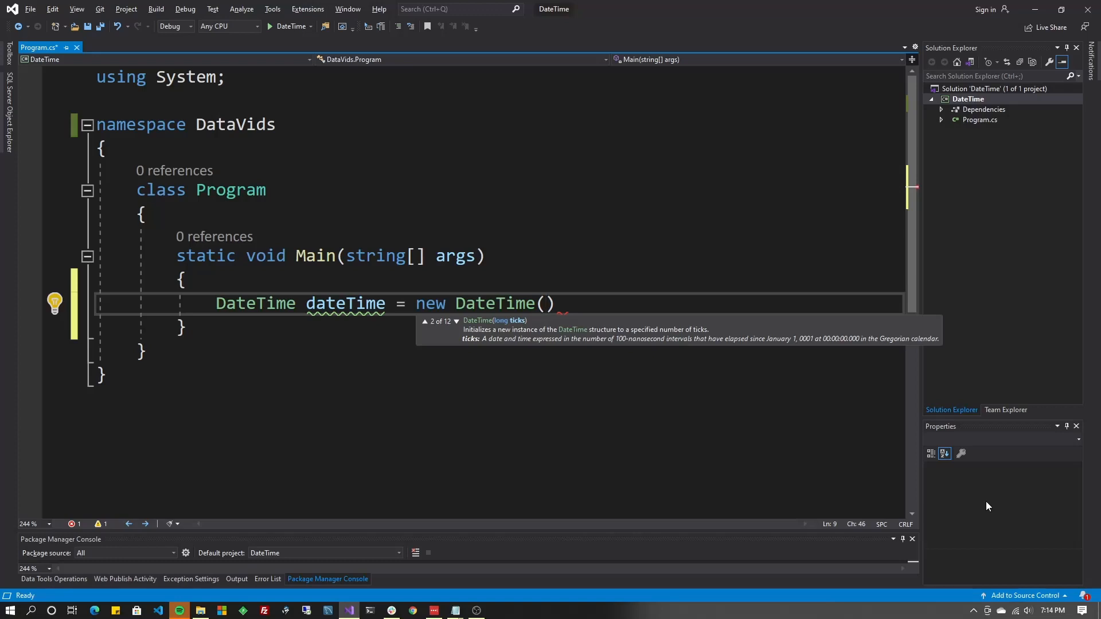
Close the declaration with a semicolon and add dateTime = DateTime.Now; below it
{"action": "type", "text": ";"}
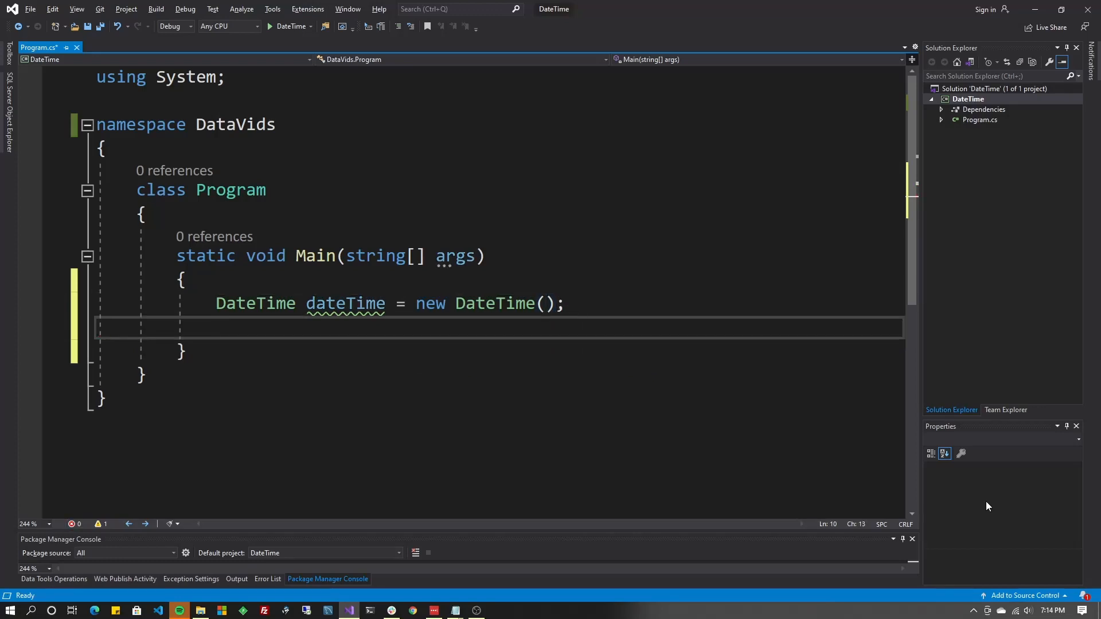
{"action": "type", "text": "dateTime."}
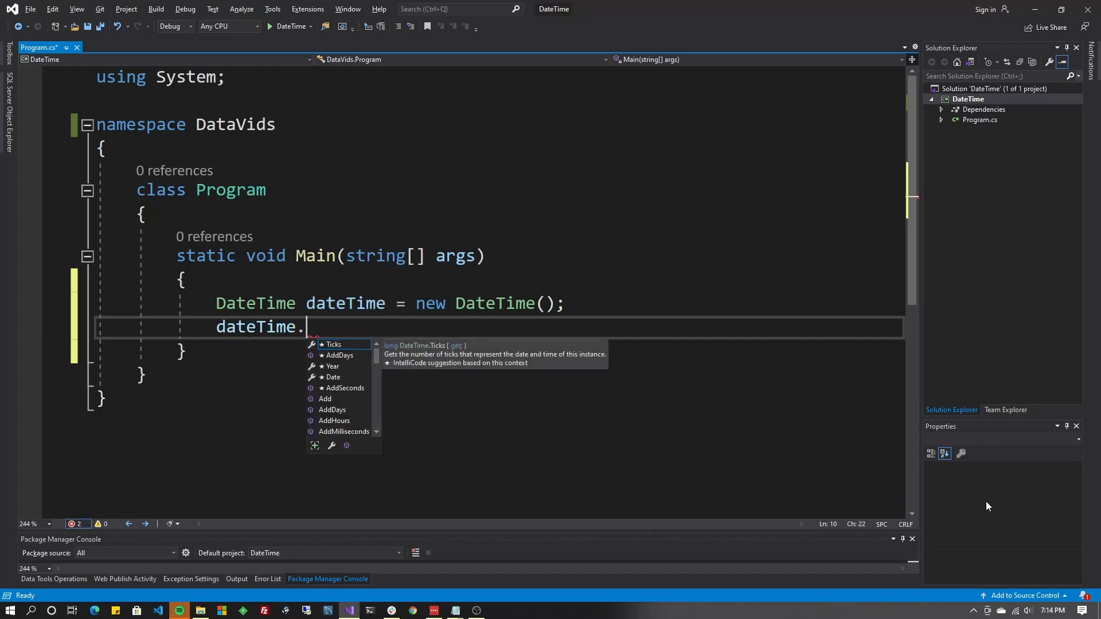
{"action": "type", "text": "="}
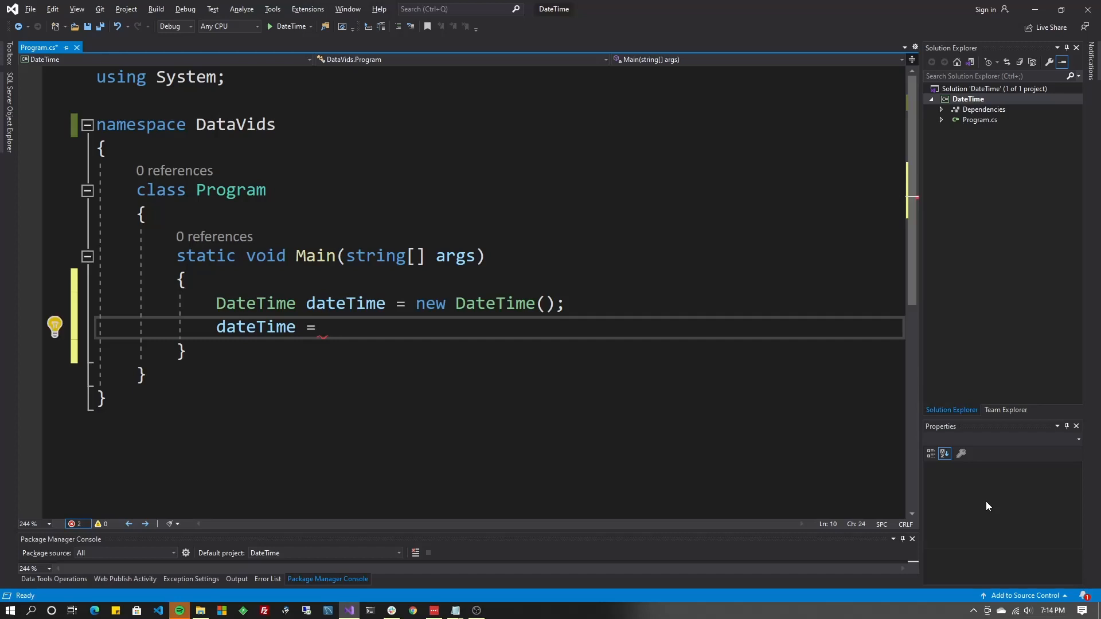
{"action": "type", "text": "DateTime."}
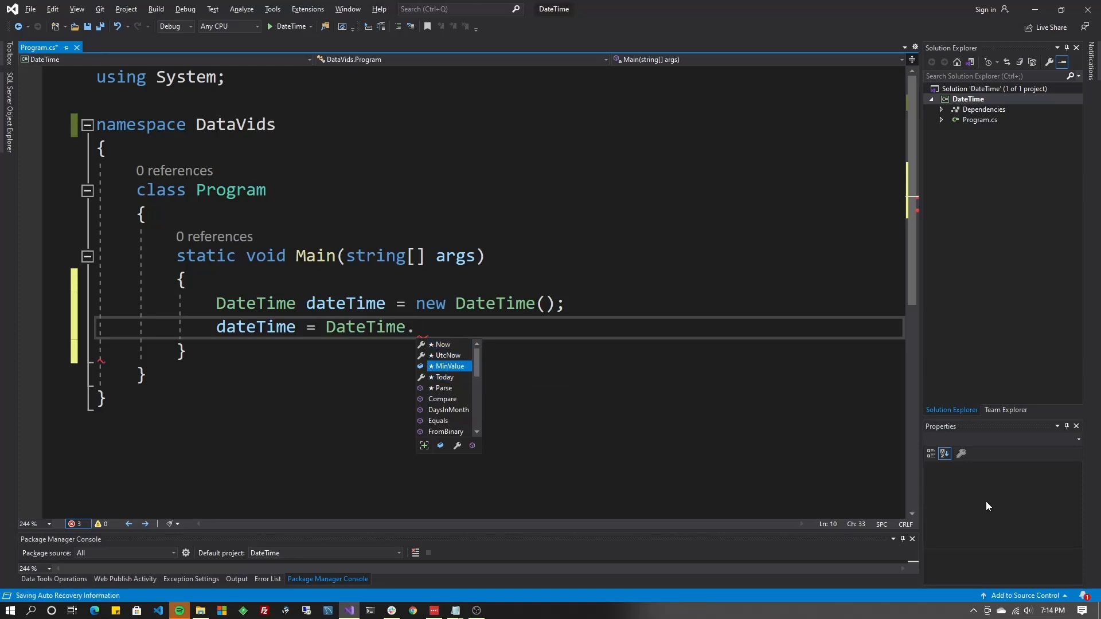
{"action": "mouse_move", "coordinate": [449, 365]}
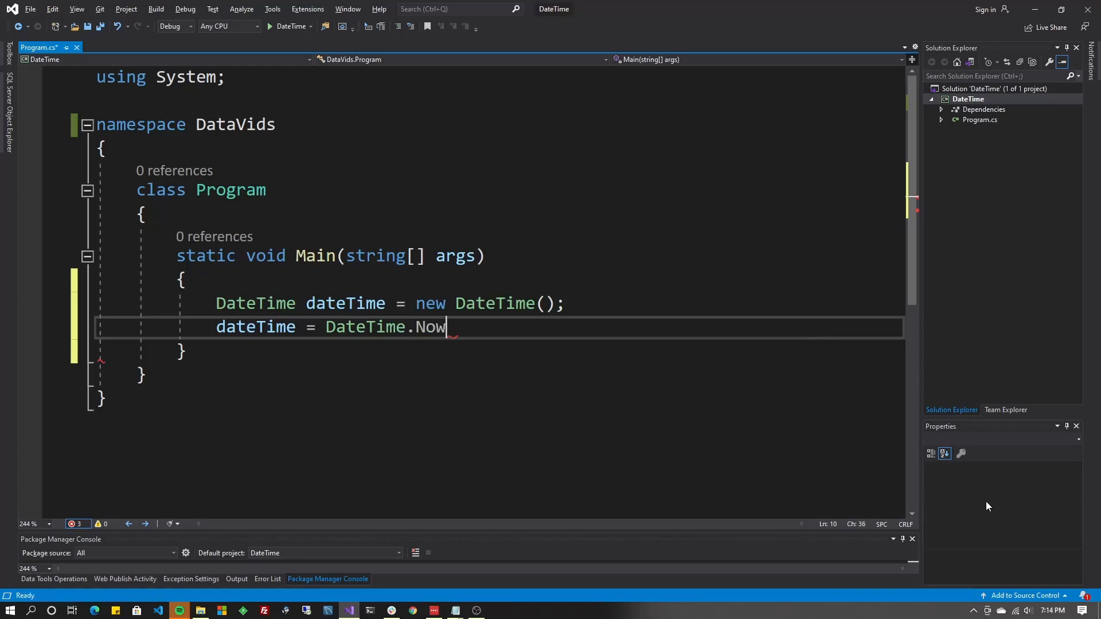
{"action": "type", "text": ";"}
{"action": "key", "text": "Enter"}
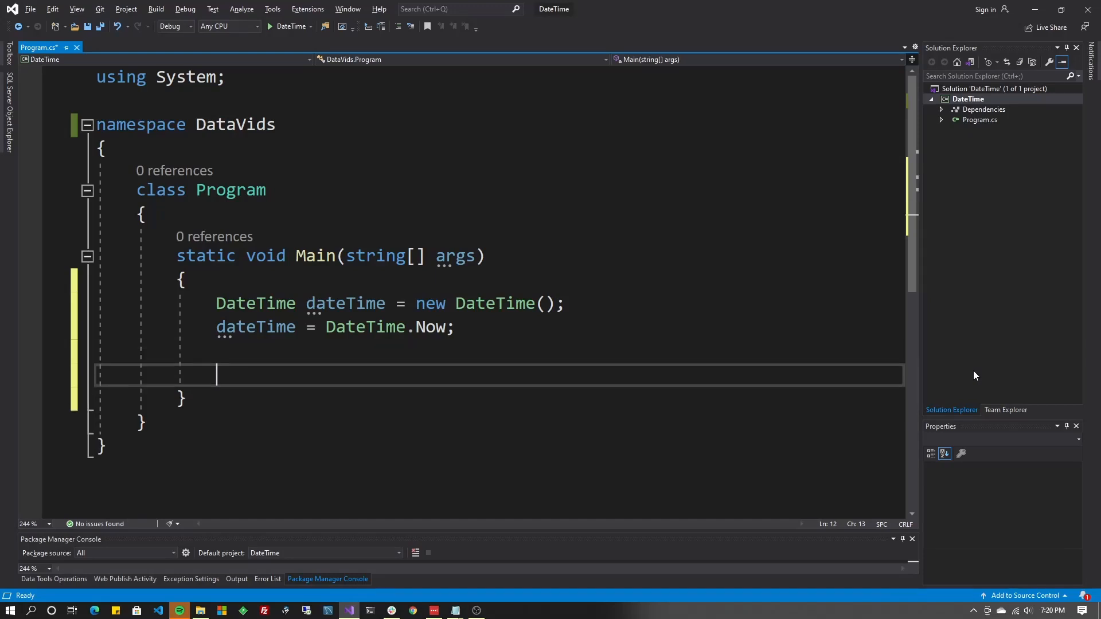
Declare DateTime? myNullableDT = new DateTime?(); on a new line
{"action": "type", "text": "da"}
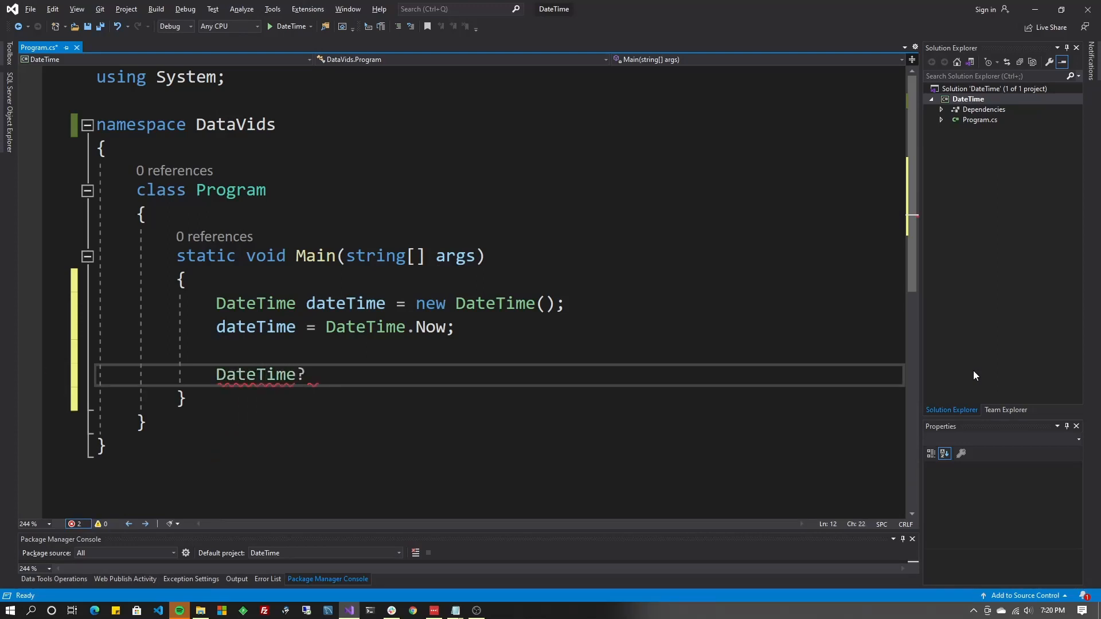
{"action": "type", "text": "myNul"}
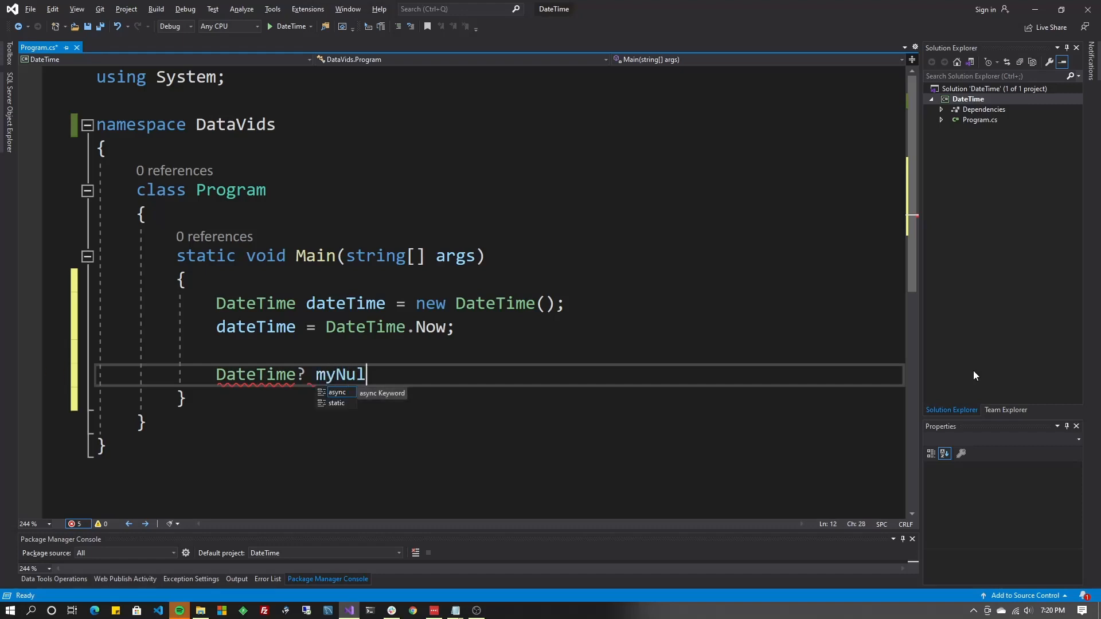
{"action": "type", "text": "lableDT = new DateTime"}
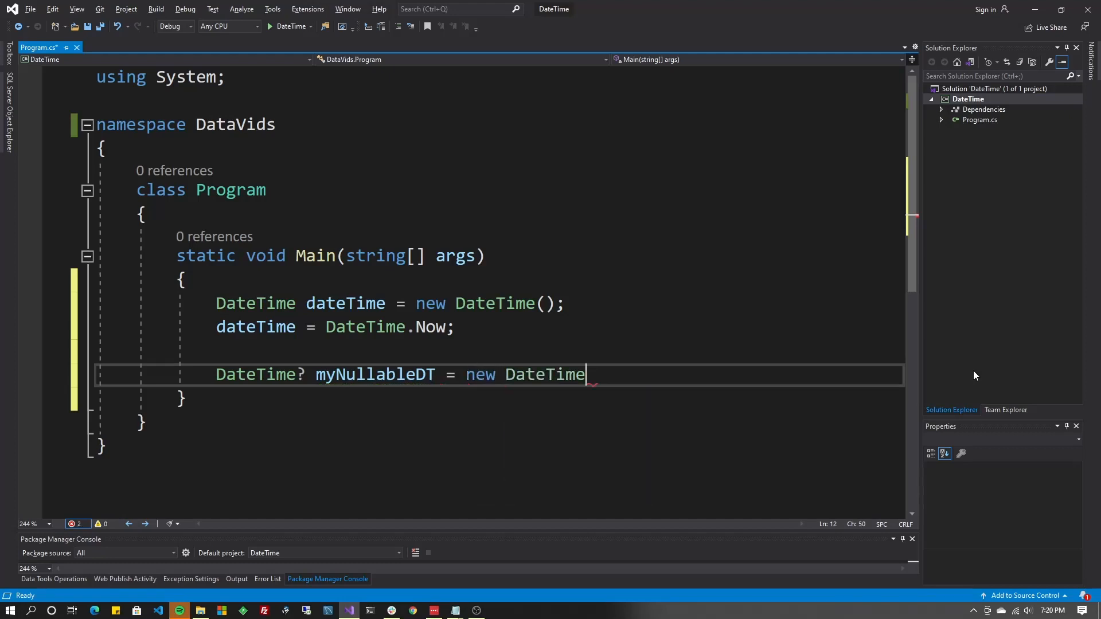
{"action": "type", "text": "?();"}
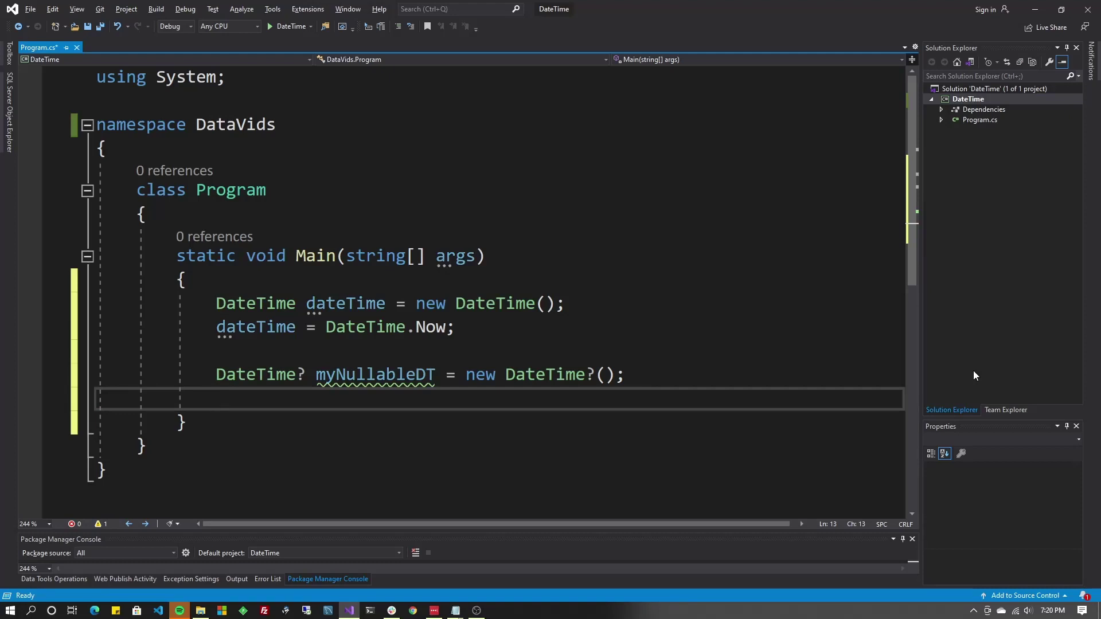
{"action": "type", "text": "myNullableDT.Value;"}
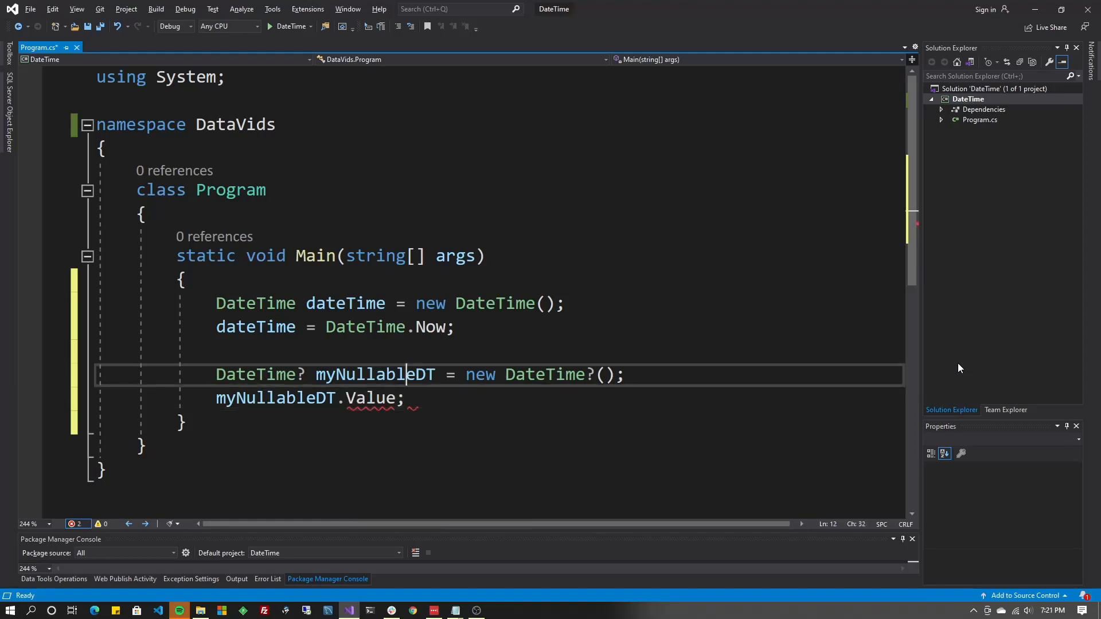
{"action": "key", "text": "enter"}
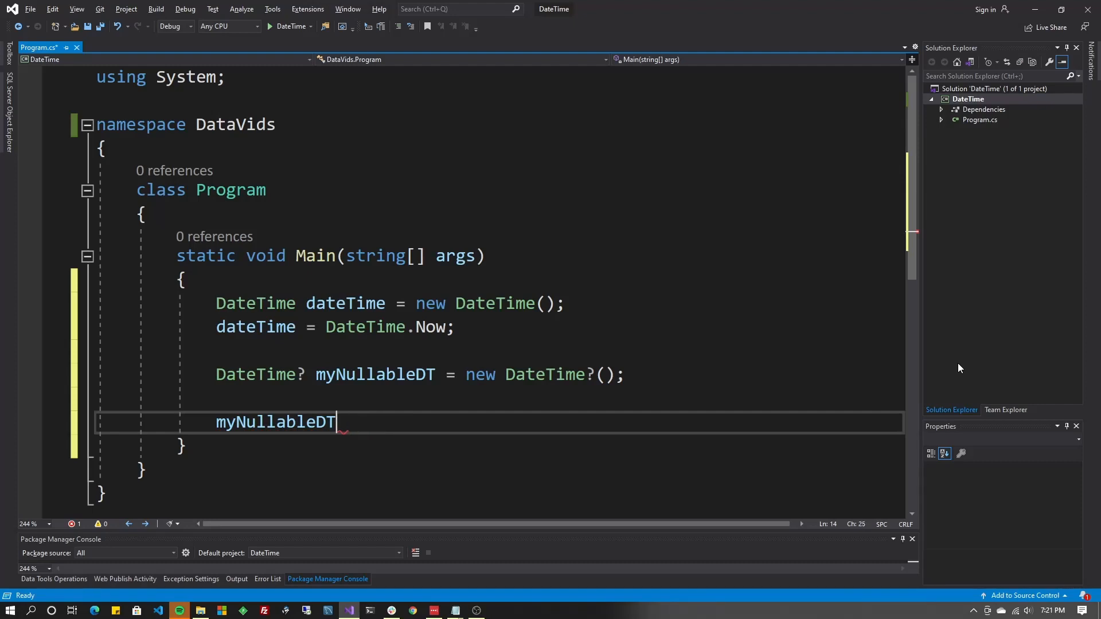
Add if(myNullableDT.HasValue) and start Console.WriteLine(myNullableDT.Value
{"action": "type", "text": ".HasValue"}
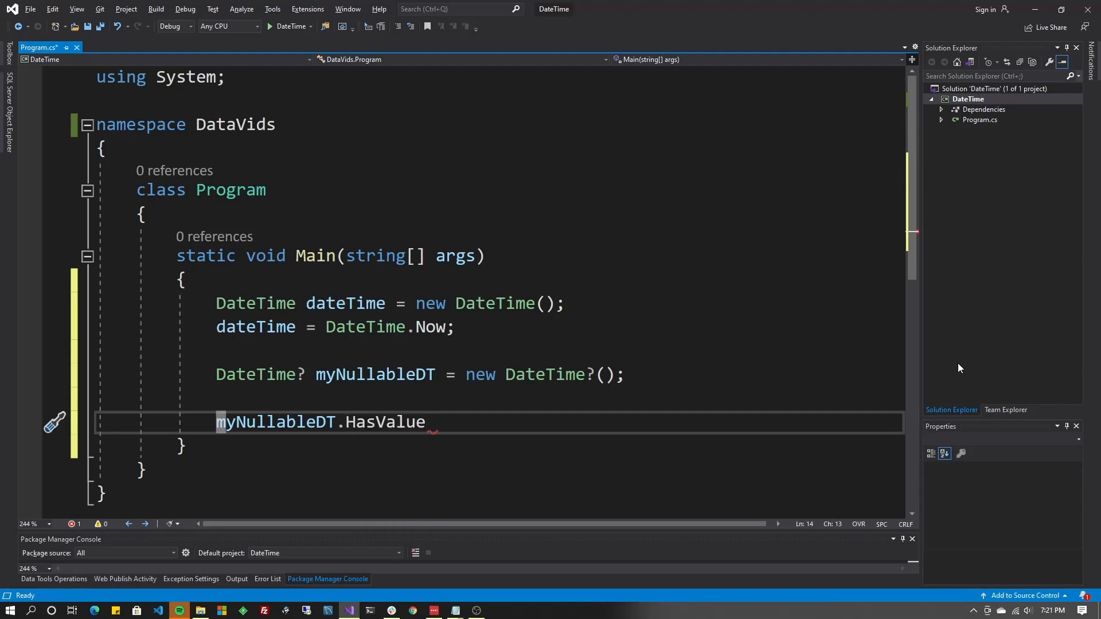
{"action": "type", "text": "if("}
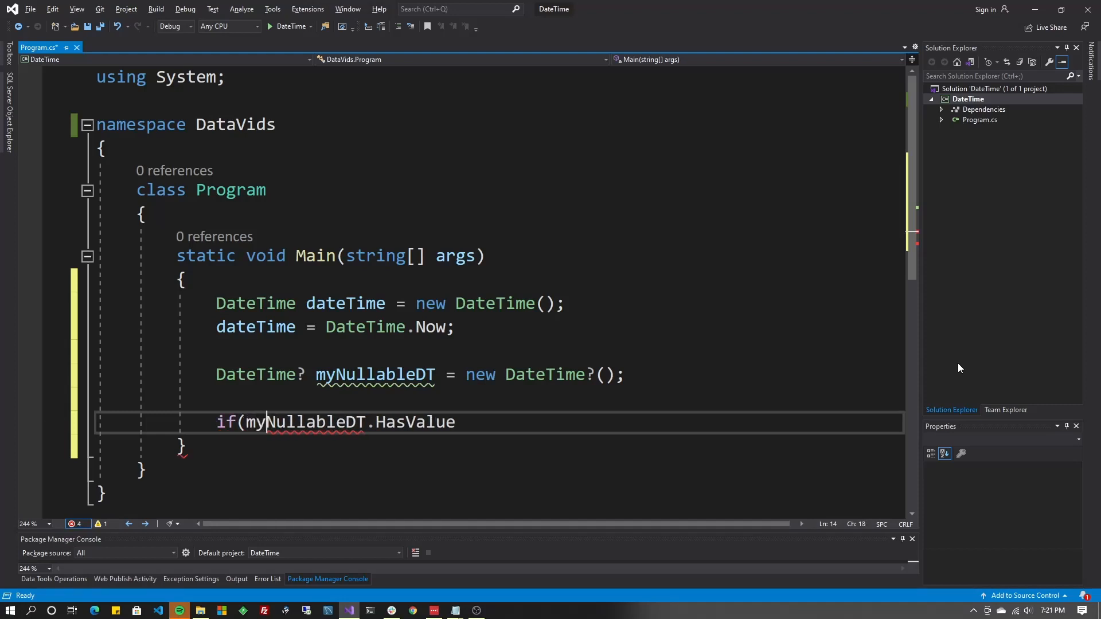
{"action": "type", "text": ")"}
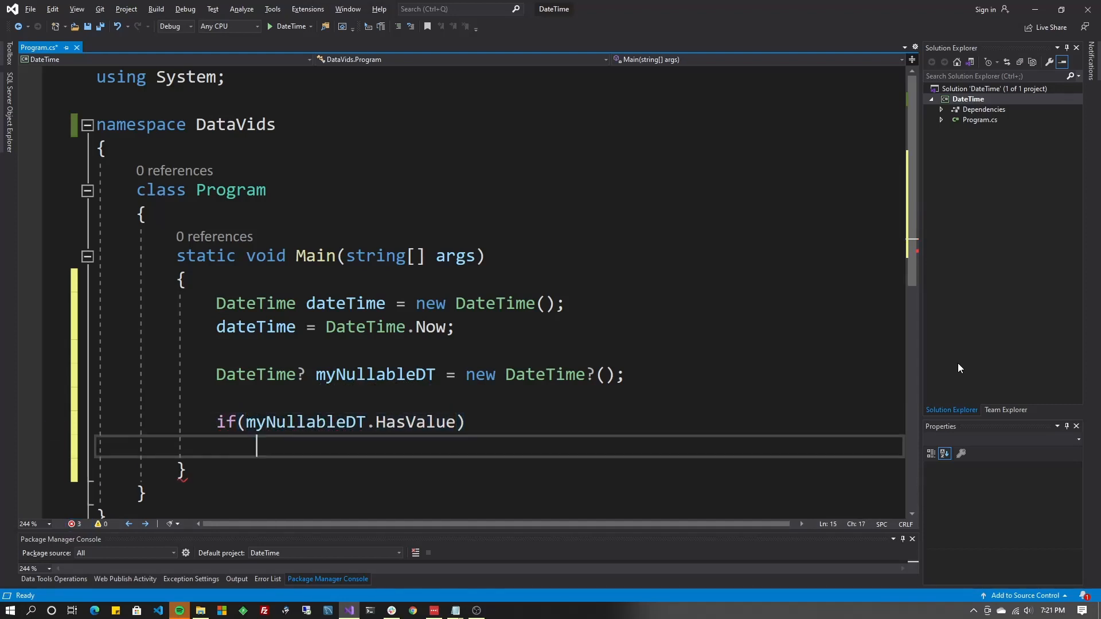
{"action": "type", "text": "prin"}
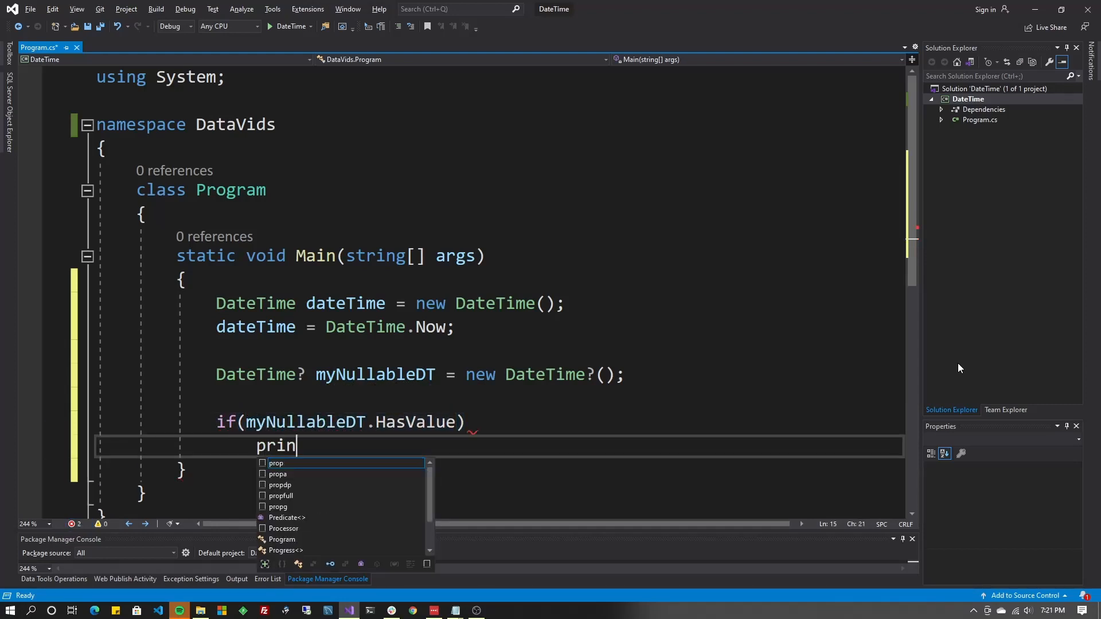
{"action": "type", "text": "Console."}
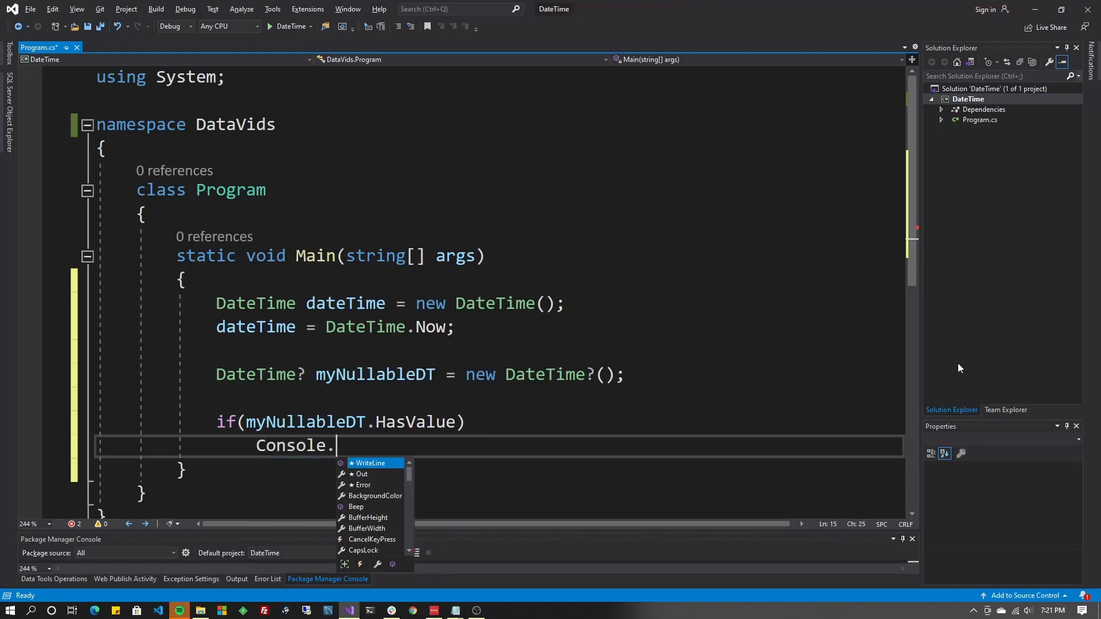
{"action": "type", "text": "wri"}
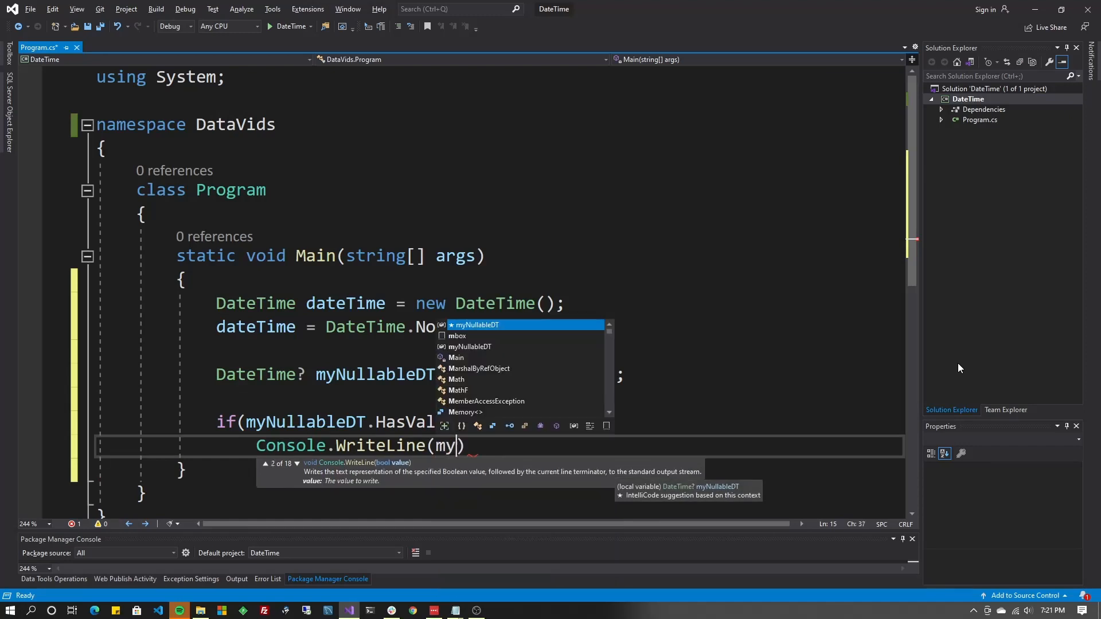
{"action": "type", "text": "myNullableDT.v"}
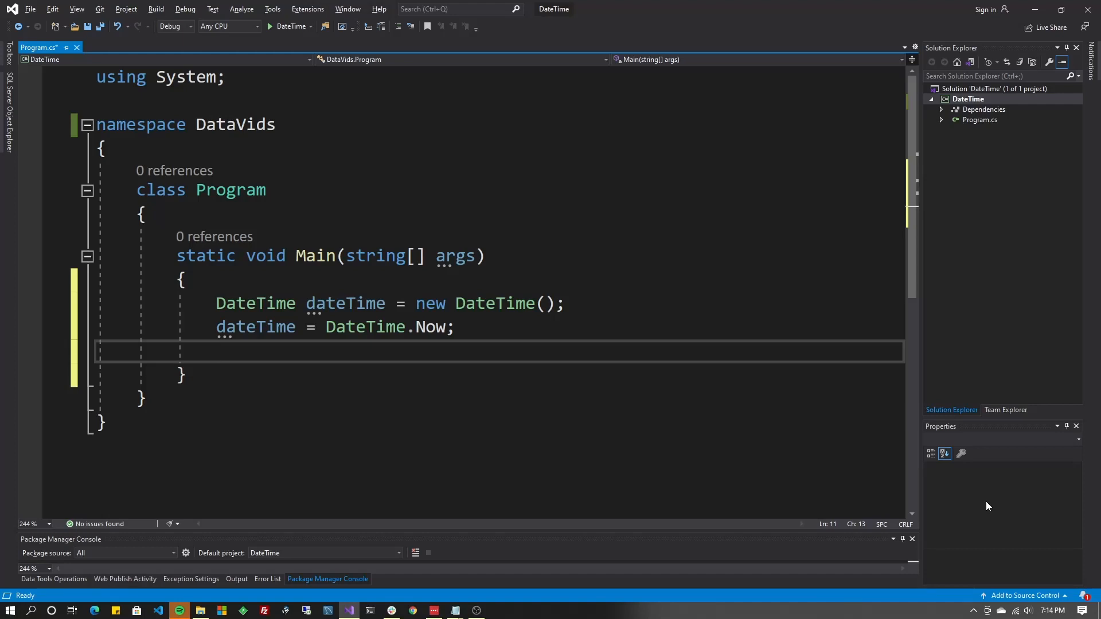
Add a second blank line below the DateTime.Now assignment in Main
{"action": "left_click", "coordinate": [218, 351]}
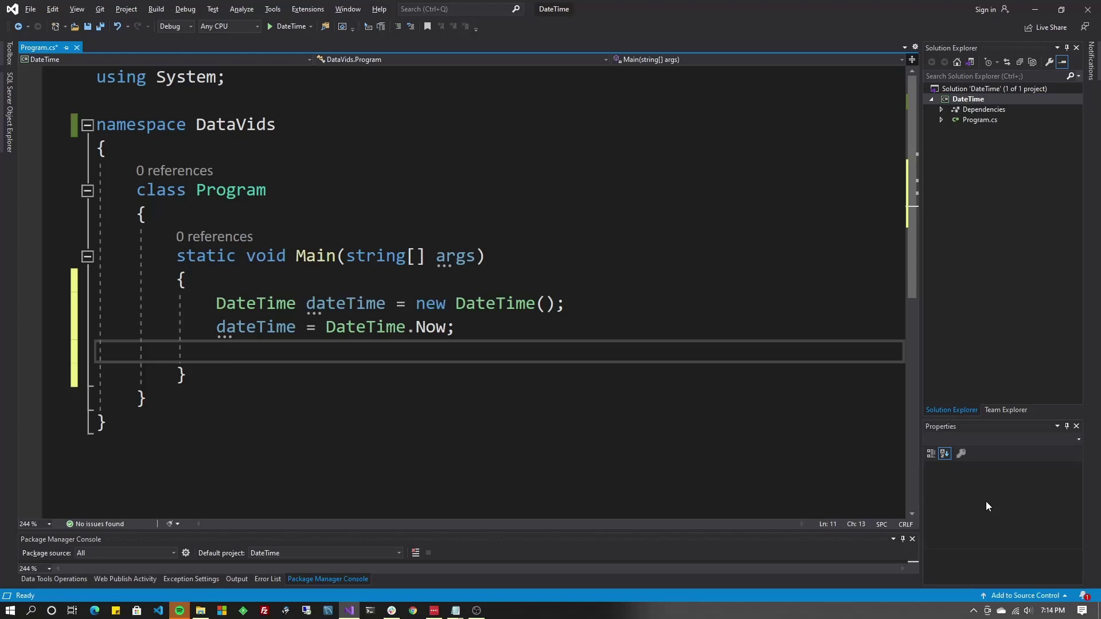
{"action": "left_click", "coordinate": [218, 351]}
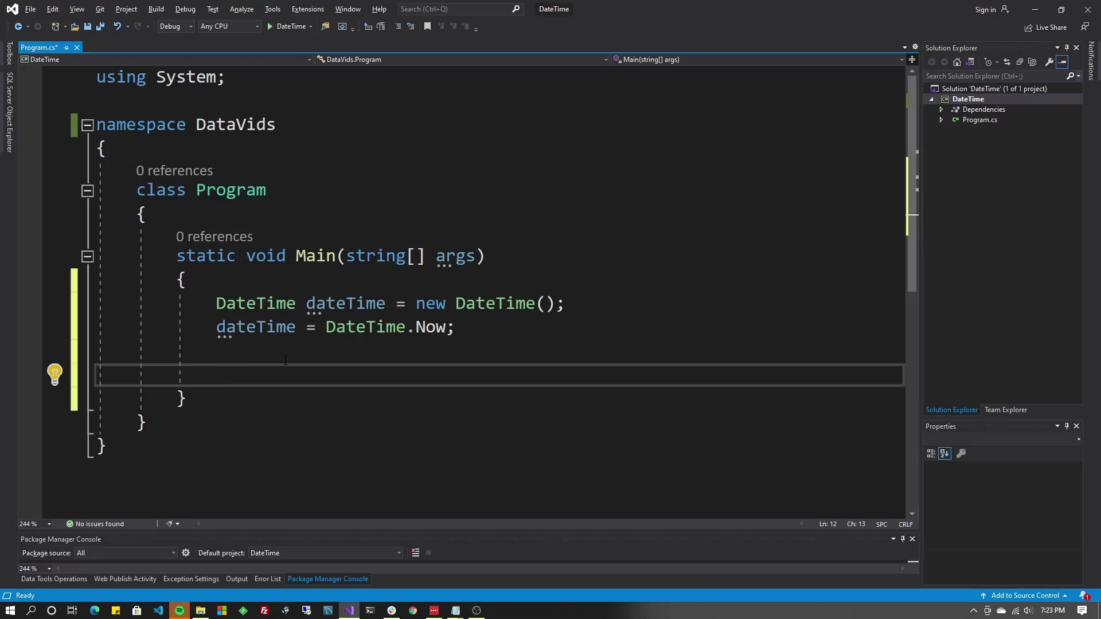
Try DateTime.UtcNow, then type System.TimeZoneInfo.ConvertTimeToUtc instead
{"action": "type", "text": "DateTime"}
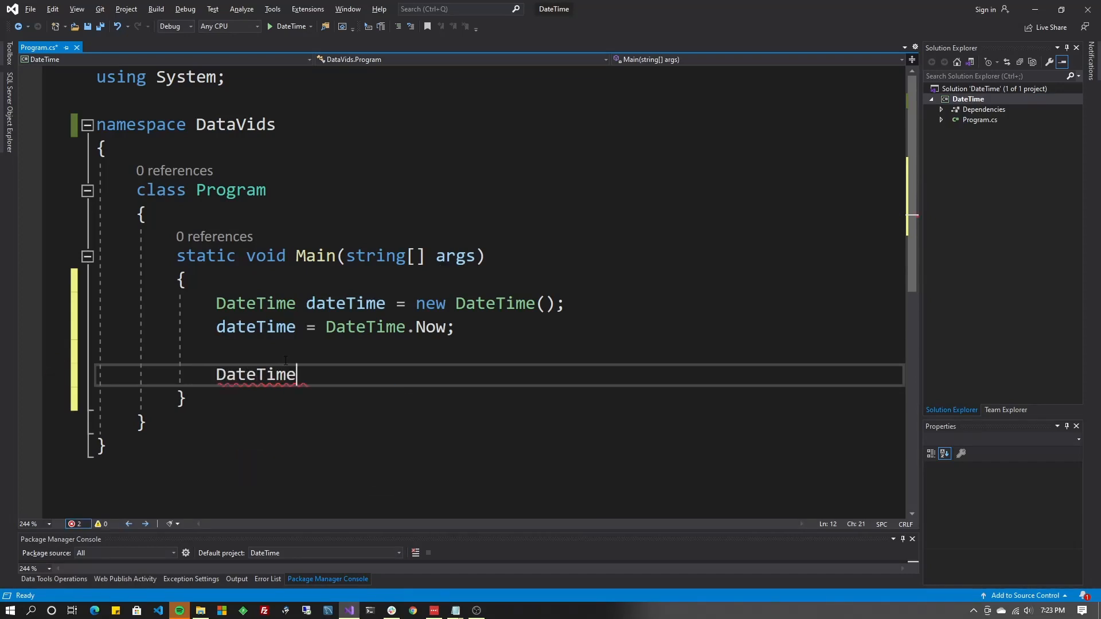
{"action": "type", "text": ".UtcNow"}
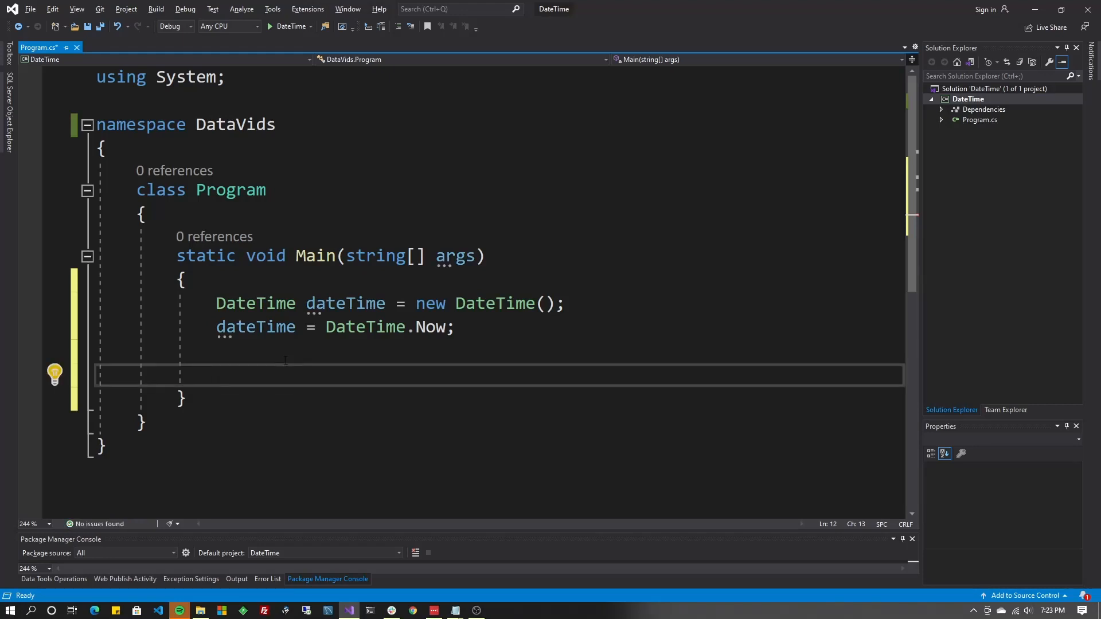
{"action": "type", "text": "System.tim"}
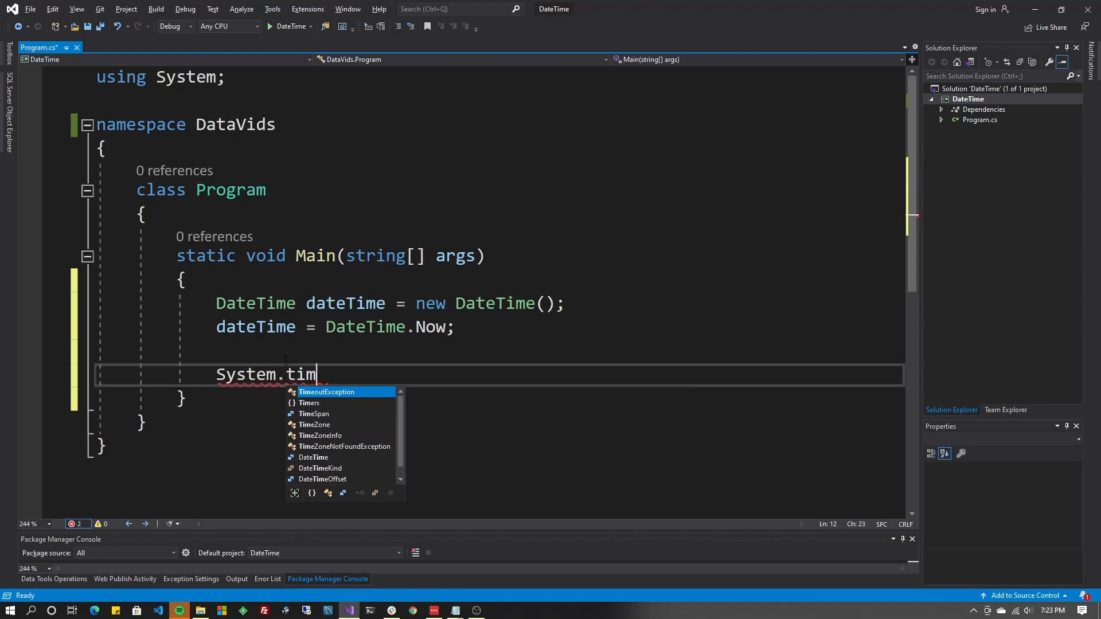
{"action": "type", "text": "z"}
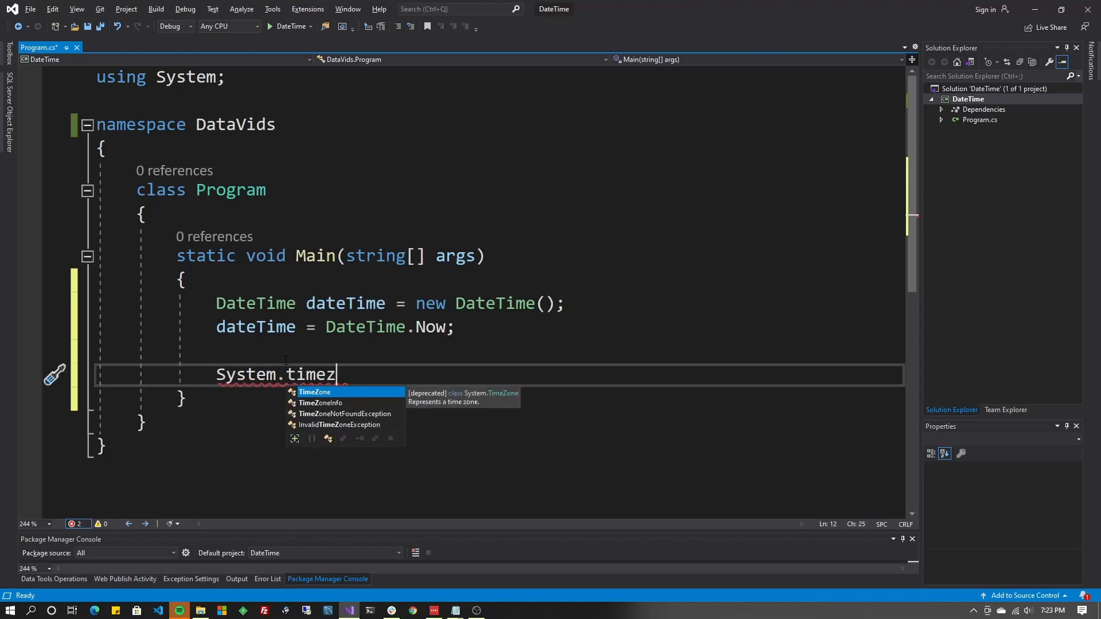
{"action": "type", "text": "TimeZoneInfo."}
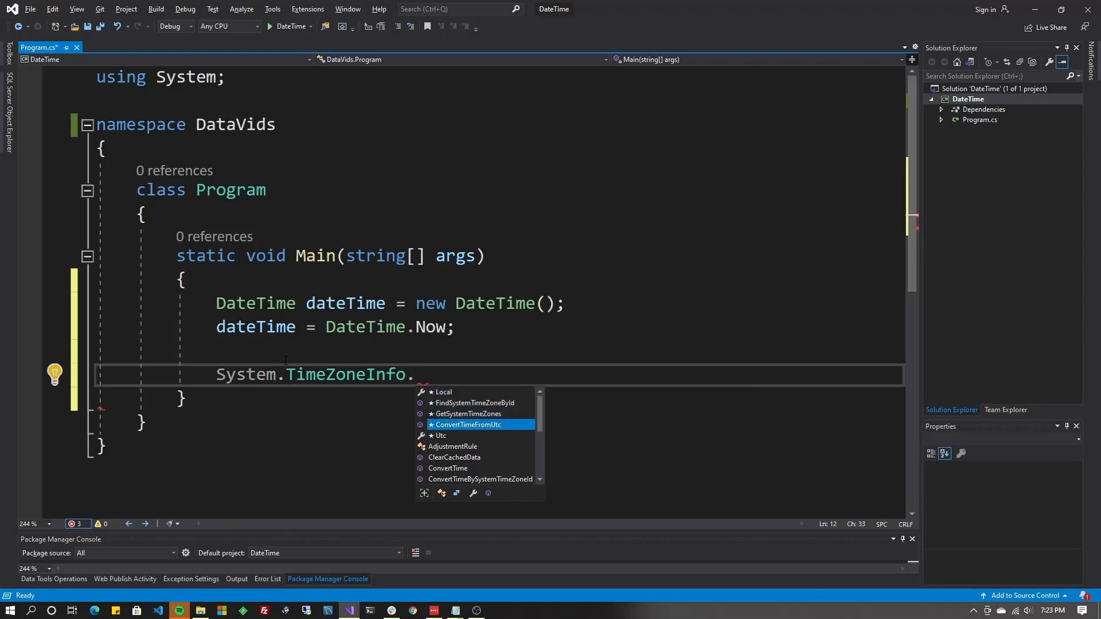
{"action": "type", "text": "c"}
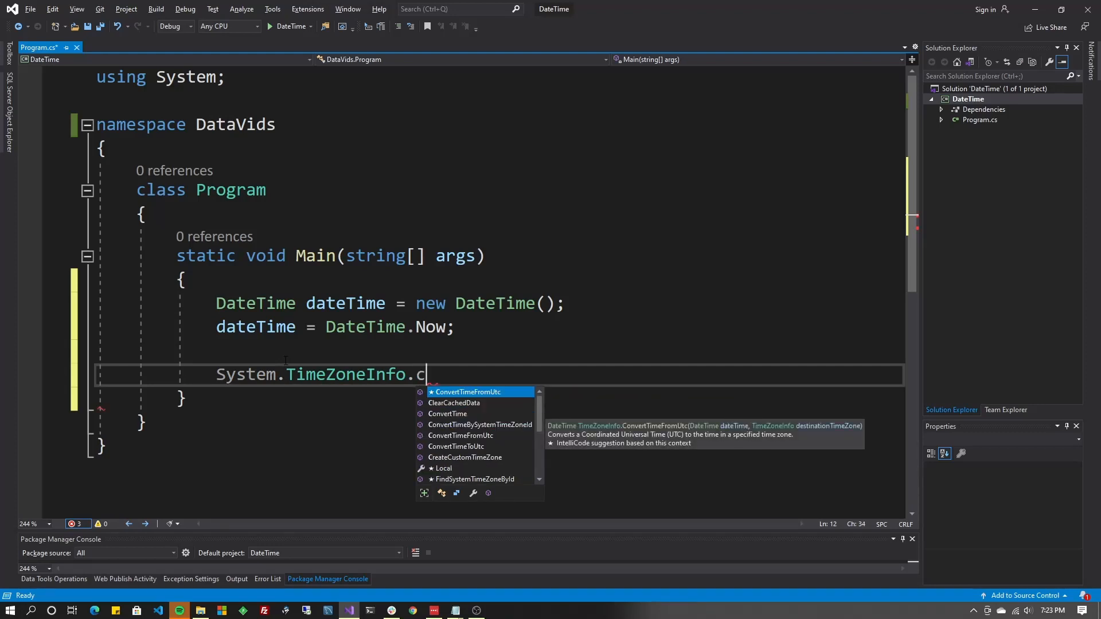
{"action": "type", "text": "onvertTimeToUtc("}
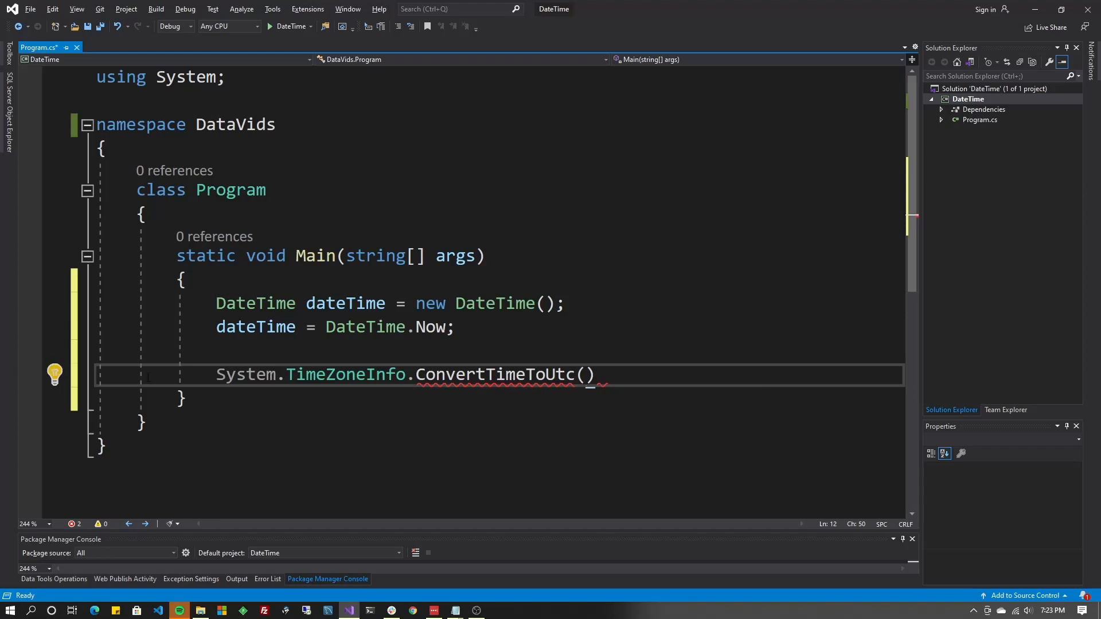
Pass dateTime to ConvertTimeToUtc and begin a dateTime. line above it
{"action": "double_click", "coordinate": [256, 326]}
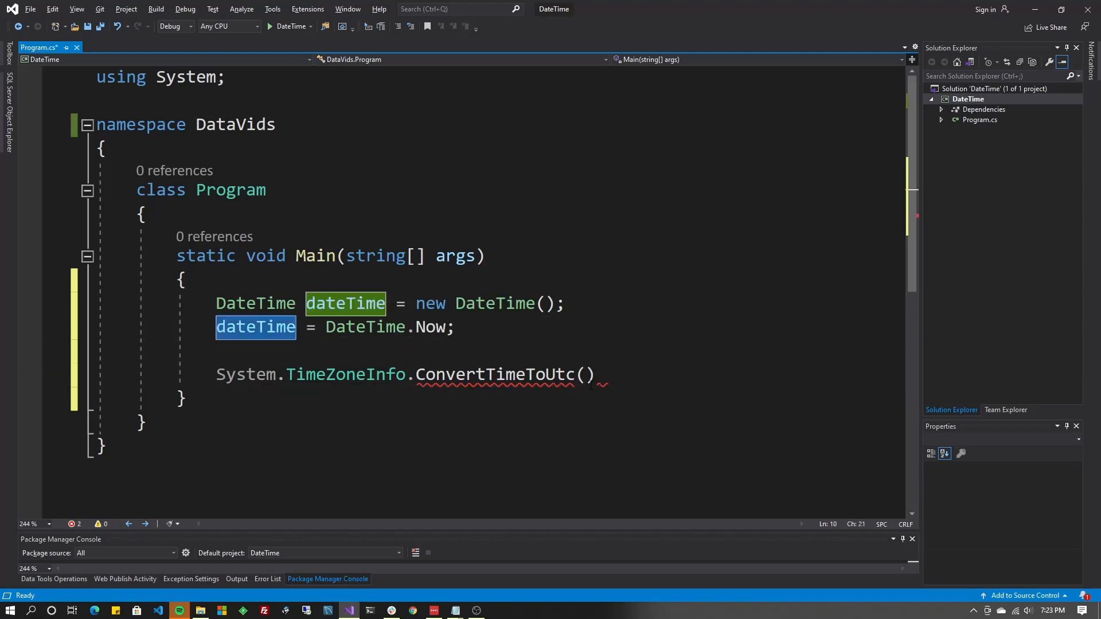
{"action": "type", "text": "dateTime"}
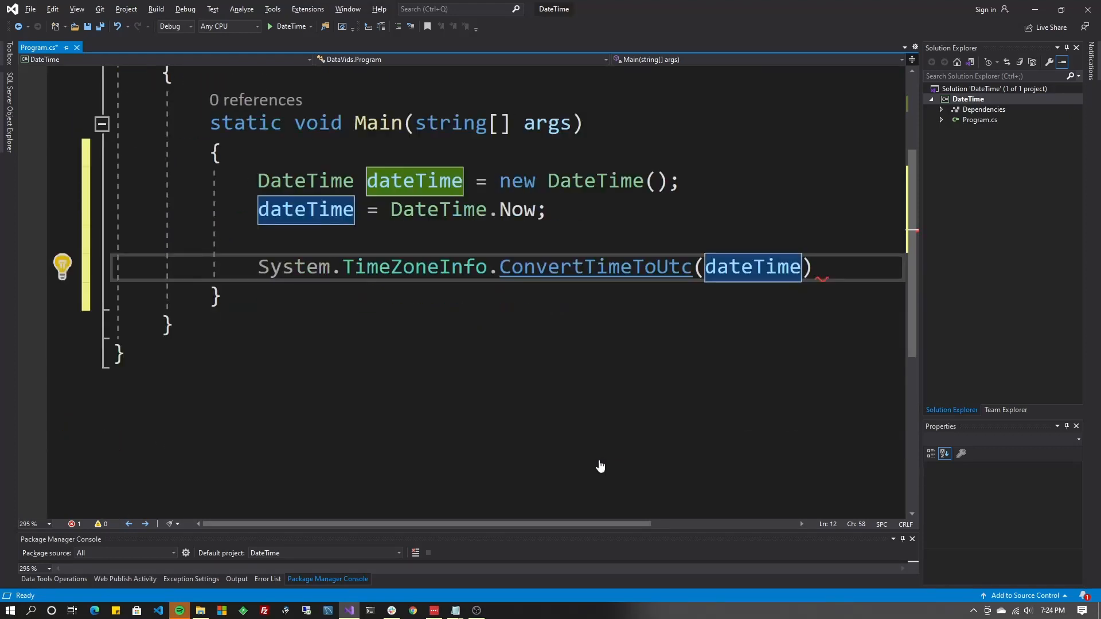
{"action": "scroll", "scroll_direction": "up", "scroll_amount": 3}
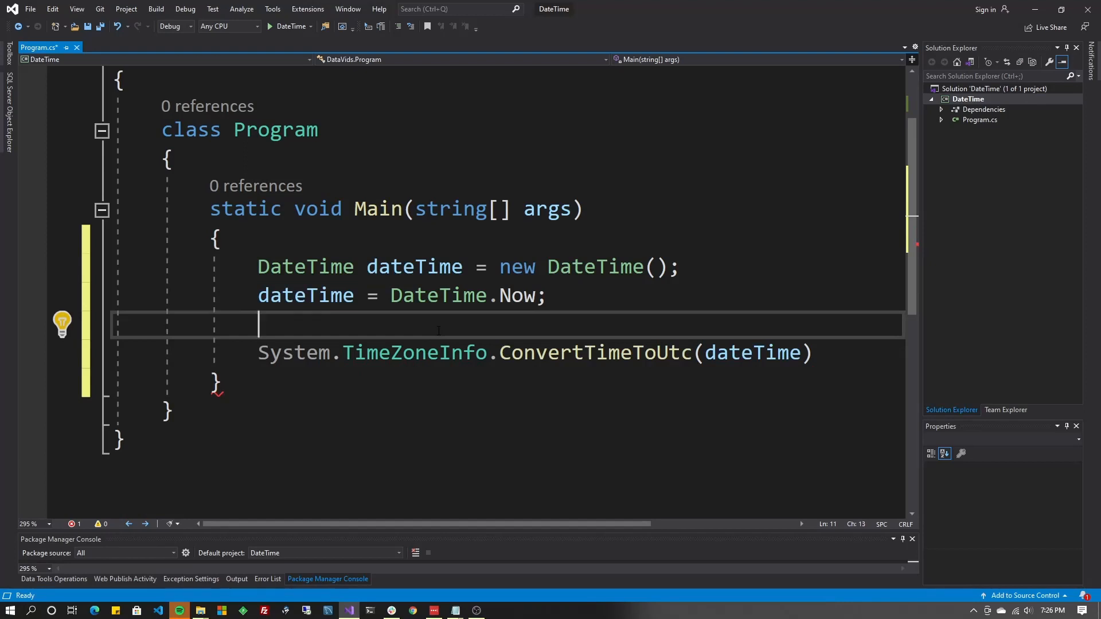
{"action": "type", "text": "dateTime."}
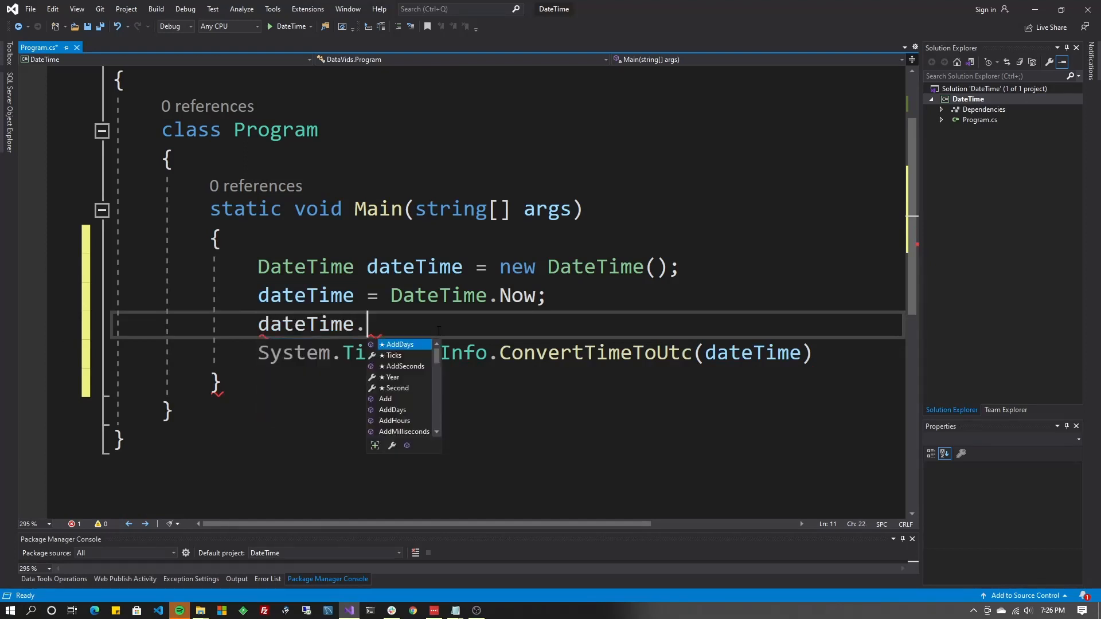
Type dateTime.ToUniversalTime, then delete that line
{"action": "type", "text": "ToUniversalTime"}
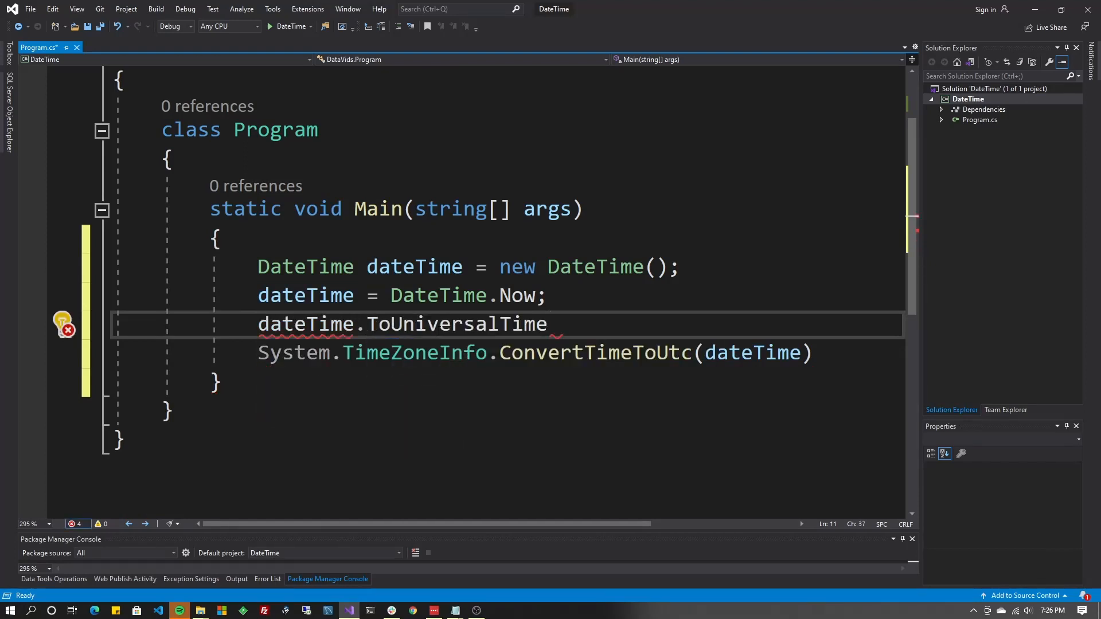
{"action": "double_click", "coordinate": [455, 323]}
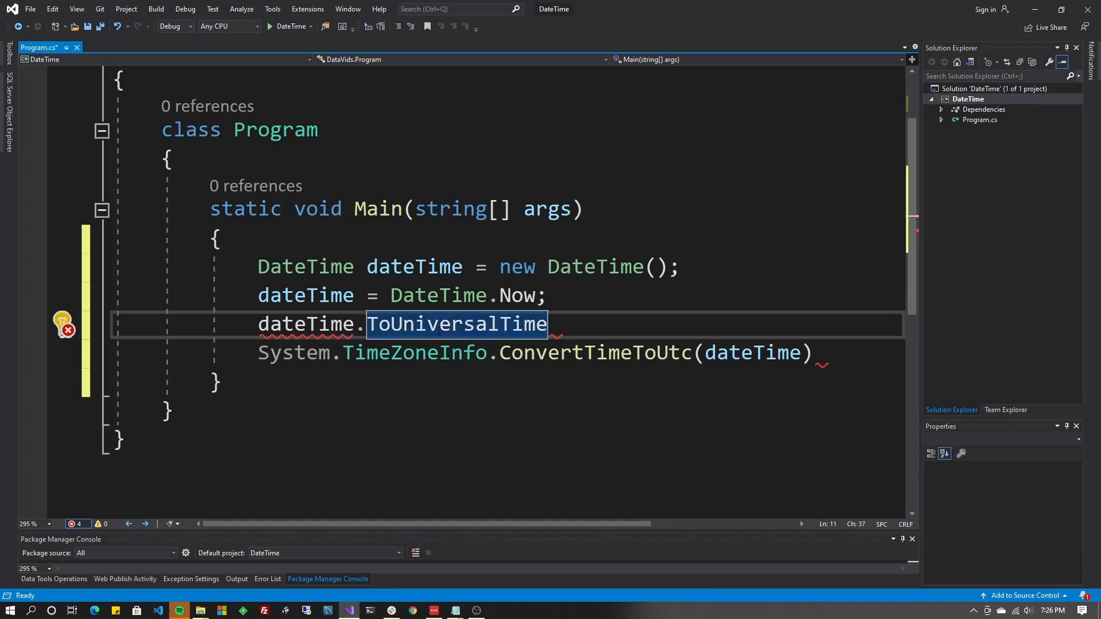
{"action": "key", "text": "Delete"}
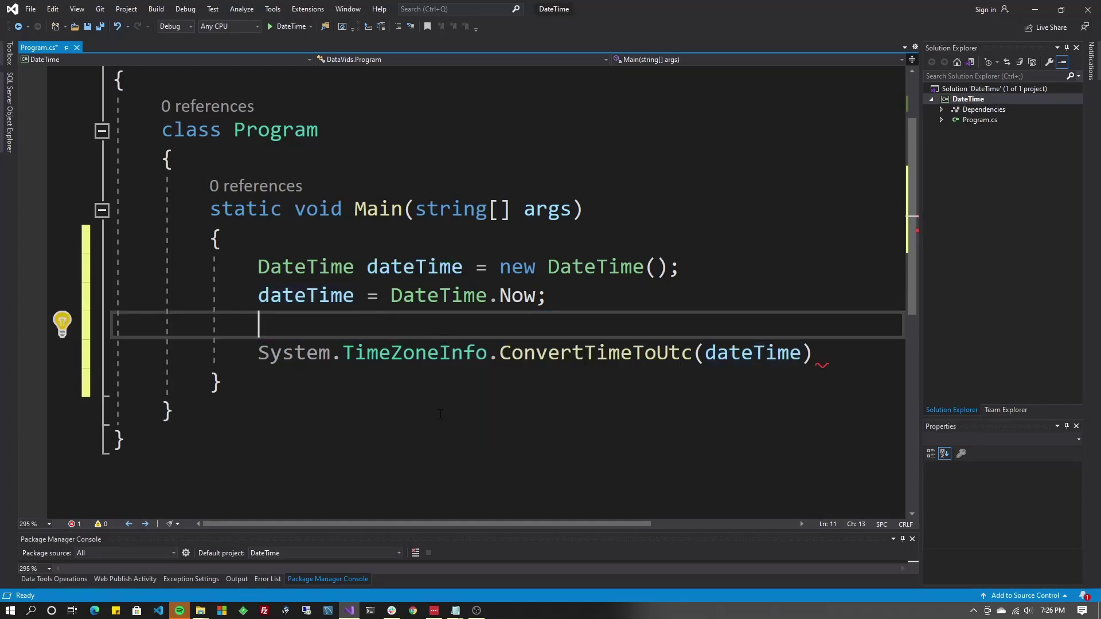
{"action": "mouse_move", "coordinate": [425, 379]}
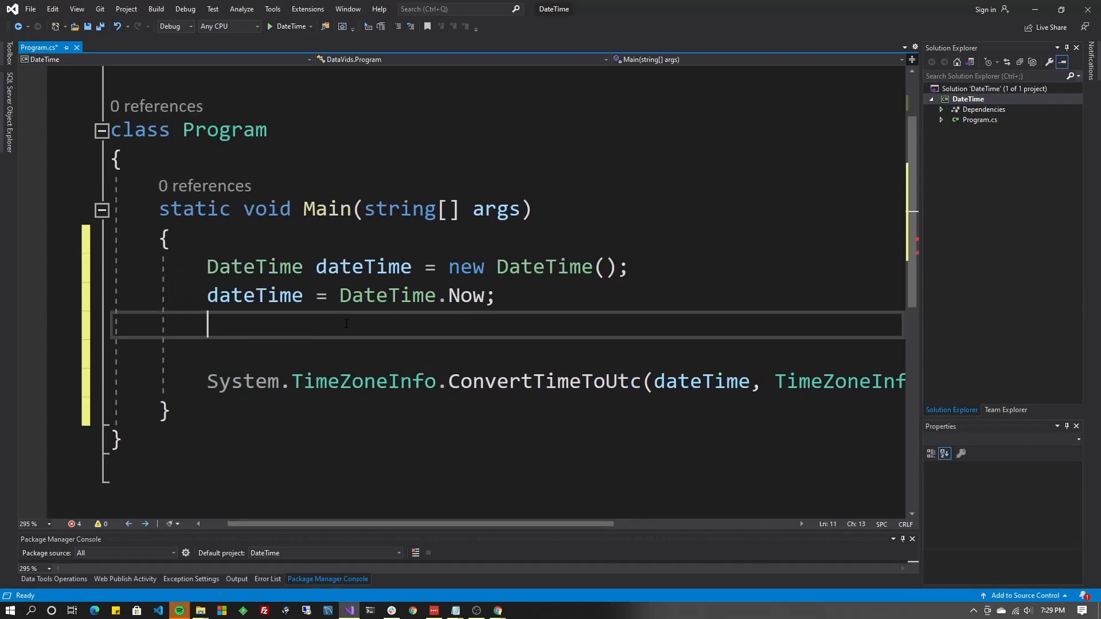
Declare System.TimeZoneInfo myTZ for Central Standard Time and pass myTZ to ConvertTimeToUtc
{"action": "type", "text": "S"}
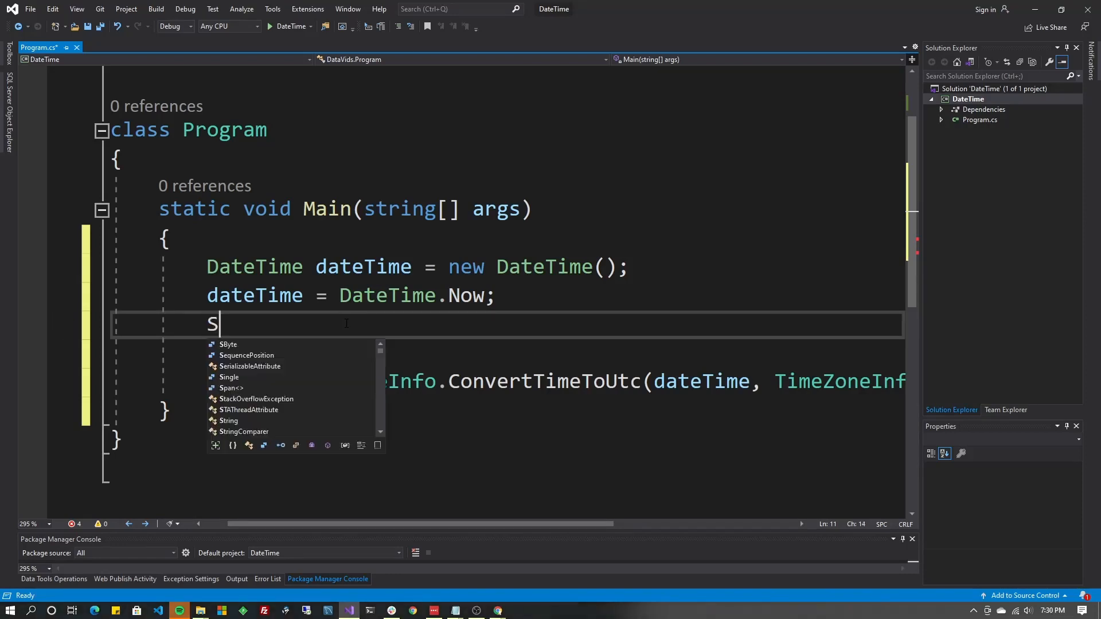
{"action": "type", "text": "ystem."}
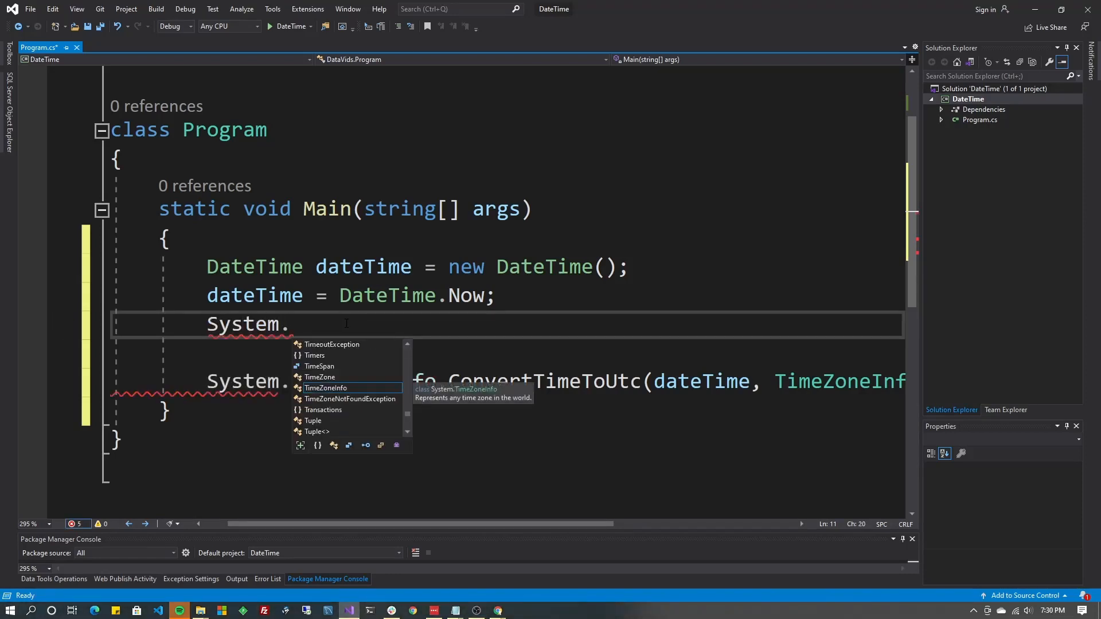
{"action": "type", "text": "TimeZoneInfo myTZ = TimeZoneInfo.FindSystemTimeZoneById(\"Central Standard Time"}
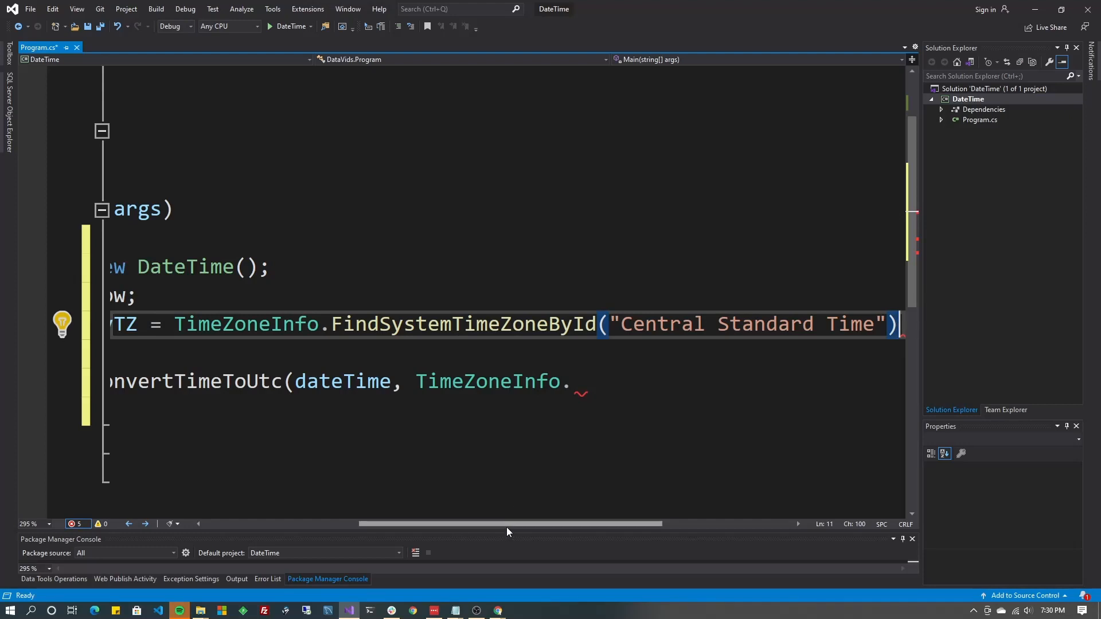
{"action": "scroll", "scroll_direction": "right", "scroll_amount": 3}
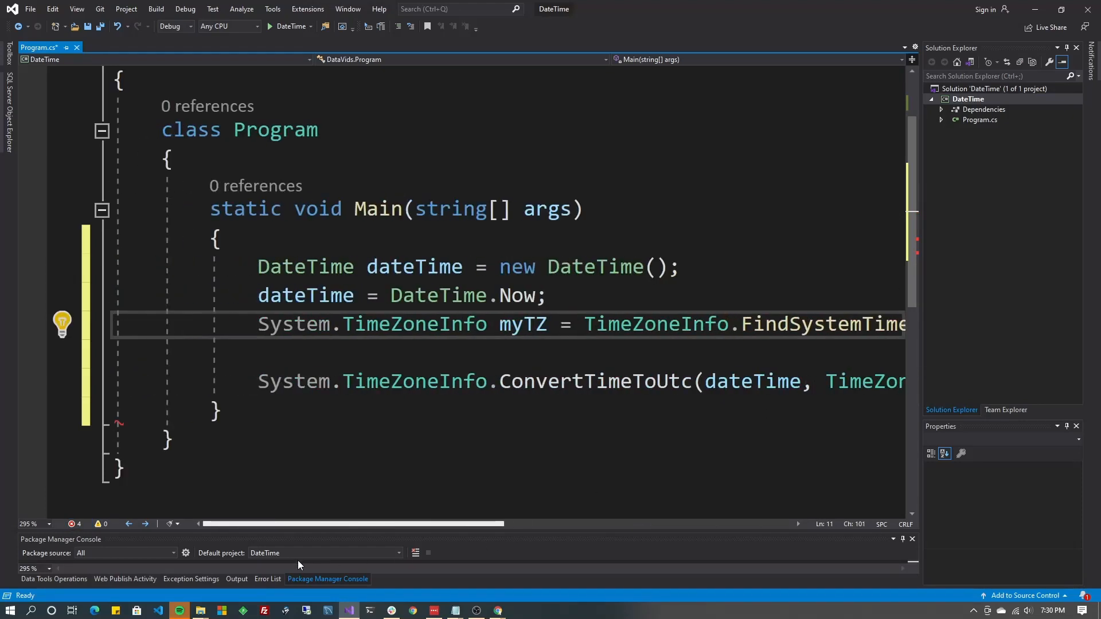
{"action": "double_click", "coordinate": [523, 323]}
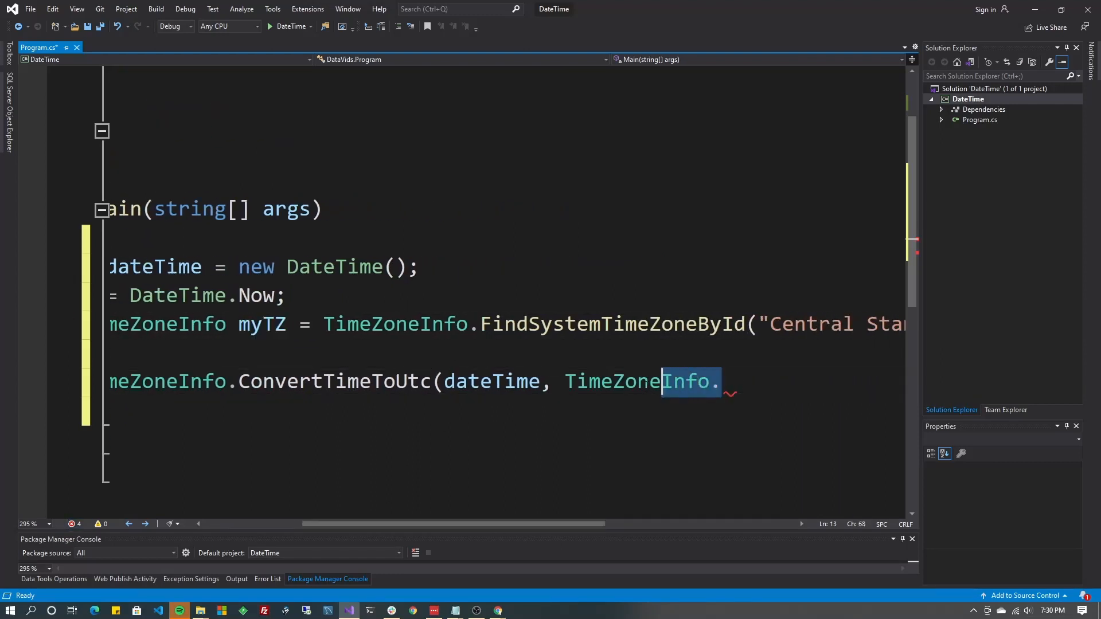
{"action": "type", "text": "myTZ);"}
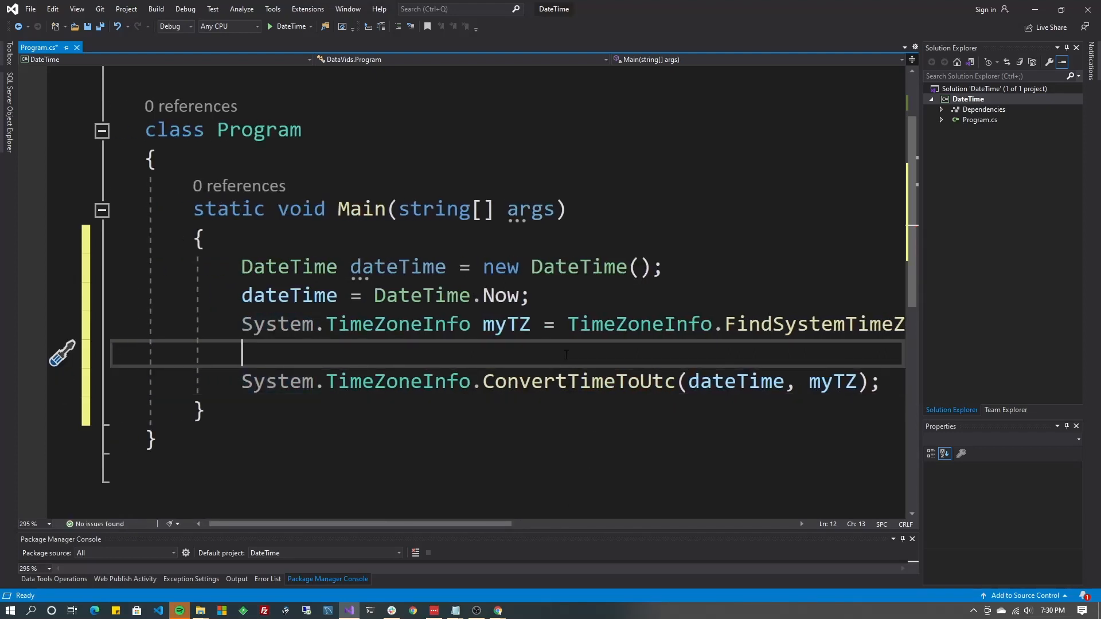
On a new line, start DateTime.SpecifyKind(dateTime, DateTimeKind. before the conversion
{"action": "key", "text": "Return"}
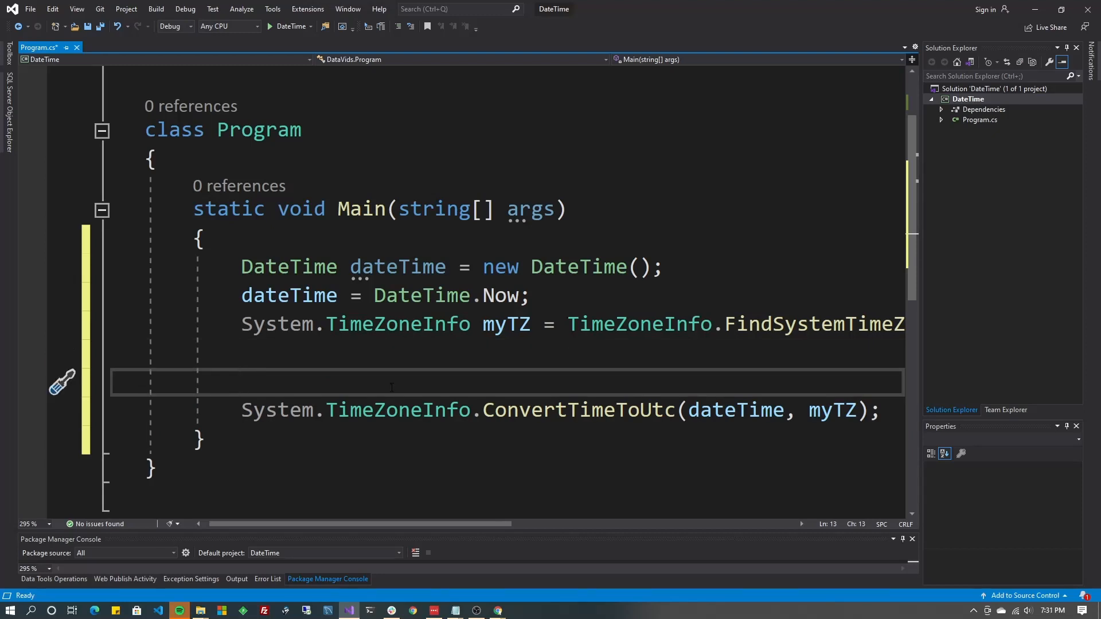
{"action": "type", "text": "DateTime.SpecifyKind"}
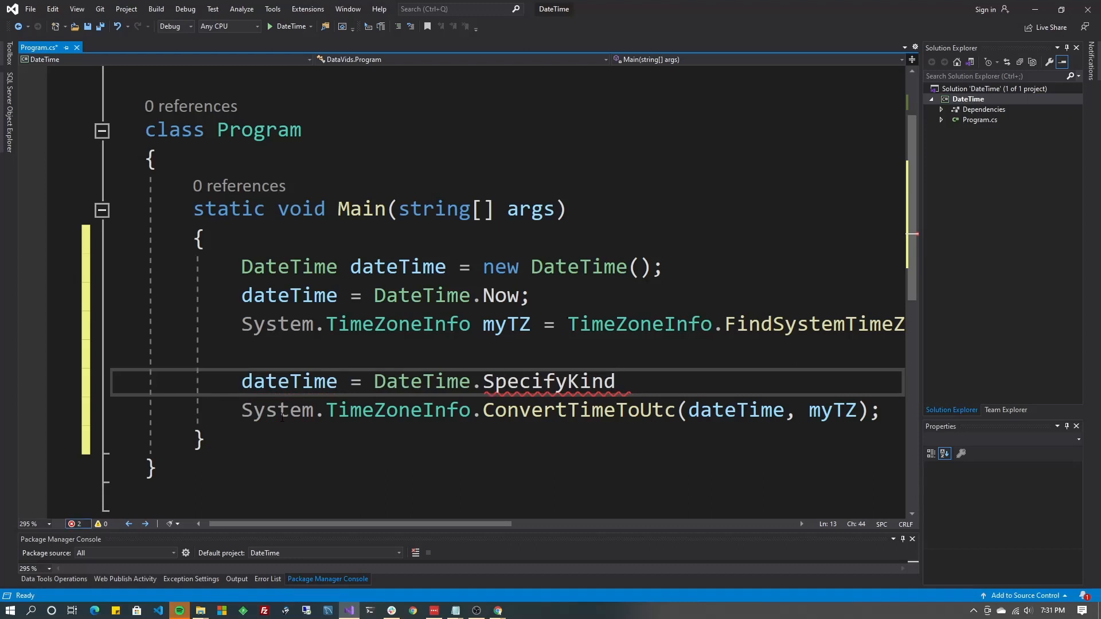
{"action": "type", "text": "()"}
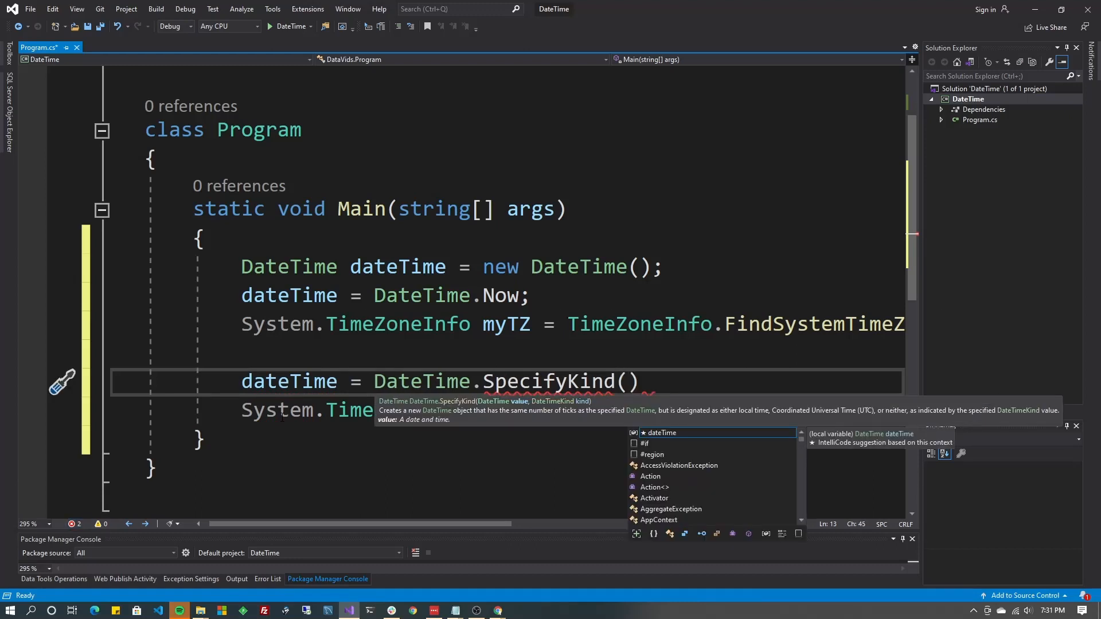
{"action": "type", "text": "dateTime"}
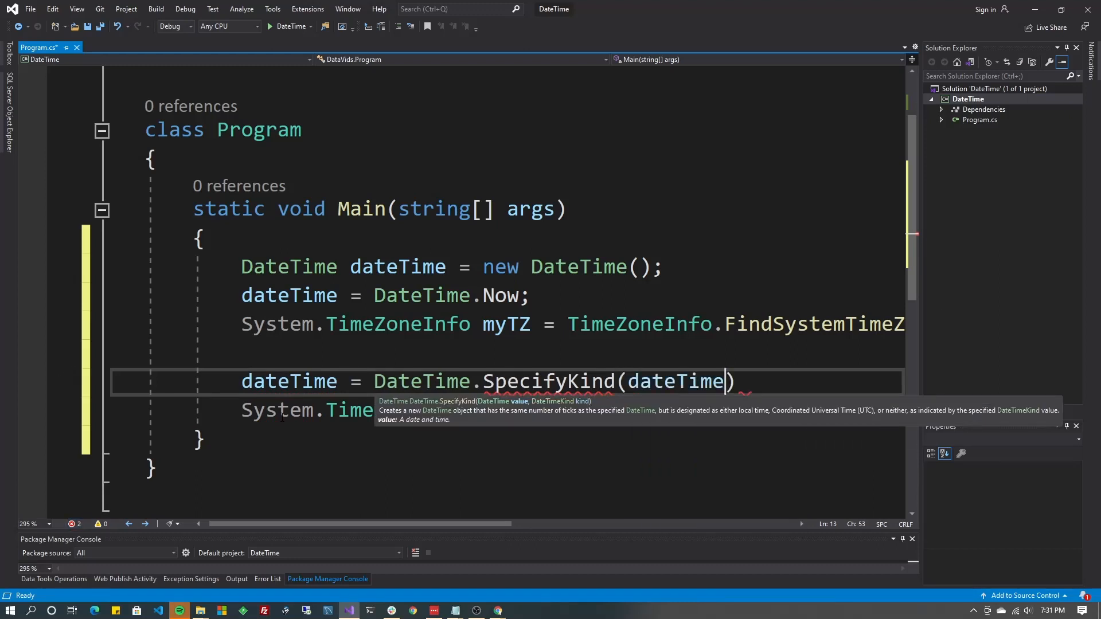
{"action": "type", "text": ", DateTimeKind"}
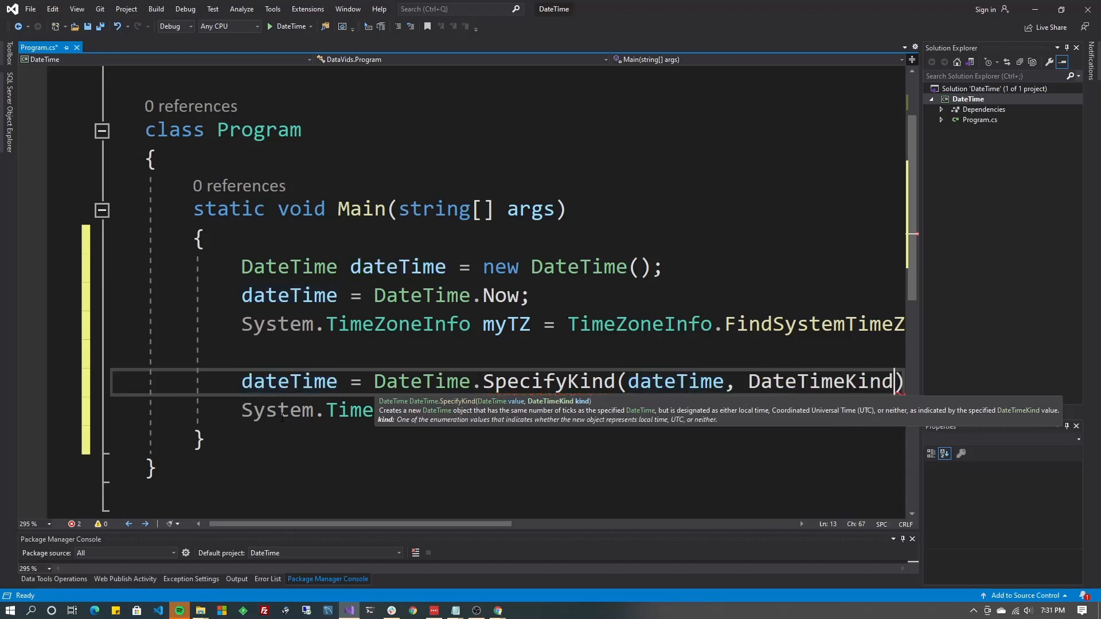
{"action": "type", "text": "."}
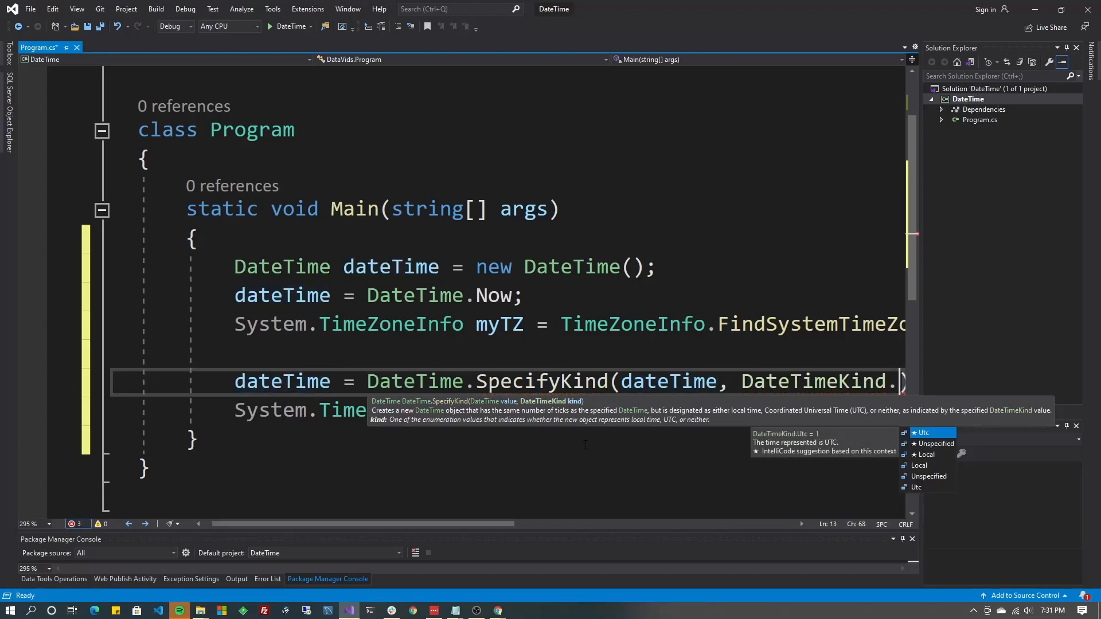
{"action": "mouse_move", "coordinate": [945, 432]}
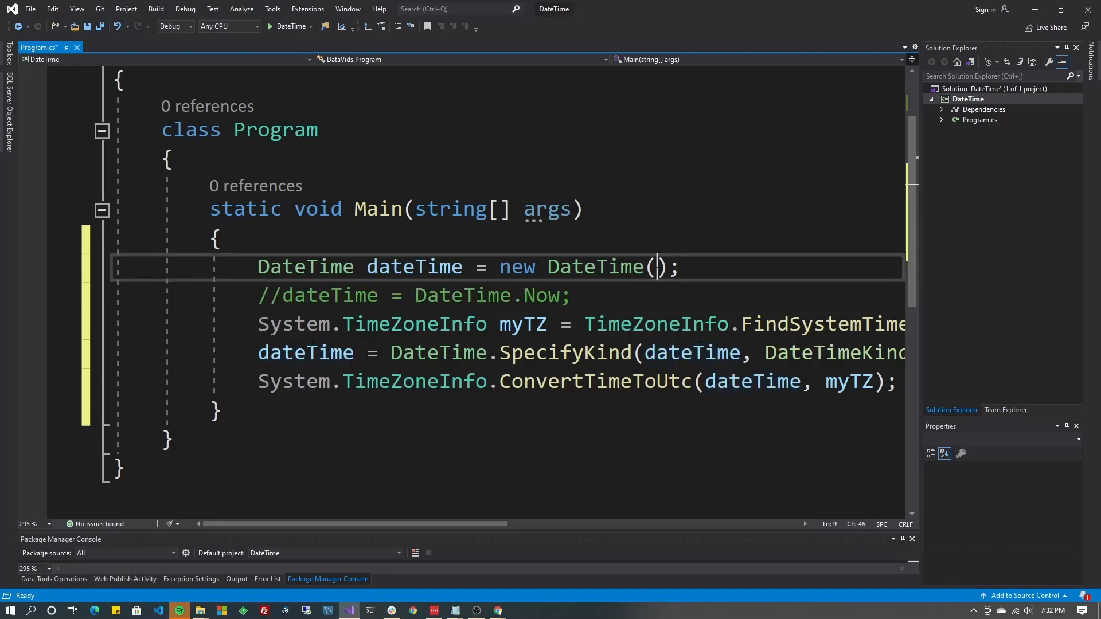
Fill the DateTime constructor with (1990, 2, 3, 2, 2, 2)
{"action": "key", "text": "Backspace"}
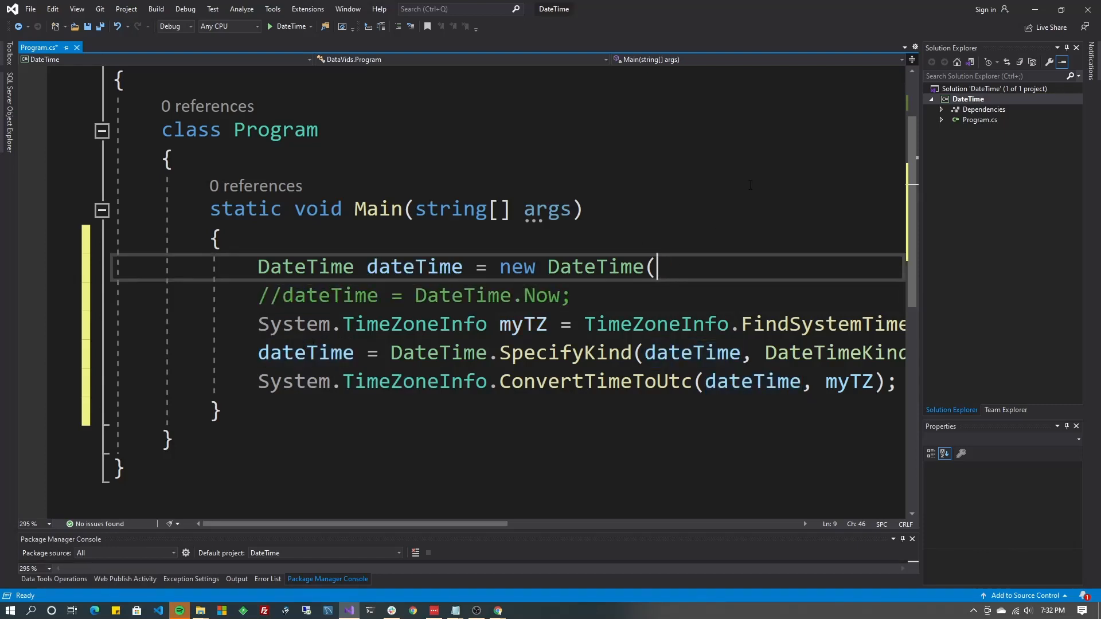
{"action": "type", "text": "1,)"}
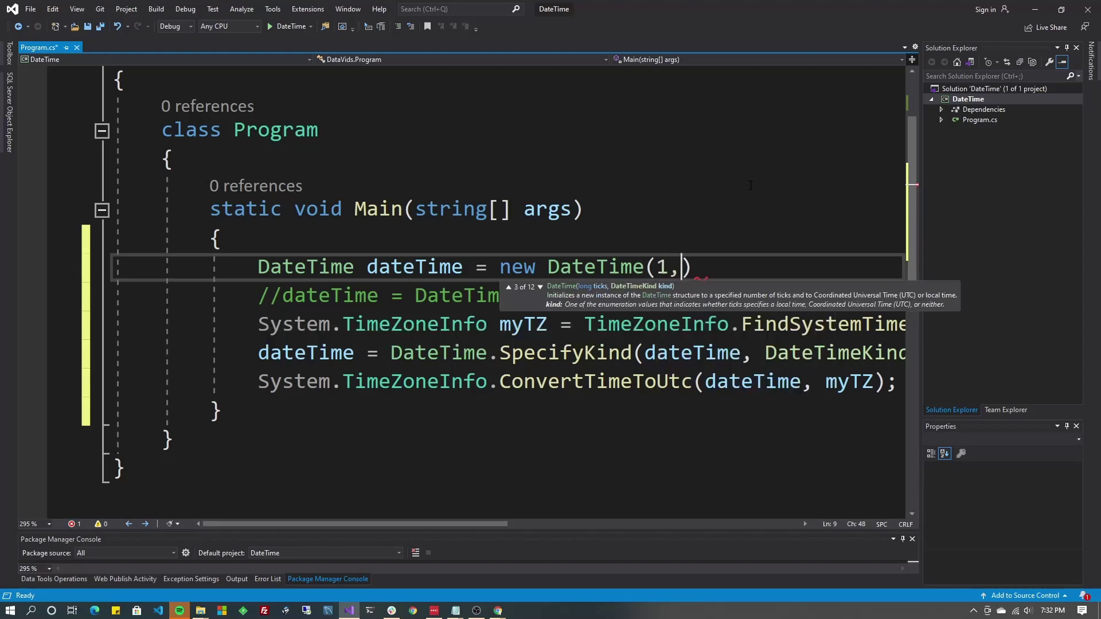
{"action": "type", "text": "2,3"}
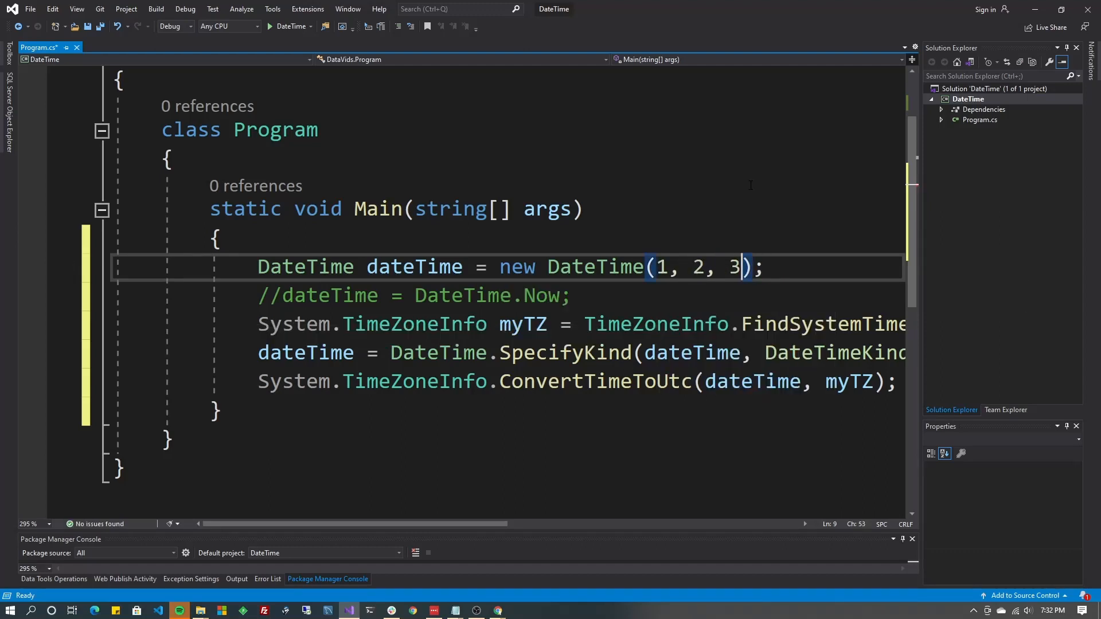
{"action": "key", "text": "Backspace"}
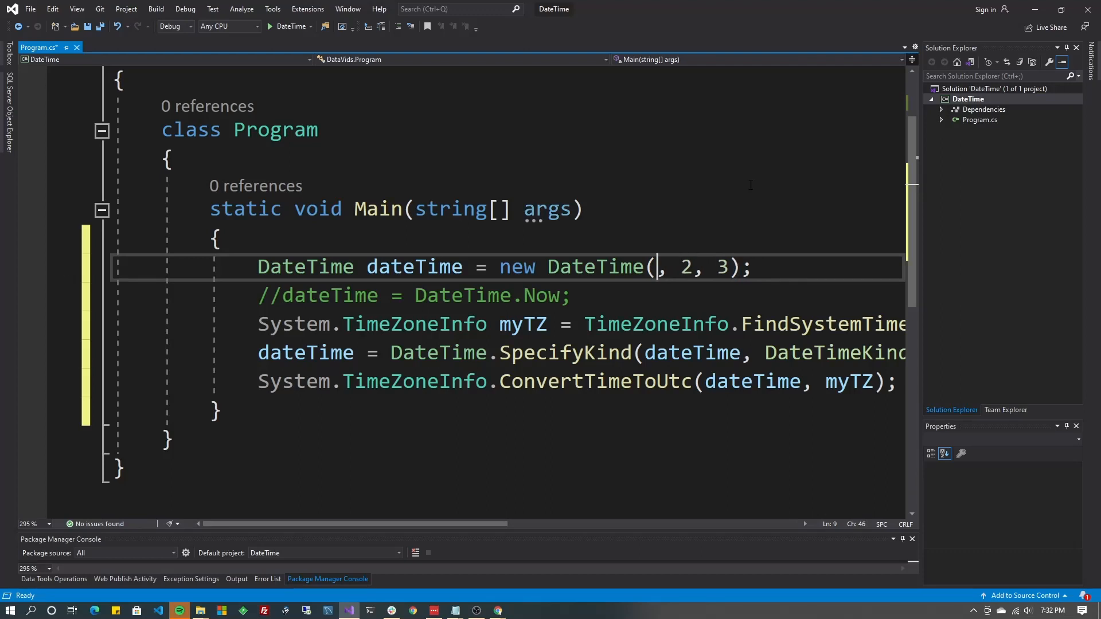
{"action": "type", "text": "1990"}
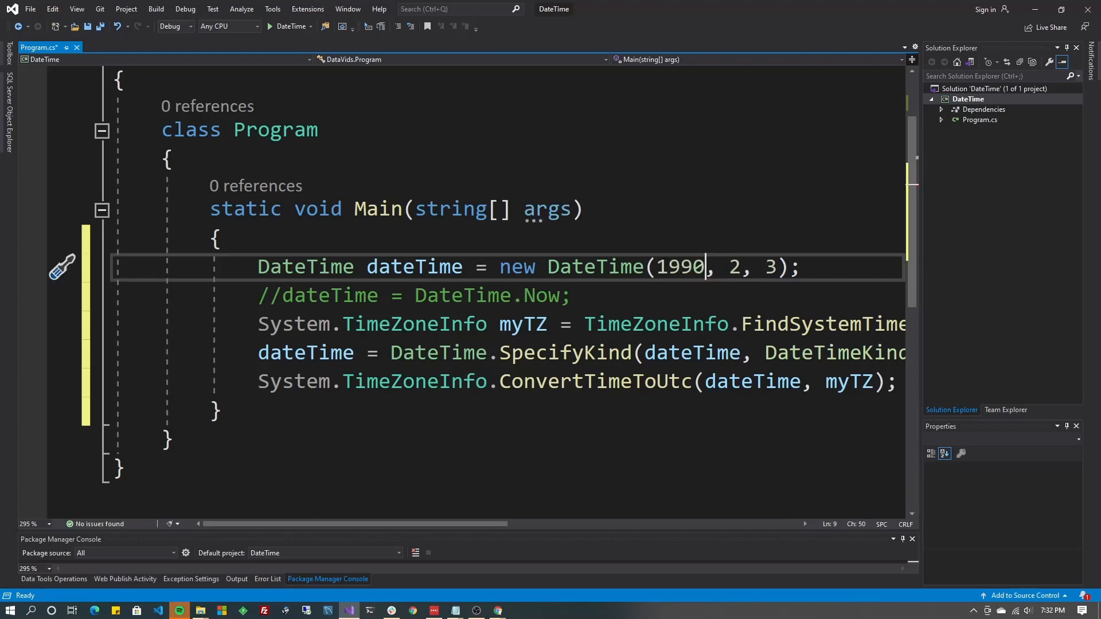
{"action": "type", "text": ","}
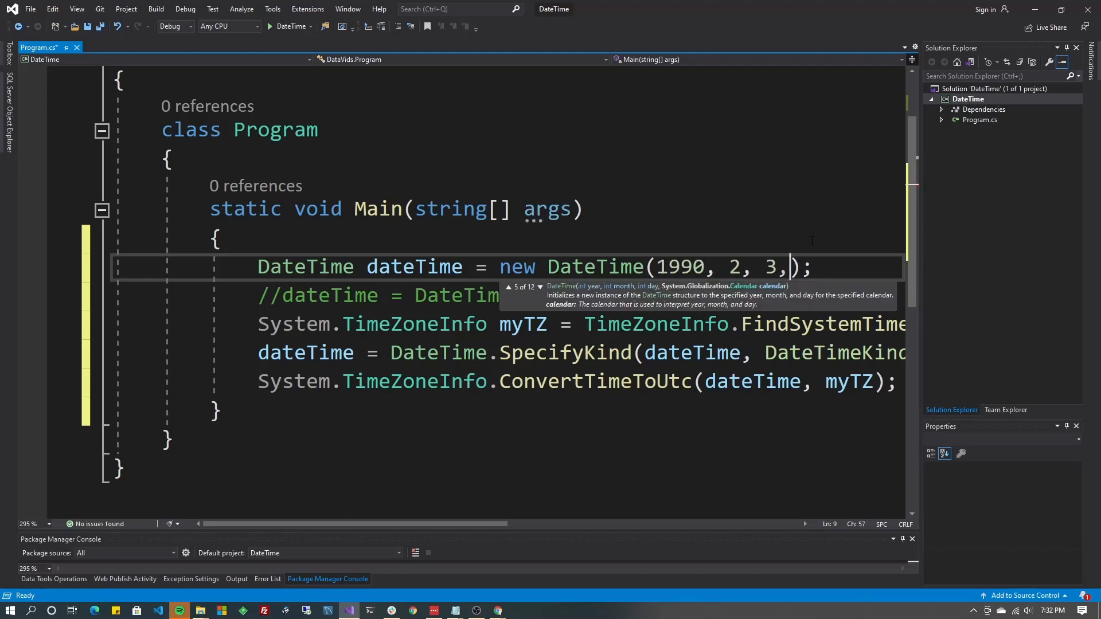
{"action": "type", "text": "2,"}
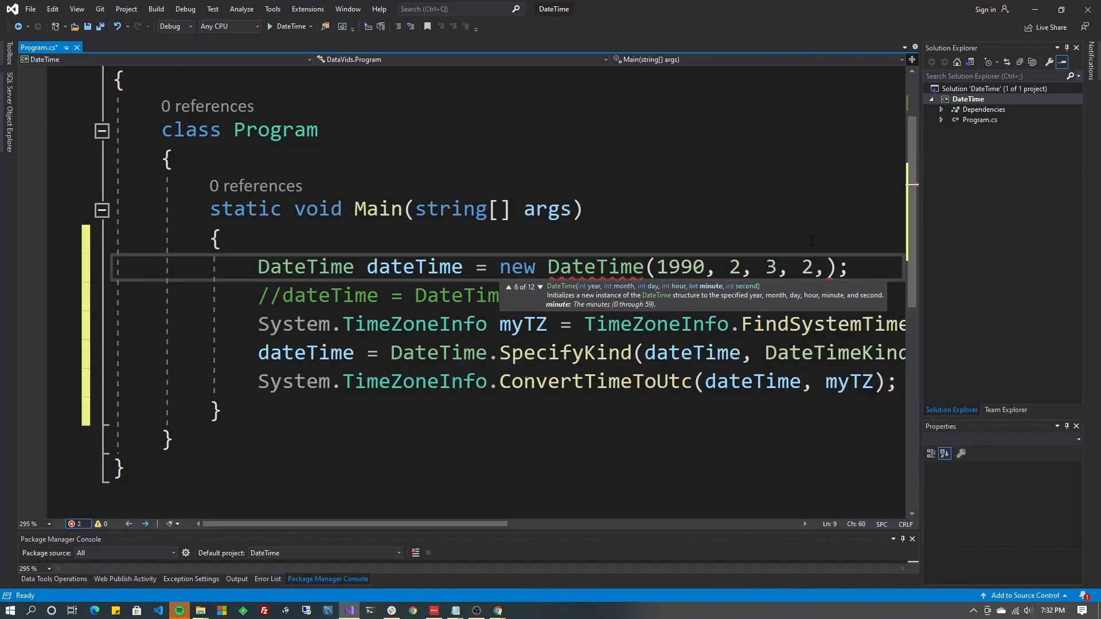
{"action": "type", "text": "2,2"}
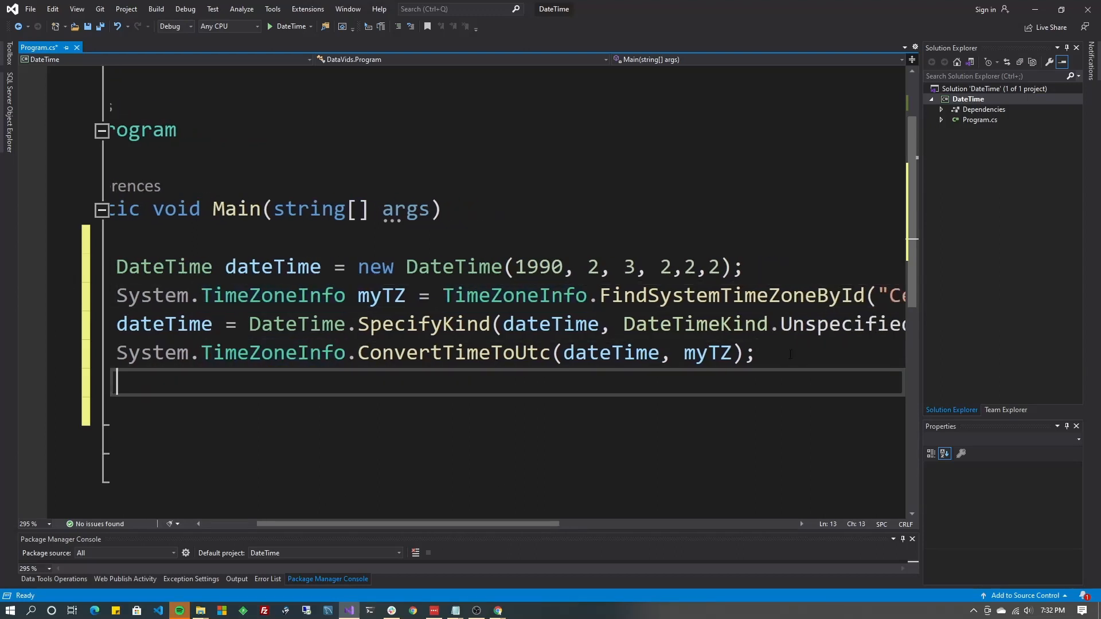
Store the conversion in var result, print dateTime and result, and add Console.ReadLine()
{"action": "type", "text": "Console.w"}
{"action": "left_click", "coordinate": [508, 353]}
{"action": "type", "text": "var "}
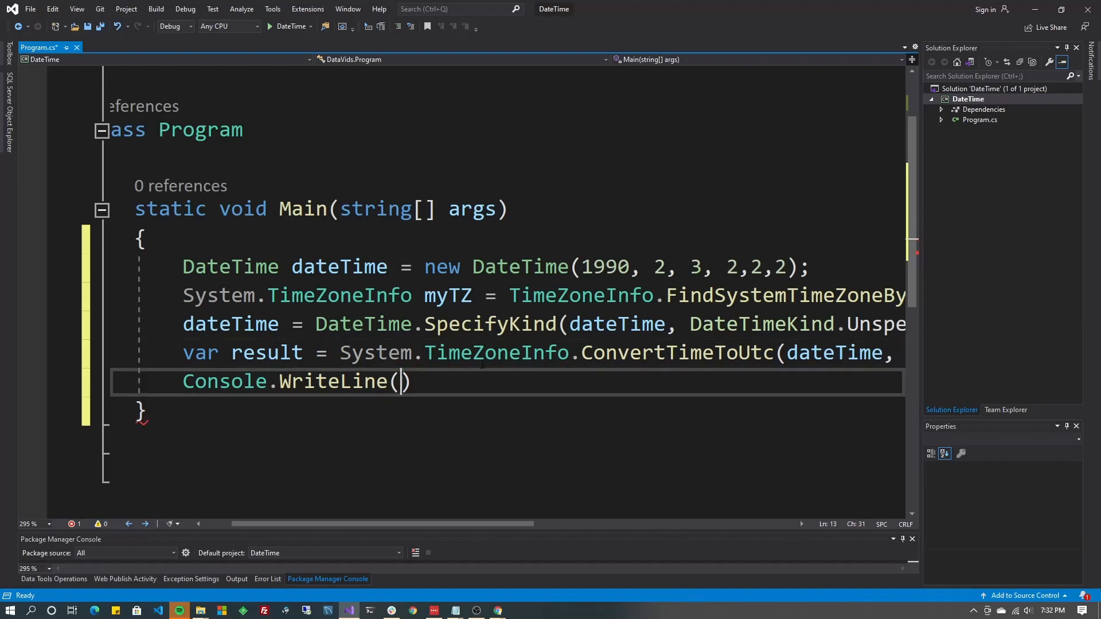
{"action": "type", "text": "result"}
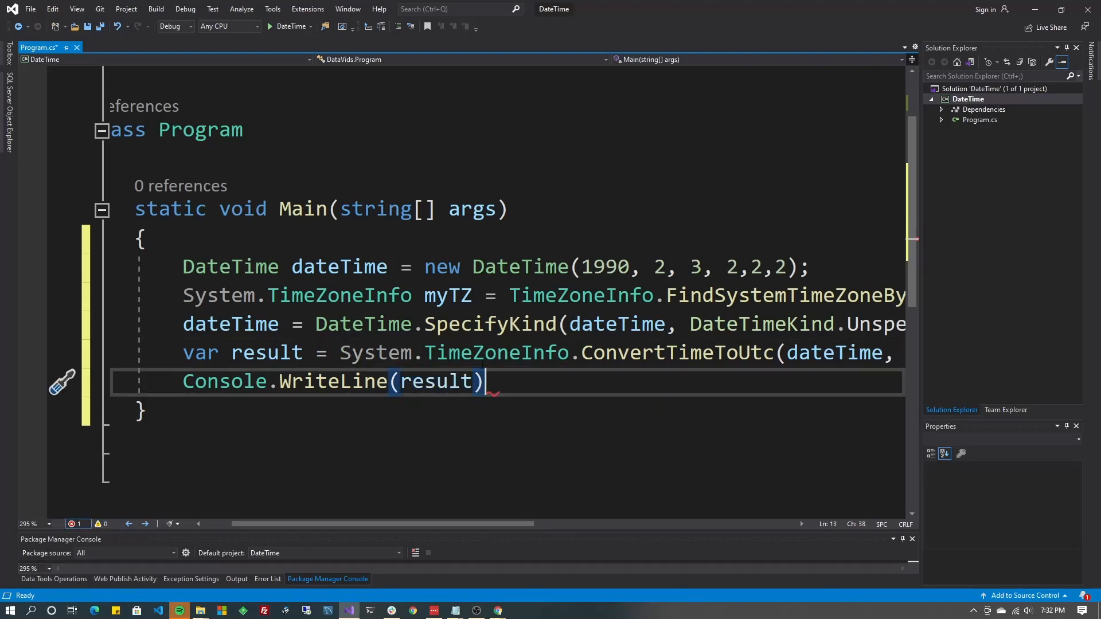
{"action": "type", "text": ";'"}
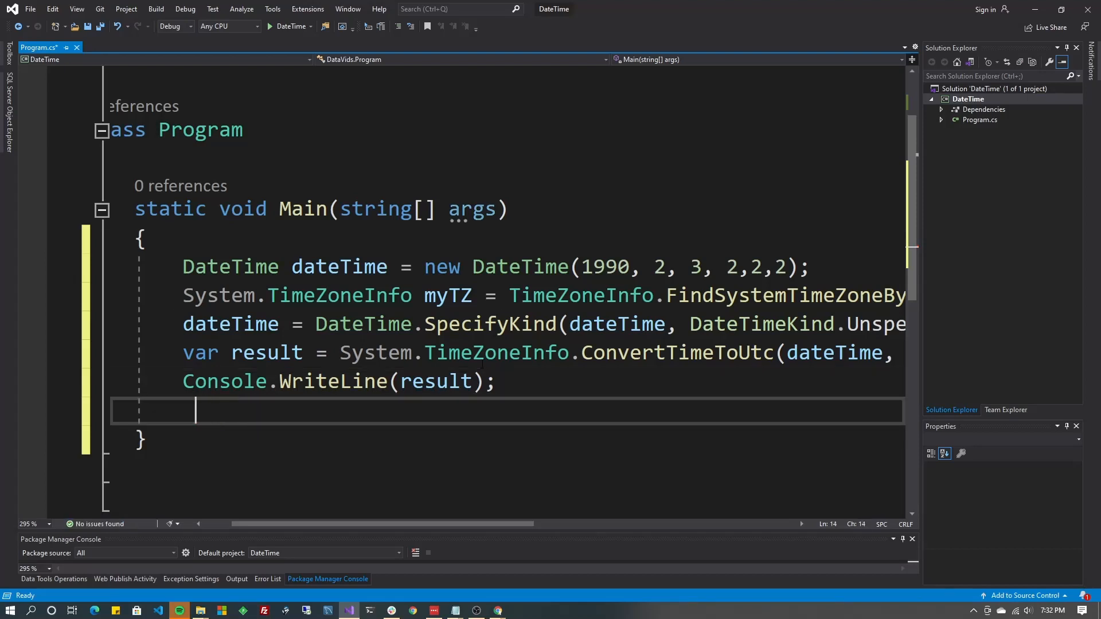
{"action": "type", "text": "Console.writeLine(dateTime);"}
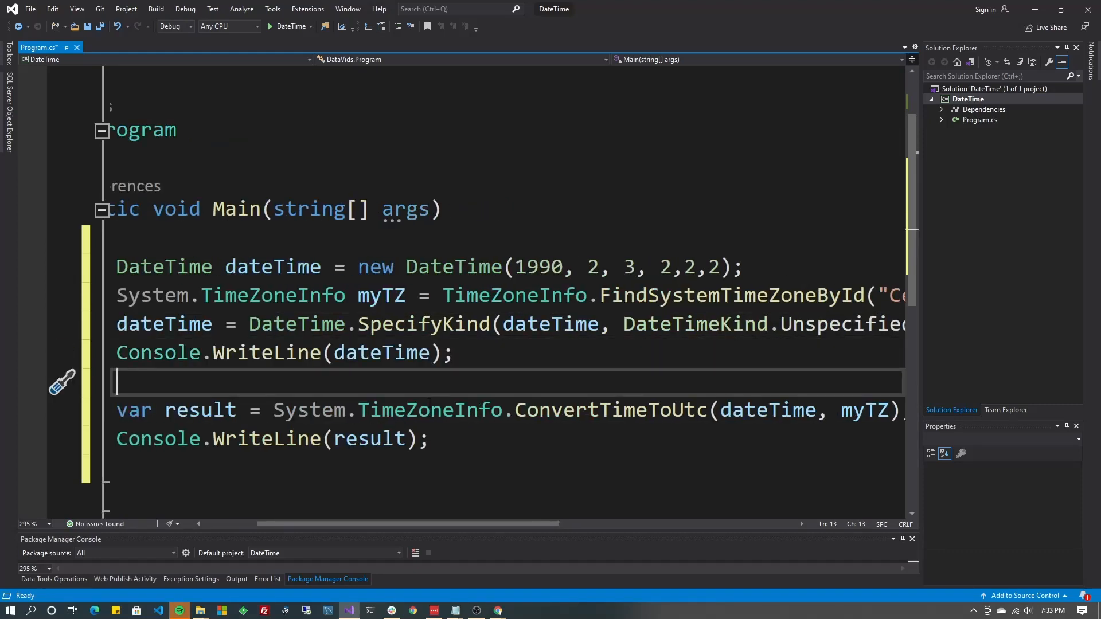
{"action": "type", "text": "Console.ReadLine();"}
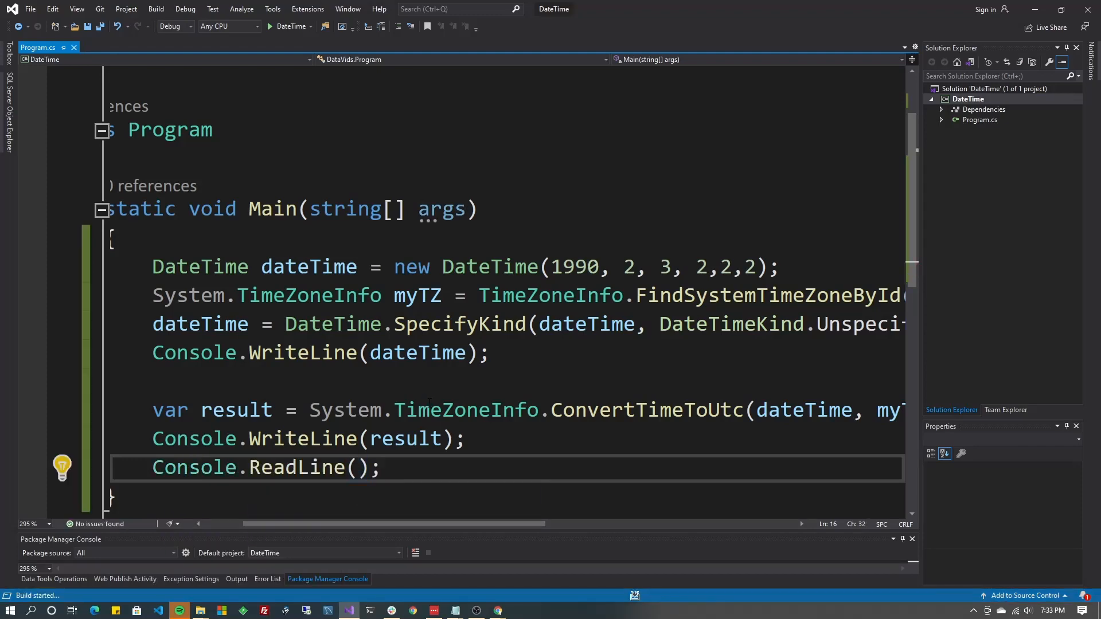
Run the console app and confirm it prints 2/3/1990 2:02:02 AM and UTC 8:02:02 AM
{"action": "left_click", "coordinate": [270, 25]}
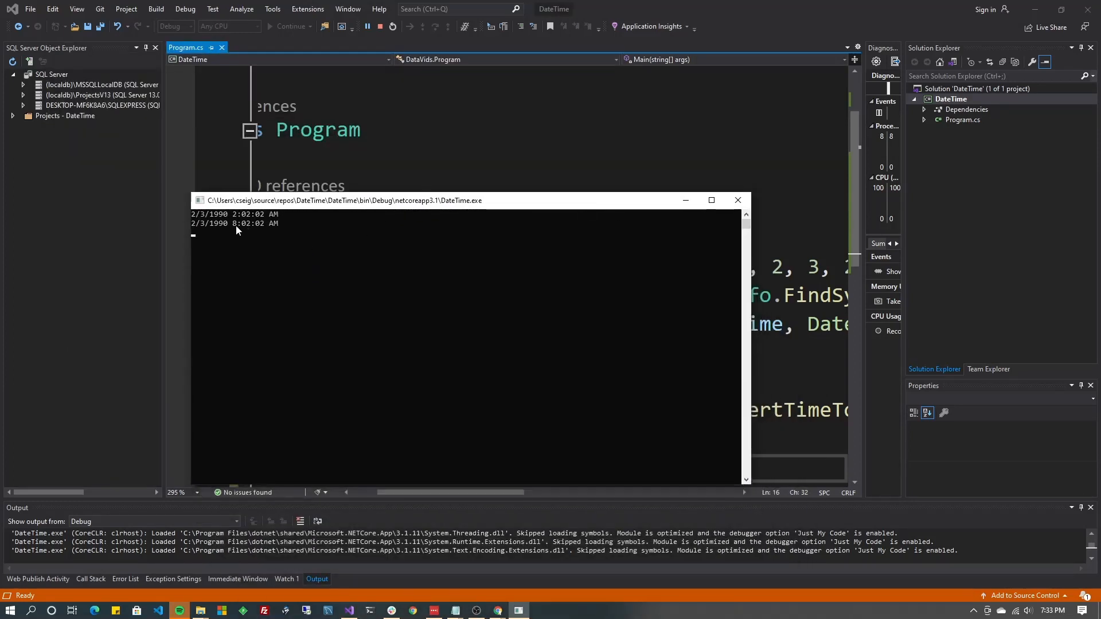
{"action": "mouse_move", "coordinate": [437, 129]}
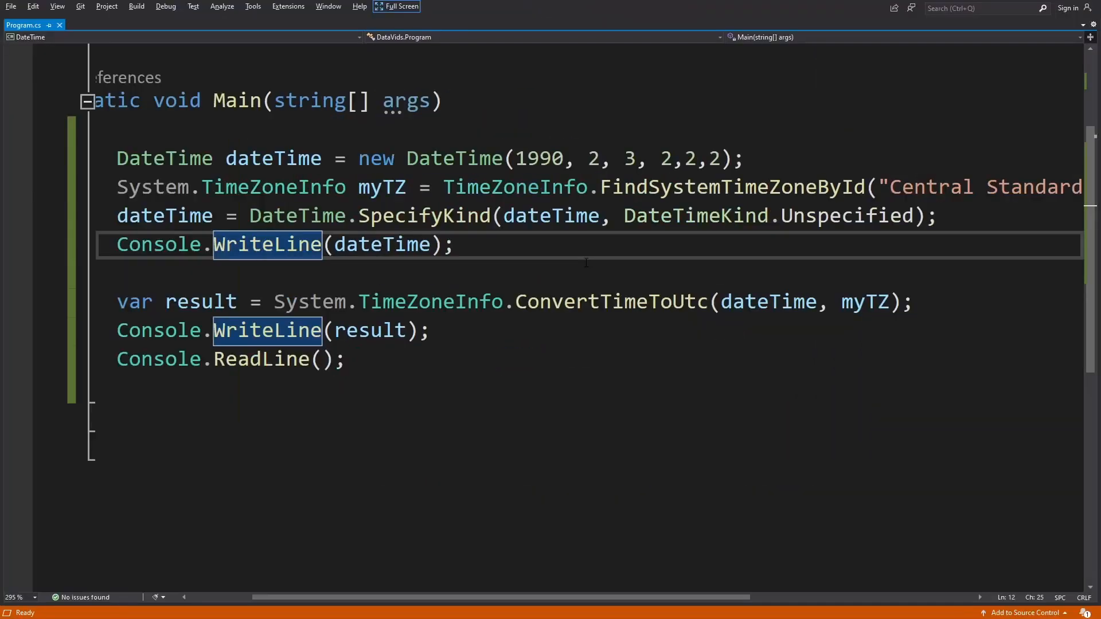
{"action": "scroll", "scroll_direction": "right", "scroll_amount": 3}
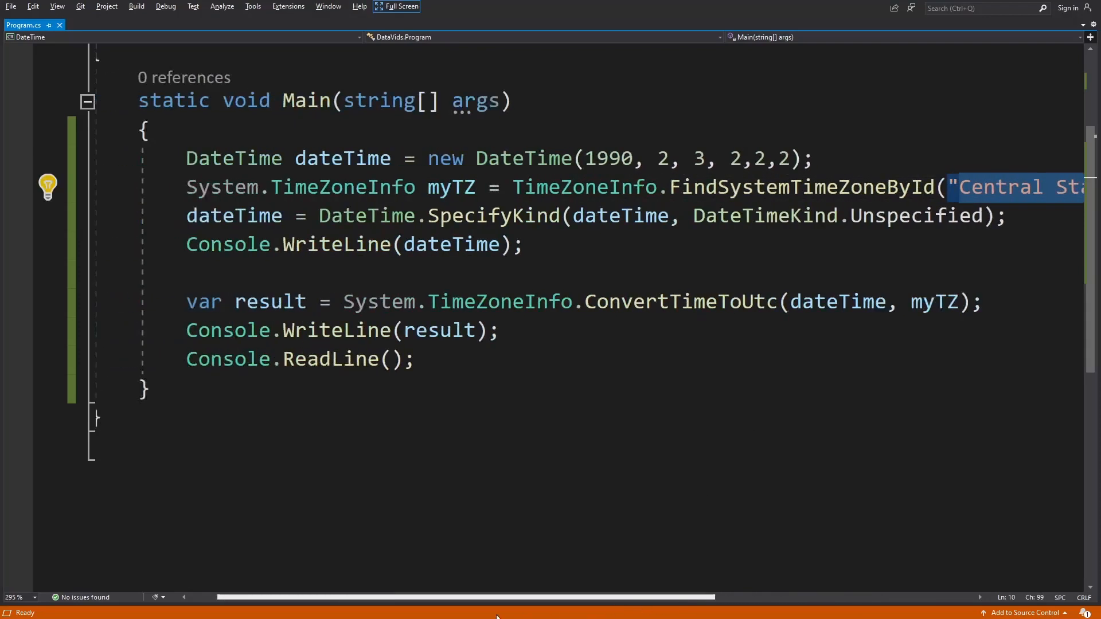
{"action": "left_click", "coordinate": [397, 6]}
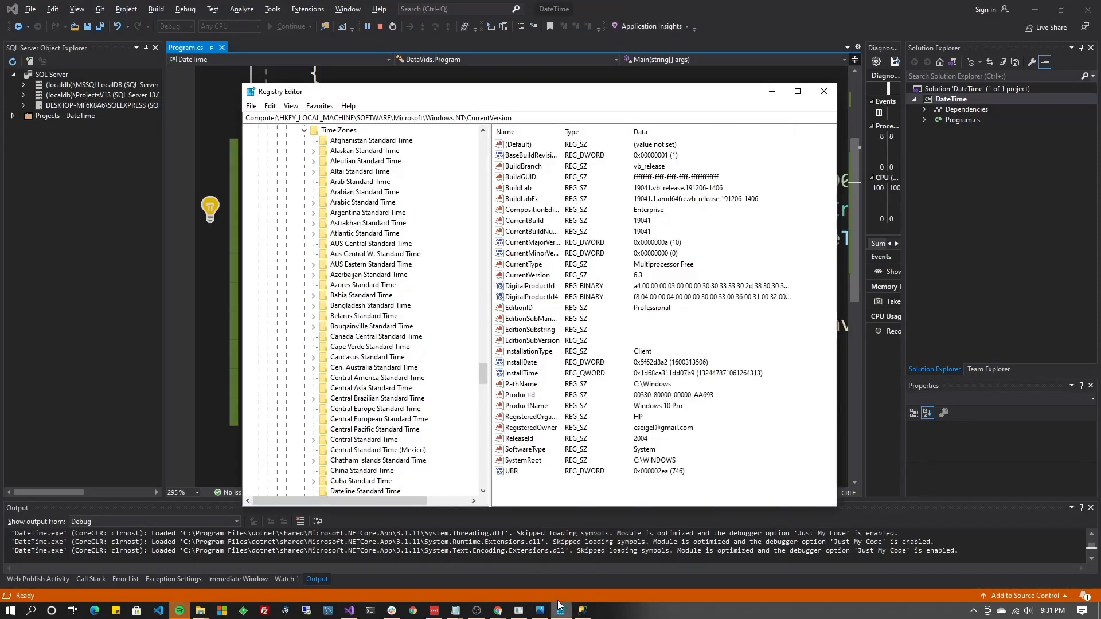
{"action": "mouse_move", "coordinate": [499, 171]}
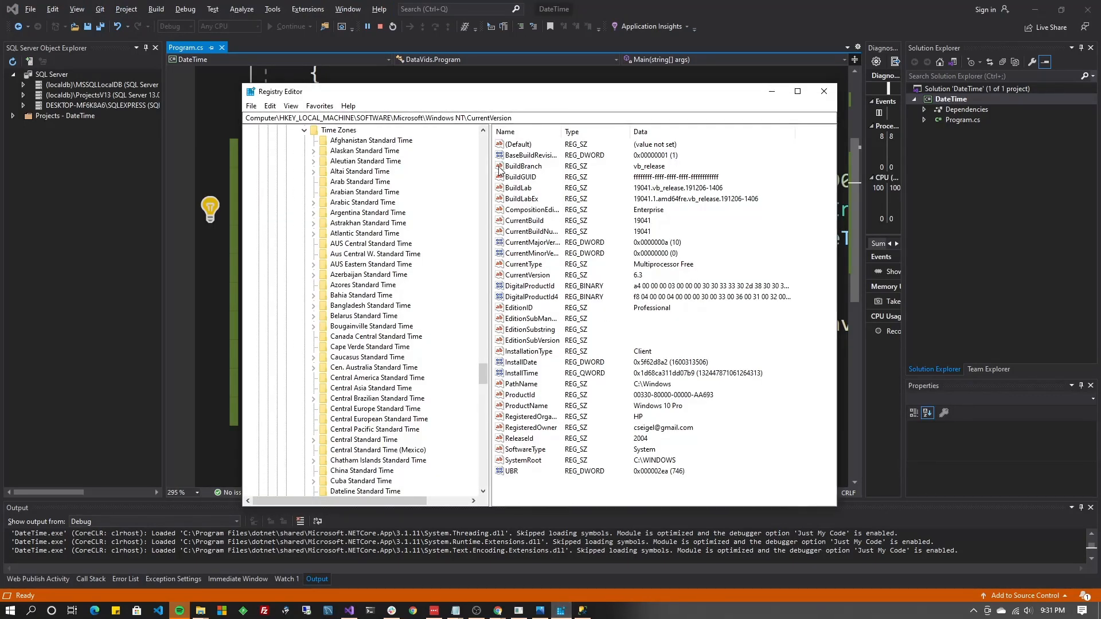
{"action": "mouse_move", "coordinate": [472, 191]}
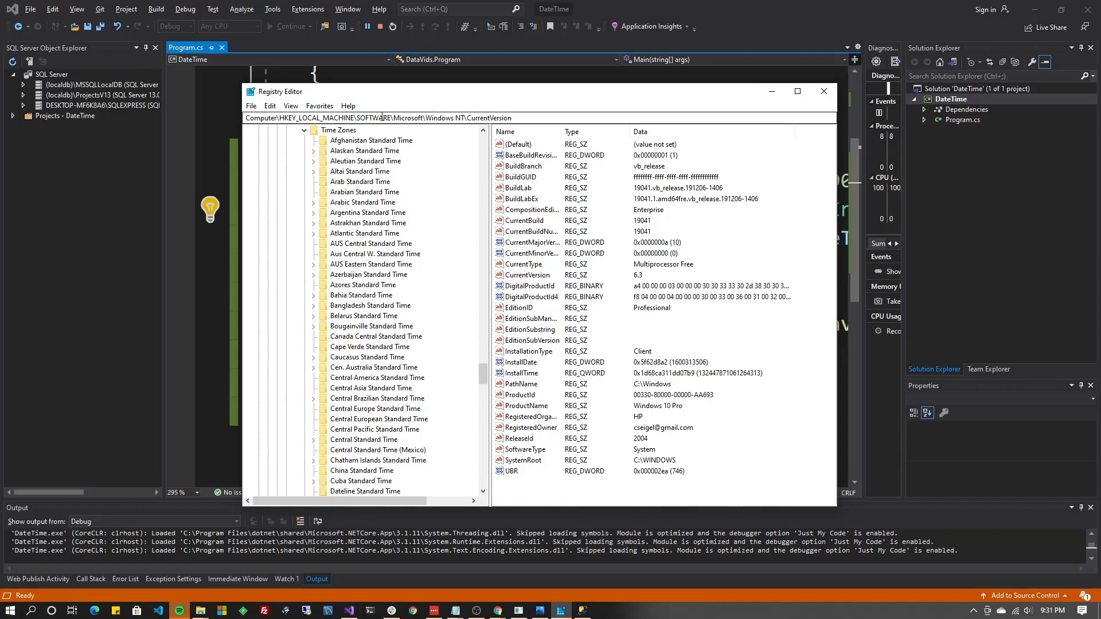
Open the Altai Standard Time registry key under Time Zones and read its Std value
{"action": "double_click", "coordinate": [429, 117]}
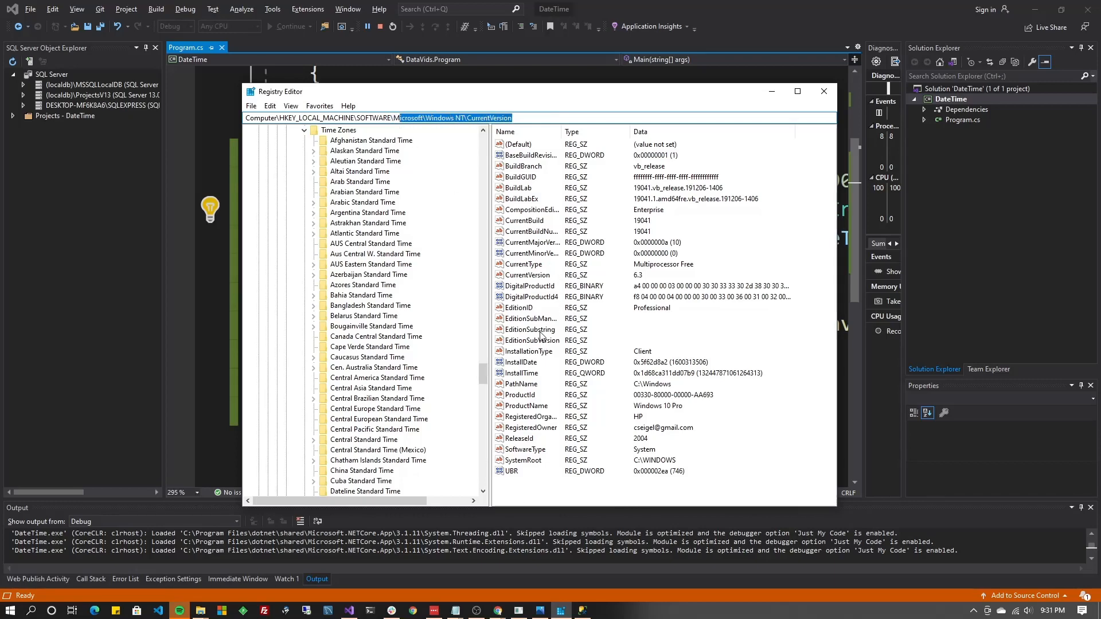
{"action": "mouse_move", "coordinate": [541, 357]}
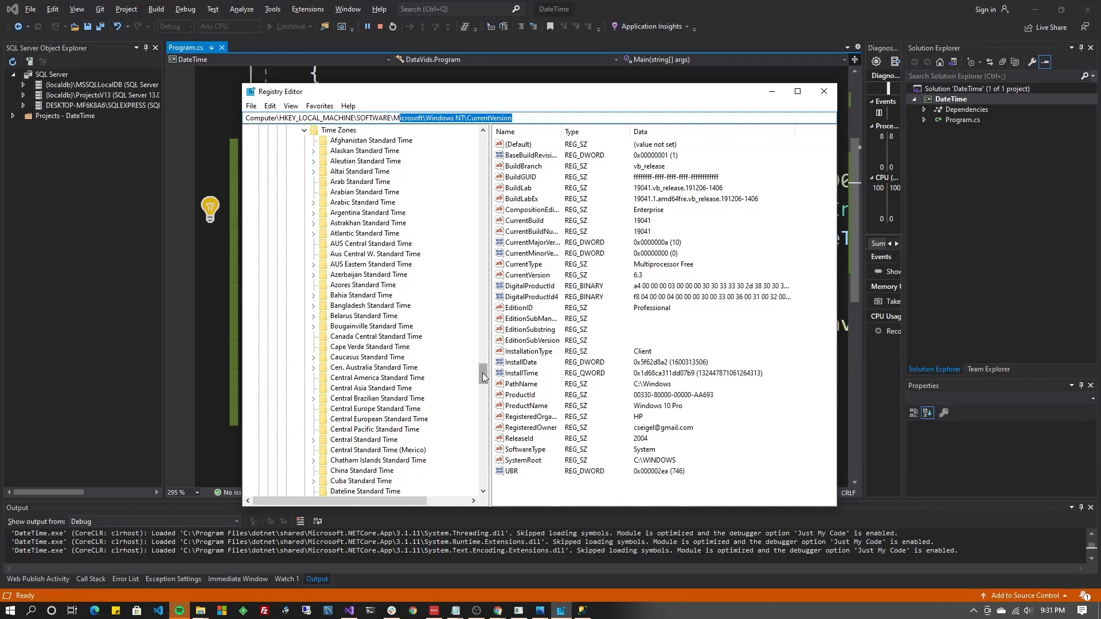
{"action": "left_click", "coordinate": [338, 253]}
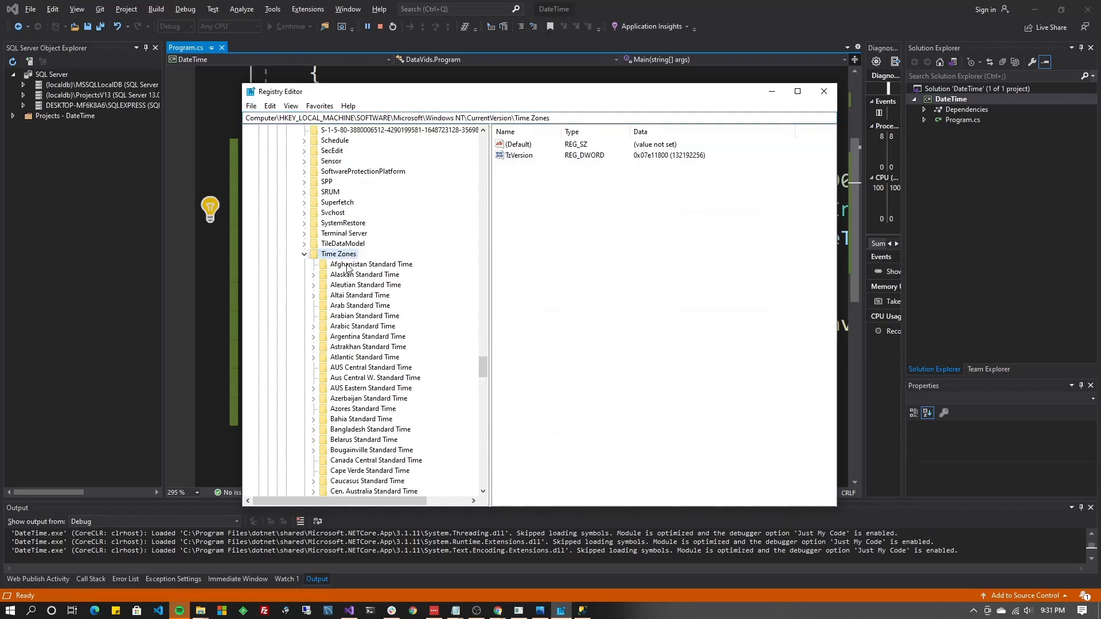
{"action": "left_click", "coordinate": [364, 284]}
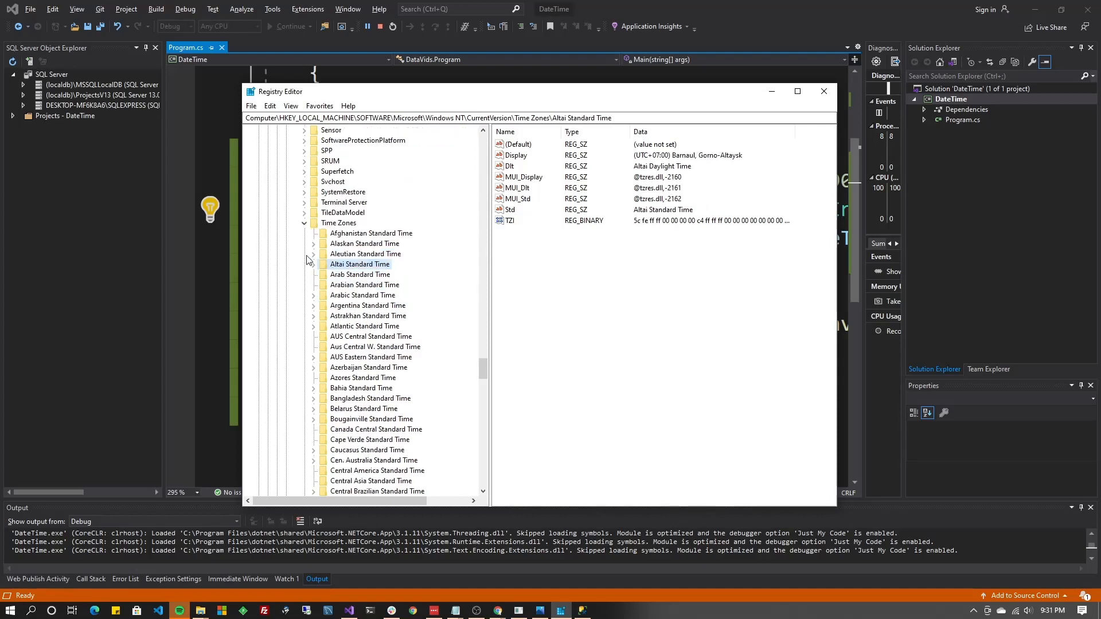
{"action": "left_click", "coordinate": [517, 144]}
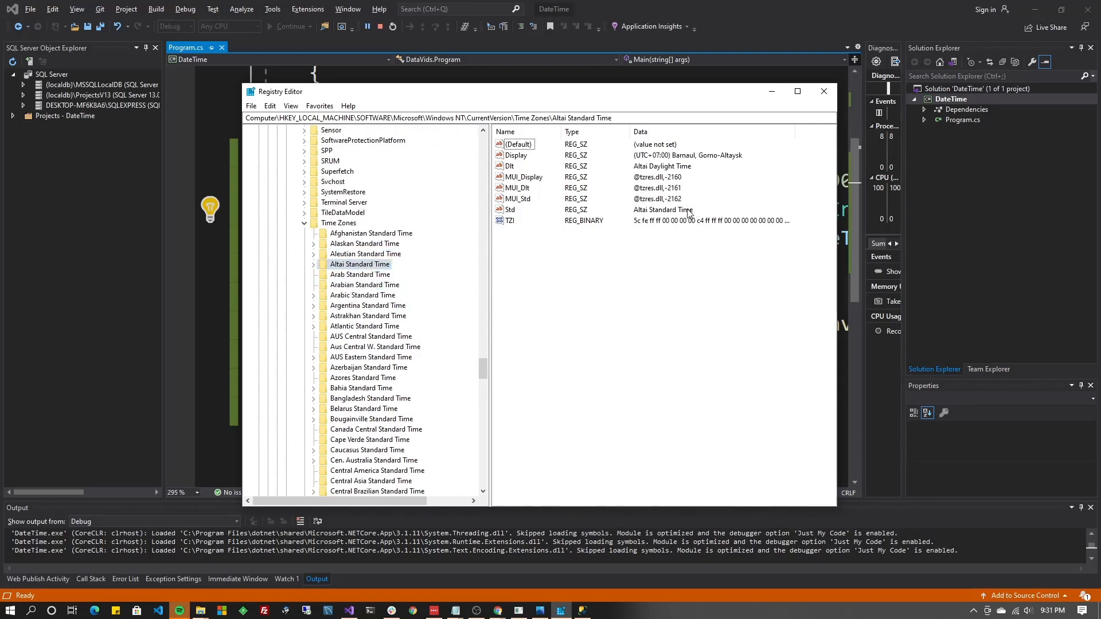
{"action": "left_click", "coordinate": [509, 209]}
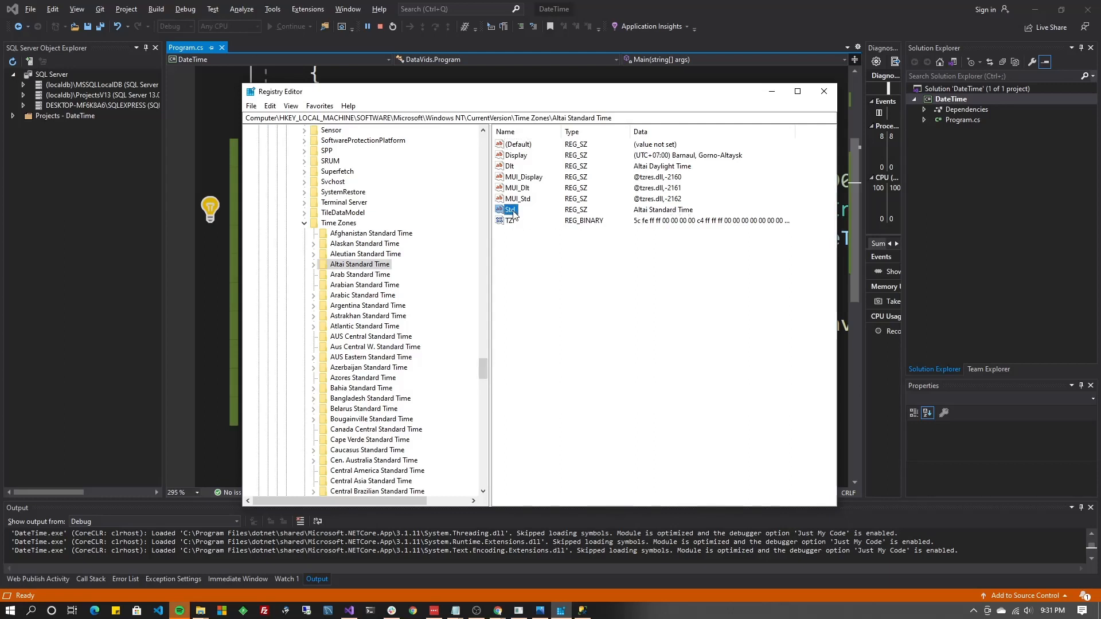
{"action": "double_click", "coordinate": [509, 209]}
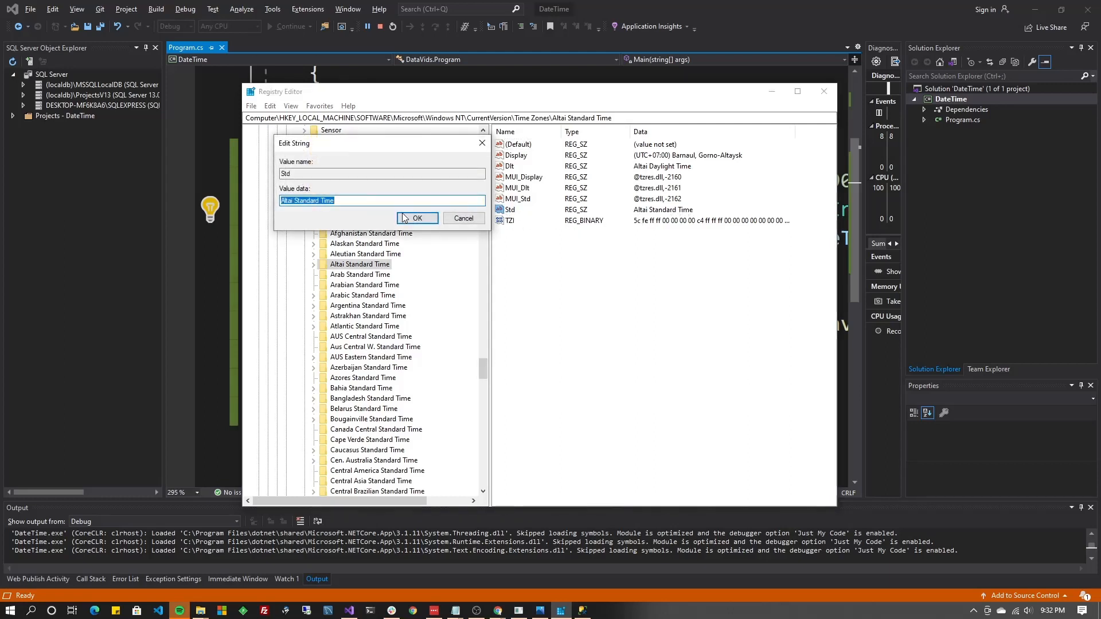
{"action": "left_click", "coordinate": [417, 218]}
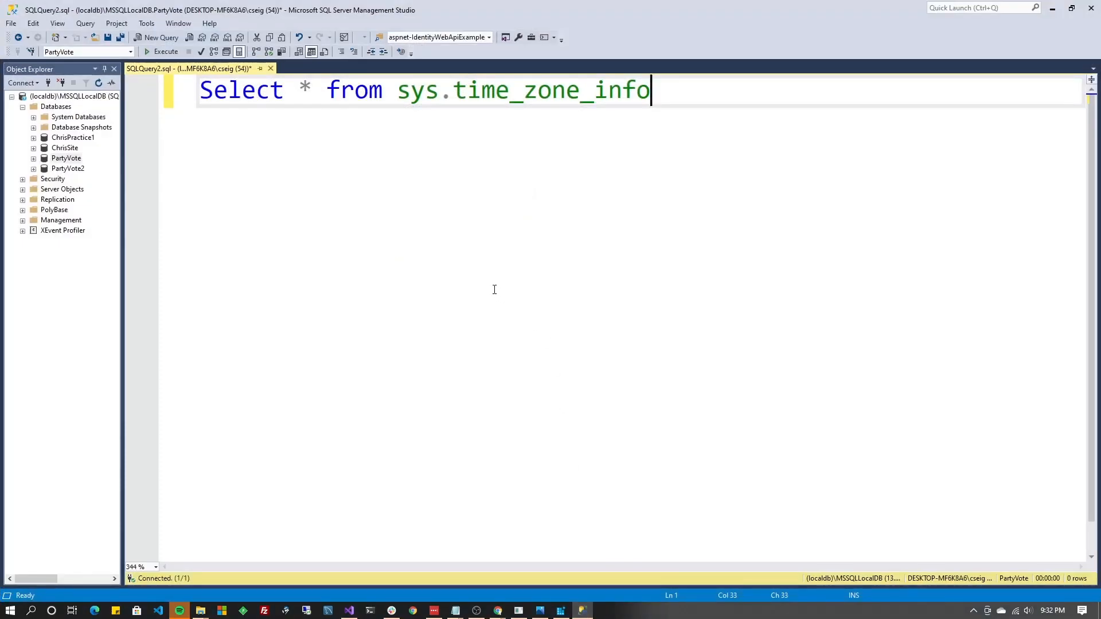
{"action": "mouse_move", "coordinate": [487, 271]}
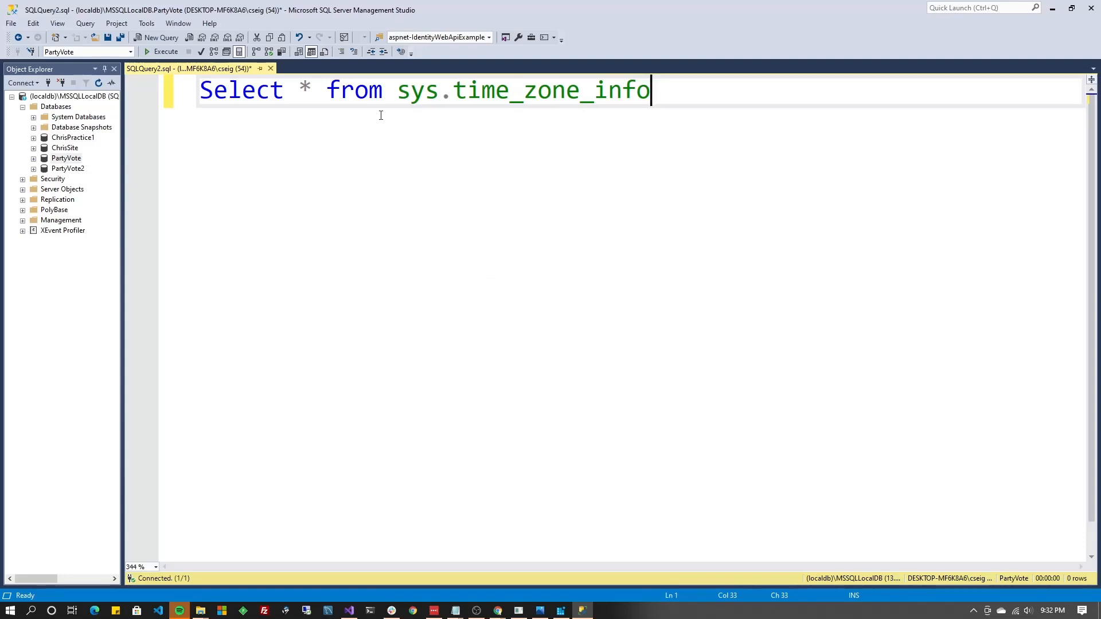
{"action": "mouse_move", "coordinate": [485, 148]}
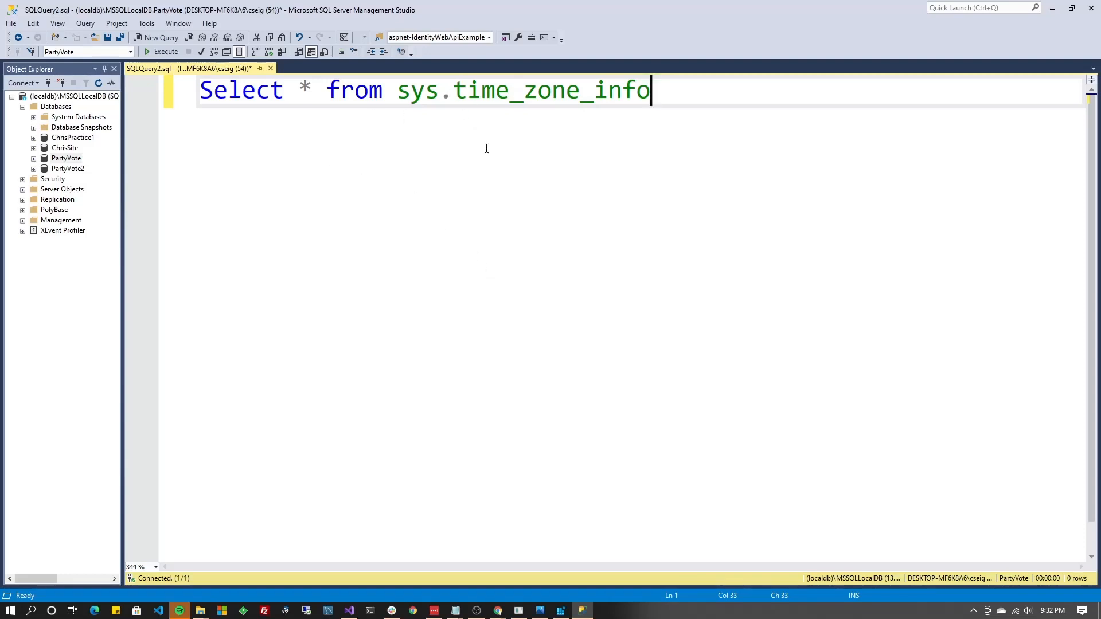
Run the sys.time_zone_info query and inspect the current_utc_offset column
{"action": "left_click", "coordinate": [166, 51]}
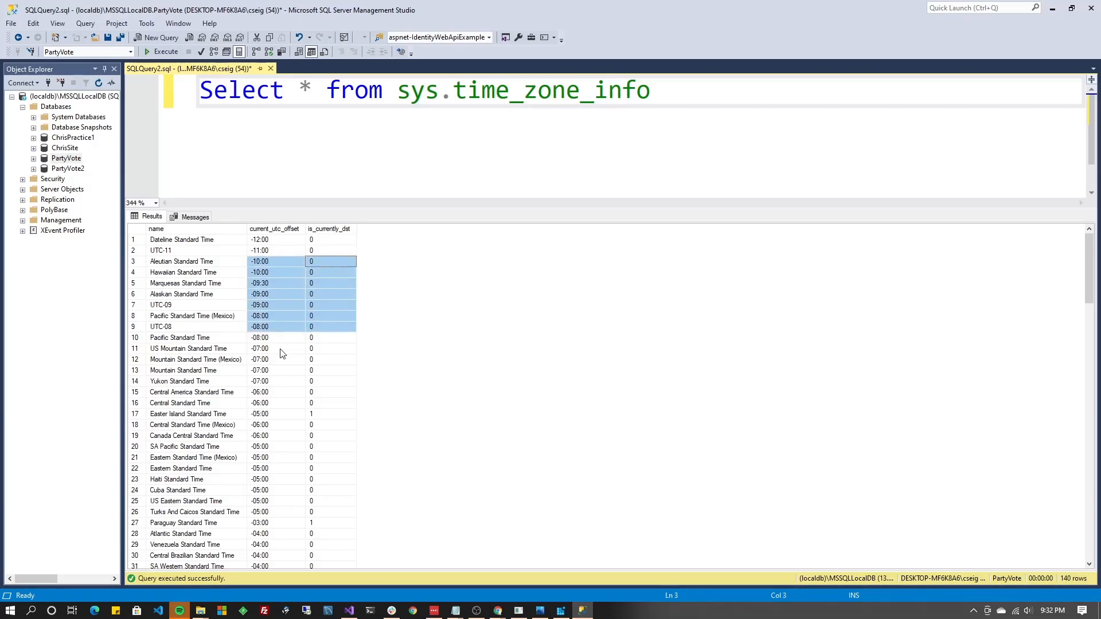
{"action": "mouse_move", "coordinate": [290, 319]}
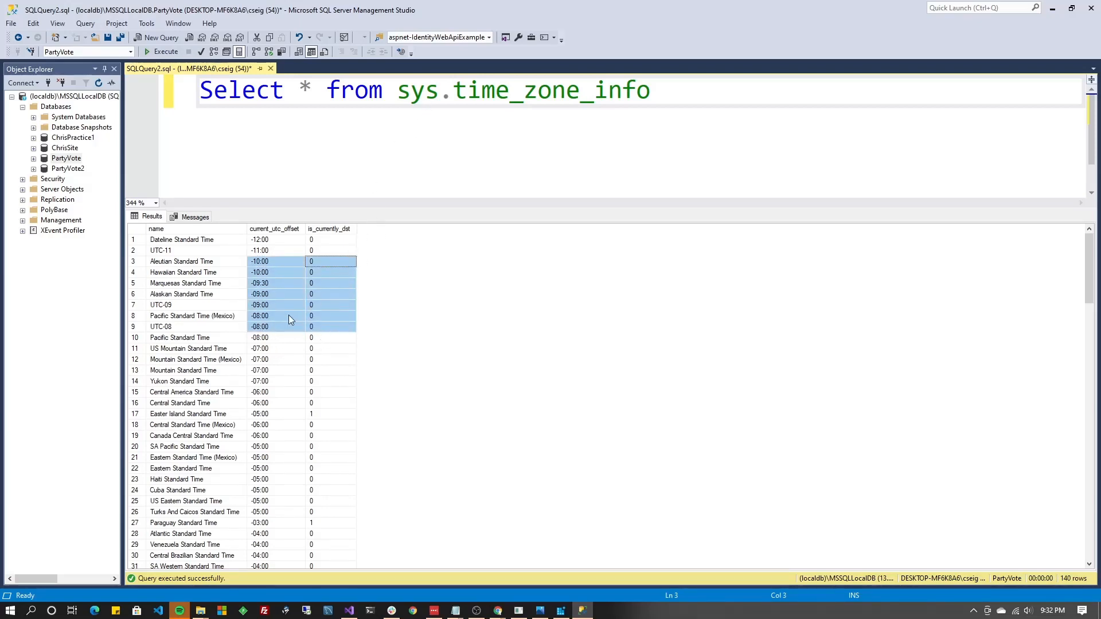
{"action": "left_click", "coordinate": [190, 271]}
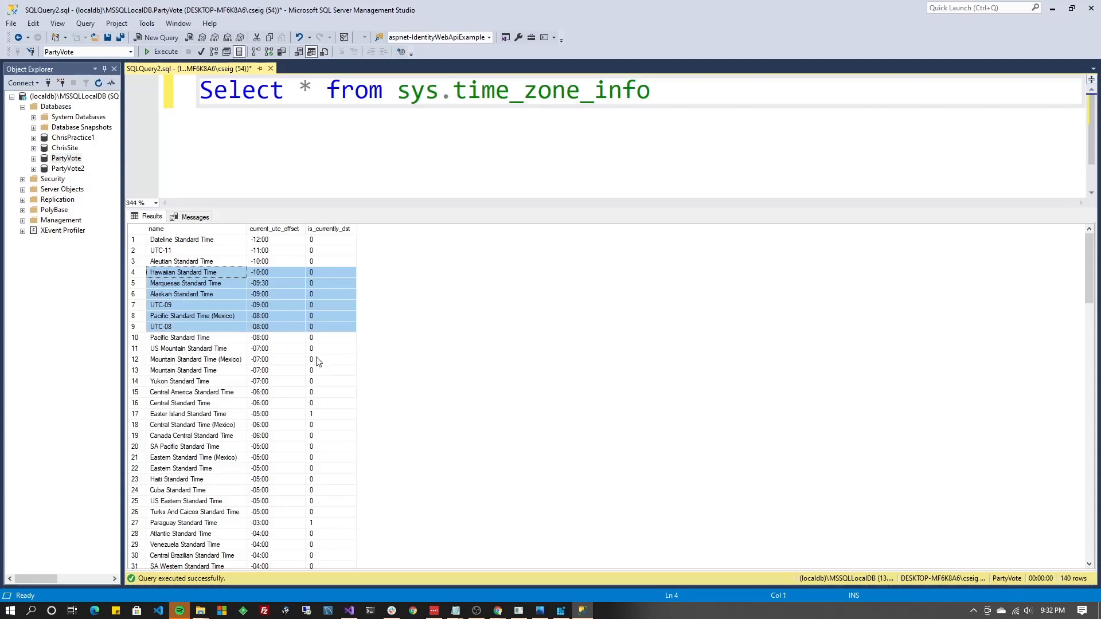
{"action": "left_click", "coordinate": [324, 359]}
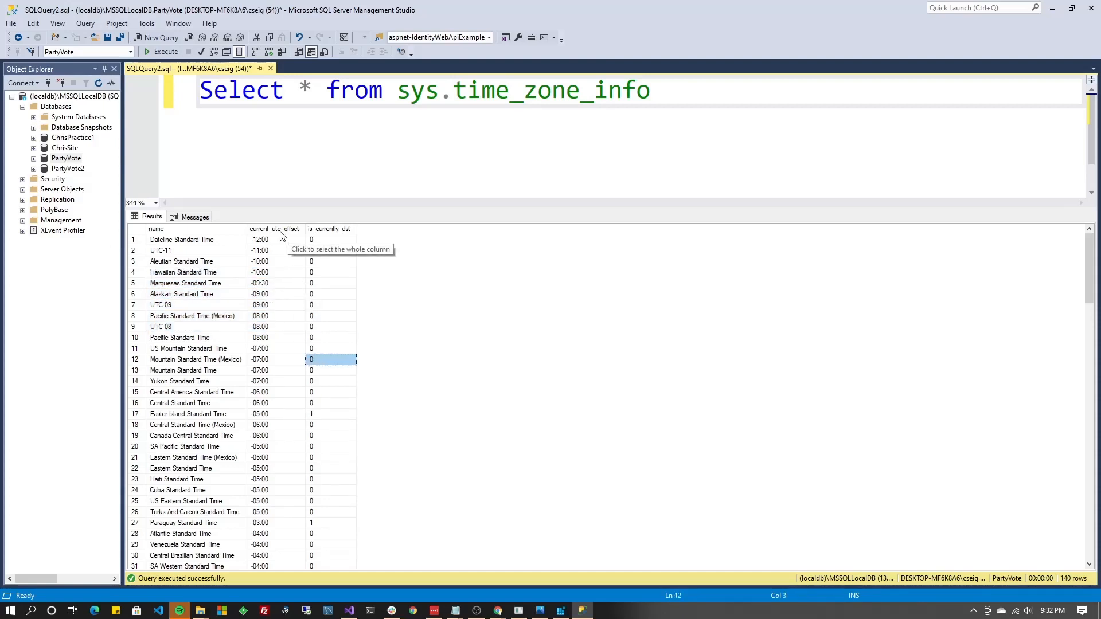
{"action": "left_click", "coordinate": [331, 251]}
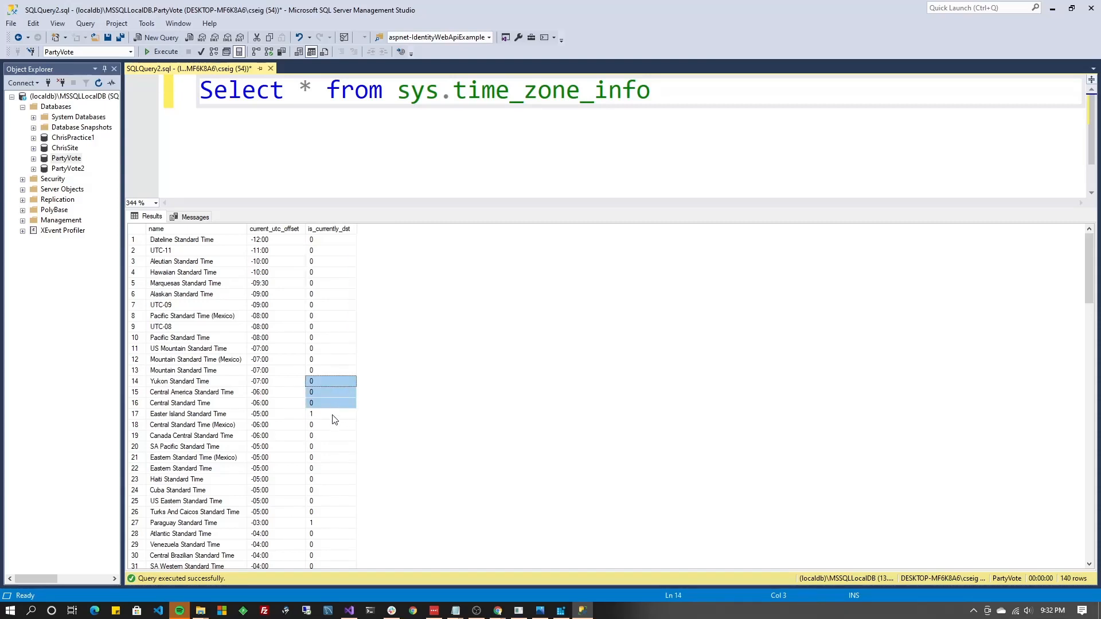
Compare the is_currently_dst flags of Easter Island and Central Standard Time
{"action": "scroll", "scroll_direction": "down", "scroll_amount": 3}
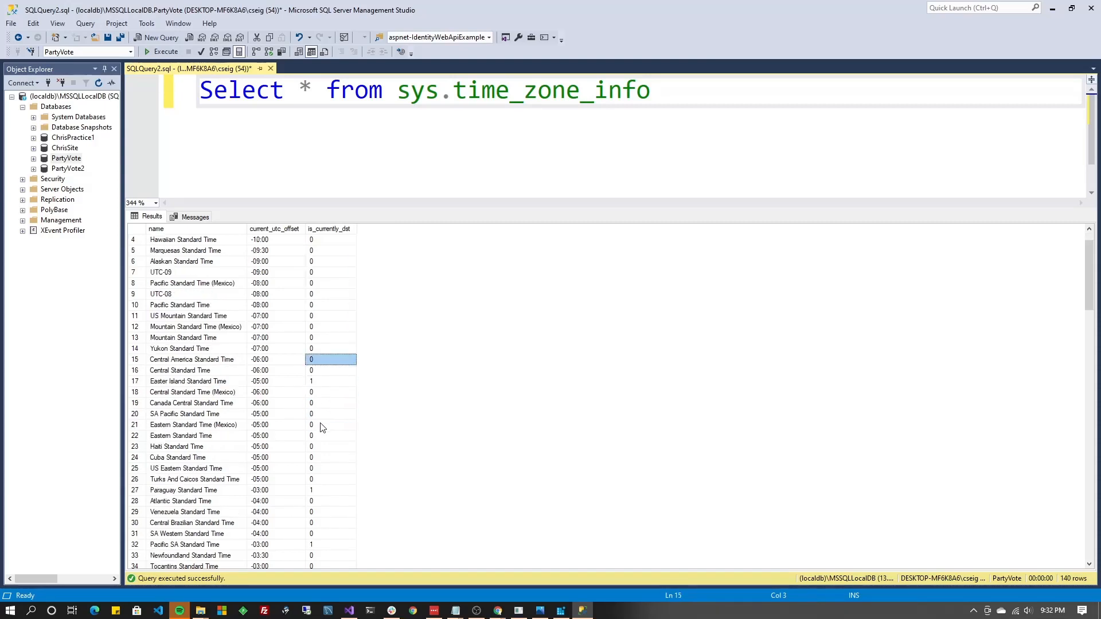
{"action": "left_click", "coordinate": [330, 382]}
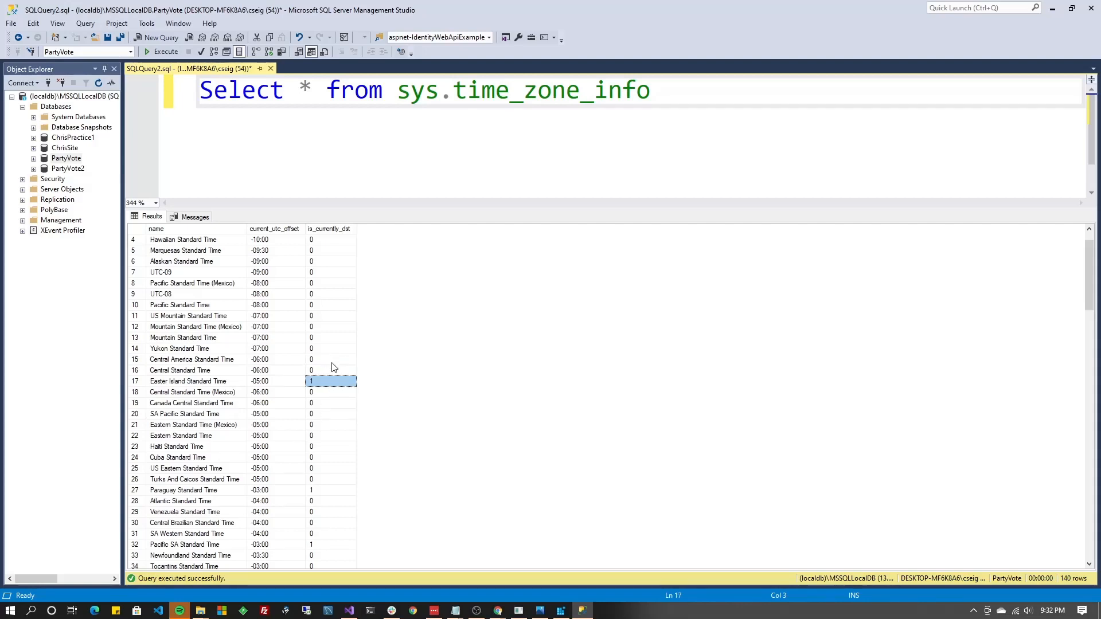
{"action": "left_click", "coordinate": [330, 370]}
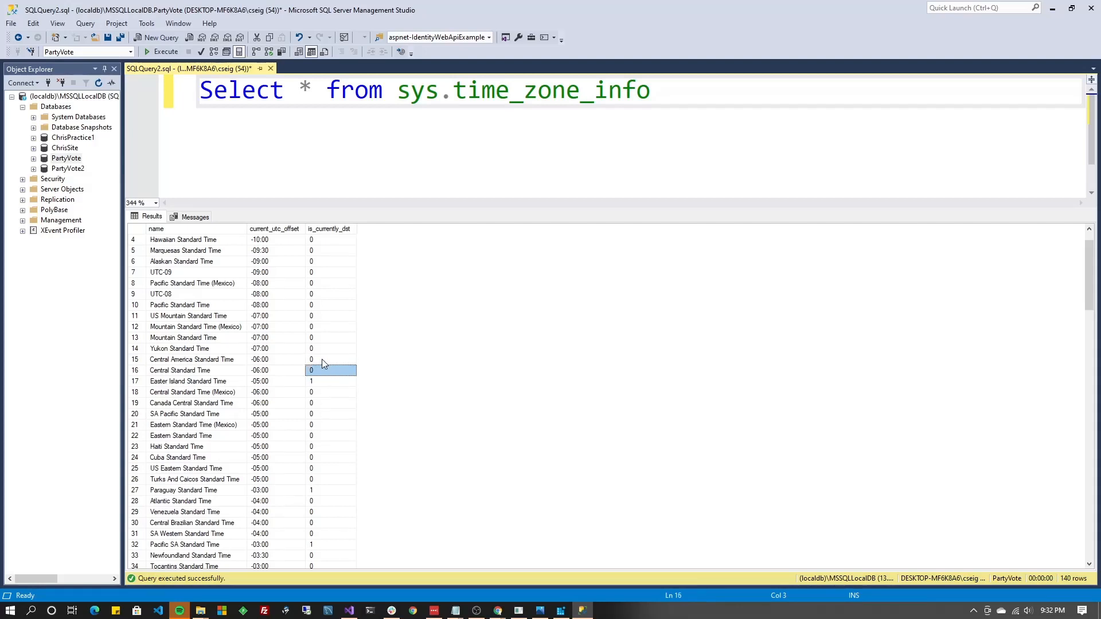
{"action": "mouse_move", "coordinate": [316, 386]}
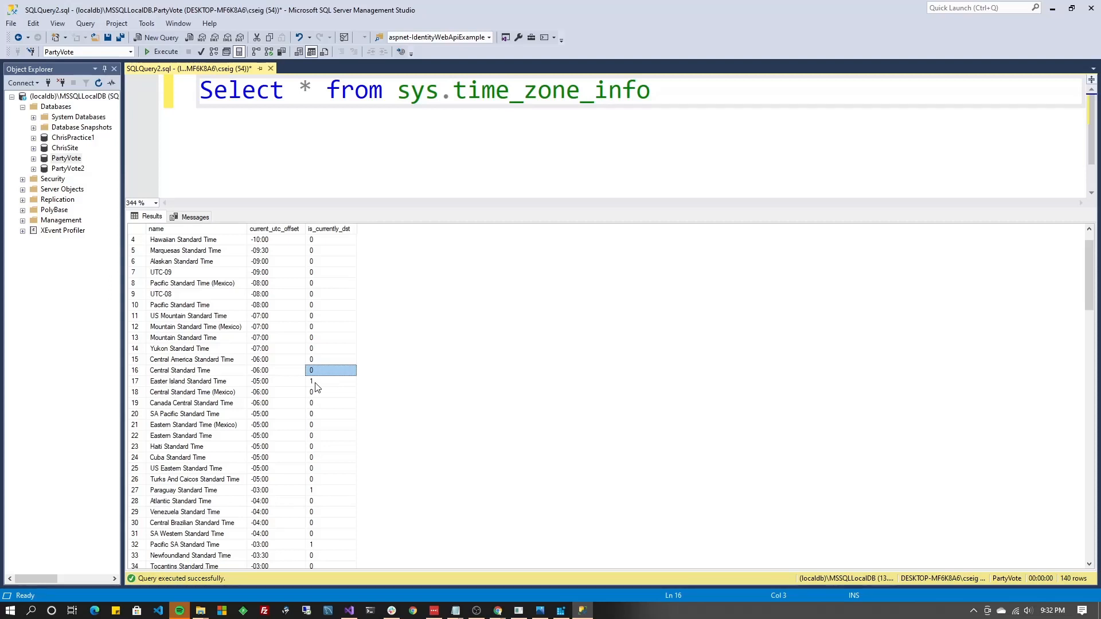
{"action": "left_click", "coordinate": [330, 382]}
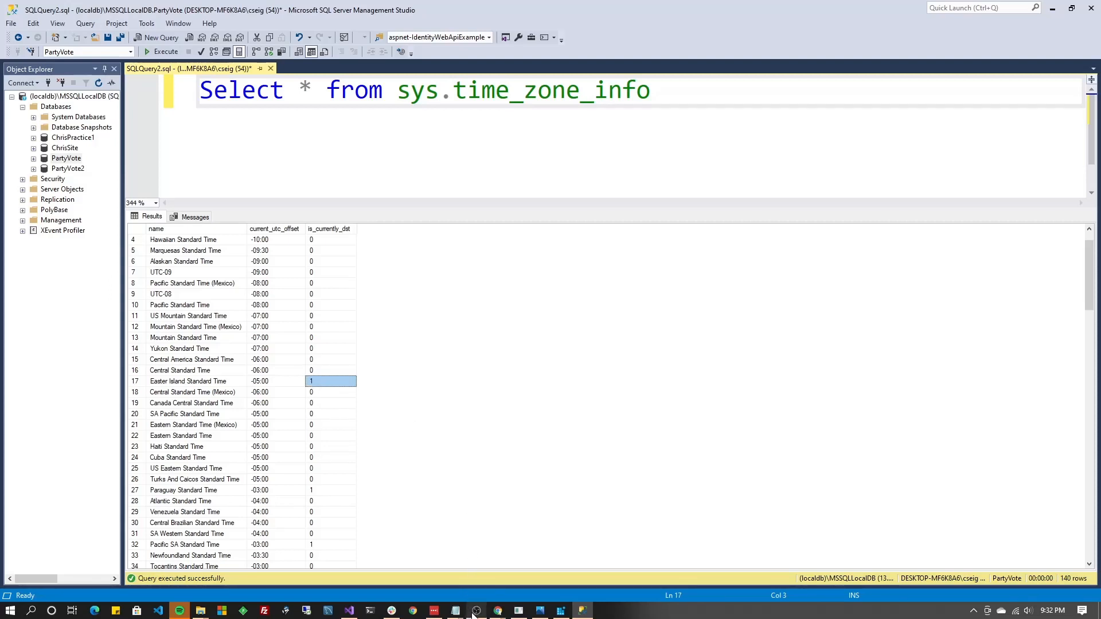
{"action": "mouse_move", "coordinate": [347, 609]}
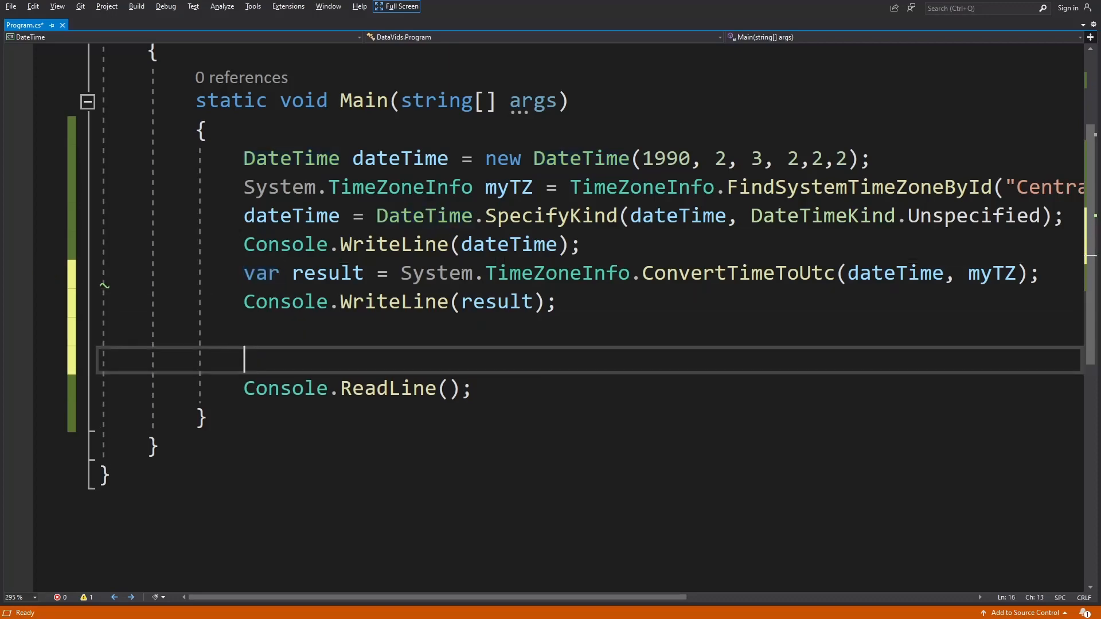
Add var localResult = System.TimeZoneInfo.ConvertTimeFromUtc(result, myTZ); to Main
{"action": "type", "text": "var"}
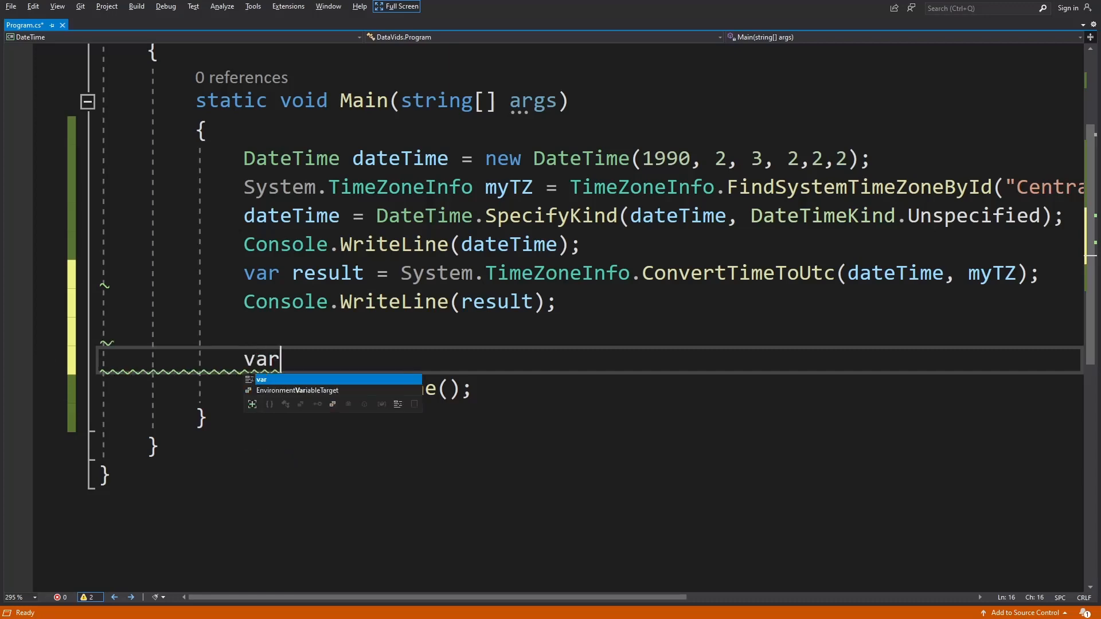
{"action": "type", "text": "localResult ="}
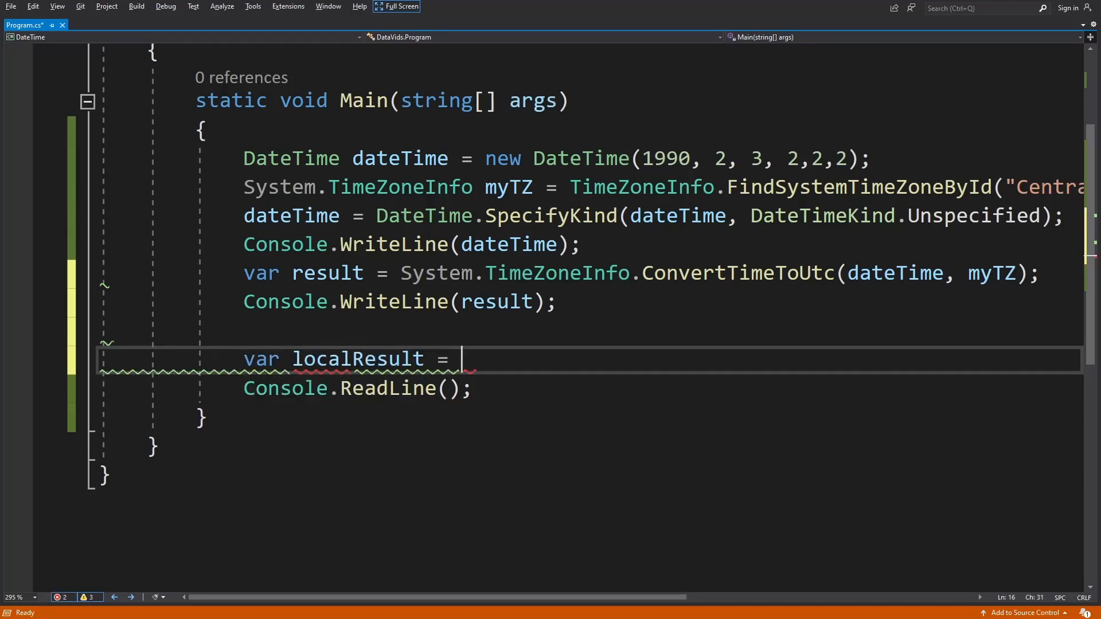
{"action": "type", "text": "r"}
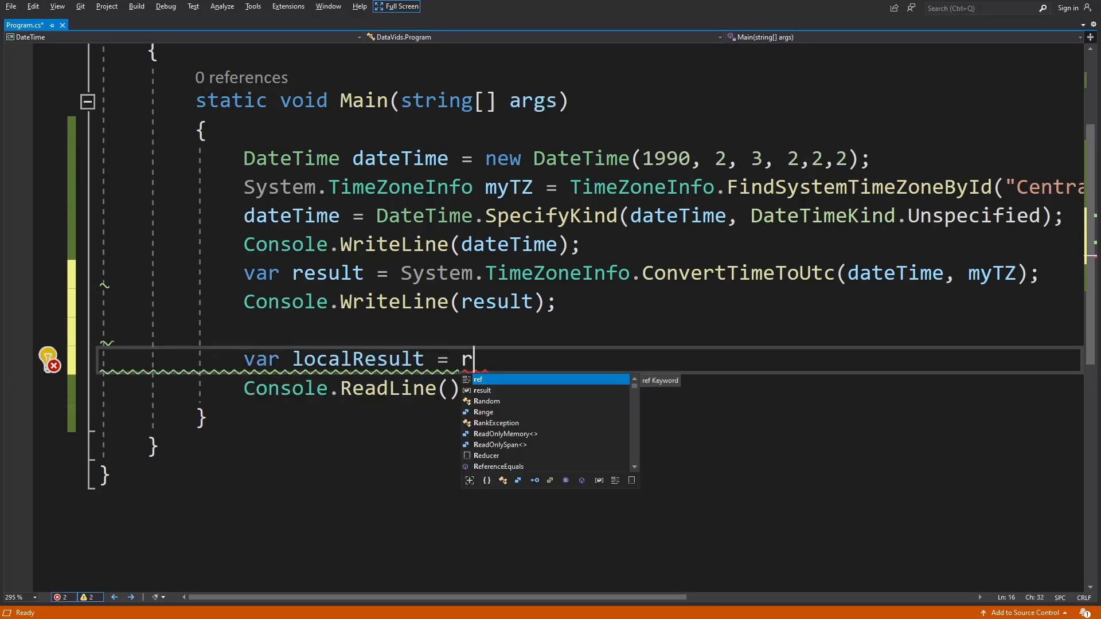
{"action": "type", "text": "sult"}
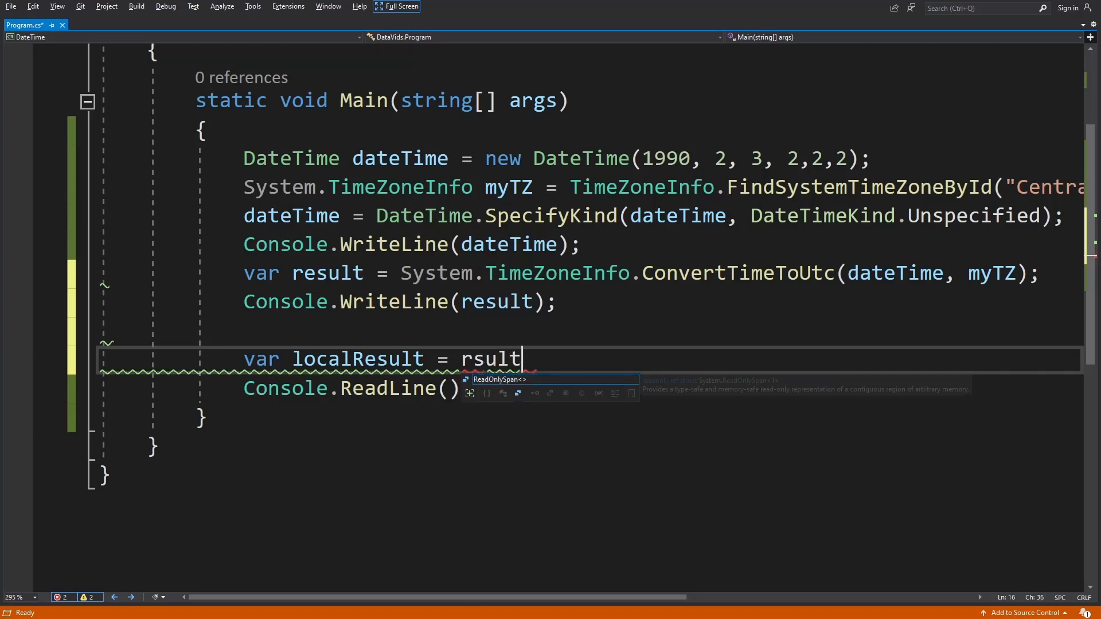
{"action": "type", "text": "e"}
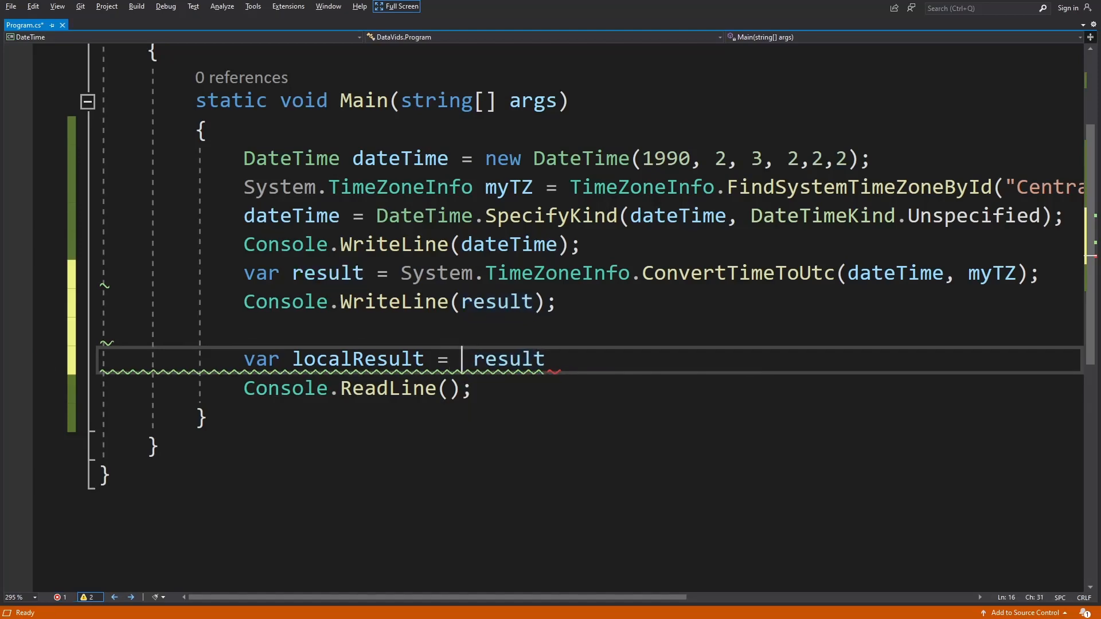
{"action": "type", "text": "System.ti"}
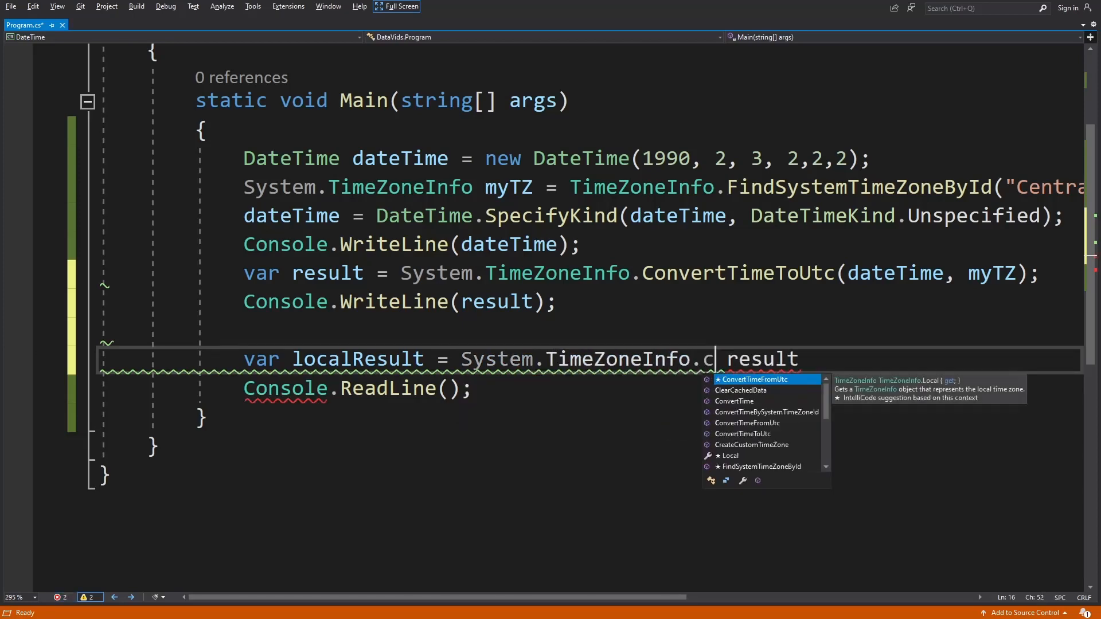
{"action": "type", "text": "onvertTimeFromUt"}
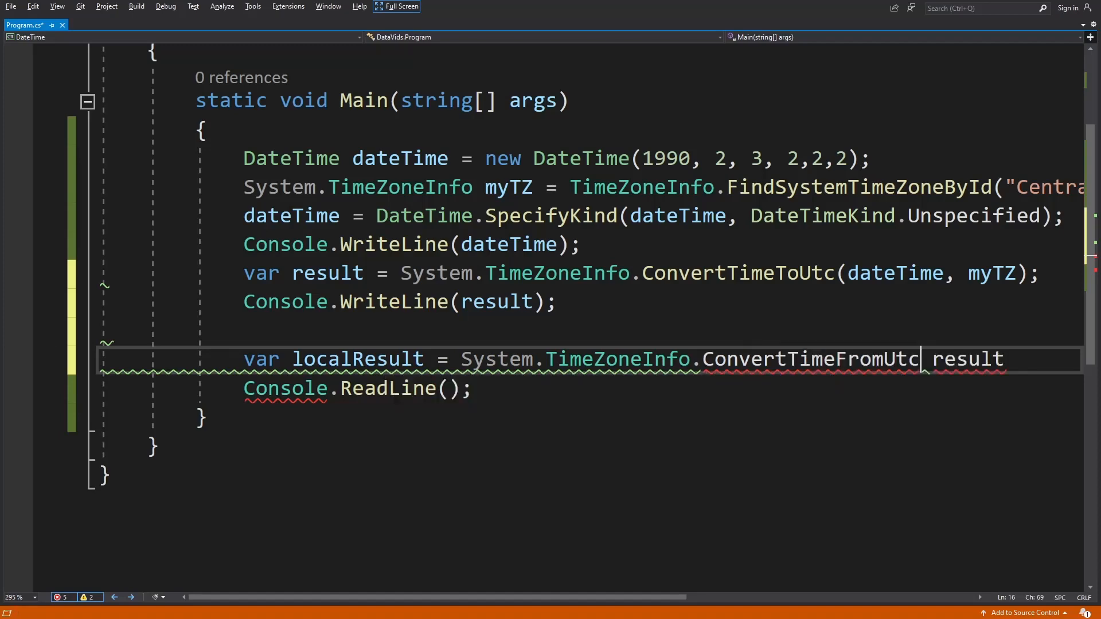
{"action": "type", "text": "(result"}
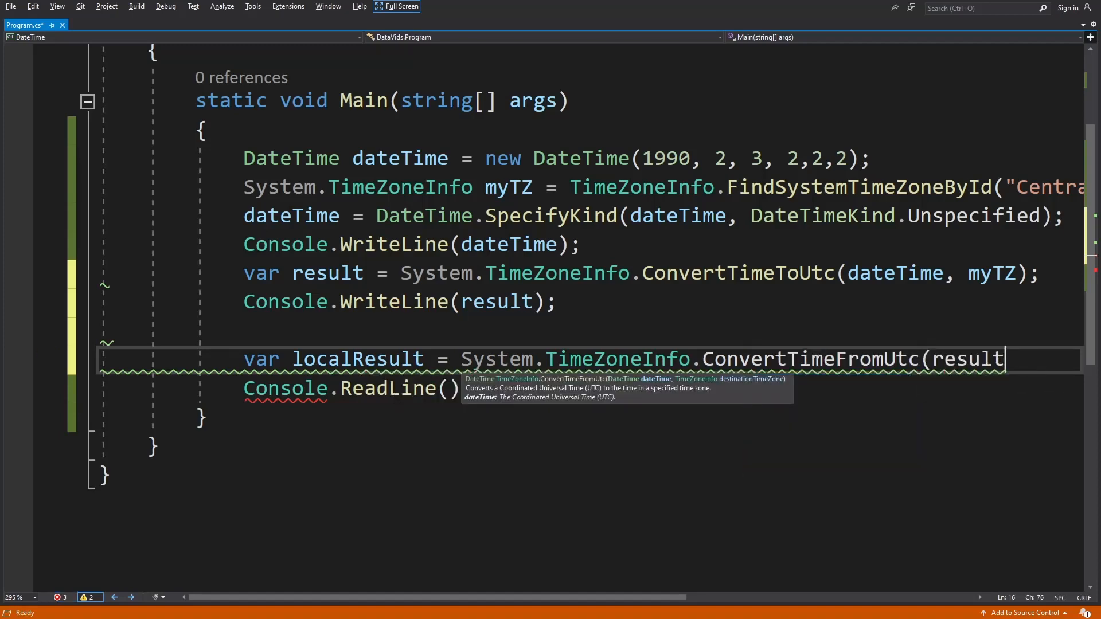
{"action": "type", "text": ","}
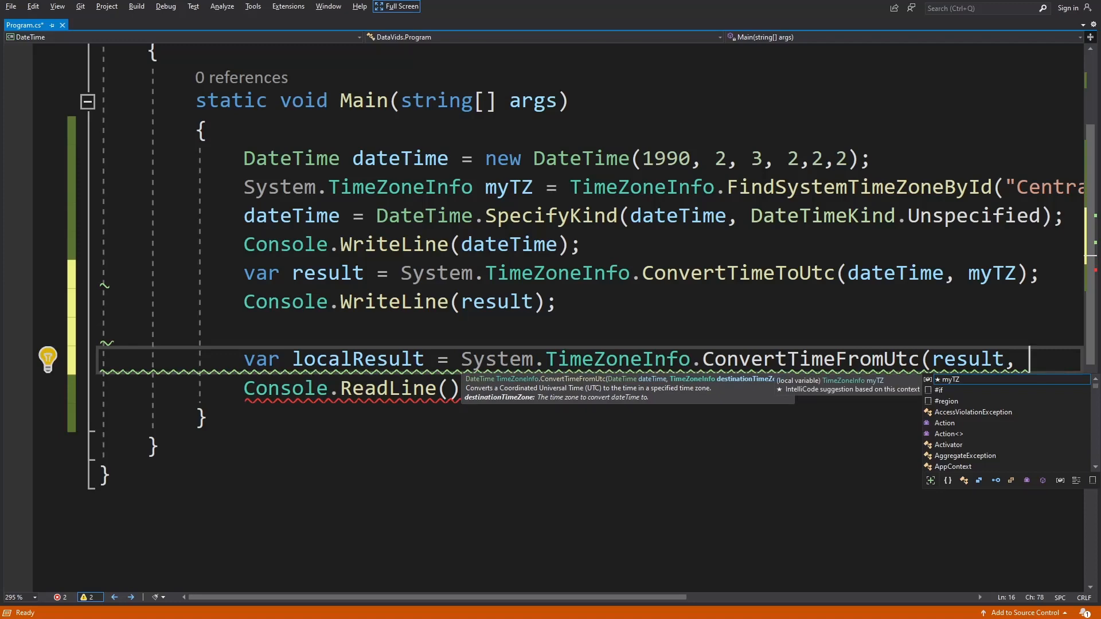
{"action": "type", "text": "myTZ);"}
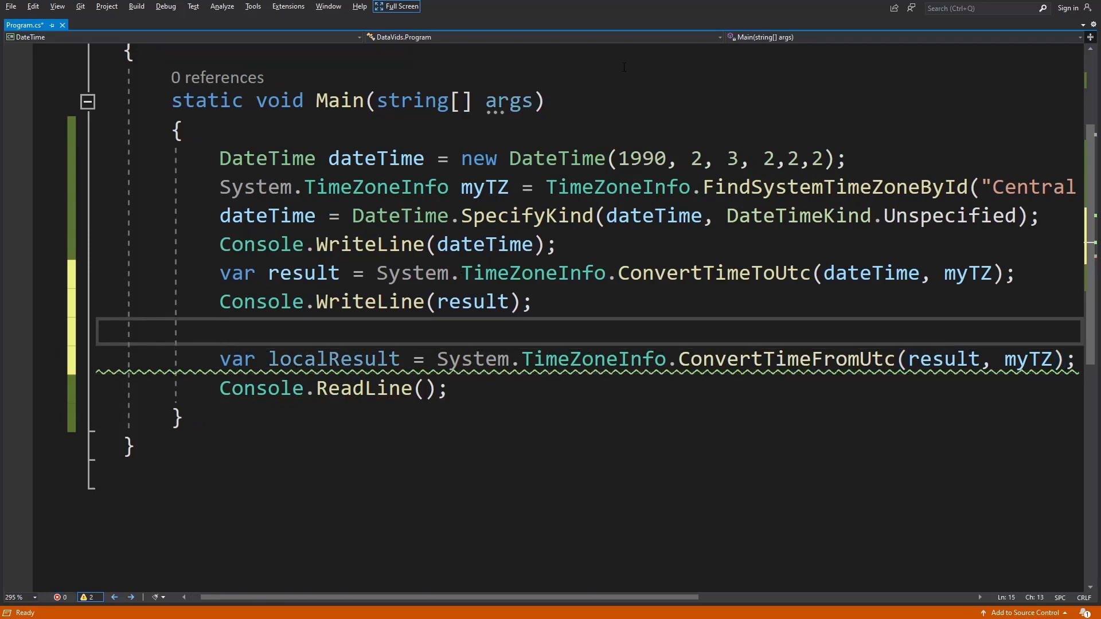
Insert result = DateTime.SpecifyKind(result, DateTimeKind.Utc); above the localResult line
{"action": "left_click", "coordinate": [398, 6]}
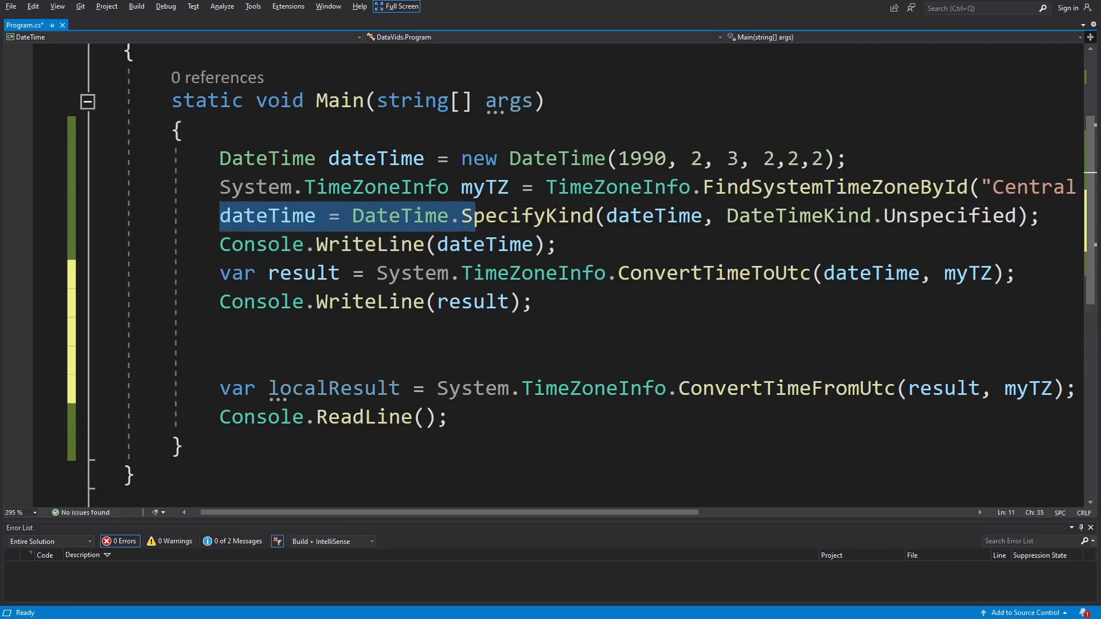
{"action": "left_click", "coordinate": [221, 360]}
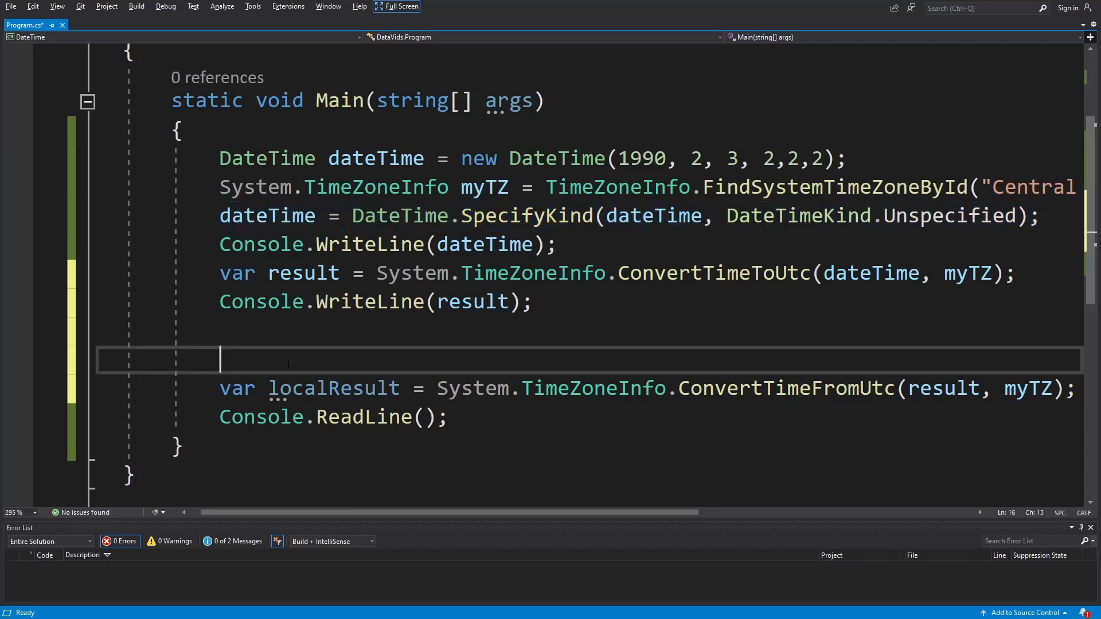
{"action": "type", "text": "dateTime = DateTime.SpecifyKind(dateTime, DateTimeKind.Unspecified);"}
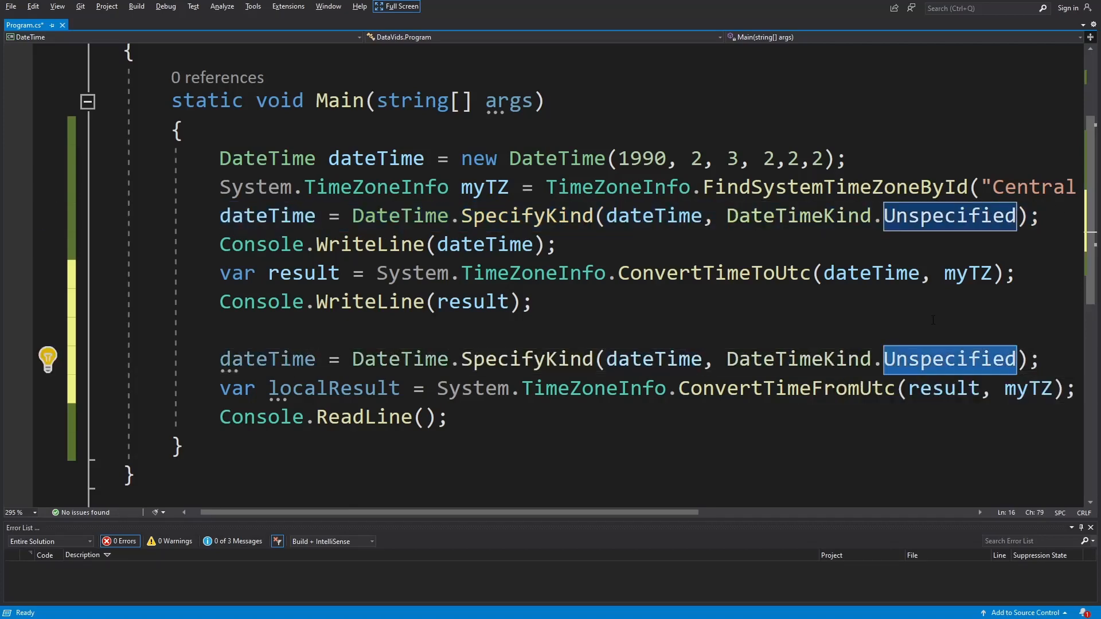
{"action": "type", "text": "u"}
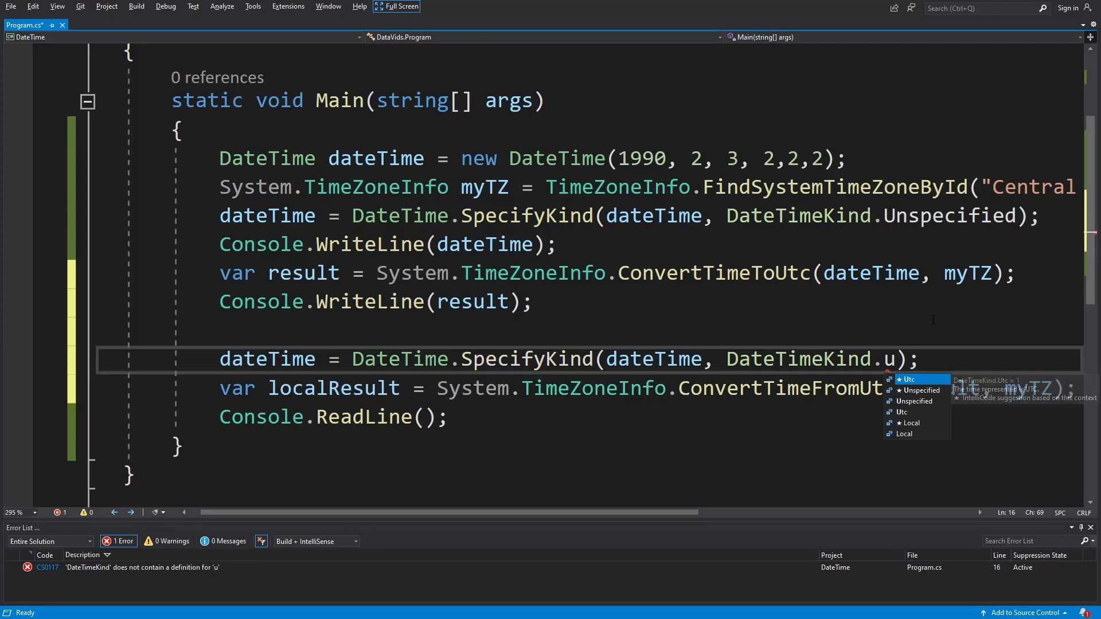
{"action": "left_click", "coordinate": [908, 379]}
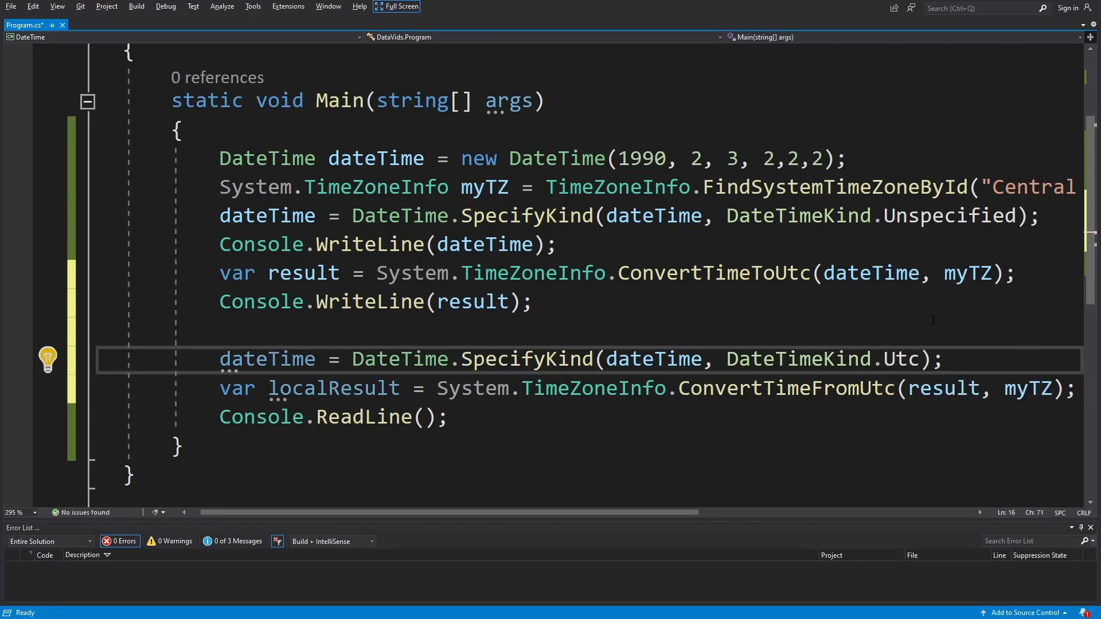
{"action": "double_click", "coordinate": [900, 359]}
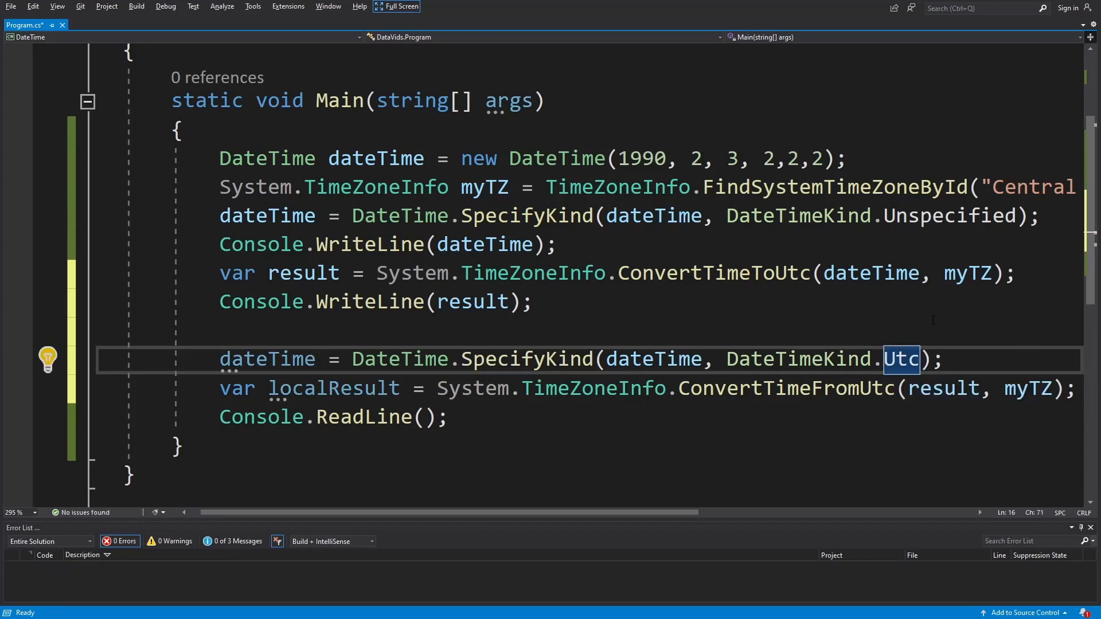
{"action": "mouse_move", "coordinate": [735, 404]}
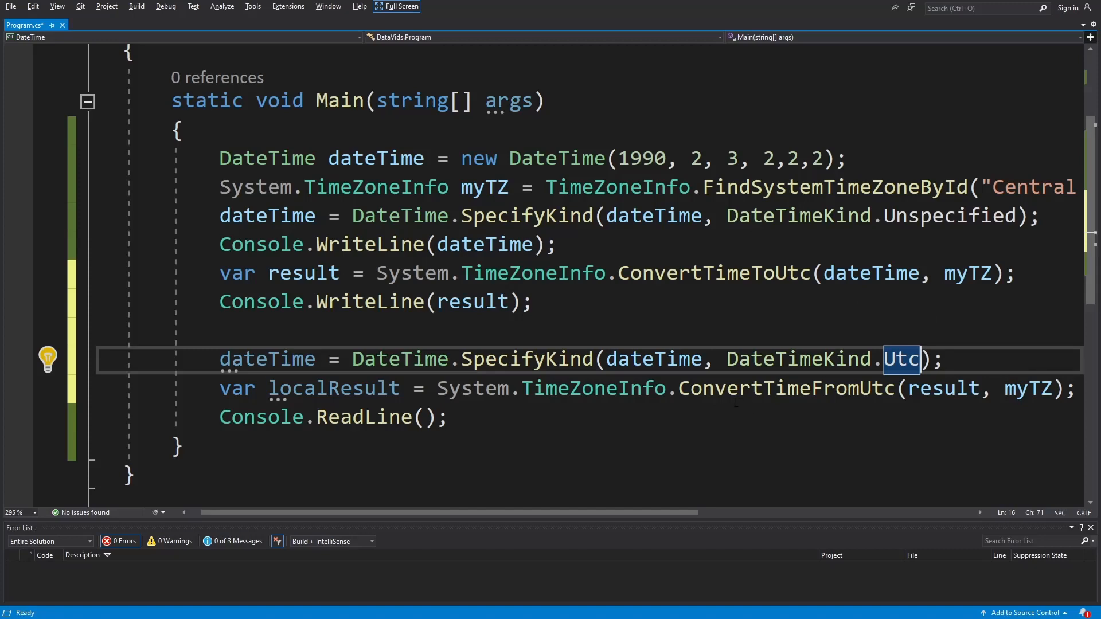
{"action": "double_click", "coordinate": [267, 359]}
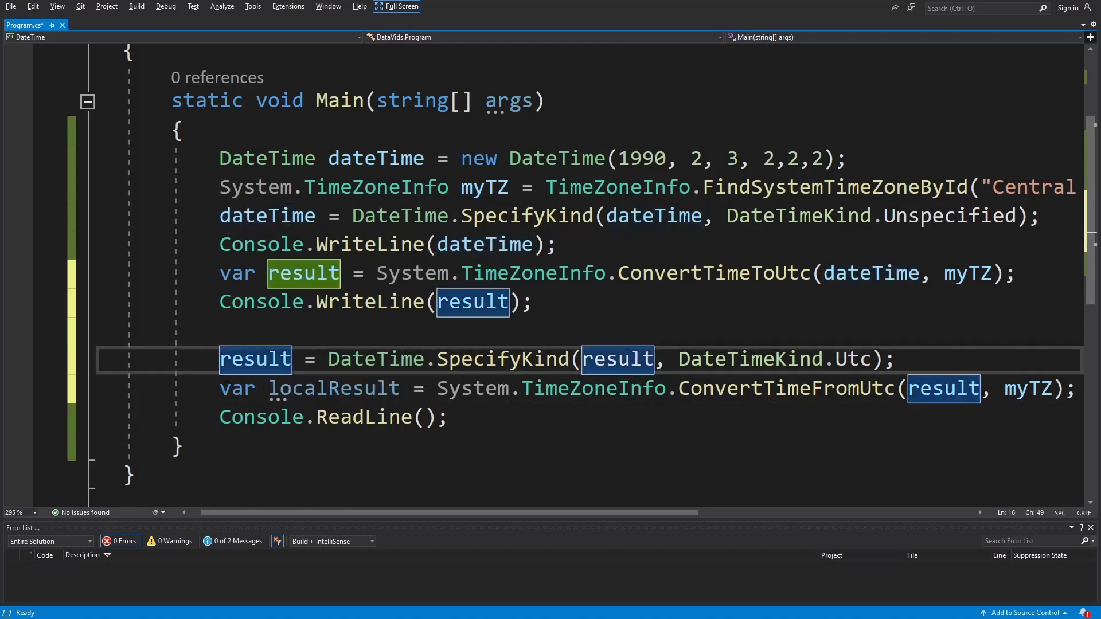
{"action": "mouse_move", "coordinate": [303, 273]}
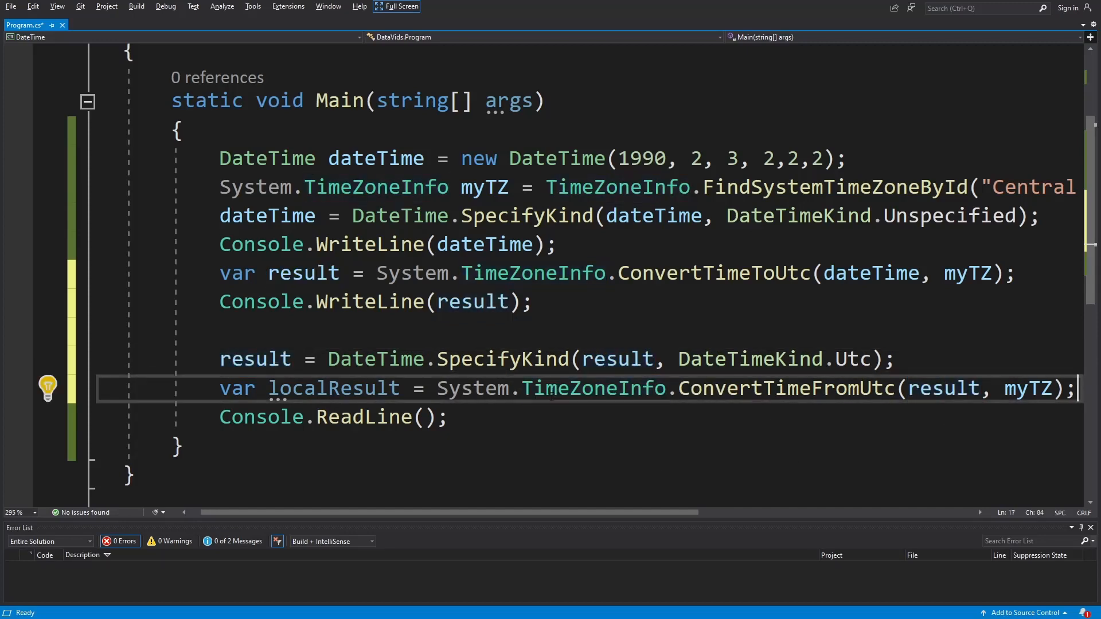
Add Console.WriteLine(localResult); below the localResult declaration
{"action": "type", "text": "Console.WriteLine(localResult"}
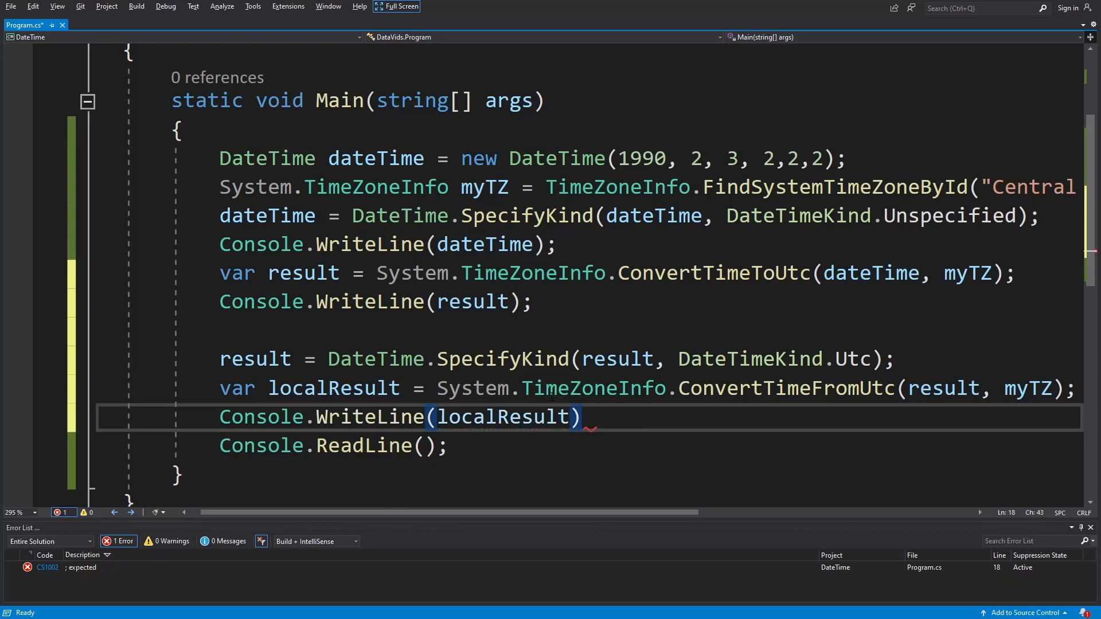
{"action": "type", "text": ";"}
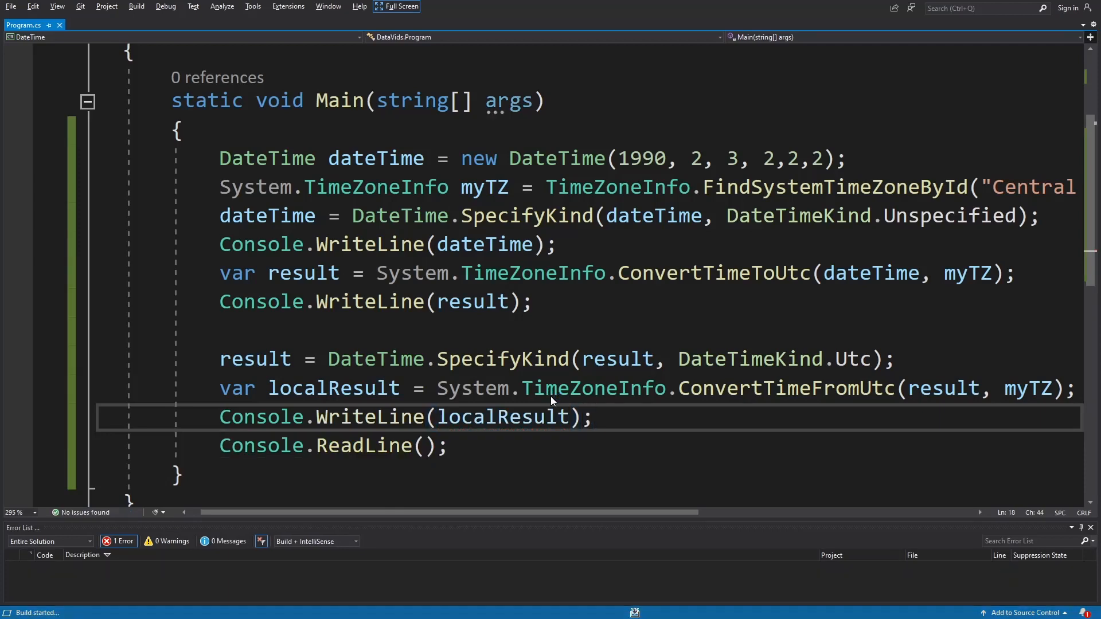
Run the program, review the three printed 1990 dates, and close the console
{"action": "key", "text": "F5"}
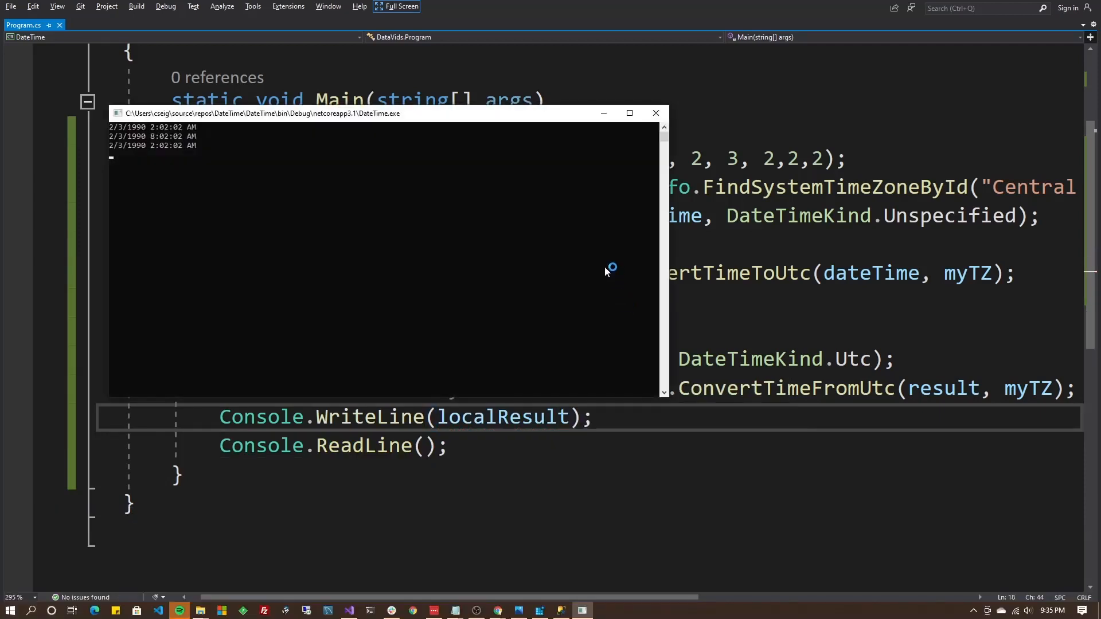
{"action": "mouse_move", "coordinate": [175, 127]}
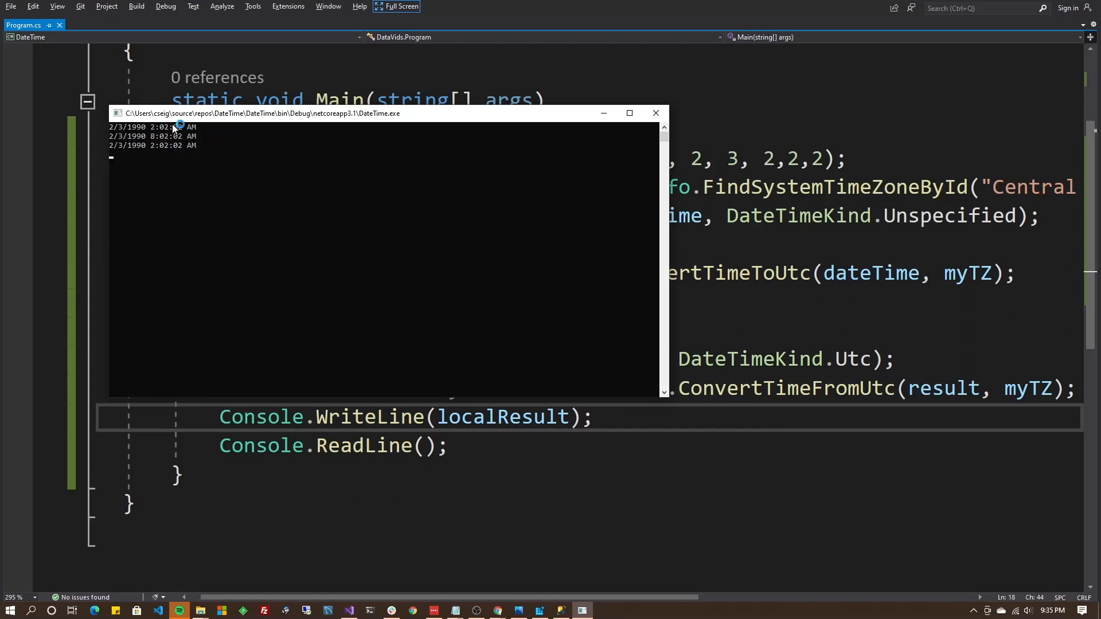
{"action": "mouse_move", "coordinate": [213, 138]}
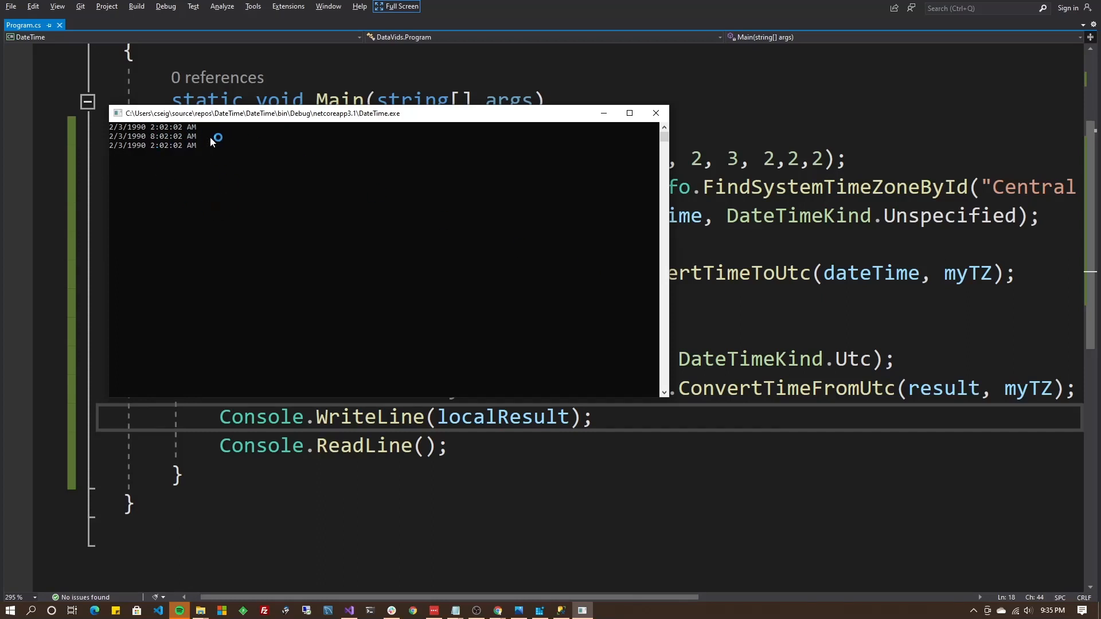
{"action": "mouse_move", "coordinate": [189, 151]}
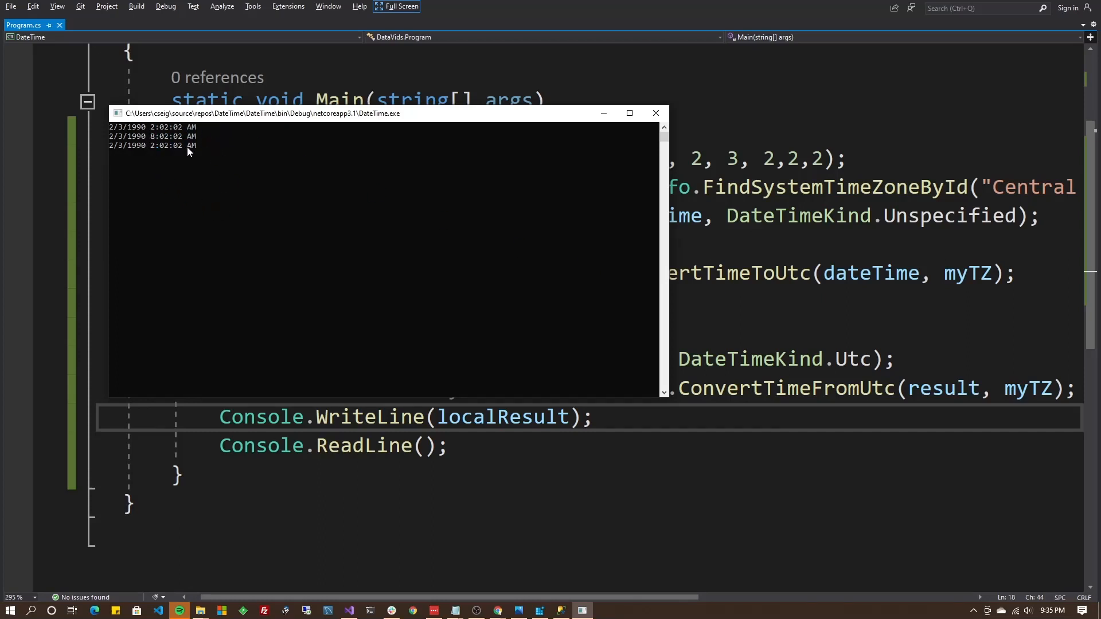
{"action": "mouse_move", "coordinate": [291, 179]}
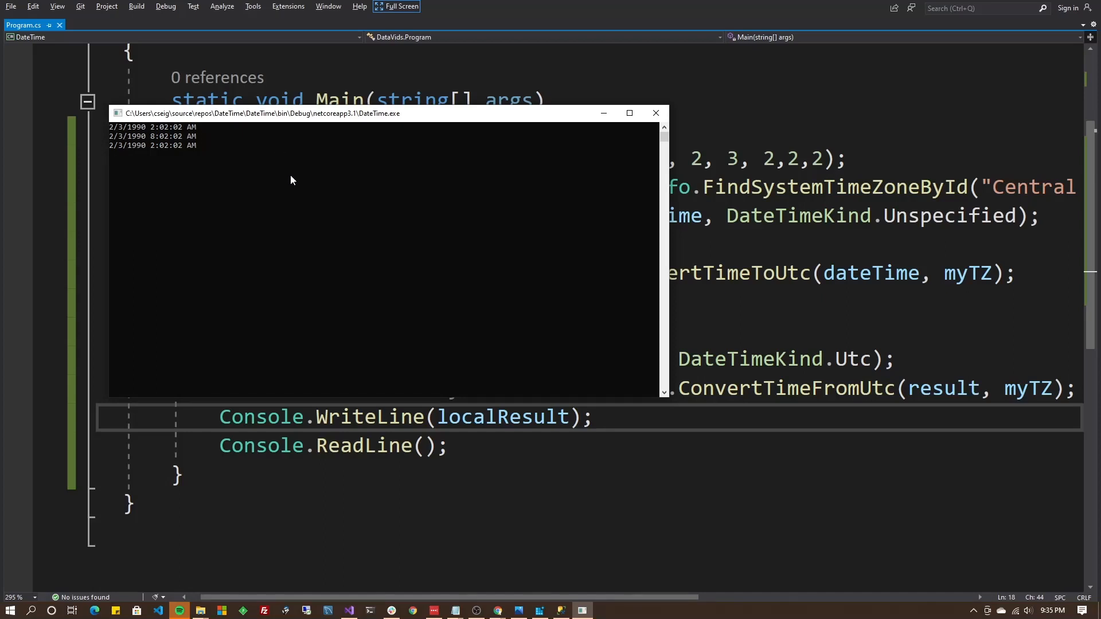
{"action": "left_click", "coordinate": [654, 113]}
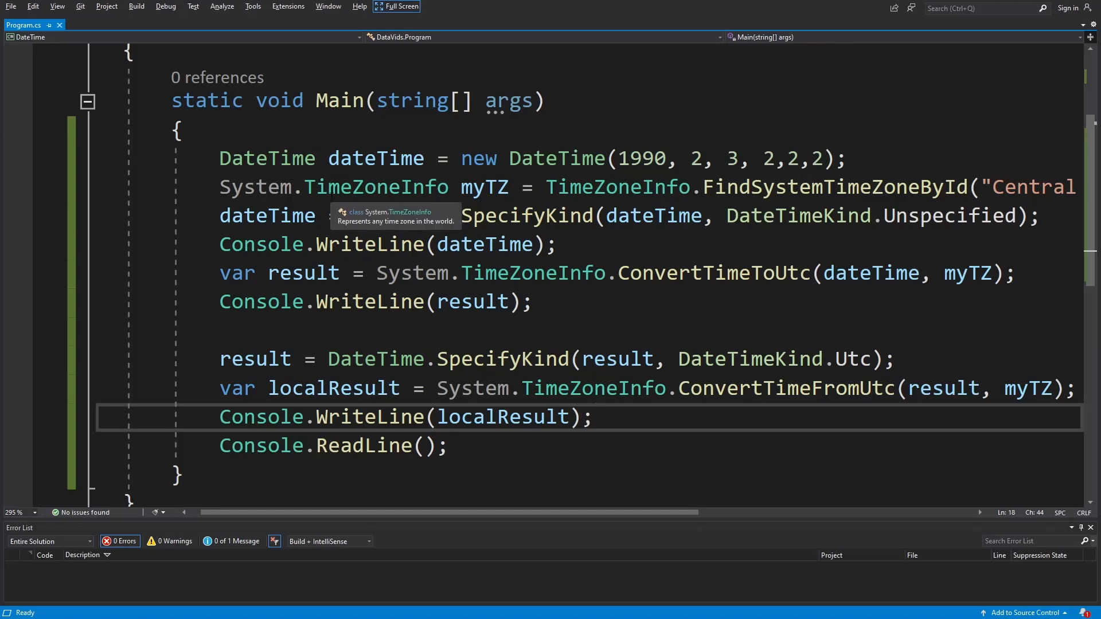
{"action": "mouse_move", "coordinate": [421, 379]}
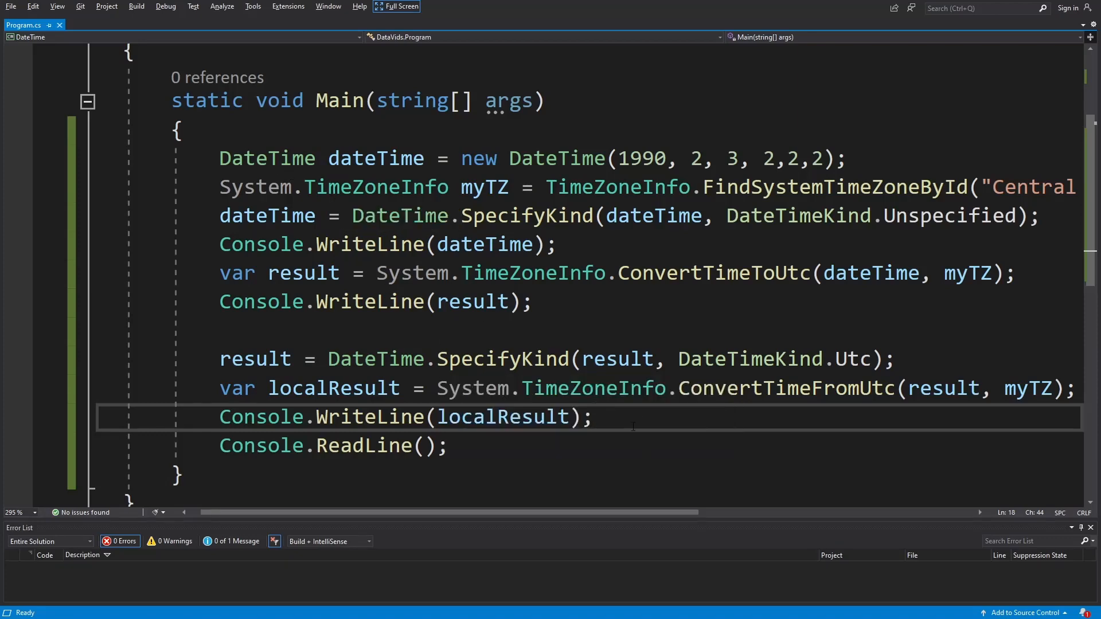
{"action": "scroll", "scroll_direction": "down", "scroll_amount": 3}
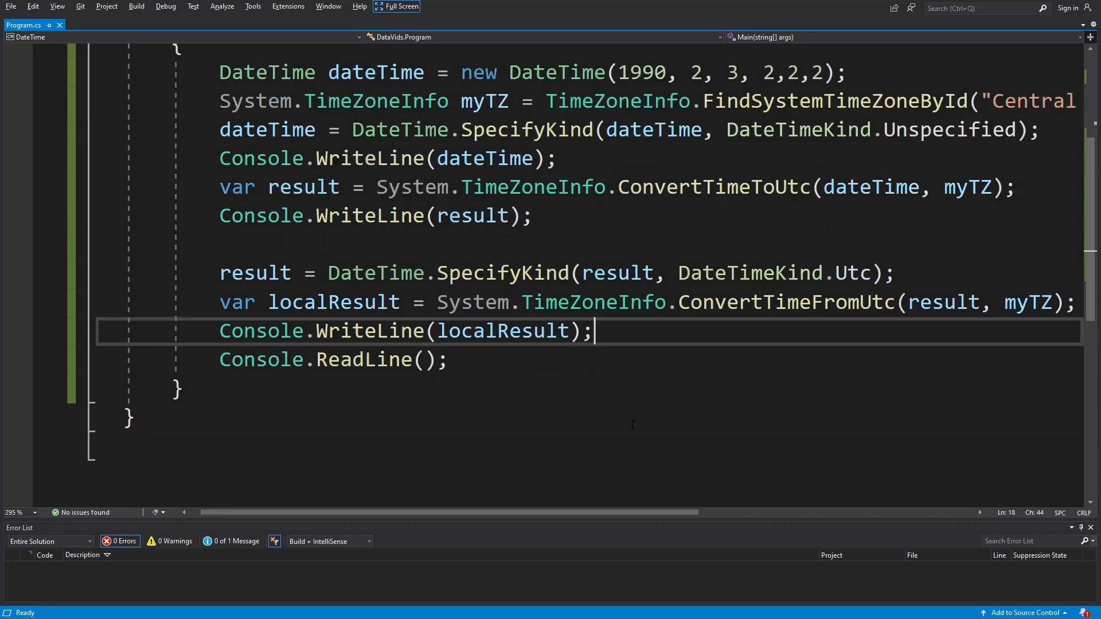
{"action": "mouse_move", "coordinate": [397, 6]}
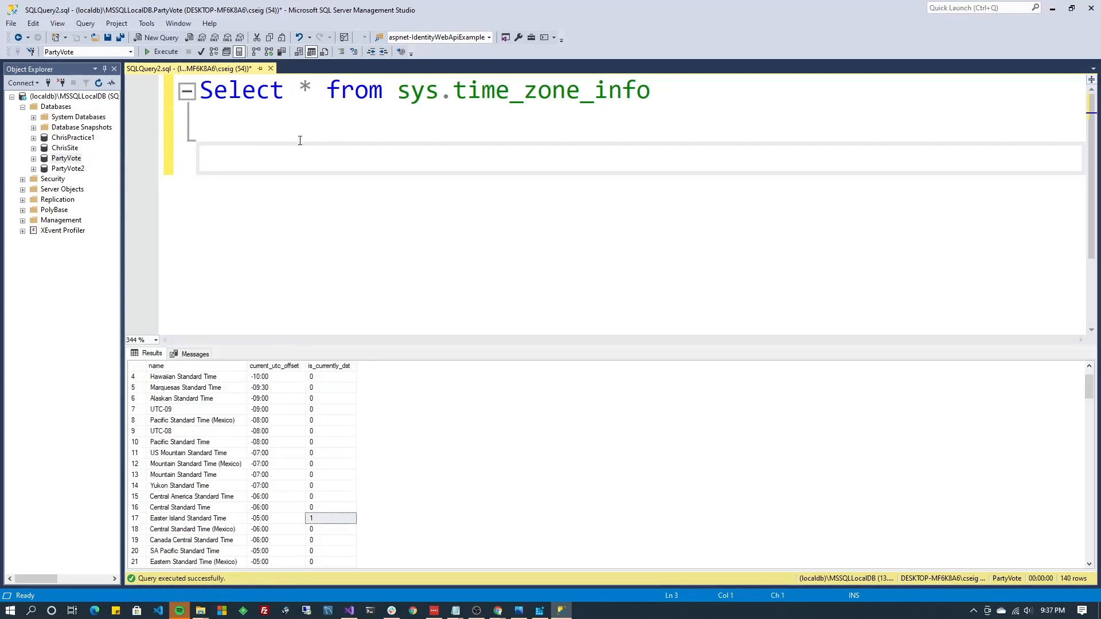
Query select GetDate() to show the current local time
{"action": "type", "text": "select"}
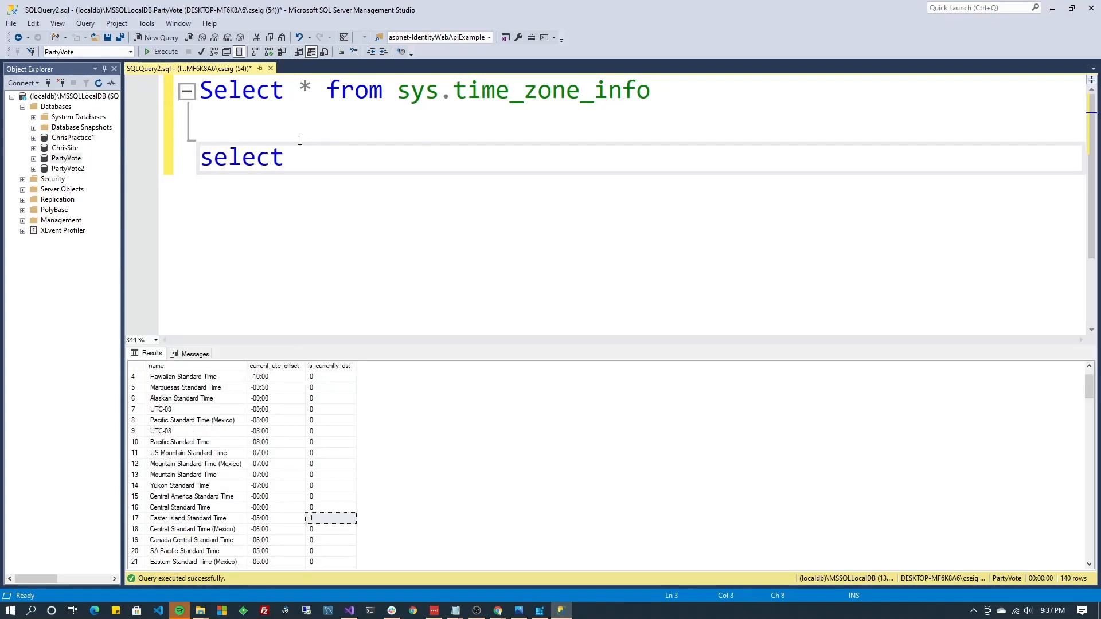
{"action": "type", "text": "GetDate()"}
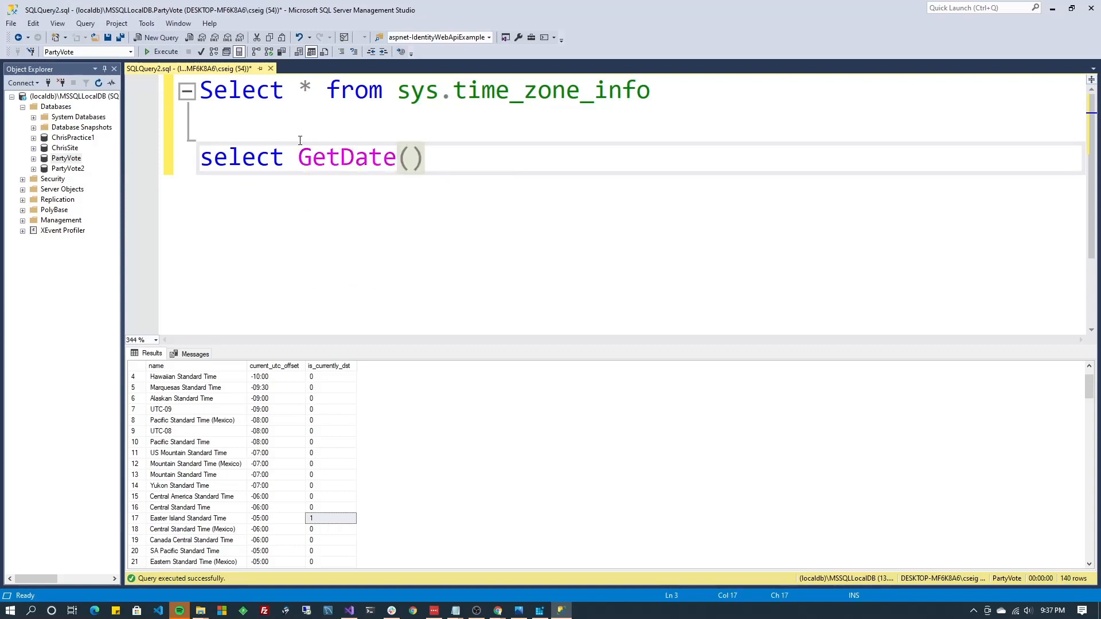
{"action": "left_click", "coordinate": [166, 51]}
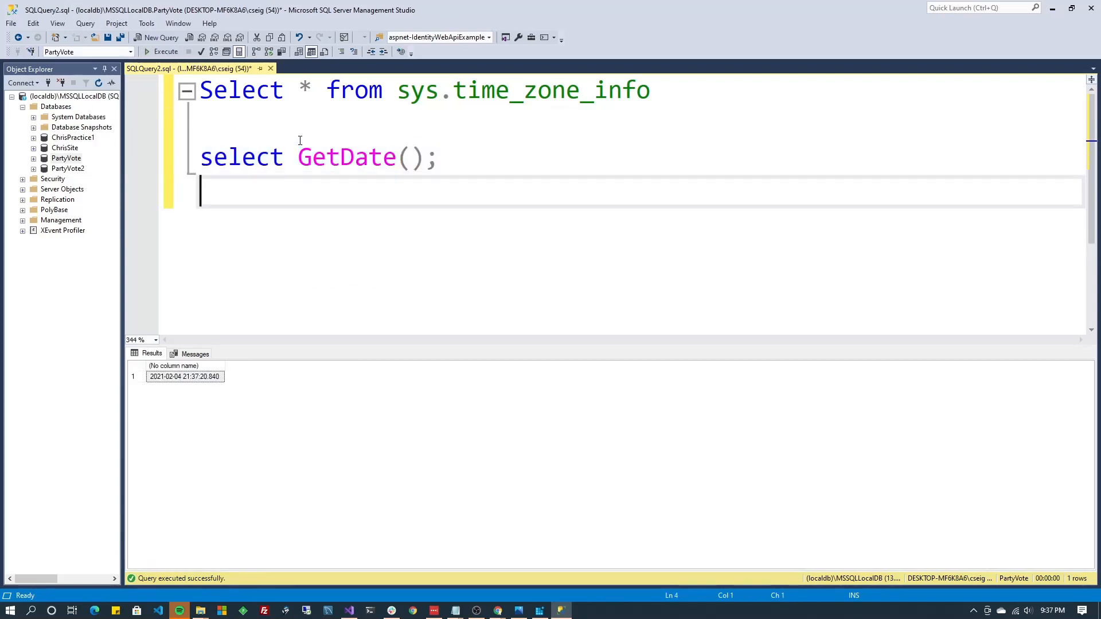
Add select GETUTCDATE(); and run both queries, returning 21:37:31 and 03:37:31
{"action": "type", "text": "select Get"}
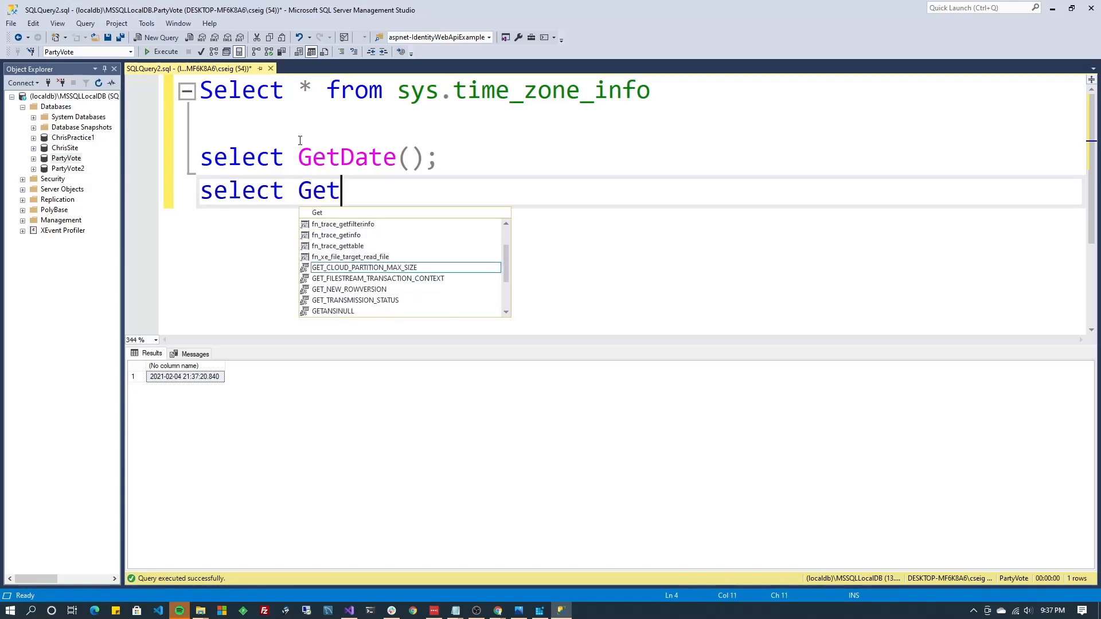
{"action": "type", "text": "UTCDATE"}
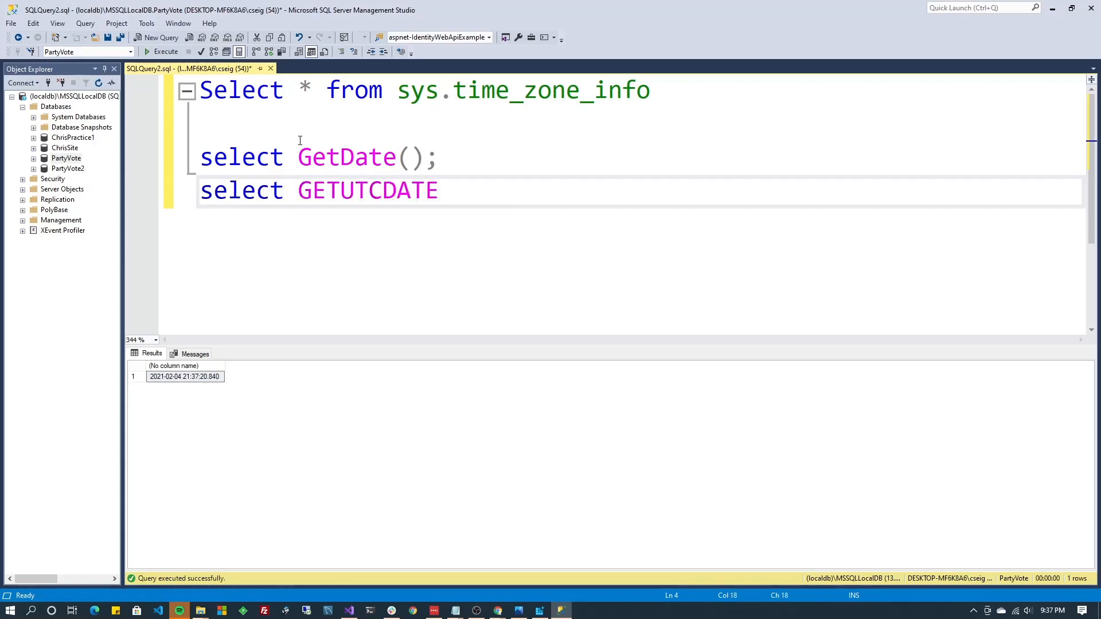
{"action": "type", "text": "();"}
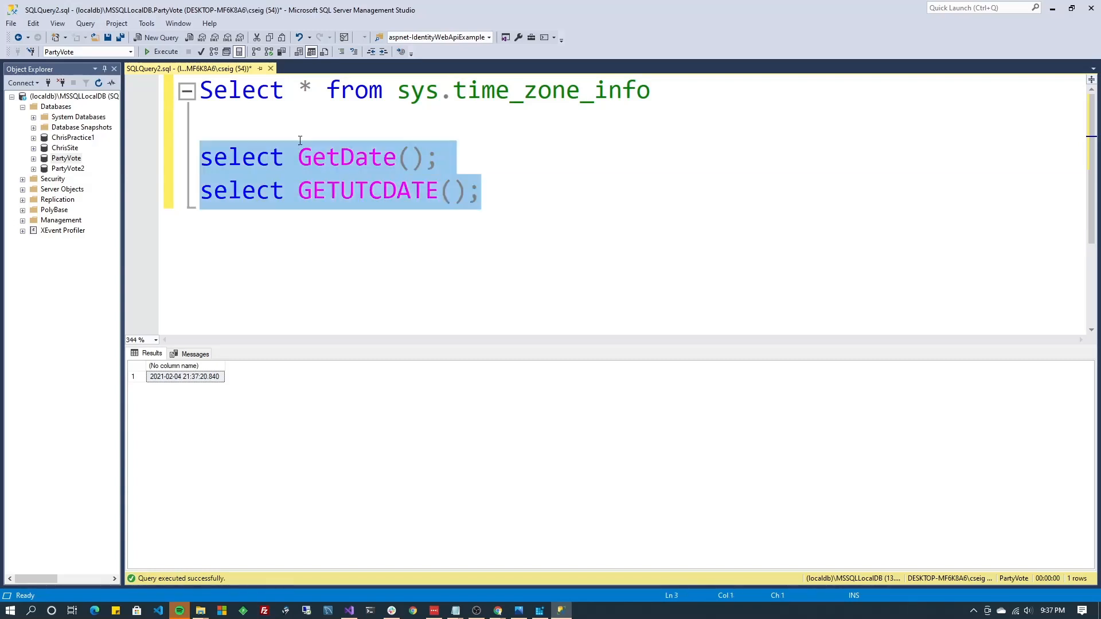
{"action": "left_click", "coordinate": [167, 51]}
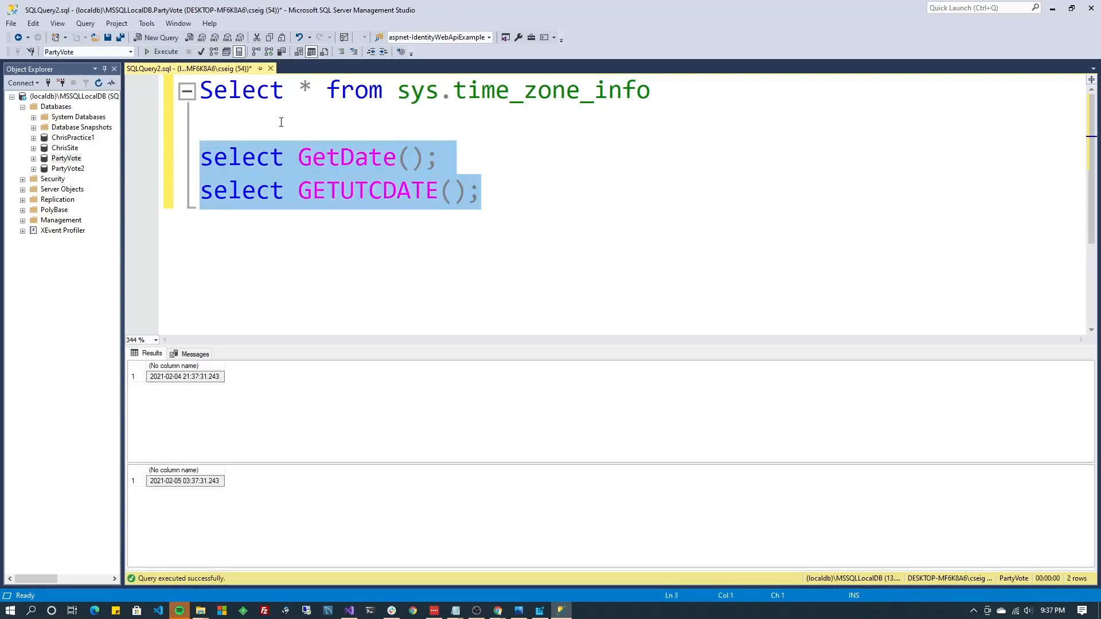
{"action": "left_click", "coordinate": [184, 376]}
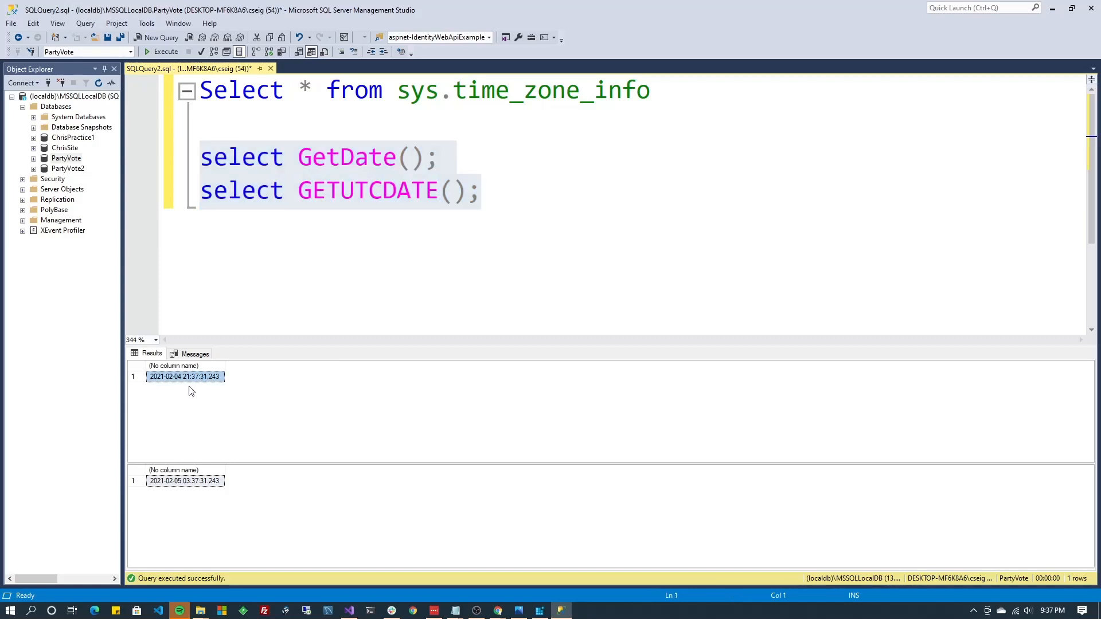
{"action": "mouse_move", "coordinate": [189, 386]}
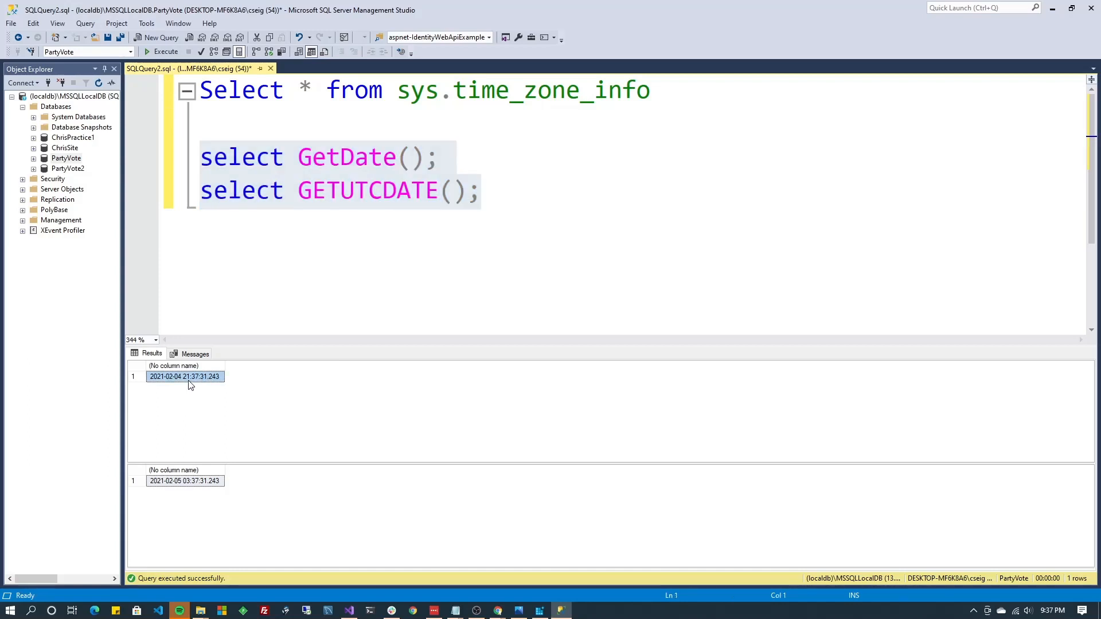
{"action": "mouse_move", "coordinate": [203, 488]}
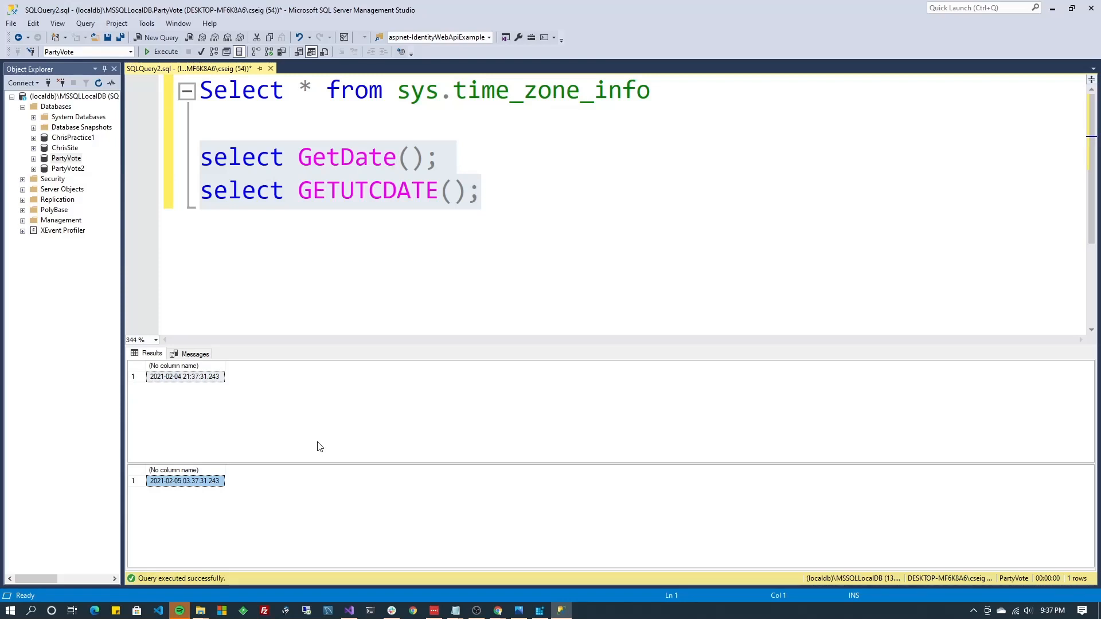
{"action": "mouse_move", "coordinate": [186, 481]}
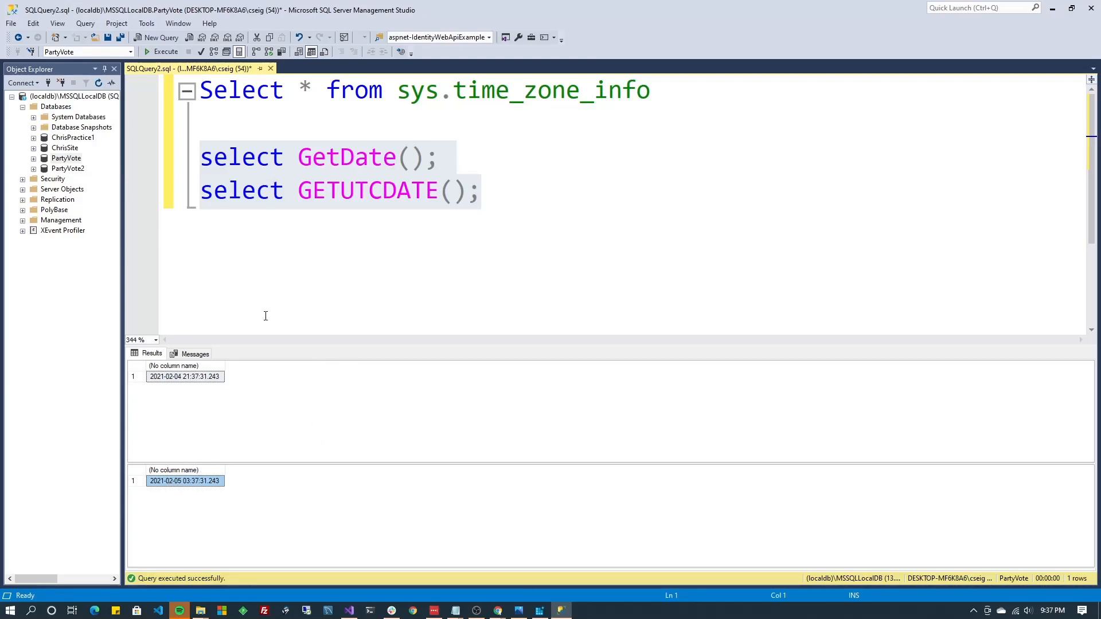
{"action": "left_click", "coordinate": [382, 191]}
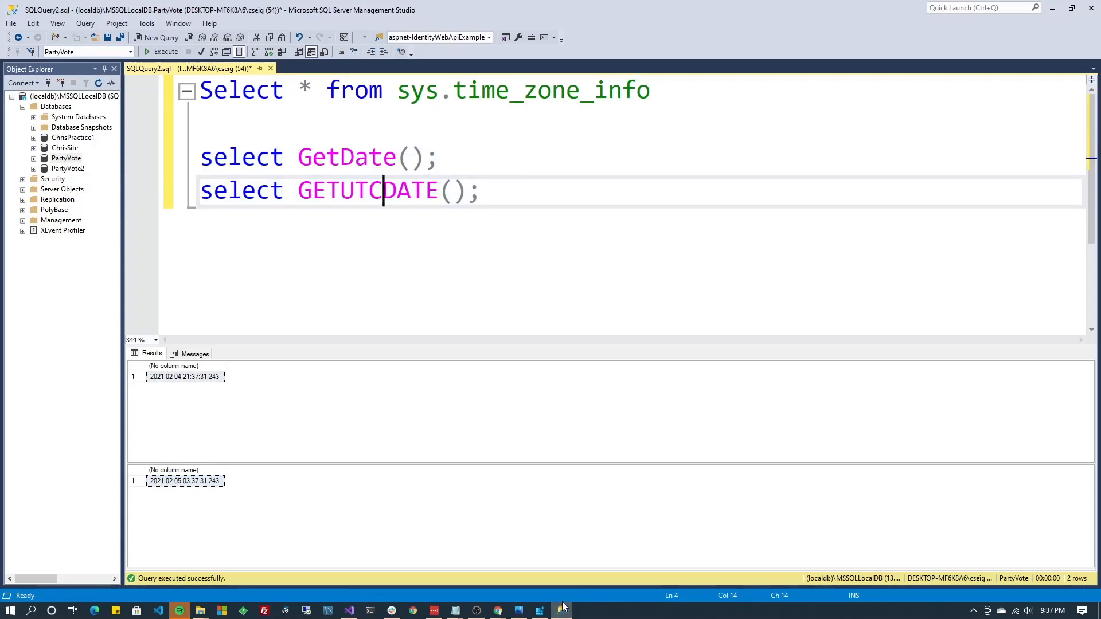
{"action": "mouse_move", "coordinate": [438, 266]}
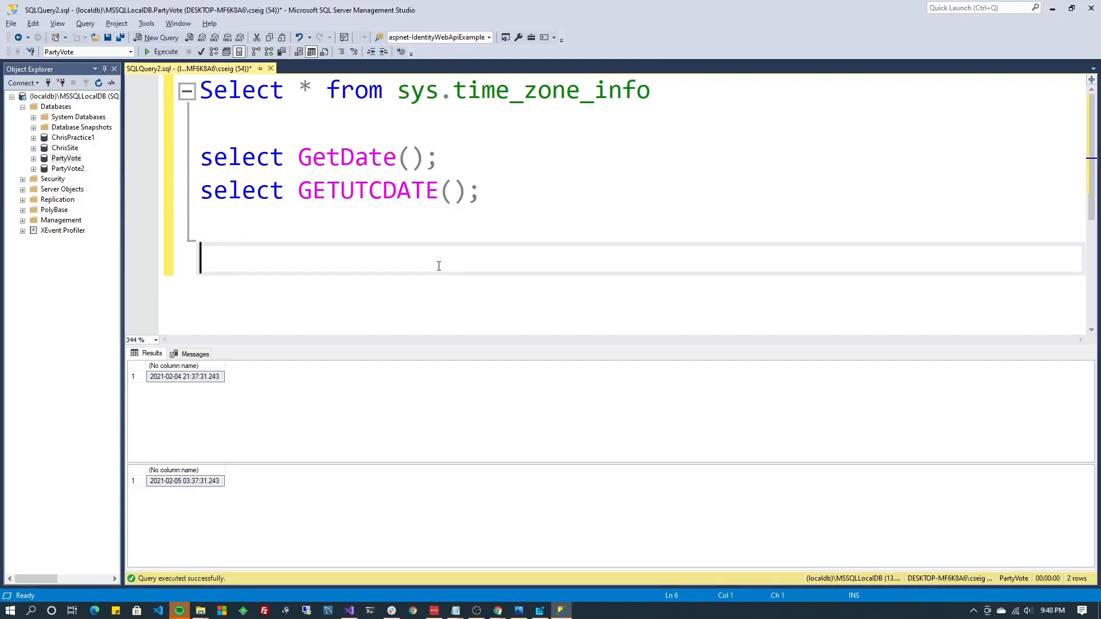
{"action": "type", "text": "D"}
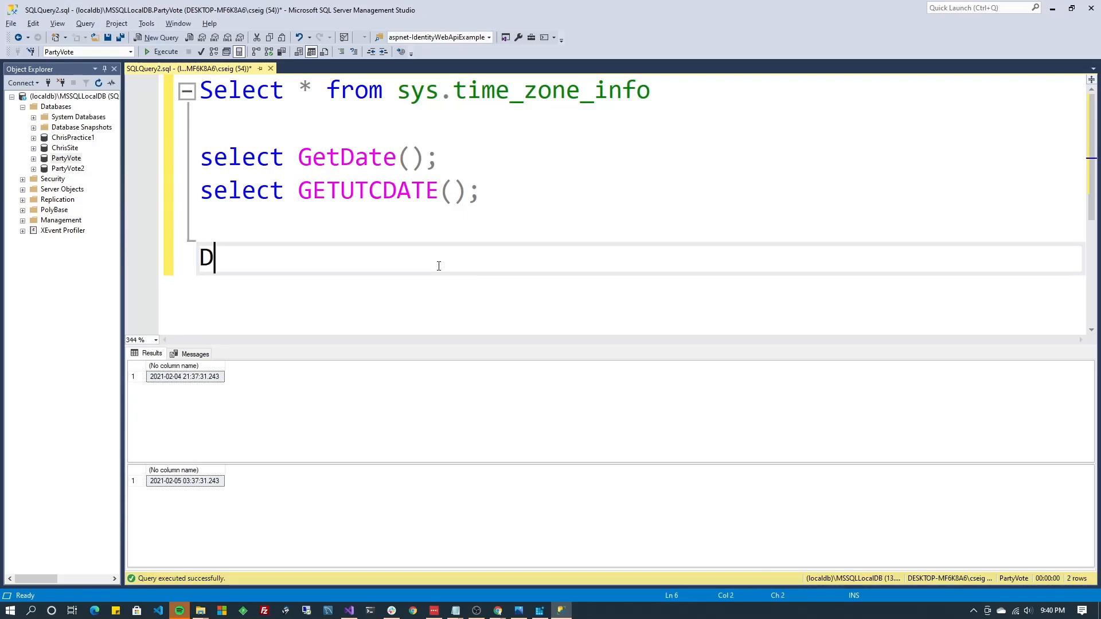
{"action": "type", "text": "eclare m"}
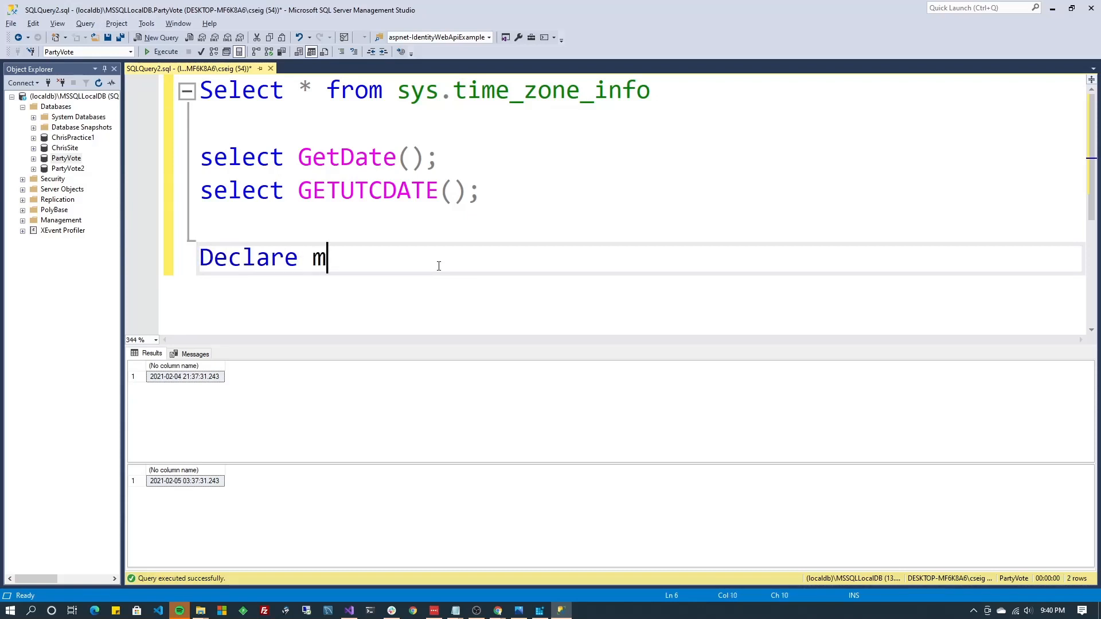
{"action": "type", "text": "yDate"}
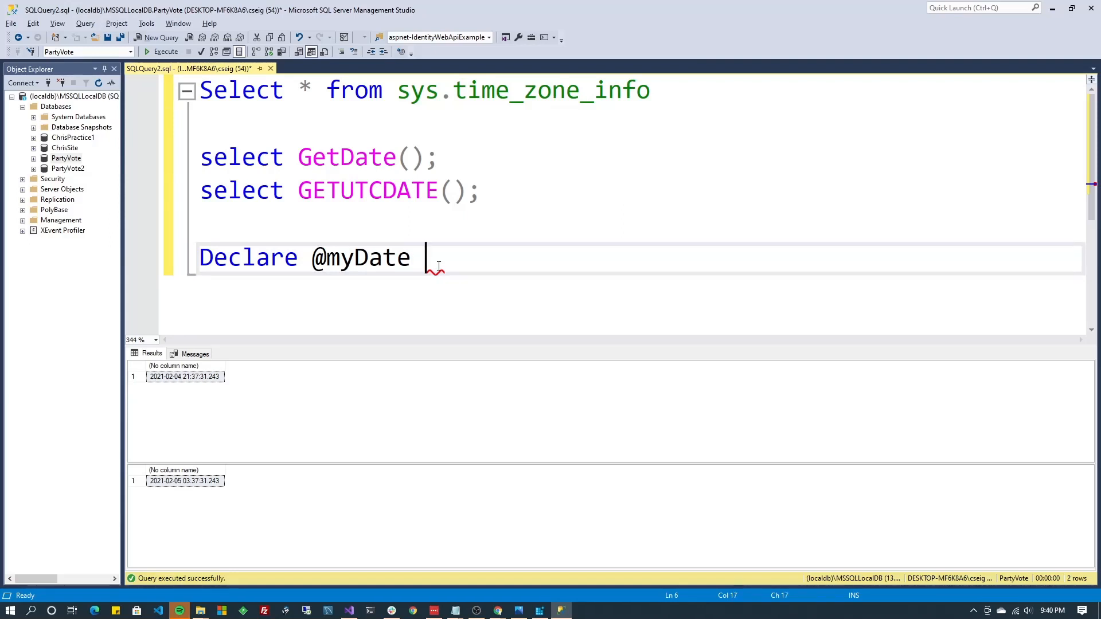
{"action": "type", "text": "DateTime;"}
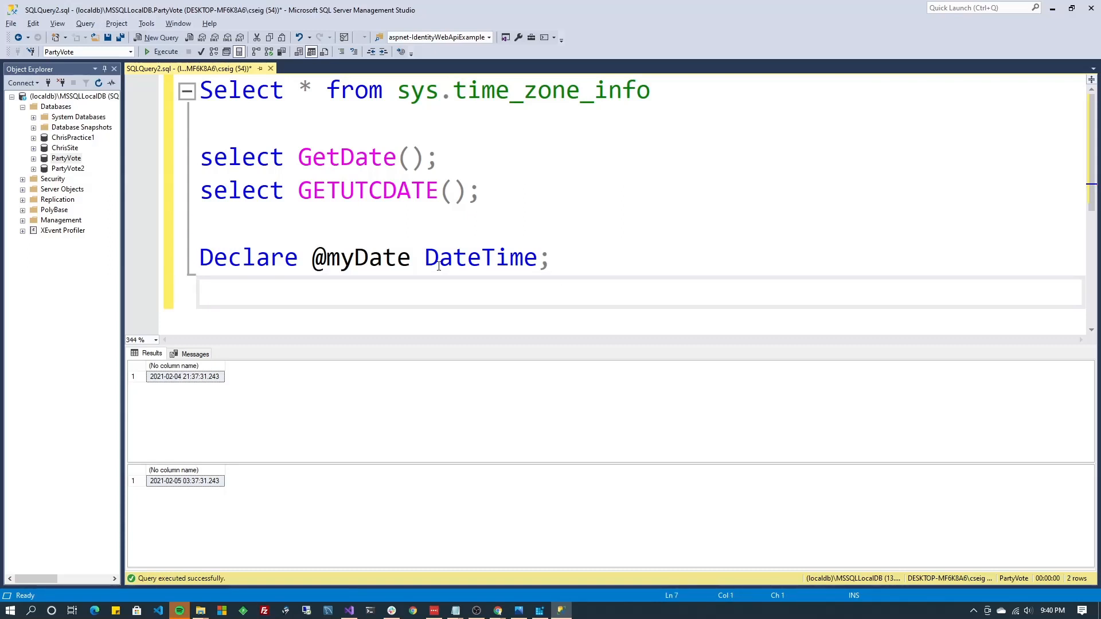
{"action": "type", "text": "Select"}
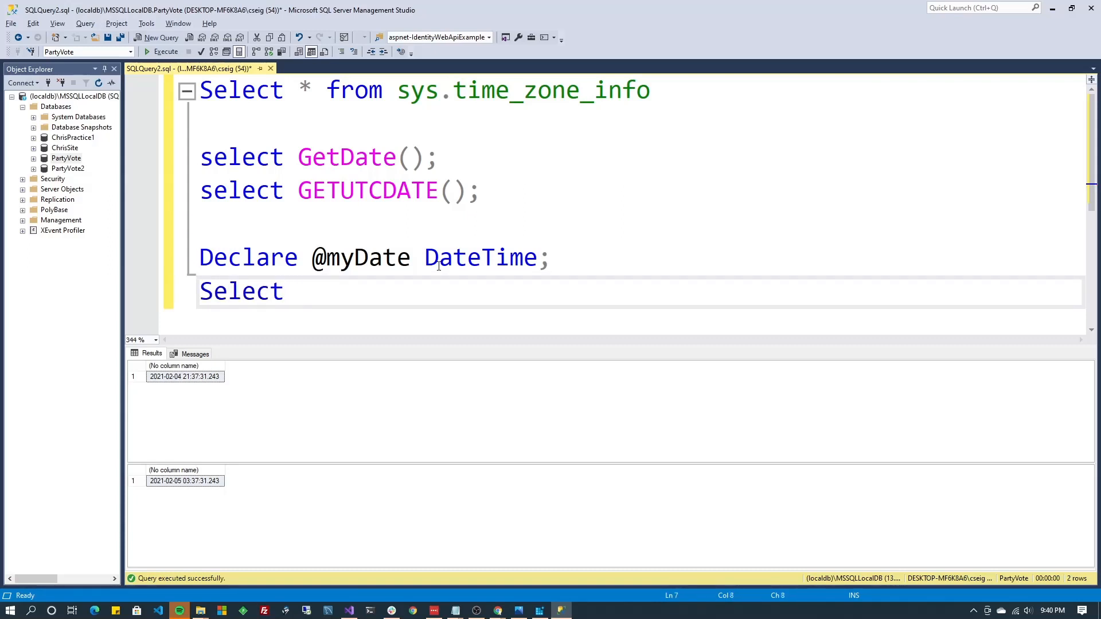
{"action": "mouse_move", "coordinate": [365, 165]}
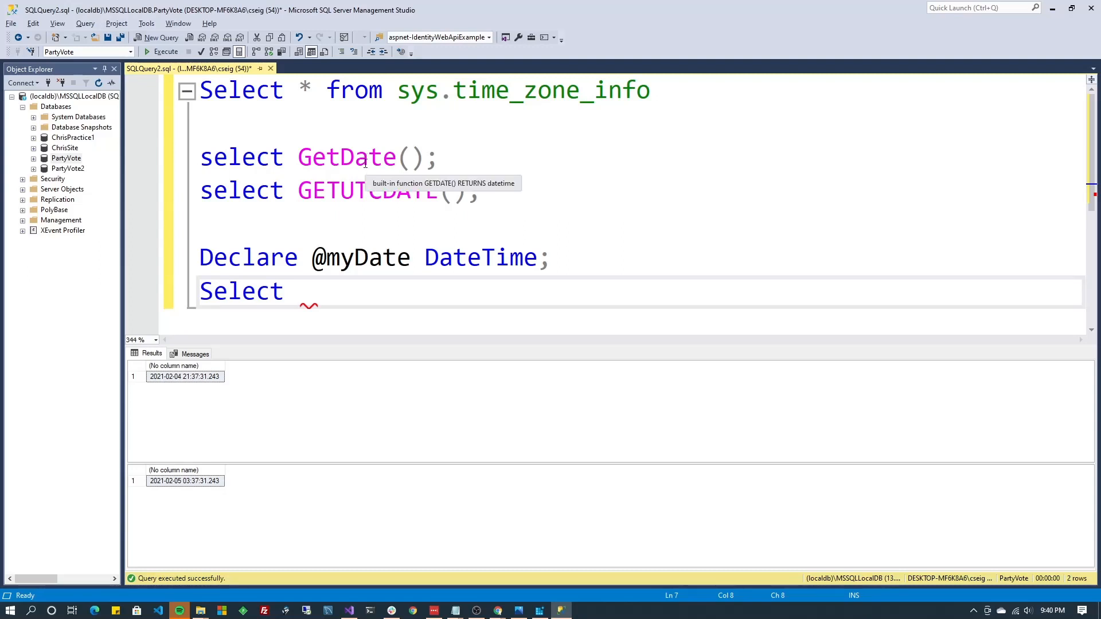
{"action": "mouse_move", "coordinate": [354, 191]}
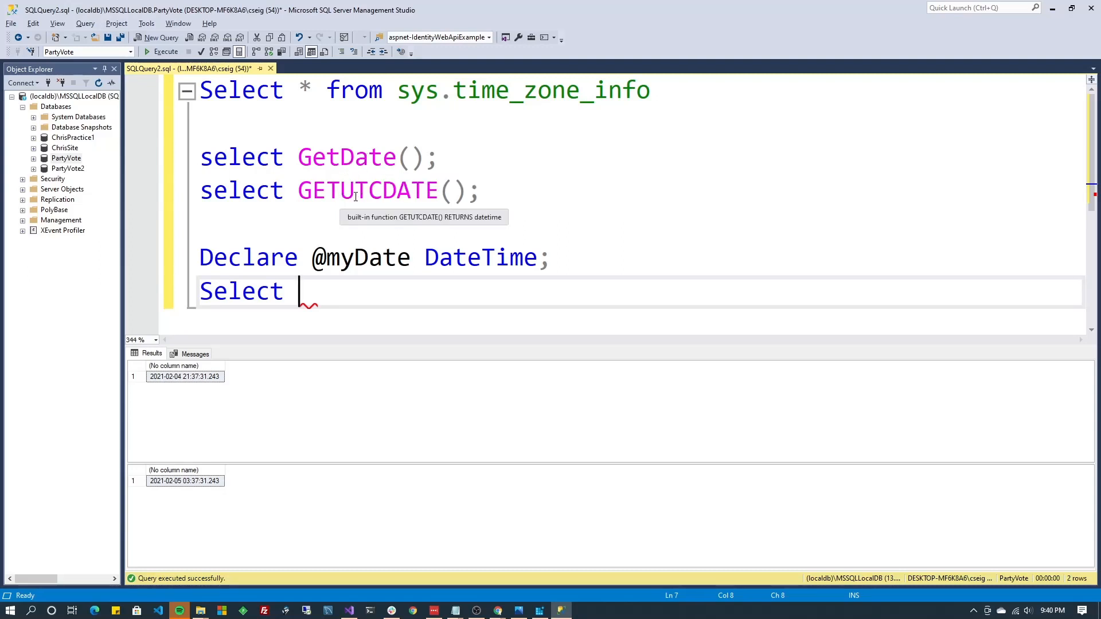
{"action": "double_click", "coordinate": [366, 191]}
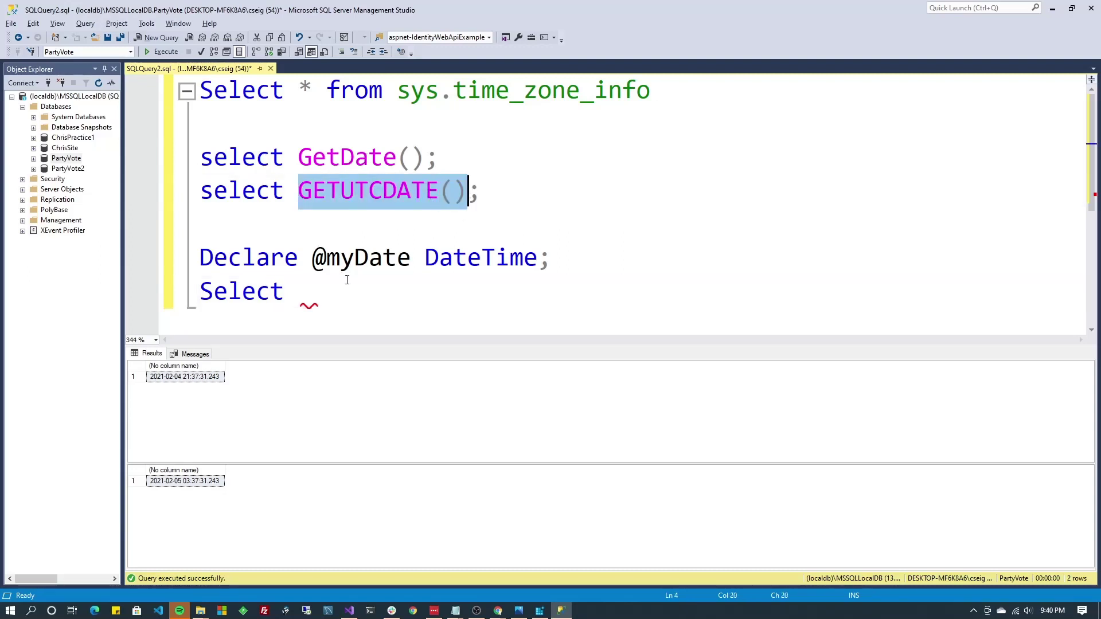
{"action": "type", "text": "GETUTCDATE()"}
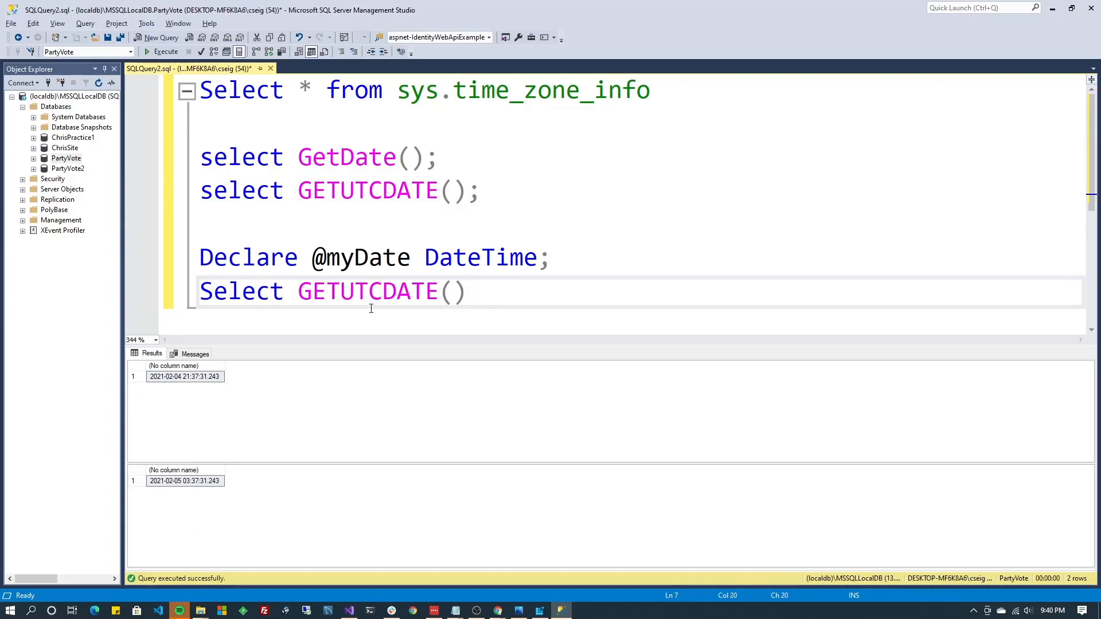
{"action": "left_click", "coordinate": [298, 291]}
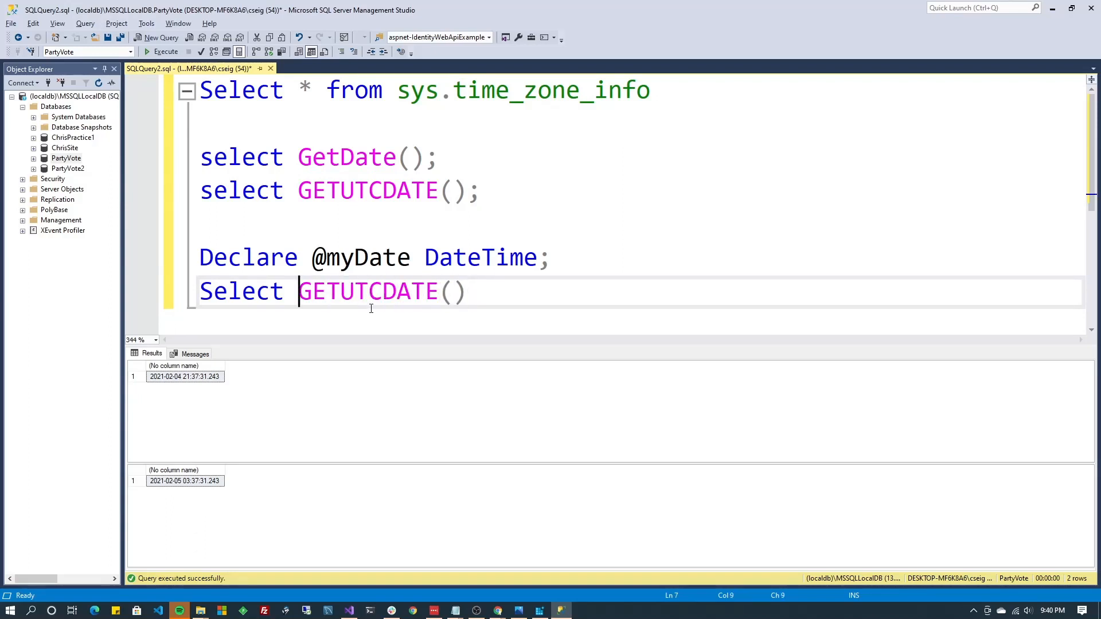
{"action": "type", "text": "@myDate ="}
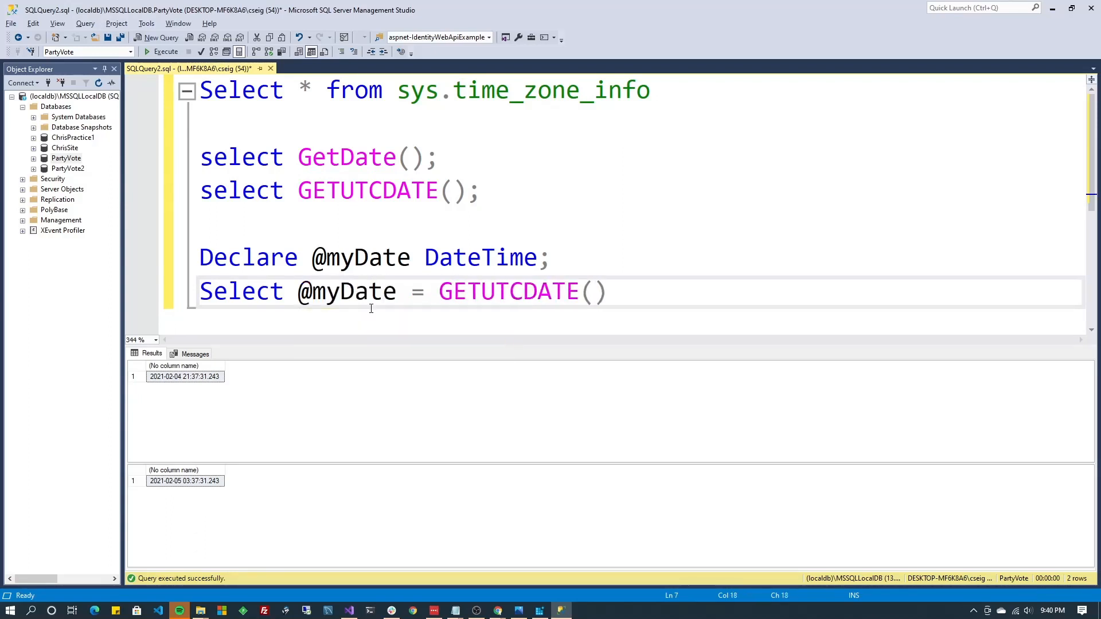
{"action": "type", "text": ";"}
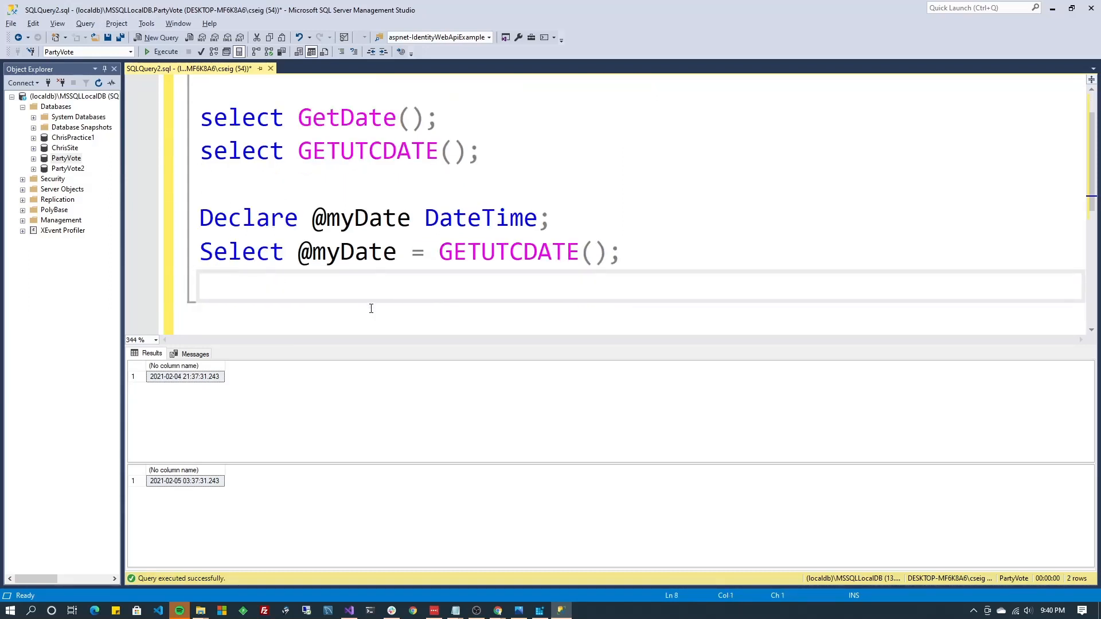
{"action": "type", "text": "Select @"}
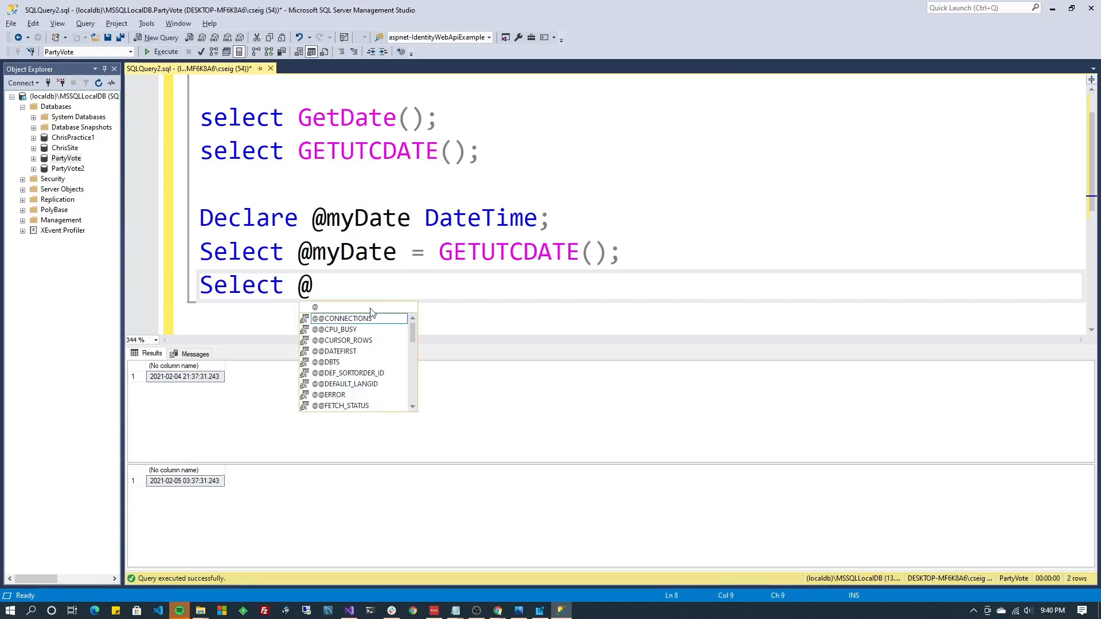
{"action": "type", "text": "myDate;"}
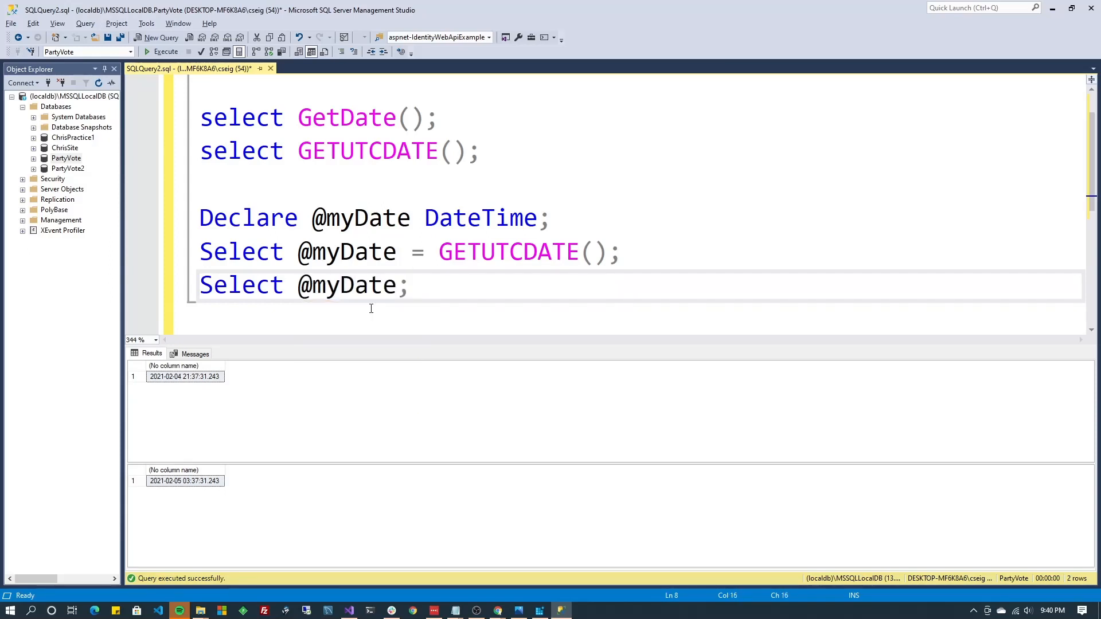
{"action": "left_click_drag", "start_coordinate": [407, 284], "coordinate": [200, 182]}
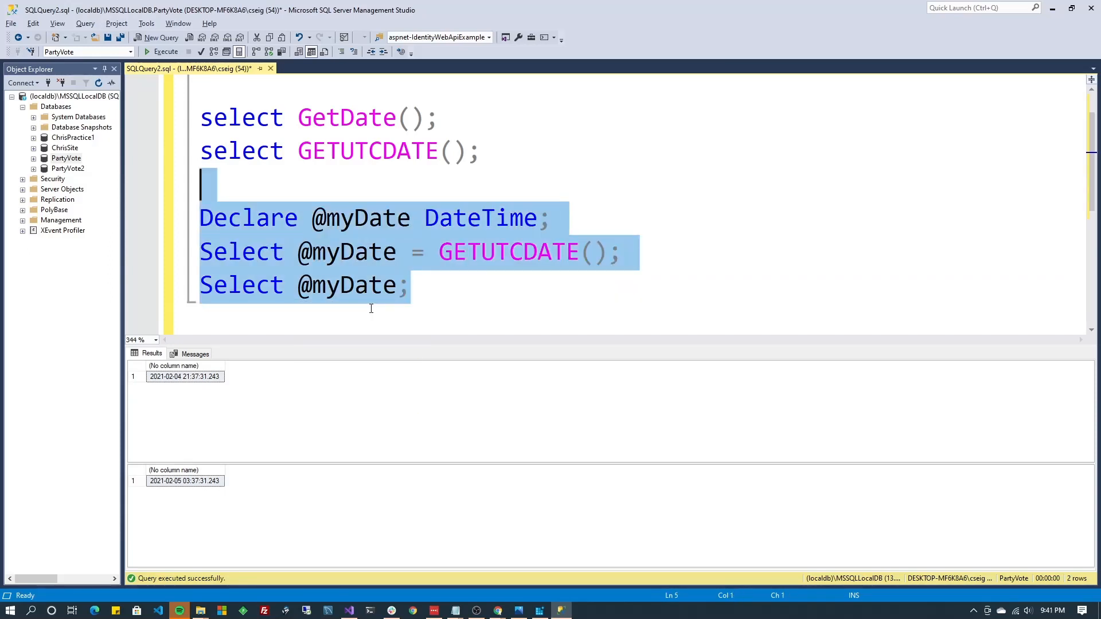
{"action": "left_click", "coordinate": [167, 51]}
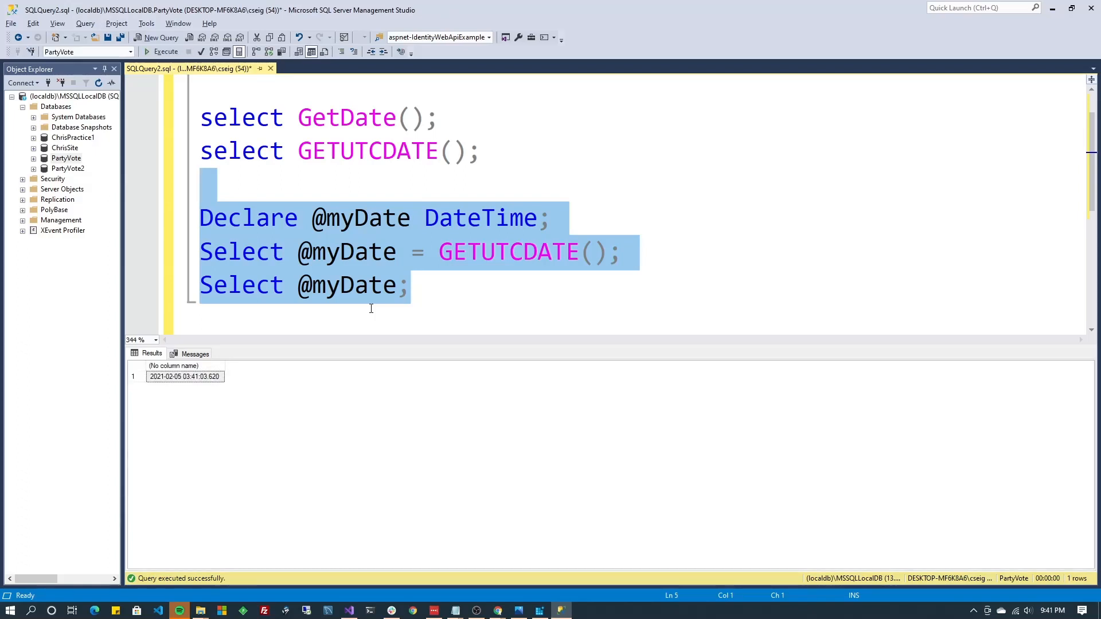
{"action": "mouse_move", "coordinate": [450, 276]}
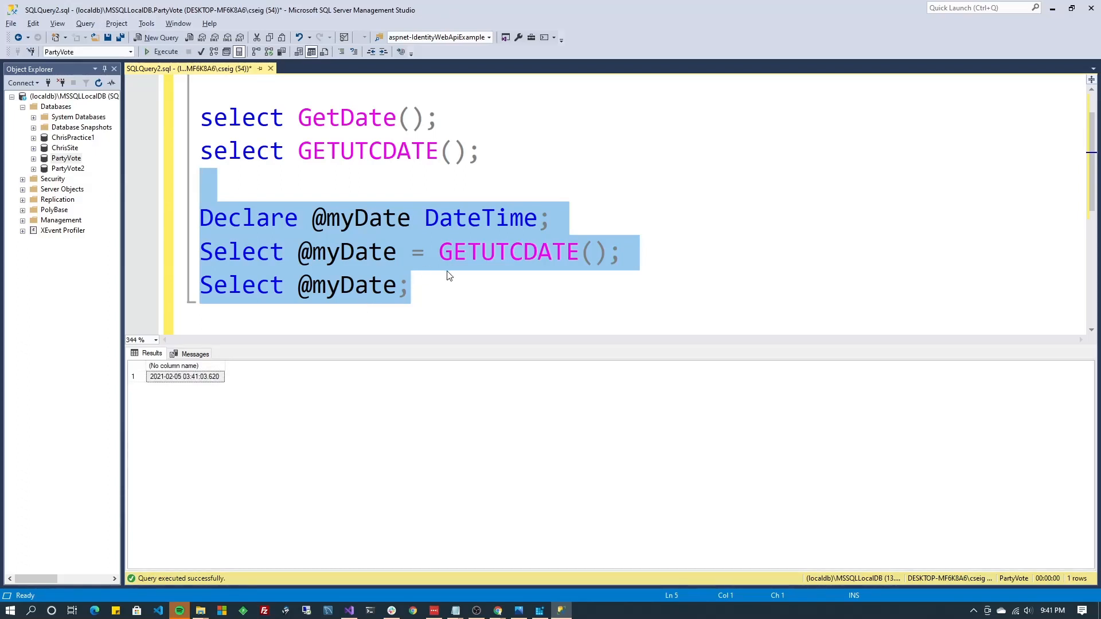
{"action": "left_click", "coordinate": [484, 284]}
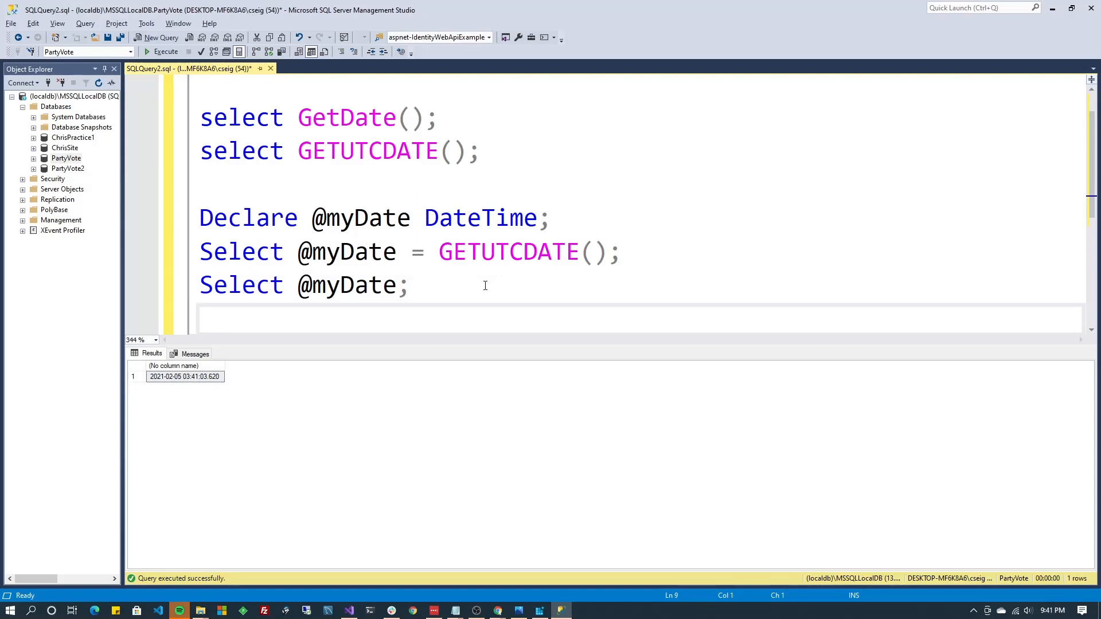
{"action": "left_click", "coordinate": [399, 314]}
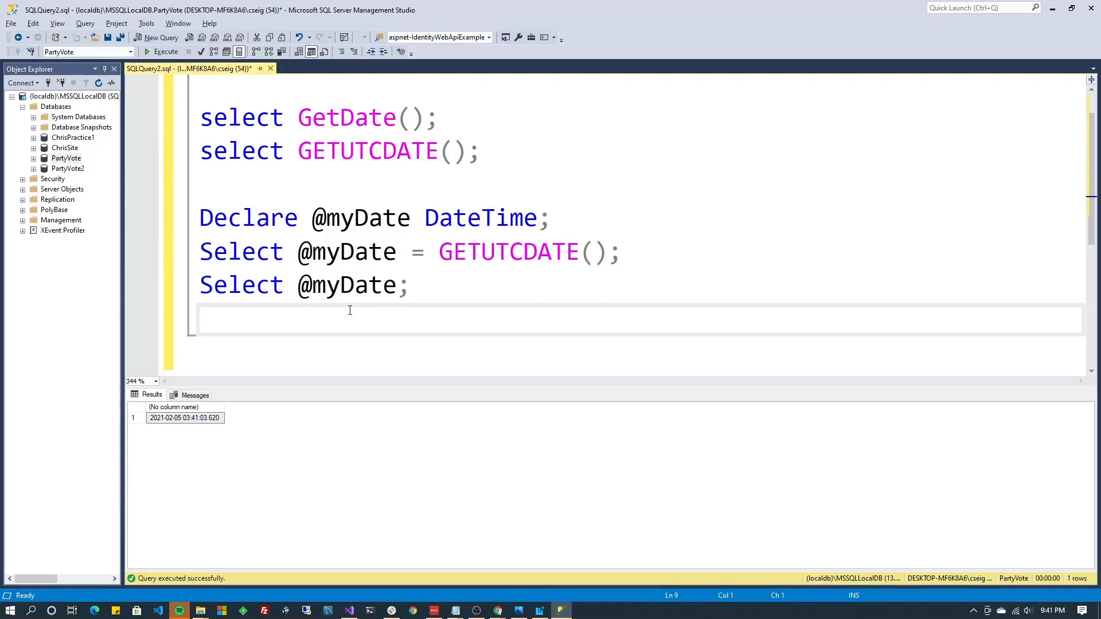
{"action": "type", "text": "Select @"}
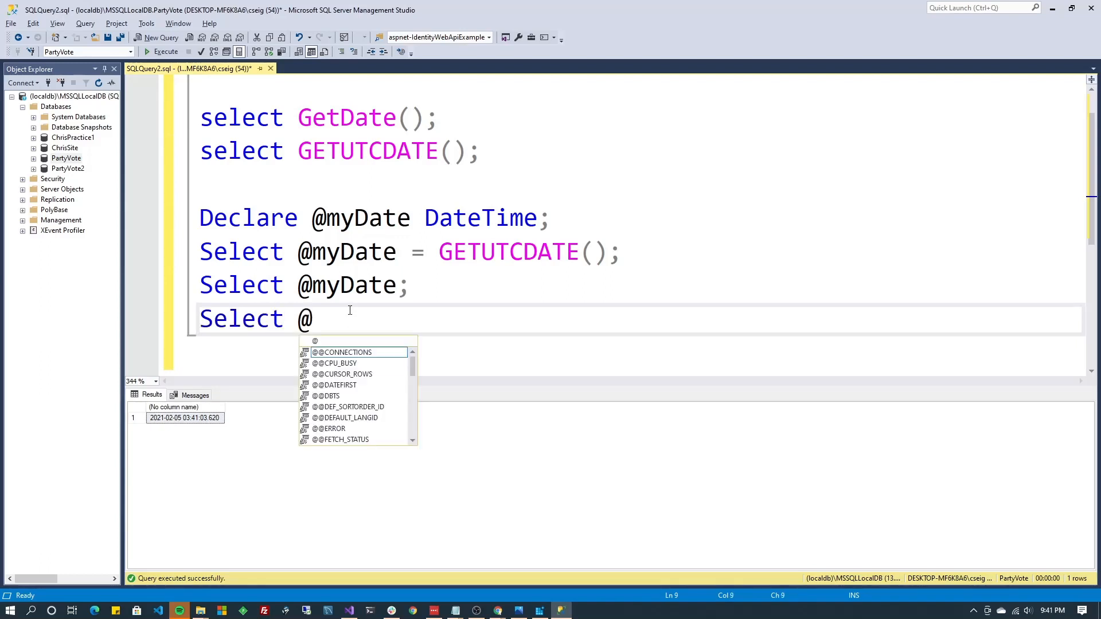
{"action": "type", "text": "myDate"}
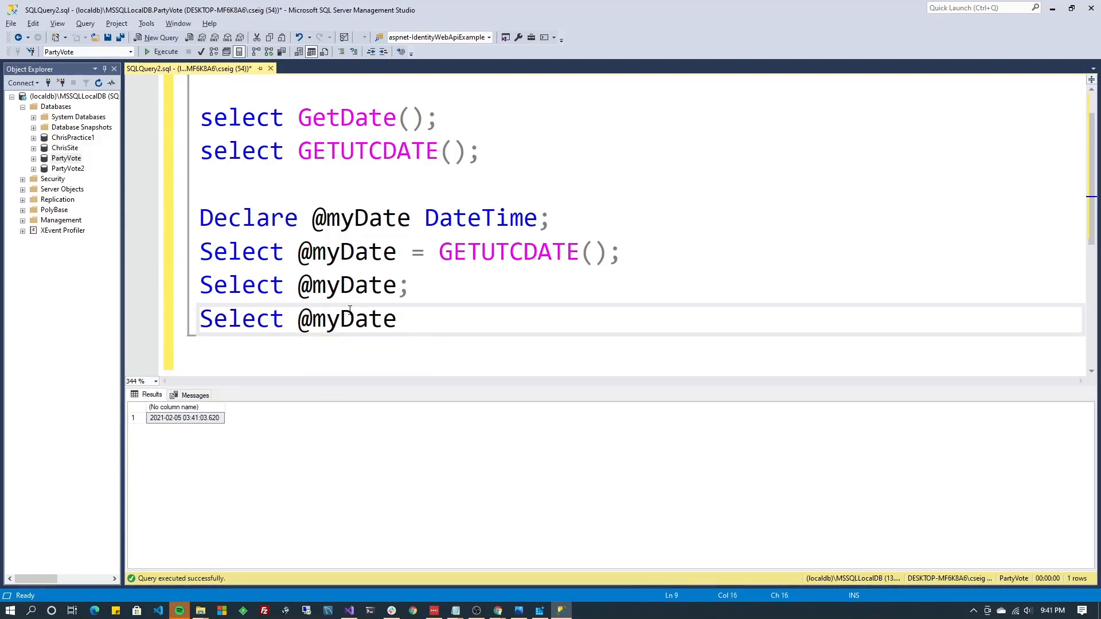
{"action": "type", "text": "AT TIME ZONE 'Pacific Standard Time'"}
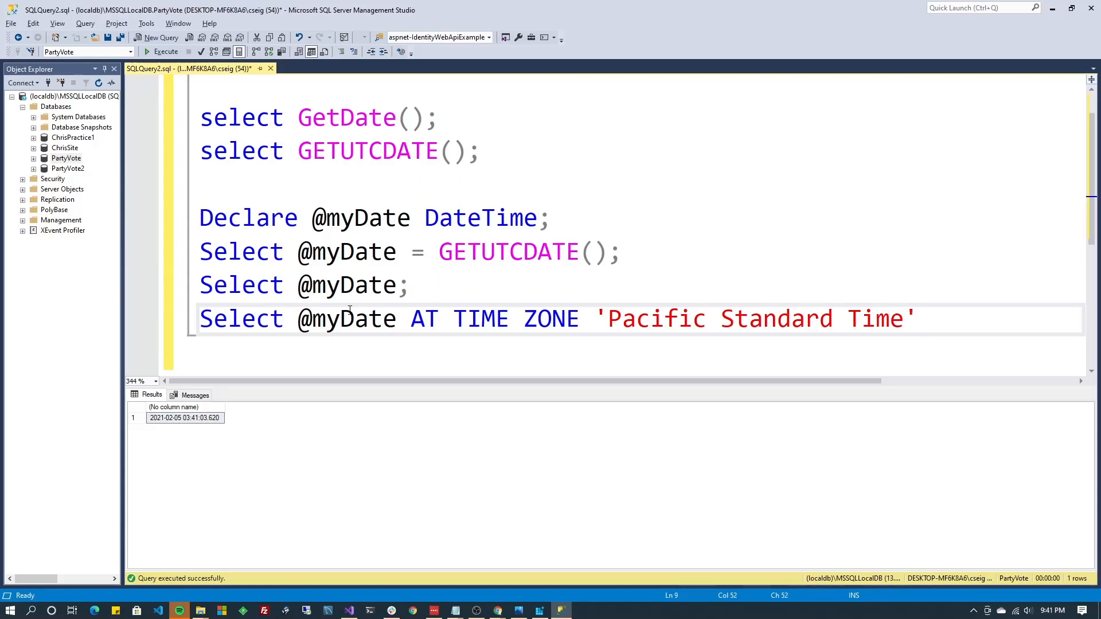
{"action": "type", "text": ";"}
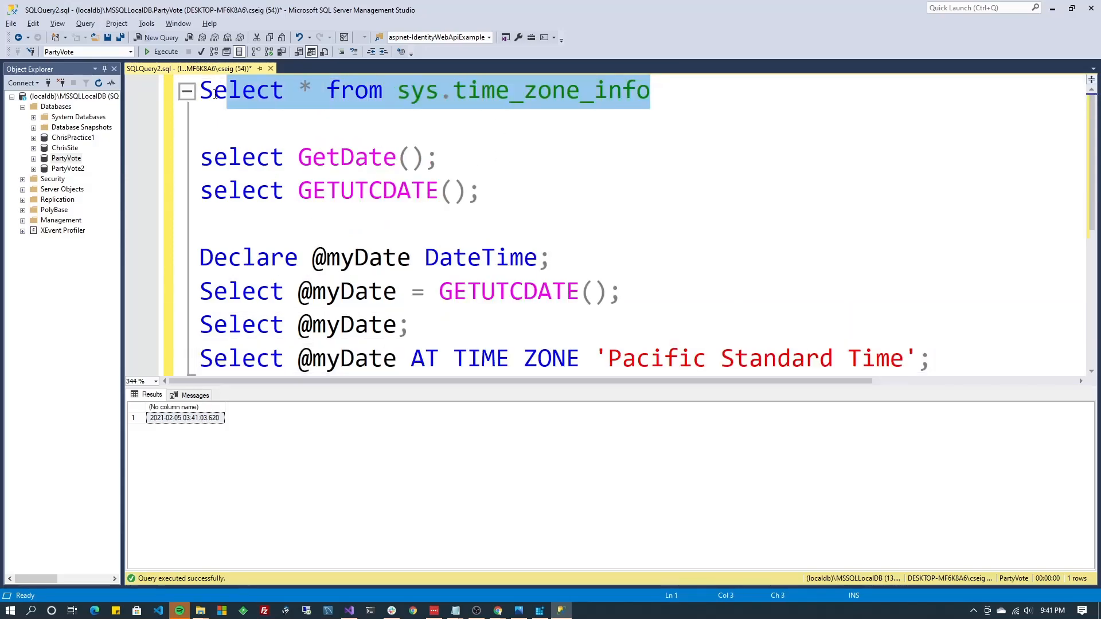
Run the sys.time_zone_info query and browse zone names like SA Pacific Standard Time
{"action": "left_click", "coordinate": [165, 51]}
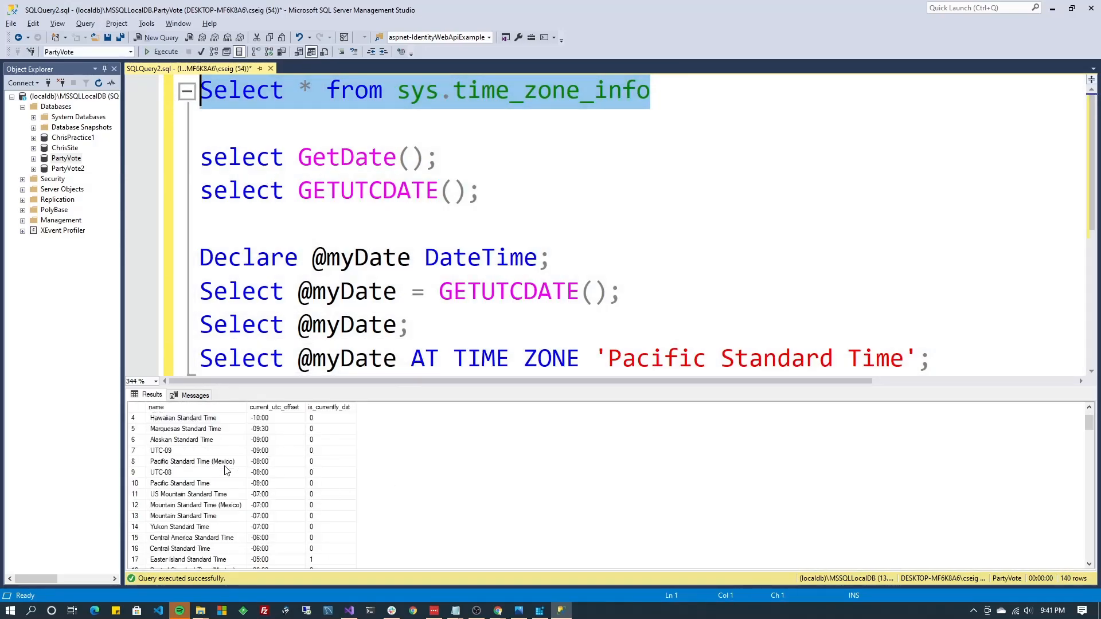
{"action": "scroll", "scroll_direction": "down", "scroll_amount": 3}
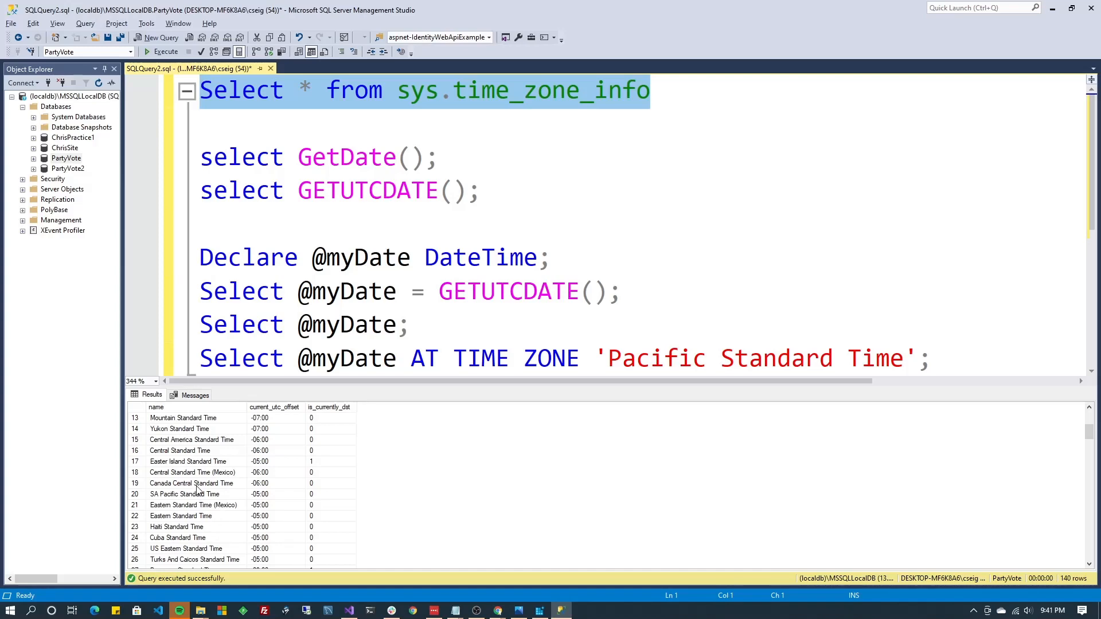
{"action": "left_click", "coordinate": [184, 494]}
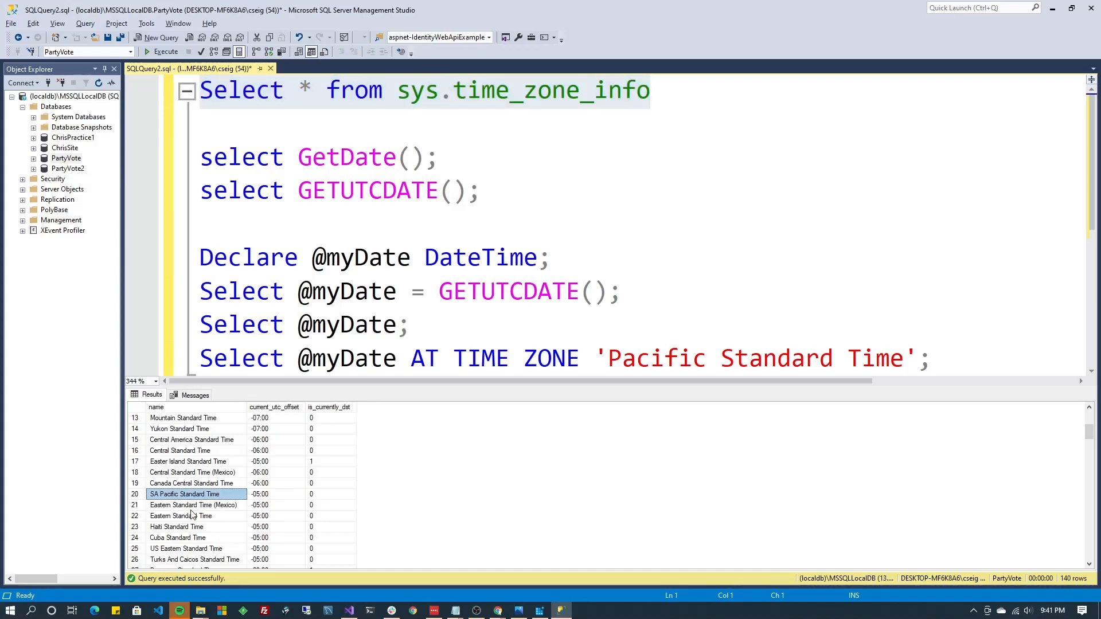
{"action": "scroll", "scroll_direction": "down", "scroll_amount": 3}
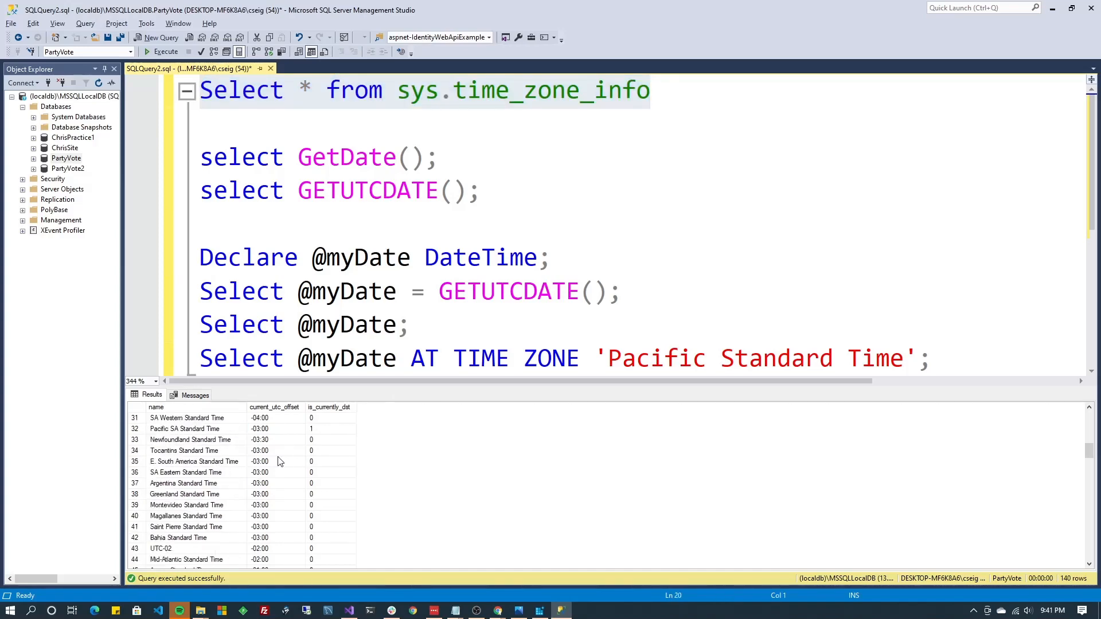
{"action": "mouse_move", "coordinate": [355, 387]}
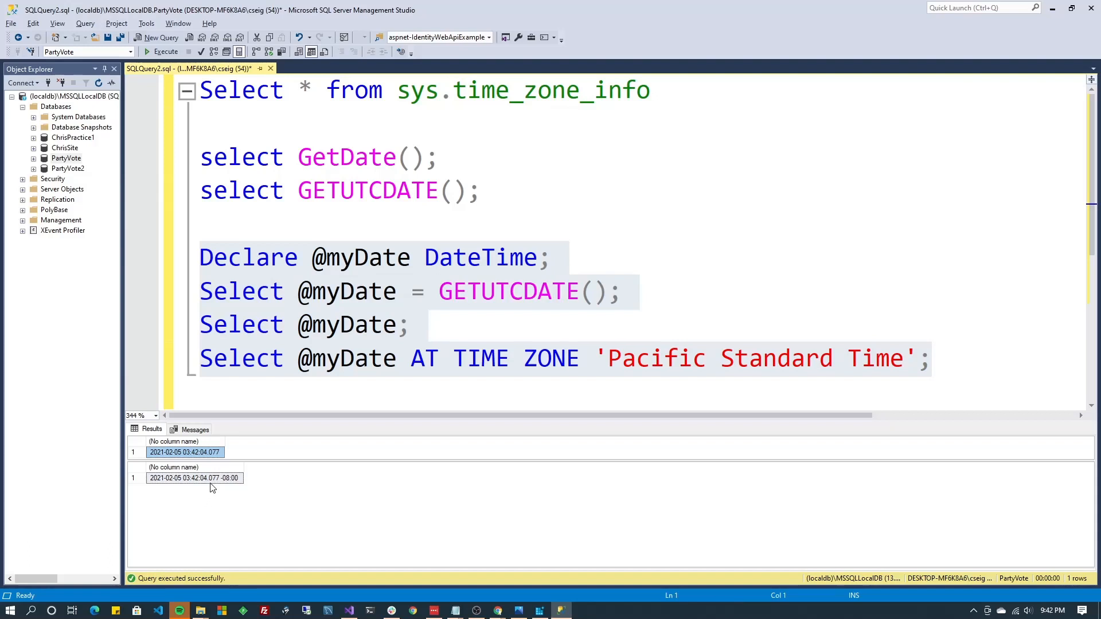
{"action": "left_click", "coordinate": [193, 479]}
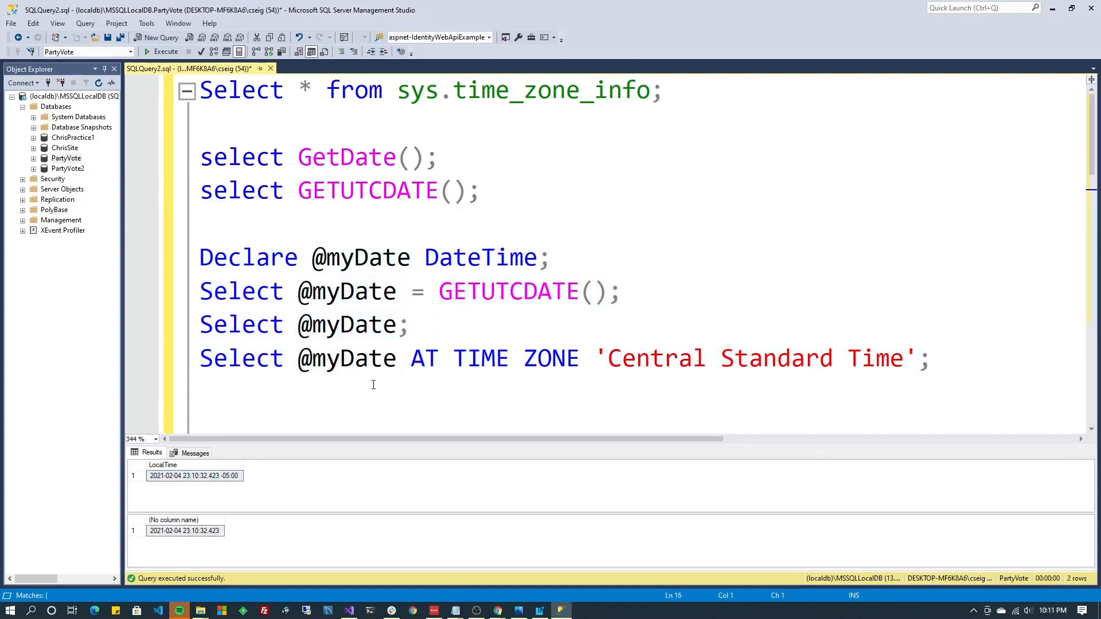
{"action": "mouse_move", "coordinate": [344, 378]}
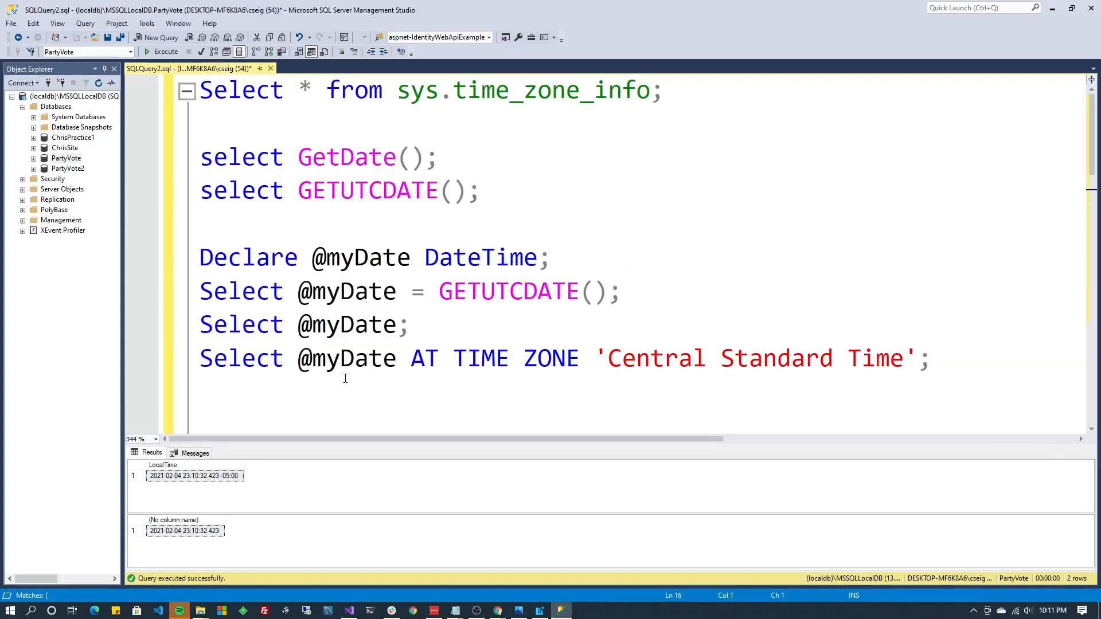
{"action": "mouse_move", "coordinate": [946, 352]}
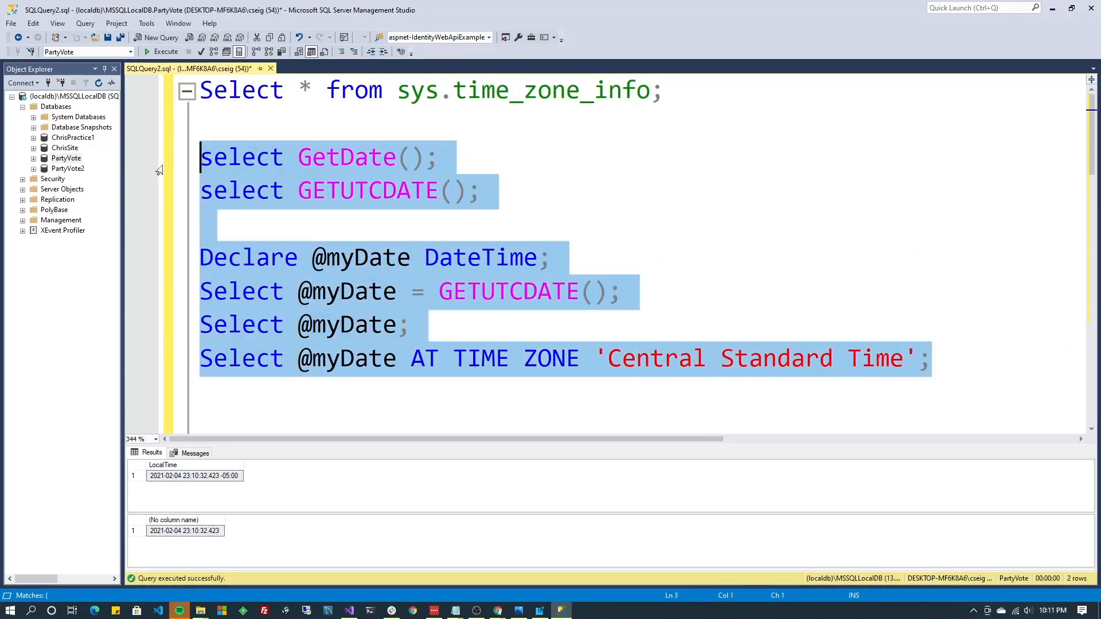
{"action": "left_click", "coordinate": [166, 51]}
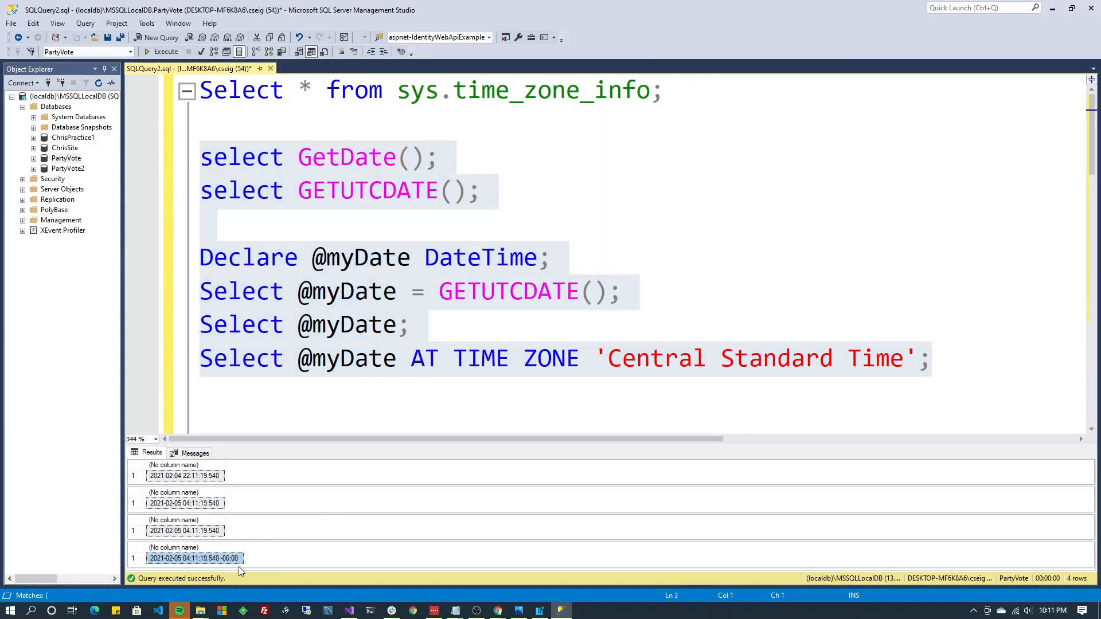
{"action": "left_click", "coordinate": [193, 557]}
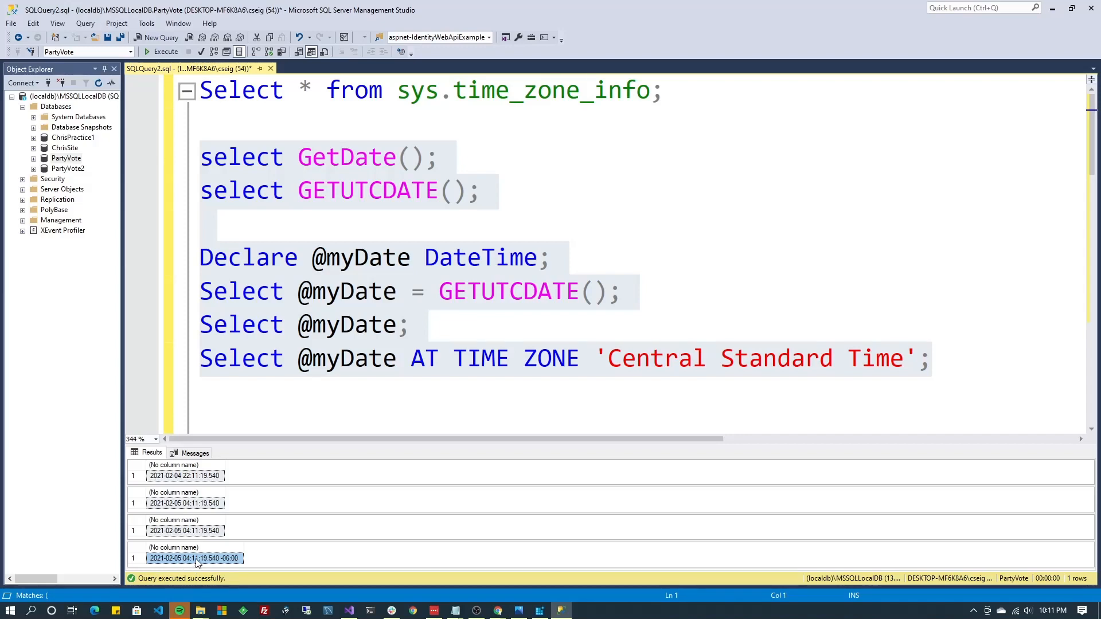
{"action": "mouse_move", "coordinate": [325, 524]}
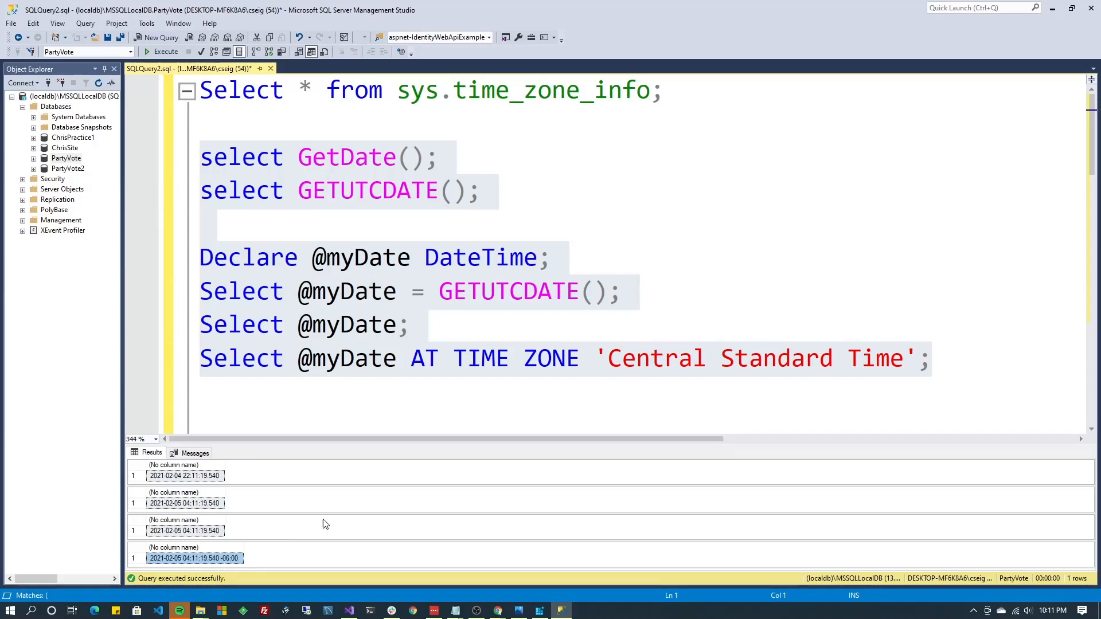
{"action": "left_click", "coordinate": [412, 414]}
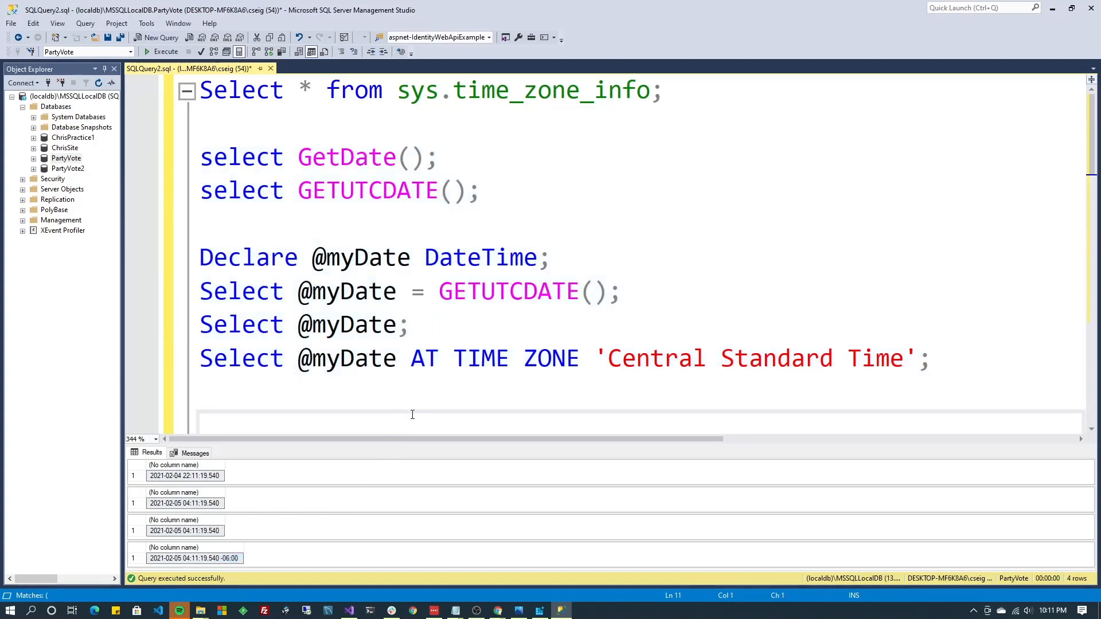
{"action": "scroll", "scroll_direction": "down", "scroll_amount": 3}
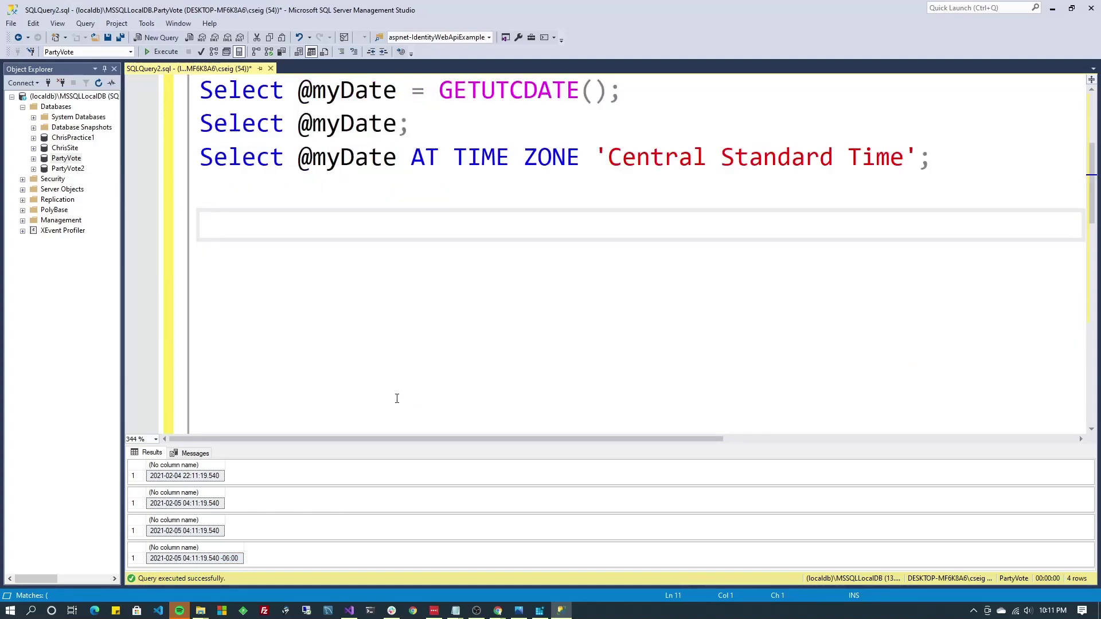
{"action": "type", "text": "select CONVERT(datetime, SWITCHOFFSET(@myDate, DATEPART(TZOFFSET, @myDate AT TIME ZONE 'Eastern Standard Time')))"}
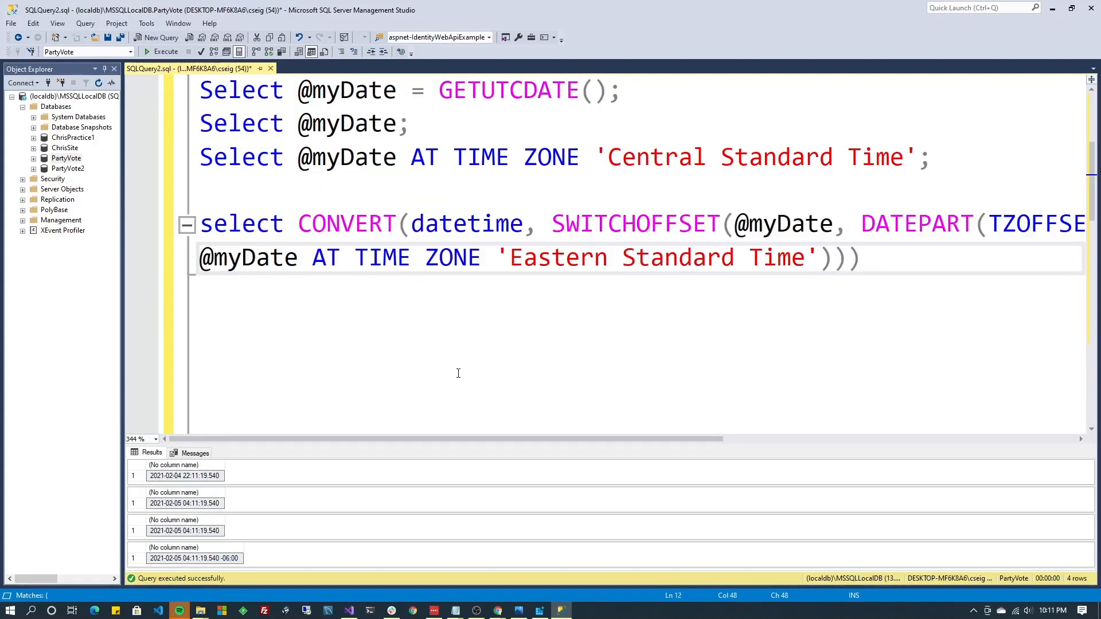
{"action": "scroll", "scroll_direction": "up", "scroll_amount": 3}
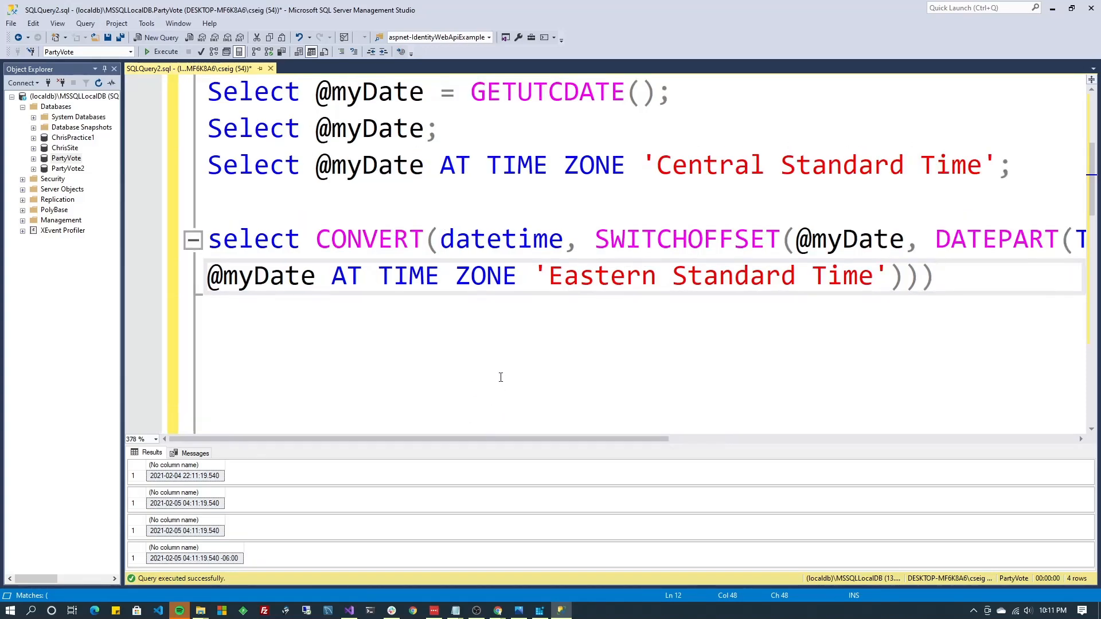
{"action": "scroll", "scroll_direction": "down", "scroll_amount": 3}
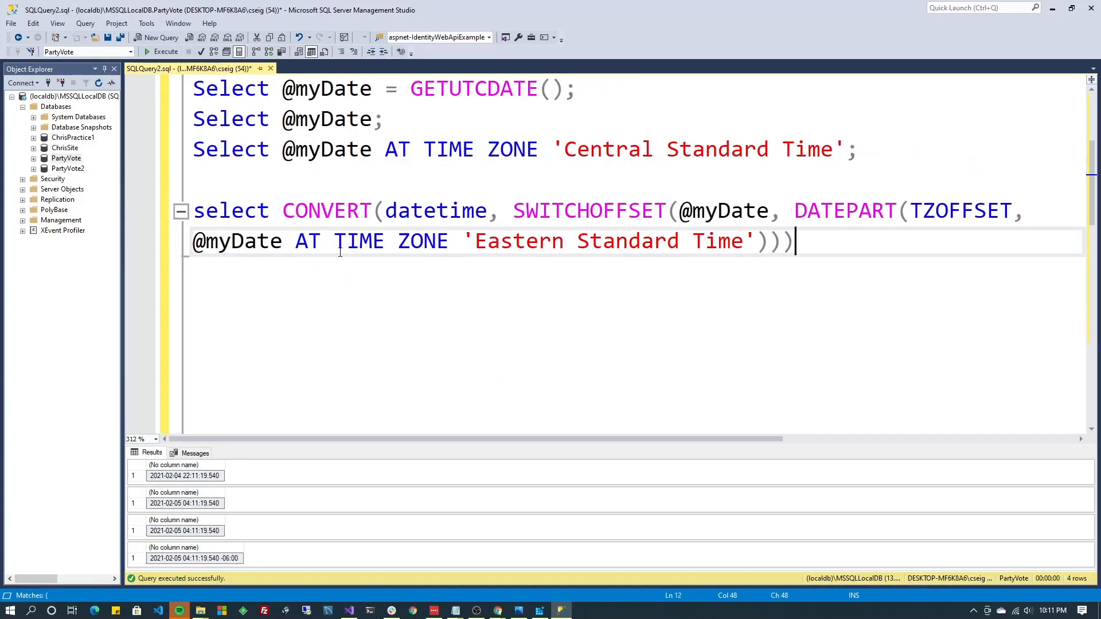
{"action": "mouse_move", "coordinate": [489, 308]}
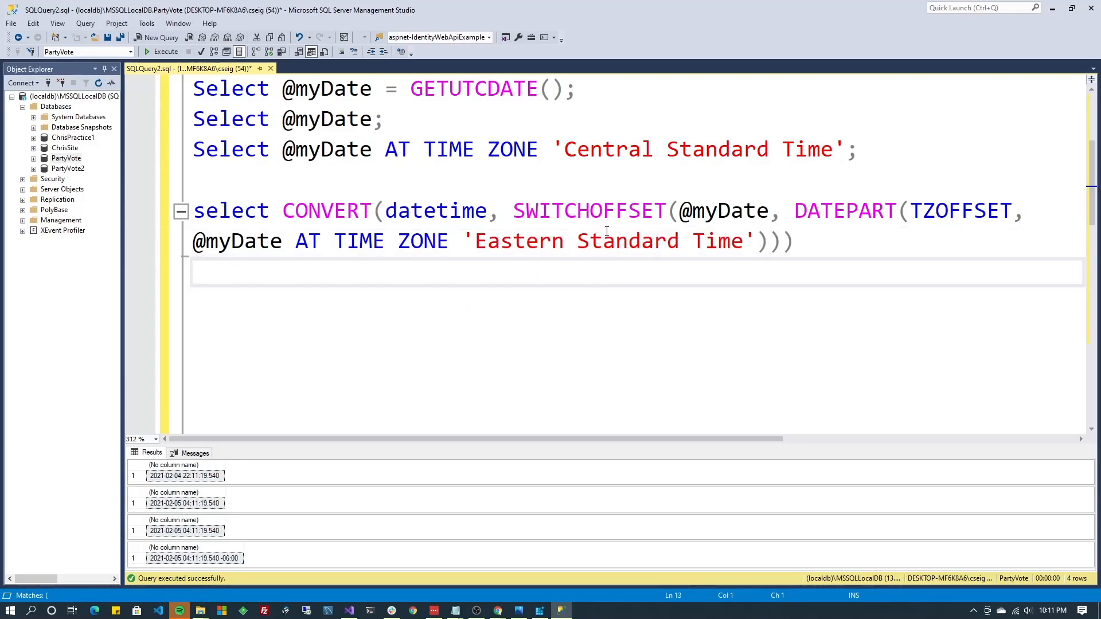
{"action": "double_click", "coordinate": [588, 210]}
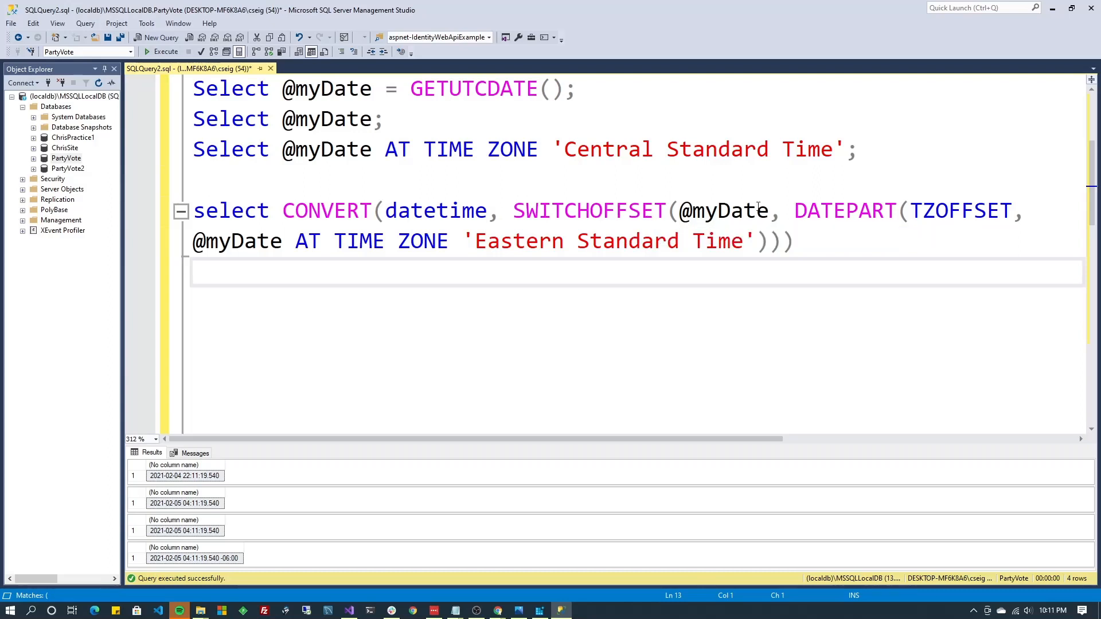
{"action": "double_click", "coordinate": [723, 210]}
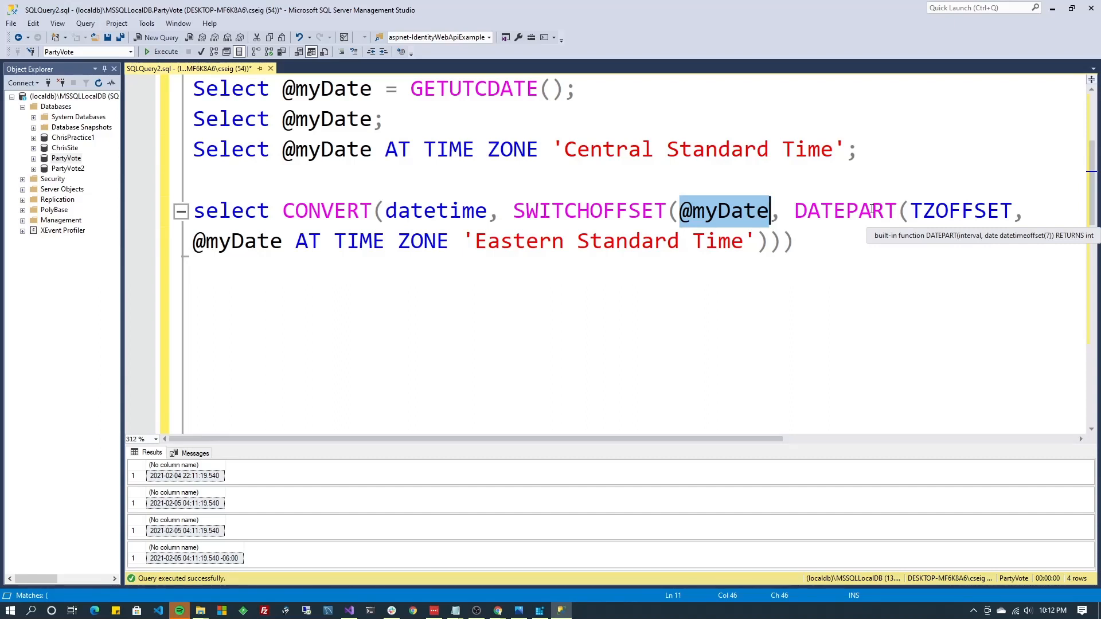
{"action": "double_click", "coordinate": [961, 210]}
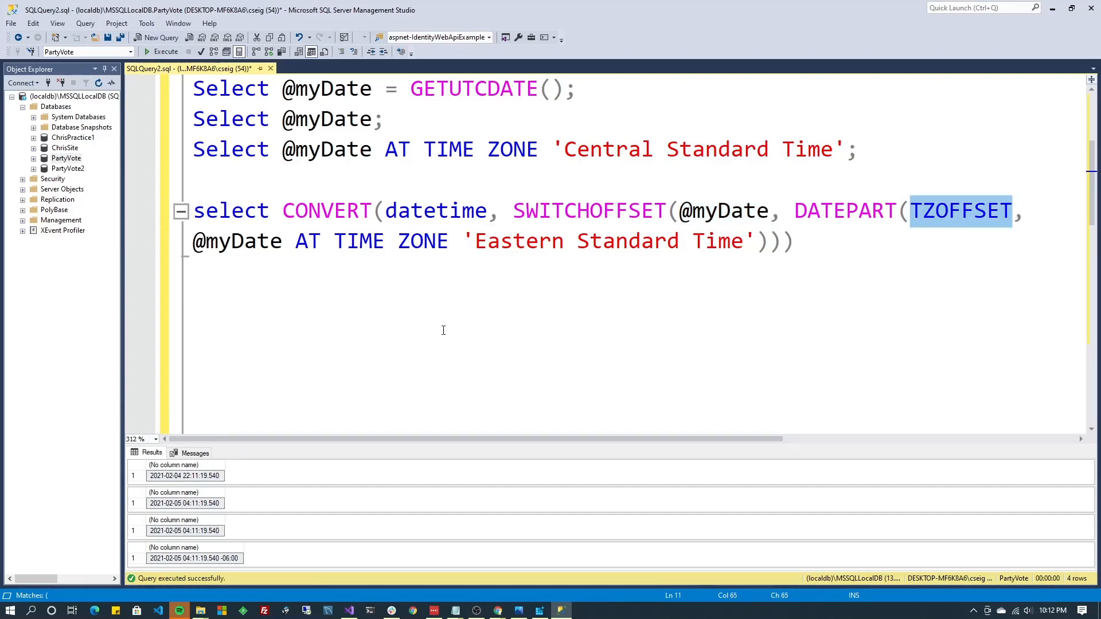
{"action": "left_click", "coordinate": [210, 274]}
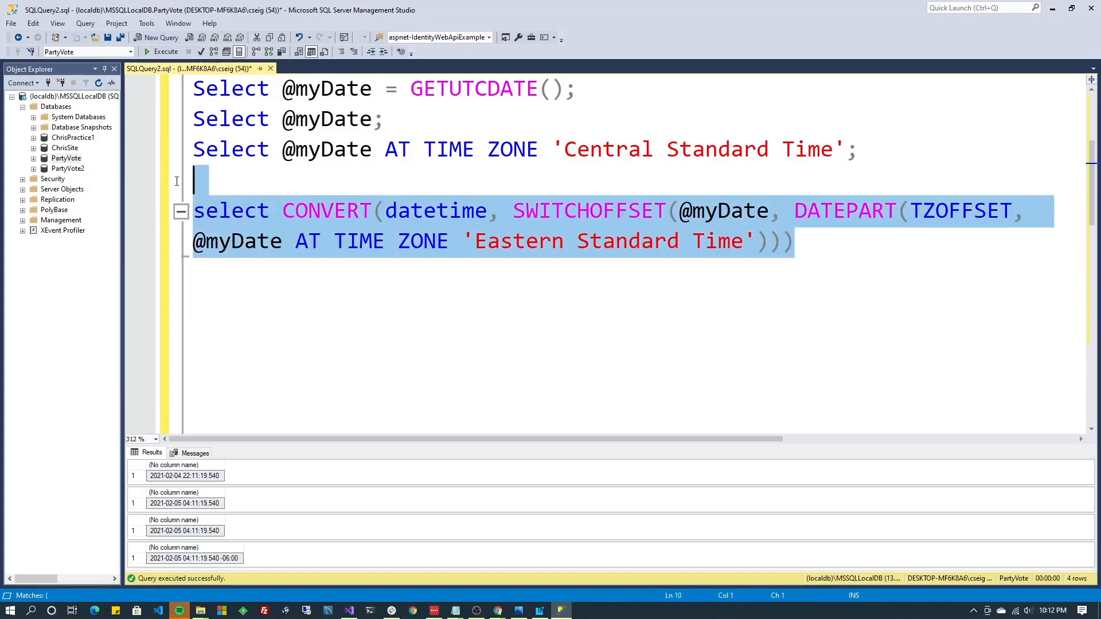
{"action": "scroll", "scroll_direction": "up", "scroll_amount": 3}
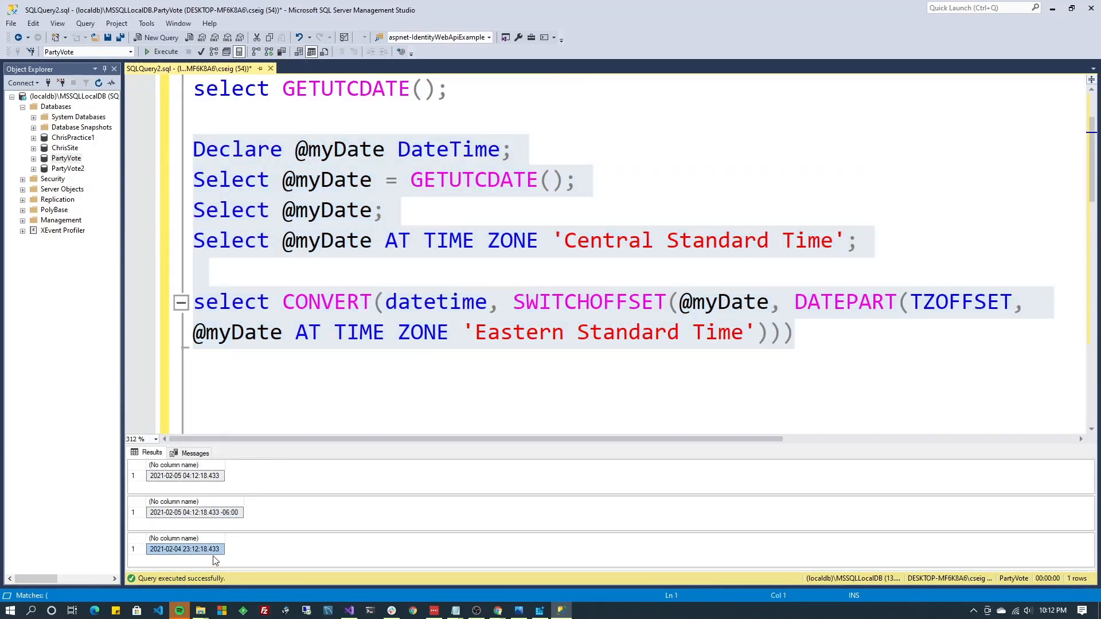
{"action": "mouse_move", "coordinate": [320, 491]}
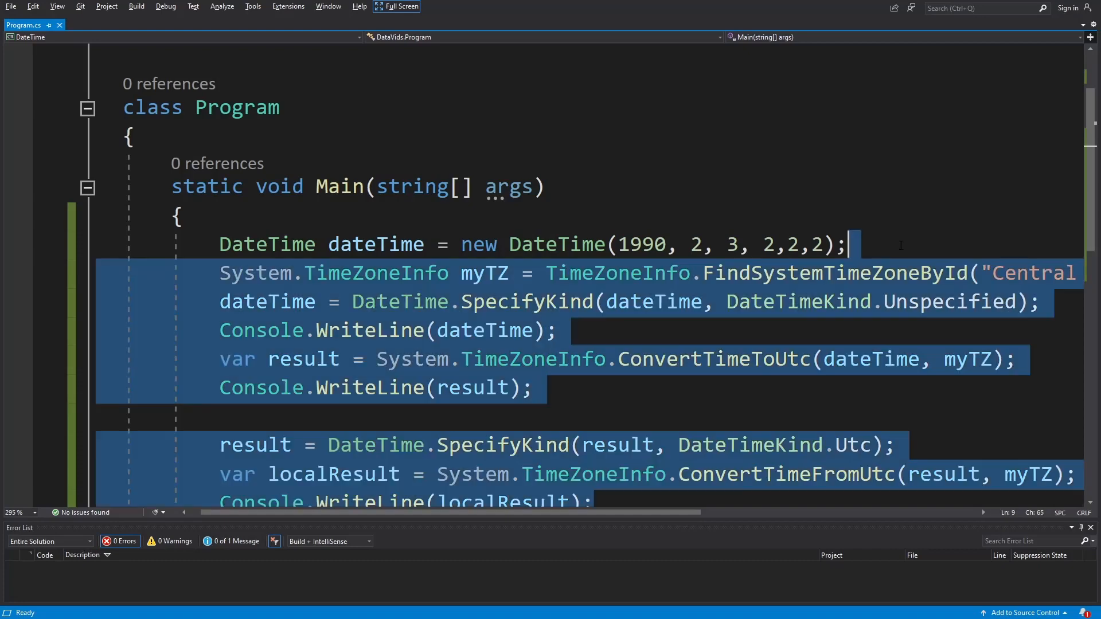
Delete the old conversion code and add myString = dateTime.ToShortDateString()
{"action": "key", "text": "Delete"}
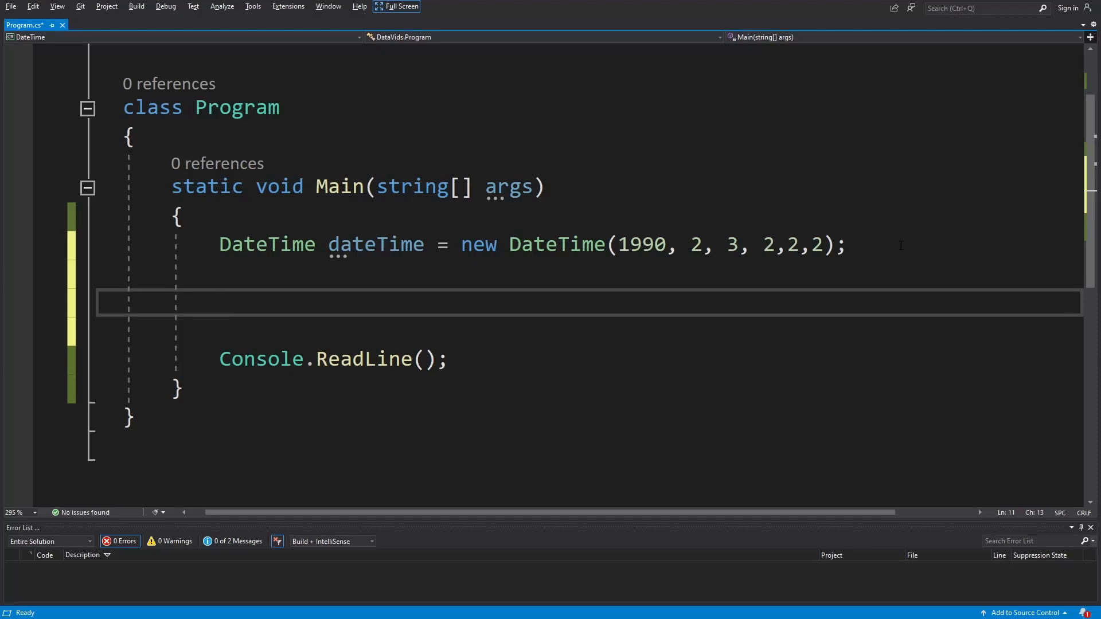
{"action": "type", "text": "my"}
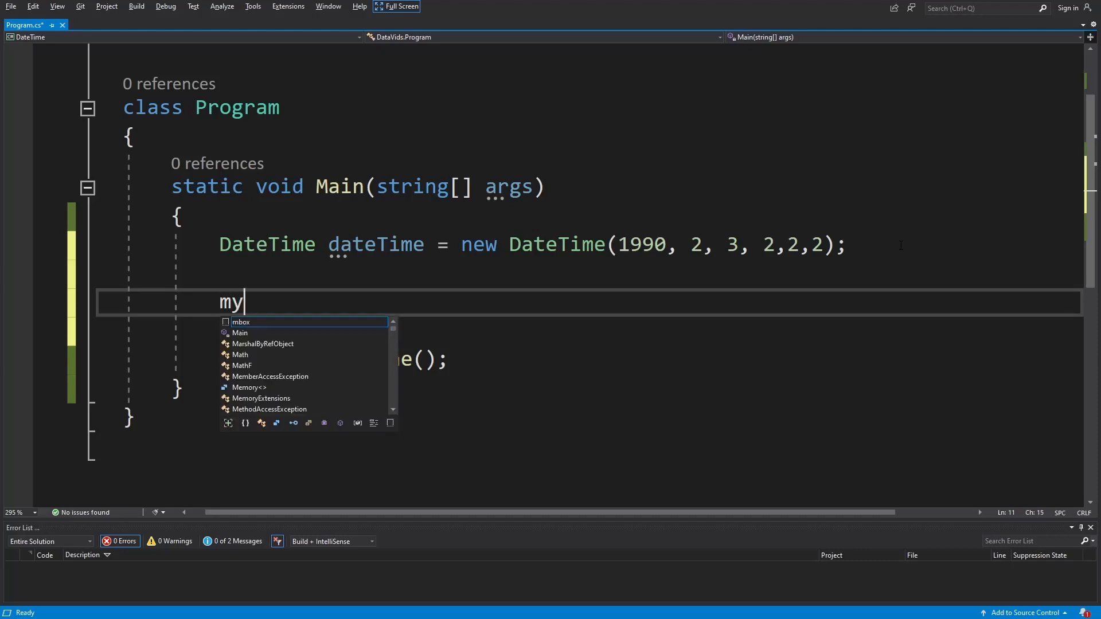
{"action": "type", "text": "String="}
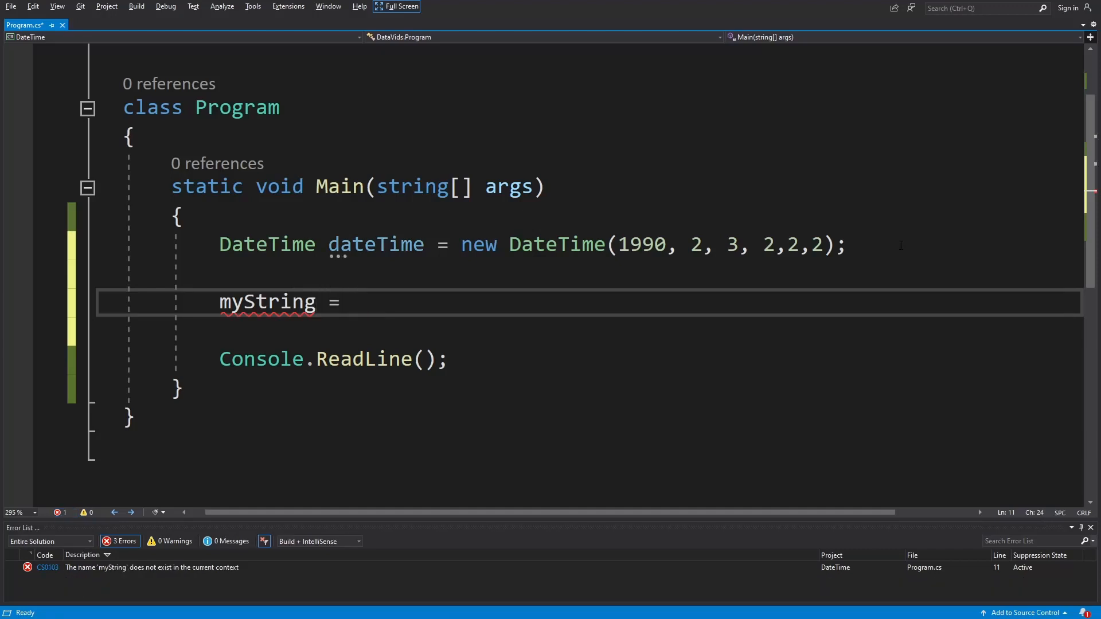
{"action": "type", "text": "dateTime"}
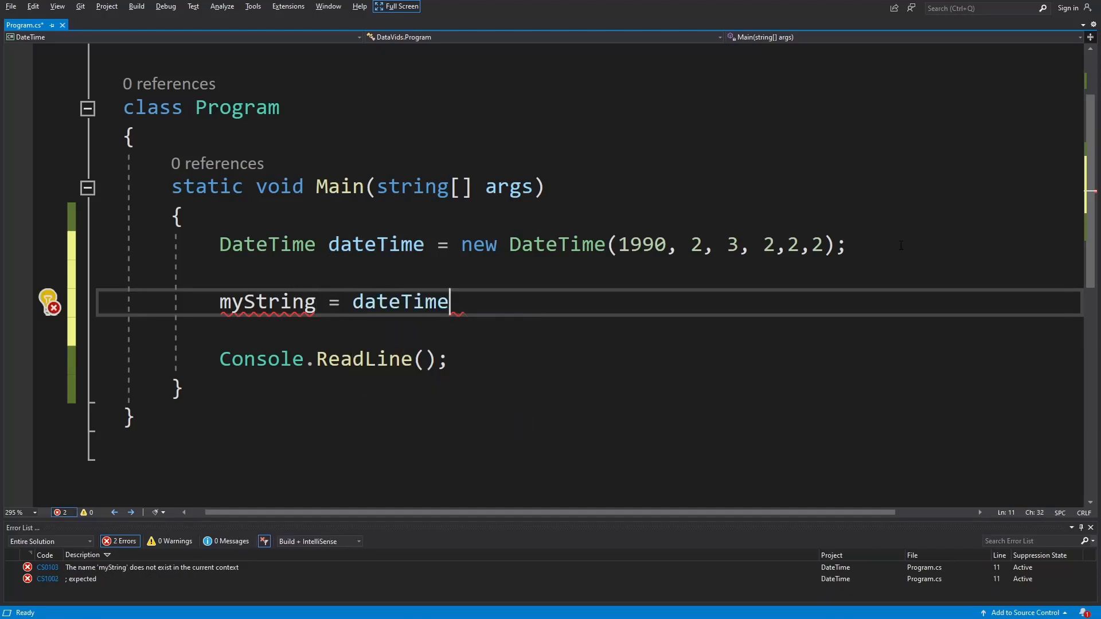
{"action": "type", "text": ".ToShortDateString();"}
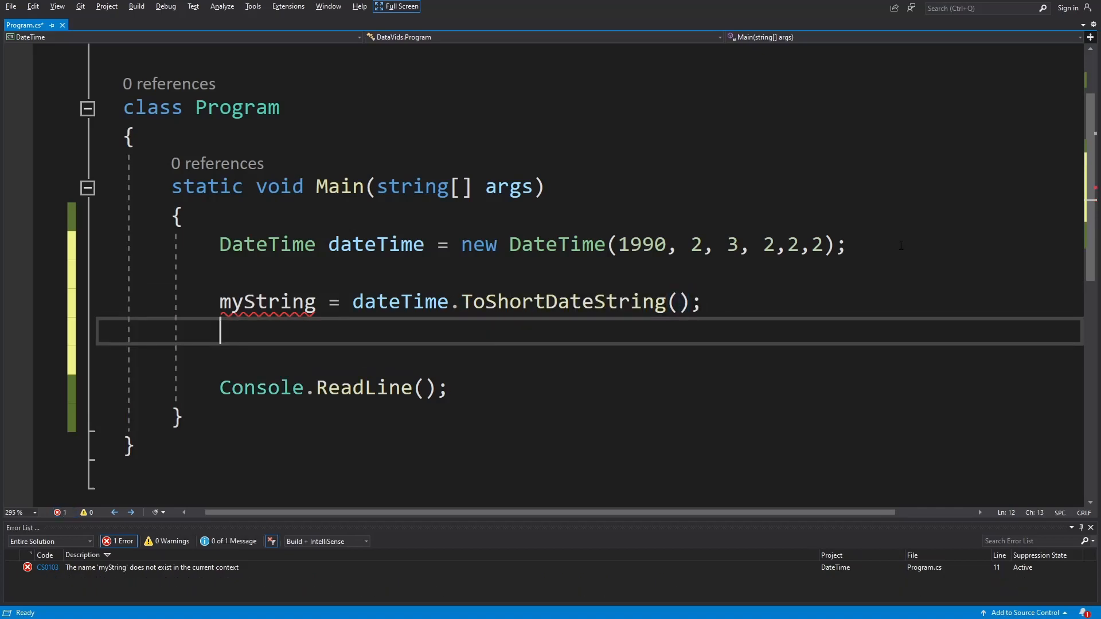
Add mystring2 via ToLongTimeString() and mystring3 via ToString("dd/MM/yyyy HH:mm:ss"), then start a Console line
{"action": "type", "text": "string"}
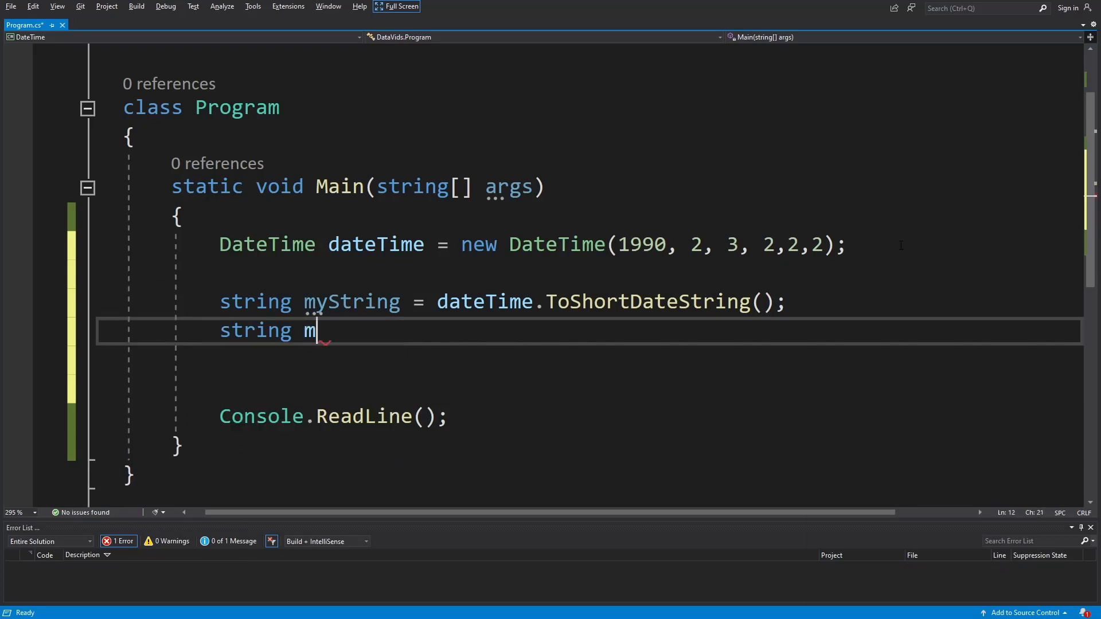
{"action": "type", "text": "ystring2 = da"}
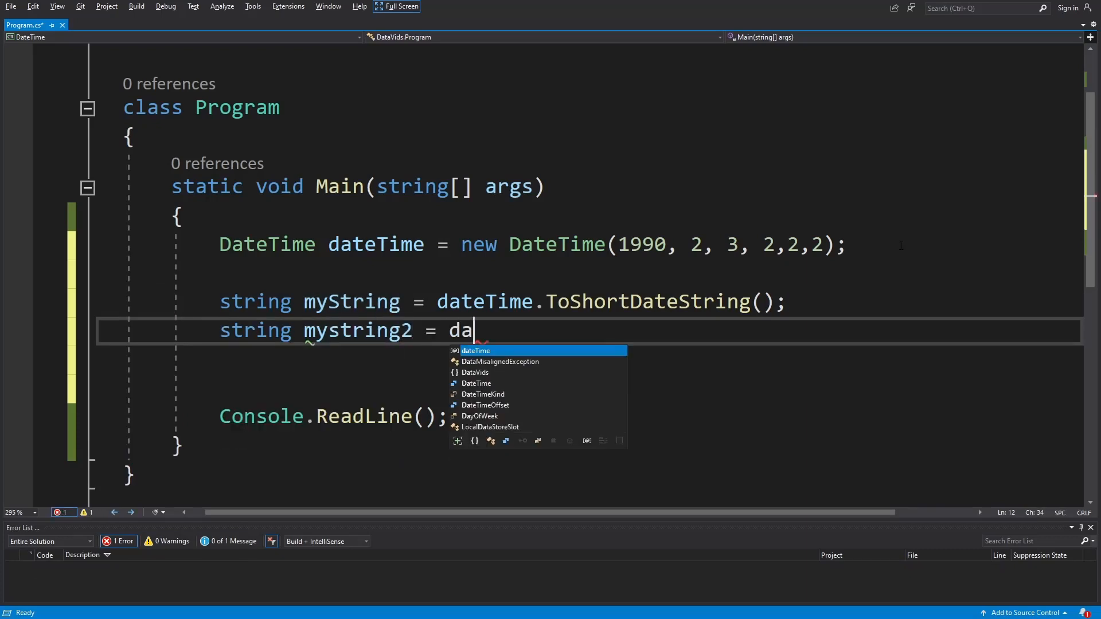
{"action": "type", "text": "teTime.tol"}
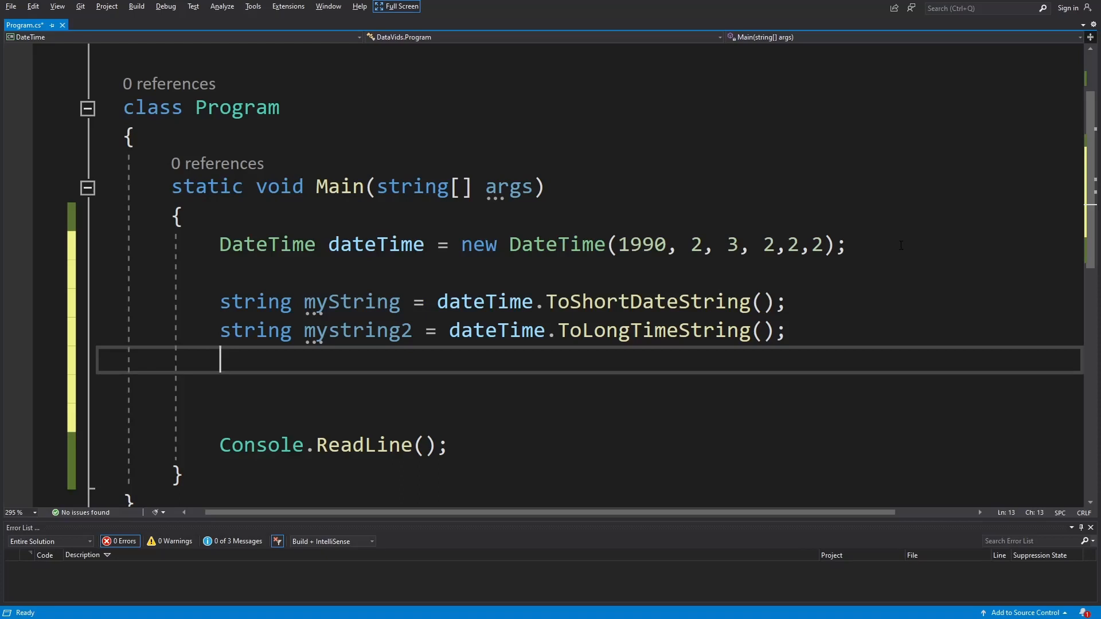
{"action": "type", "text": "string mystring3 ="}
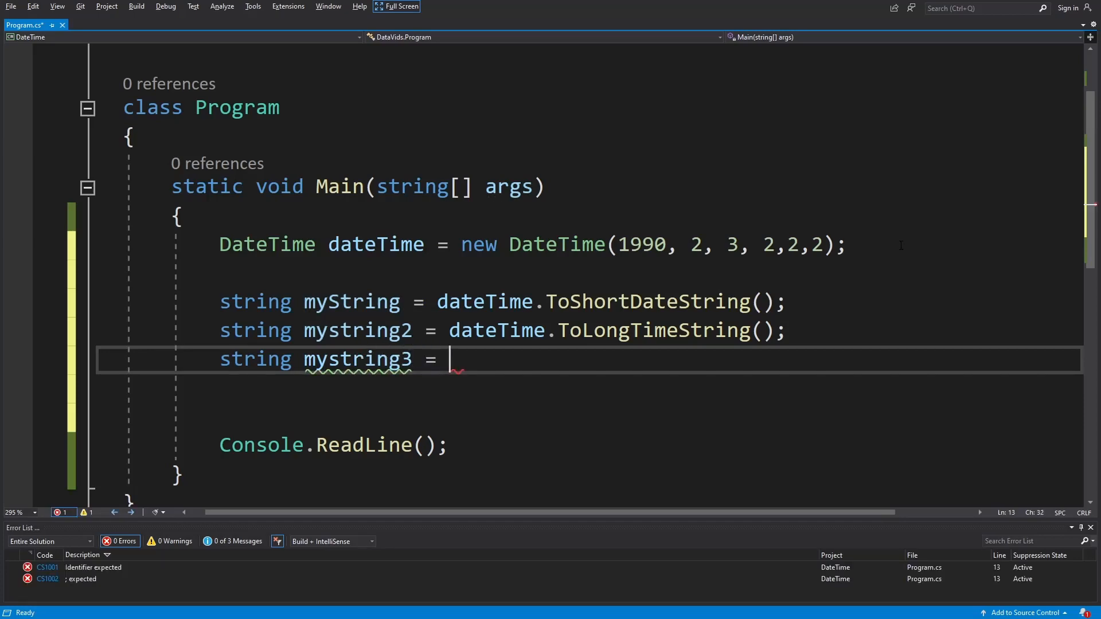
{"action": "type", "text": "dat"}
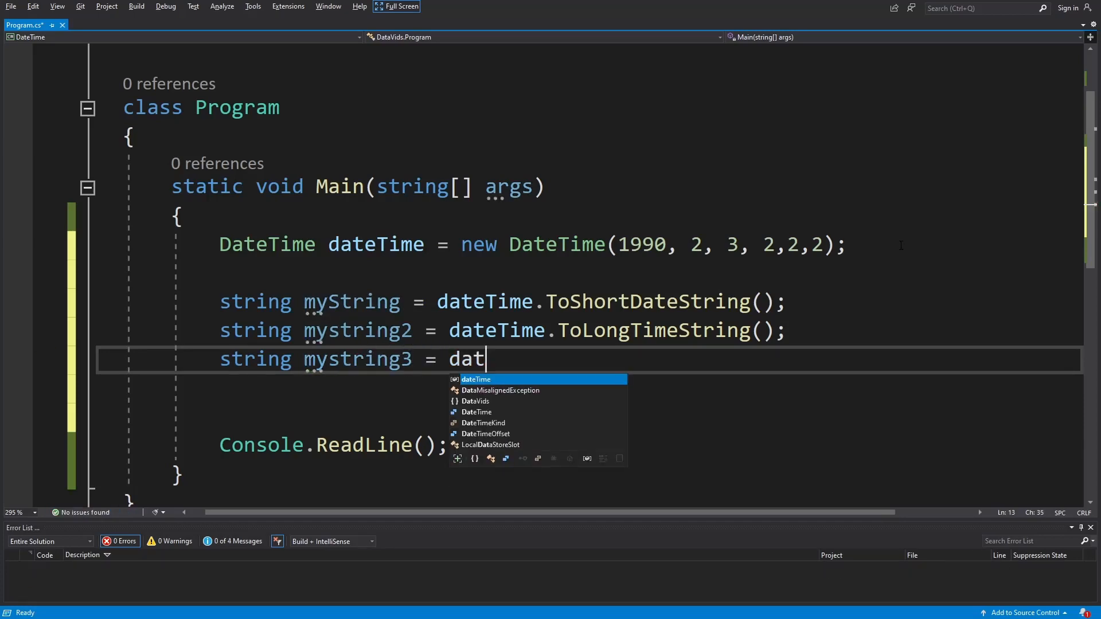
{"action": "type", "text": "eTime.to"}
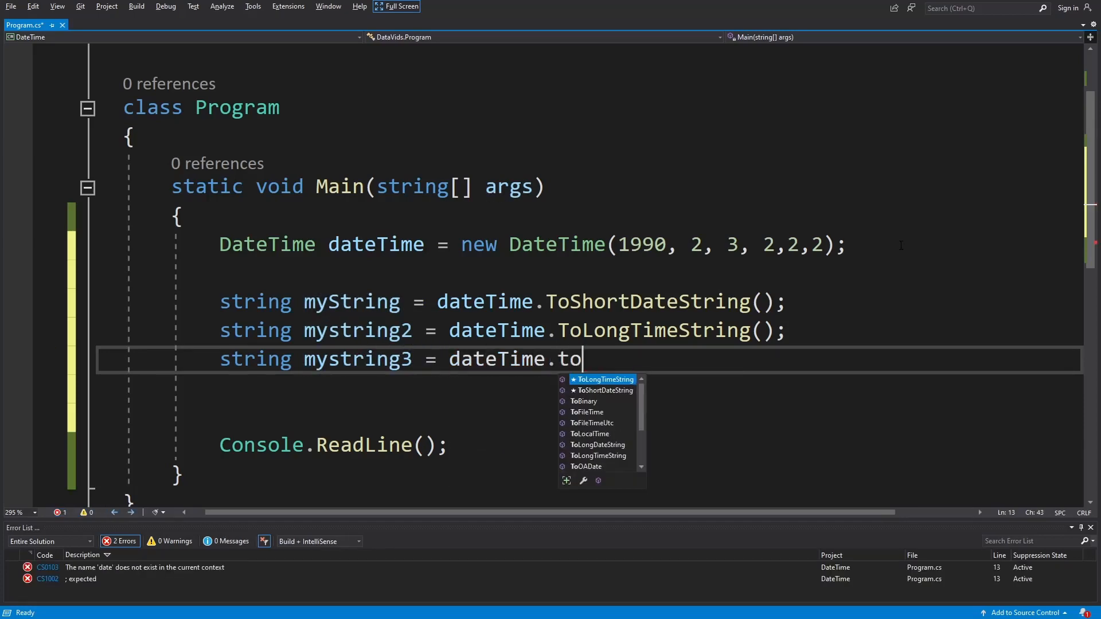
{"action": "type", "text": "str"}
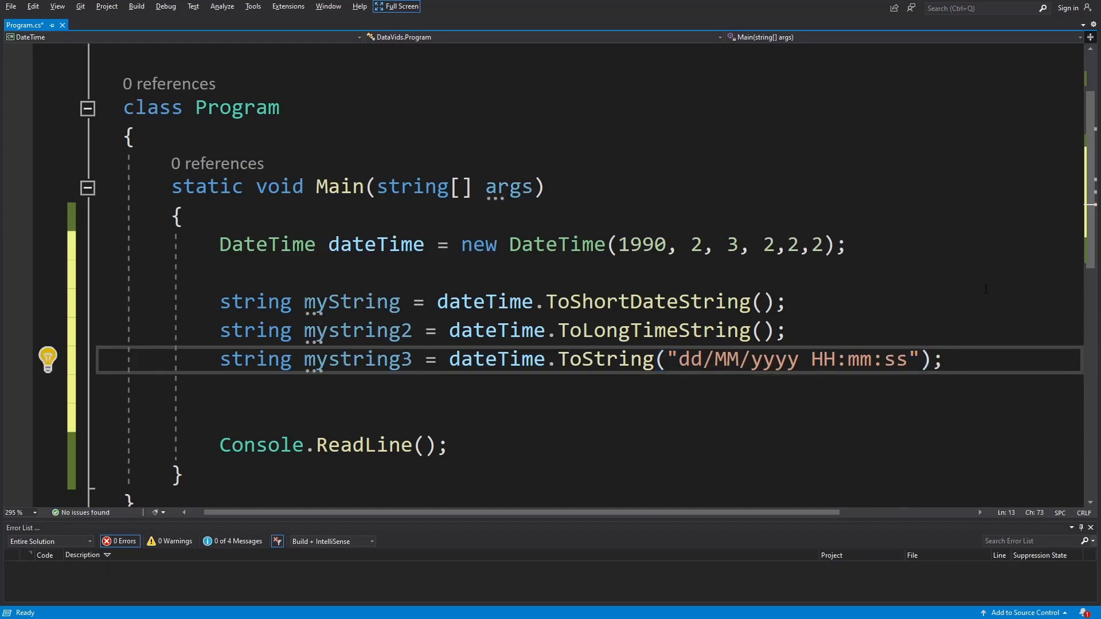
{"action": "key", "text": "enter"}
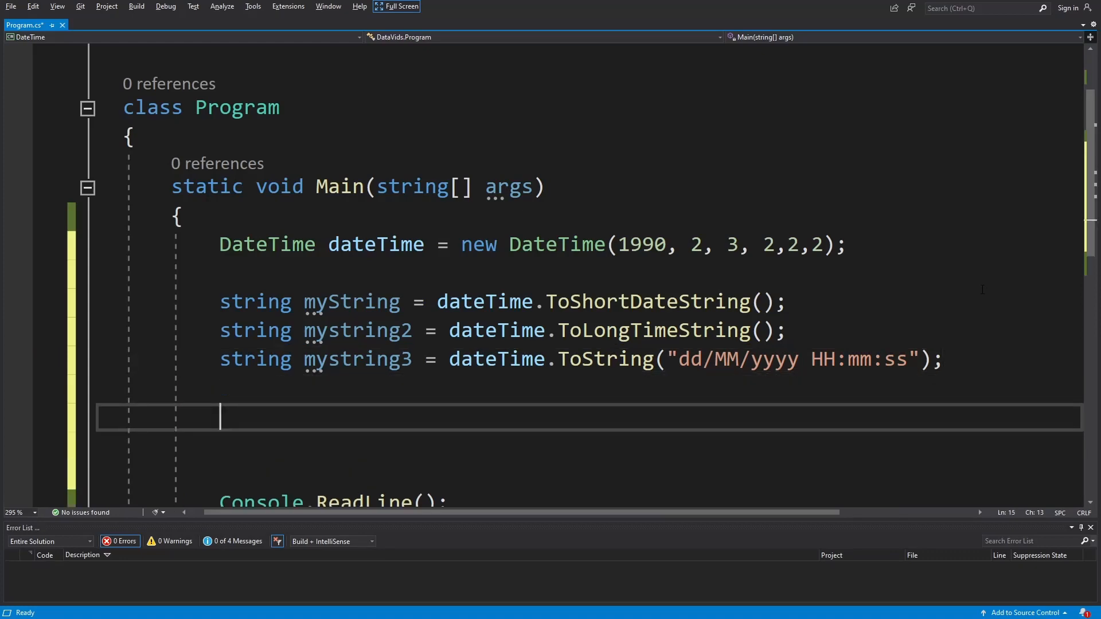
{"action": "type", "text": "cons"}
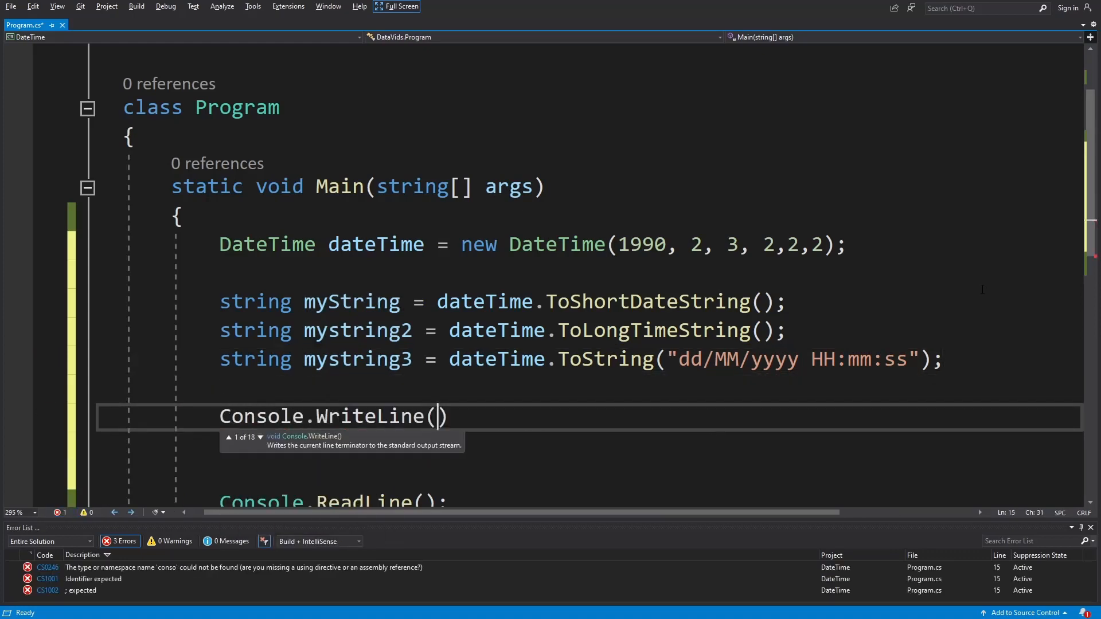
Print myString, mystring2 and mystring3 with Console.WriteLine and run the program
{"action": "type", "text": "myString"}
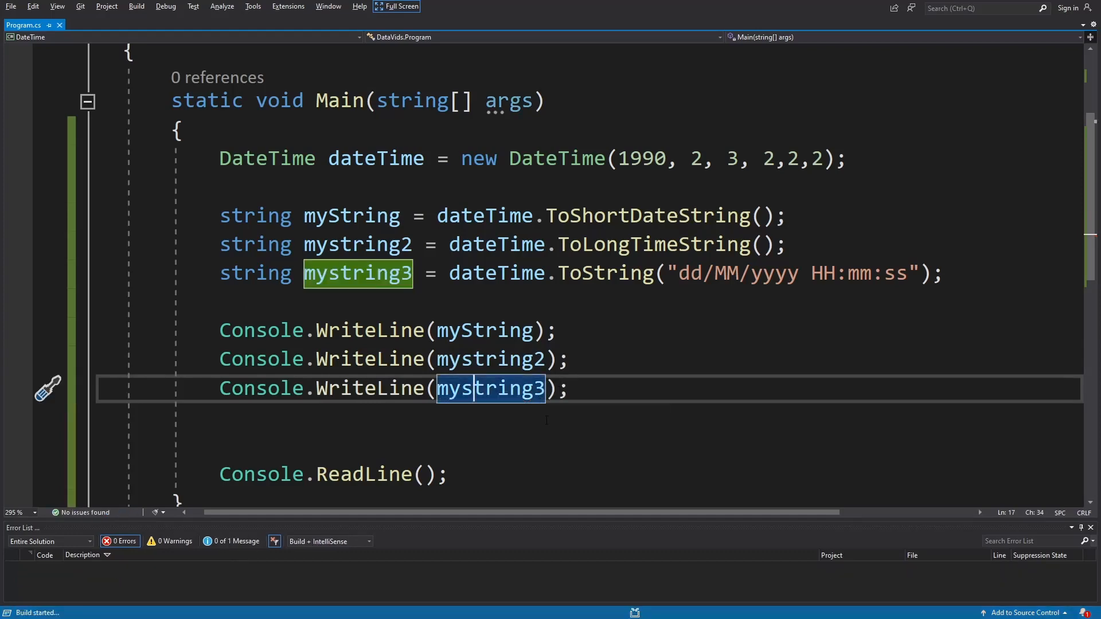
{"action": "key", "text": "F5"}
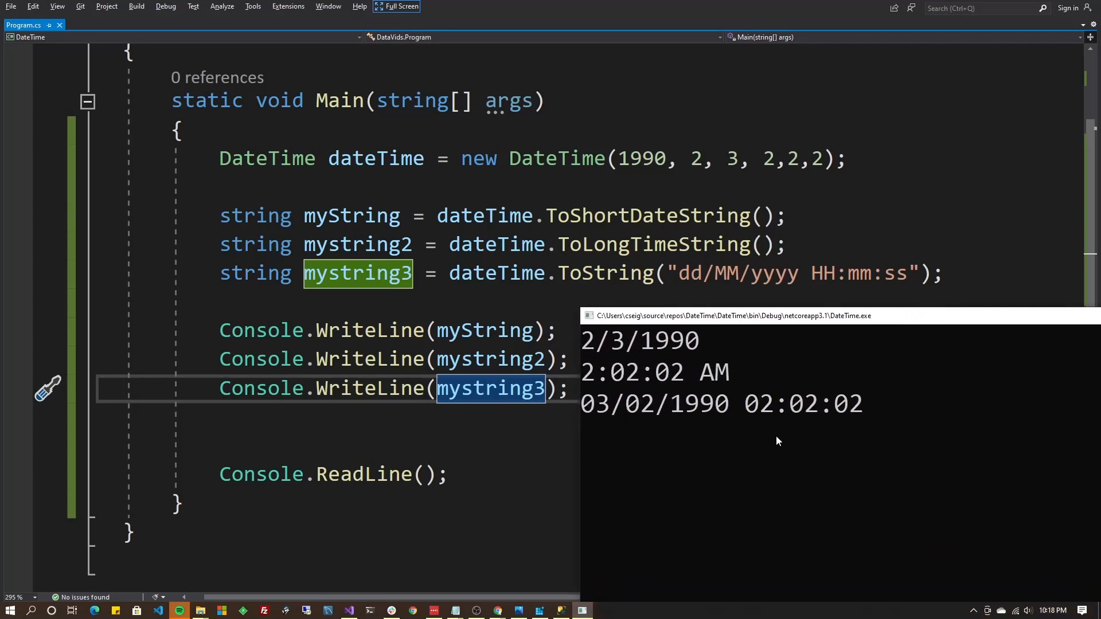
{"action": "mouse_move", "coordinate": [744, 460]}
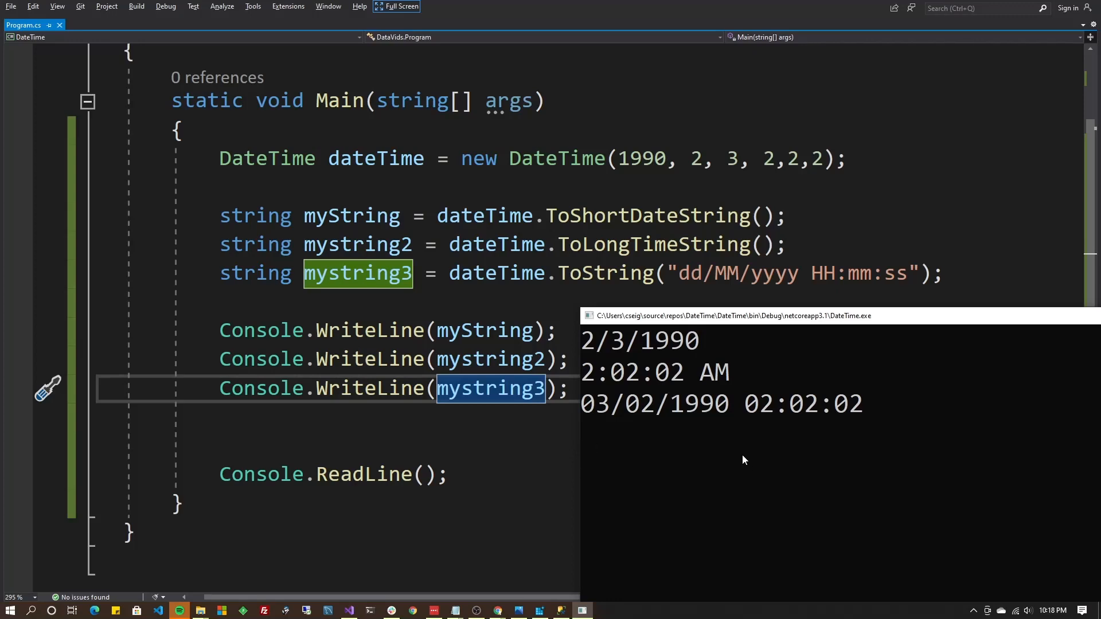
{"action": "mouse_move", "coordinate": [595, 351]}
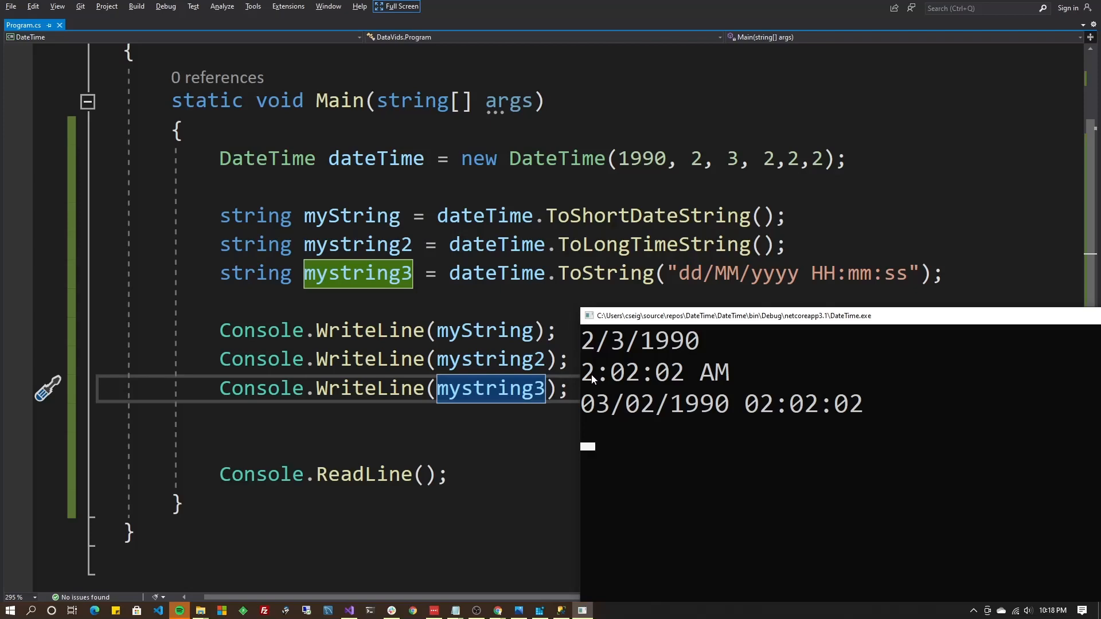
{"action": "mouse_move", "coordinate": [604, 421]}
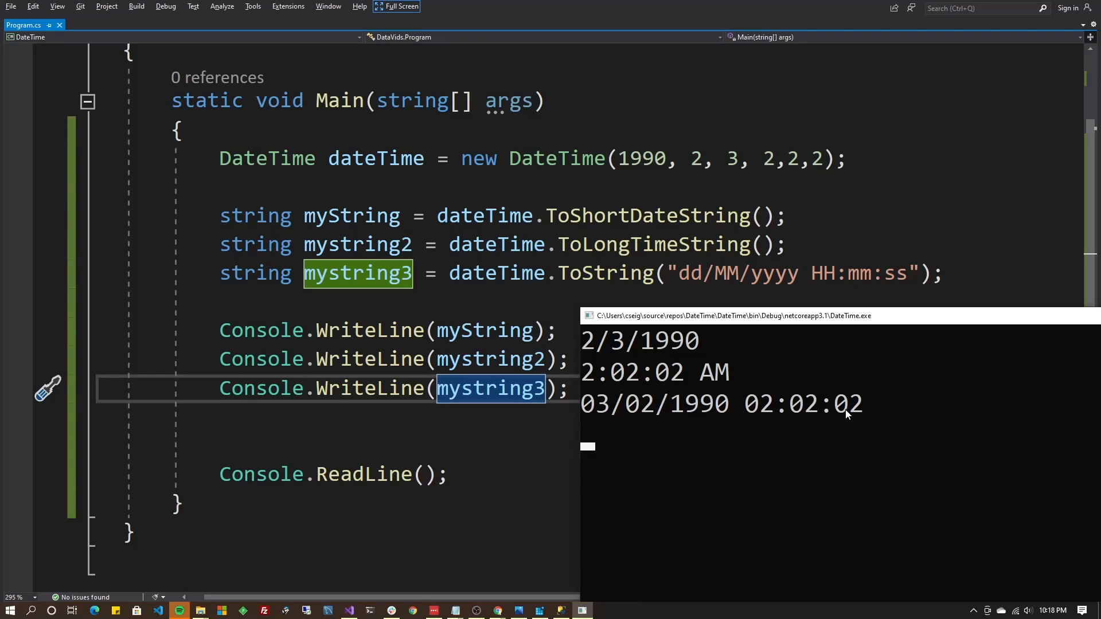
{"action": "mouse_move", "coordinate": [588, 423]}
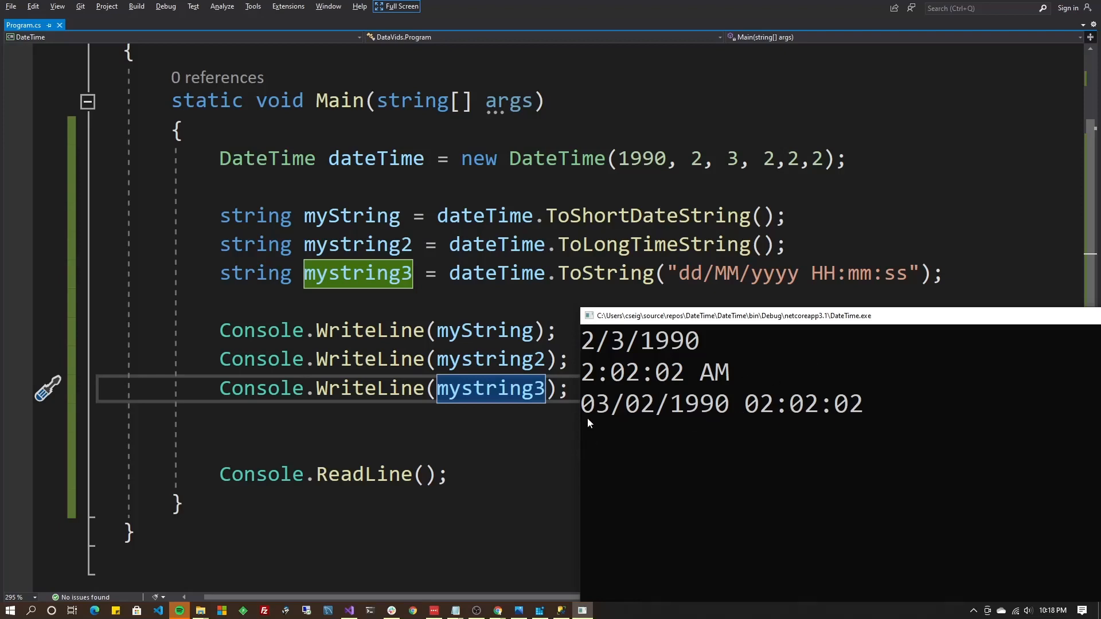
{"action": "mouse_move", "coordinate": [606, 423]}
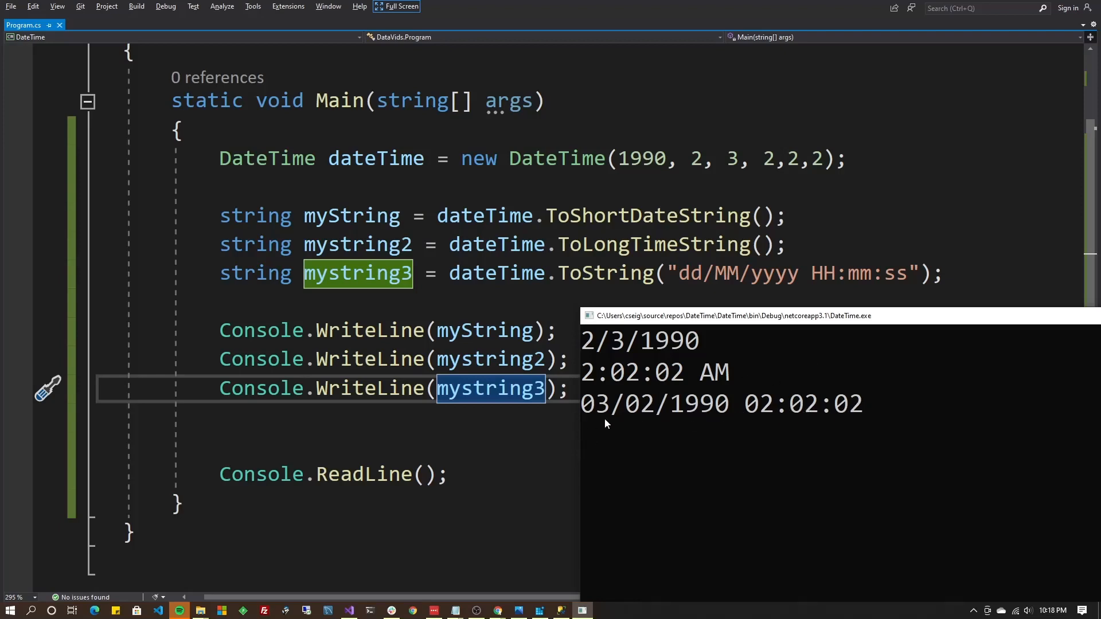
{"action": "mouse_move", "coordinate": [869, 413]}
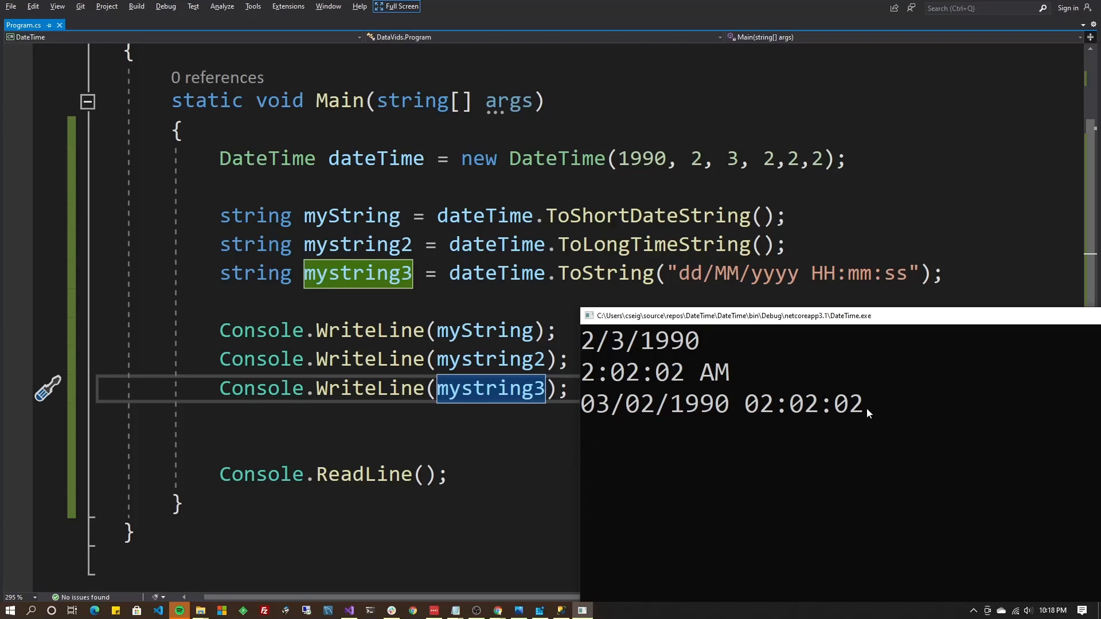
{"action": "mouse_move", "coordinate": [870, 319]}
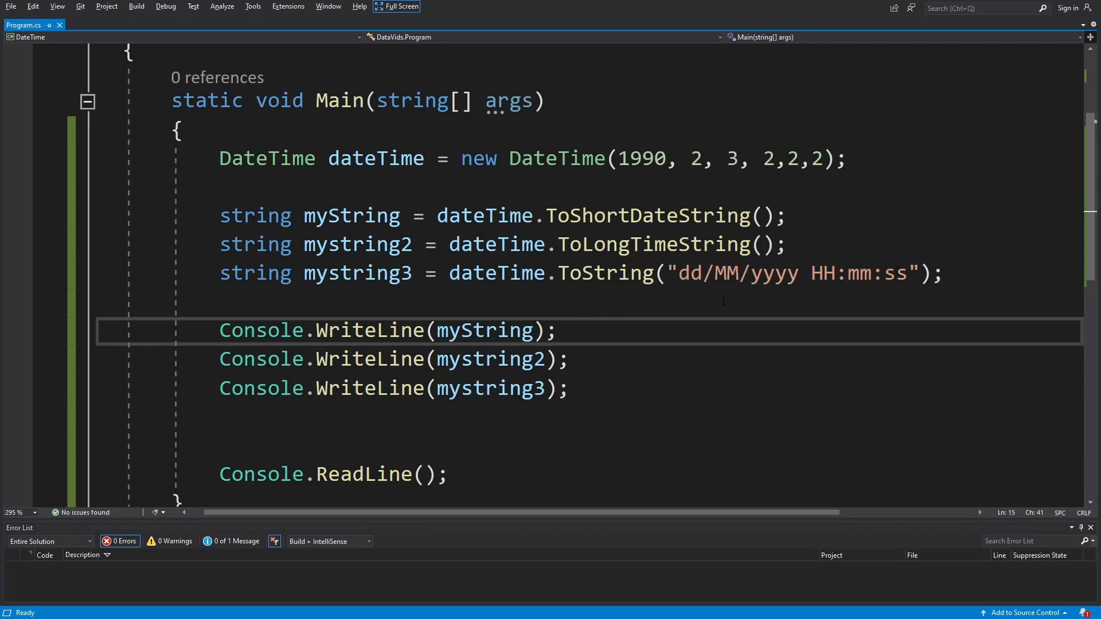
{"action": "left_click", "coordinate": [558, 330]}
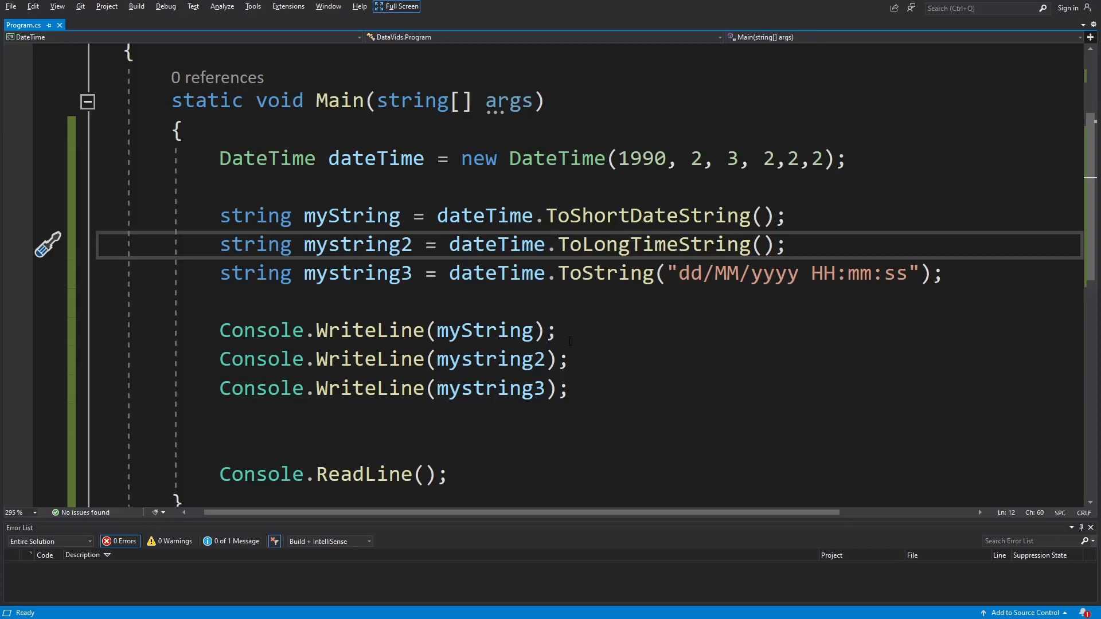
{"action": "left_click", "coordinate": [788, 245]}
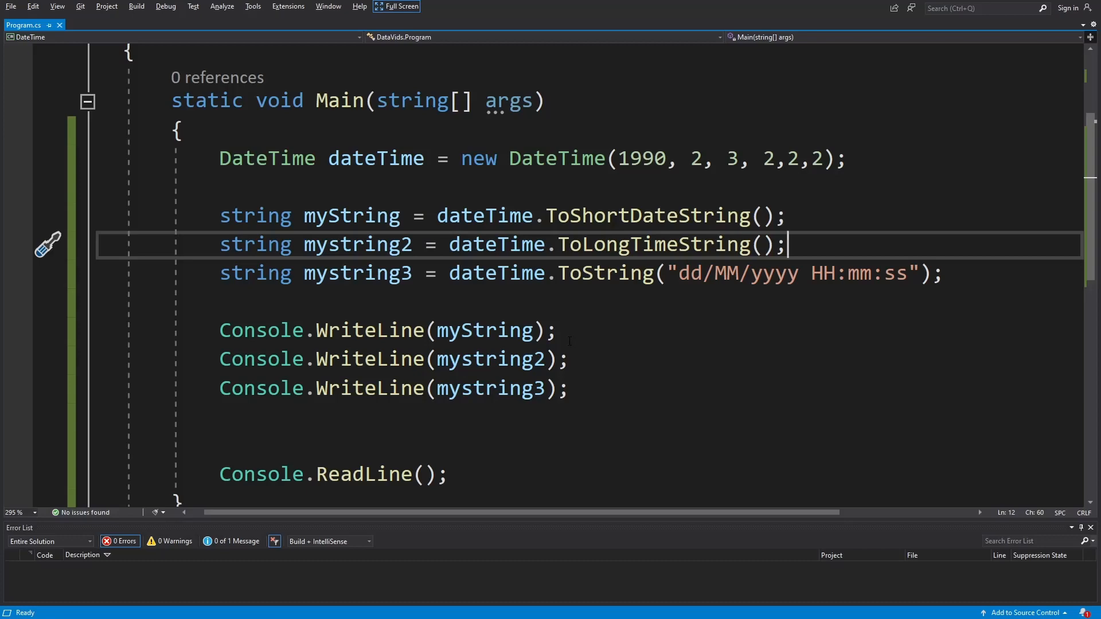